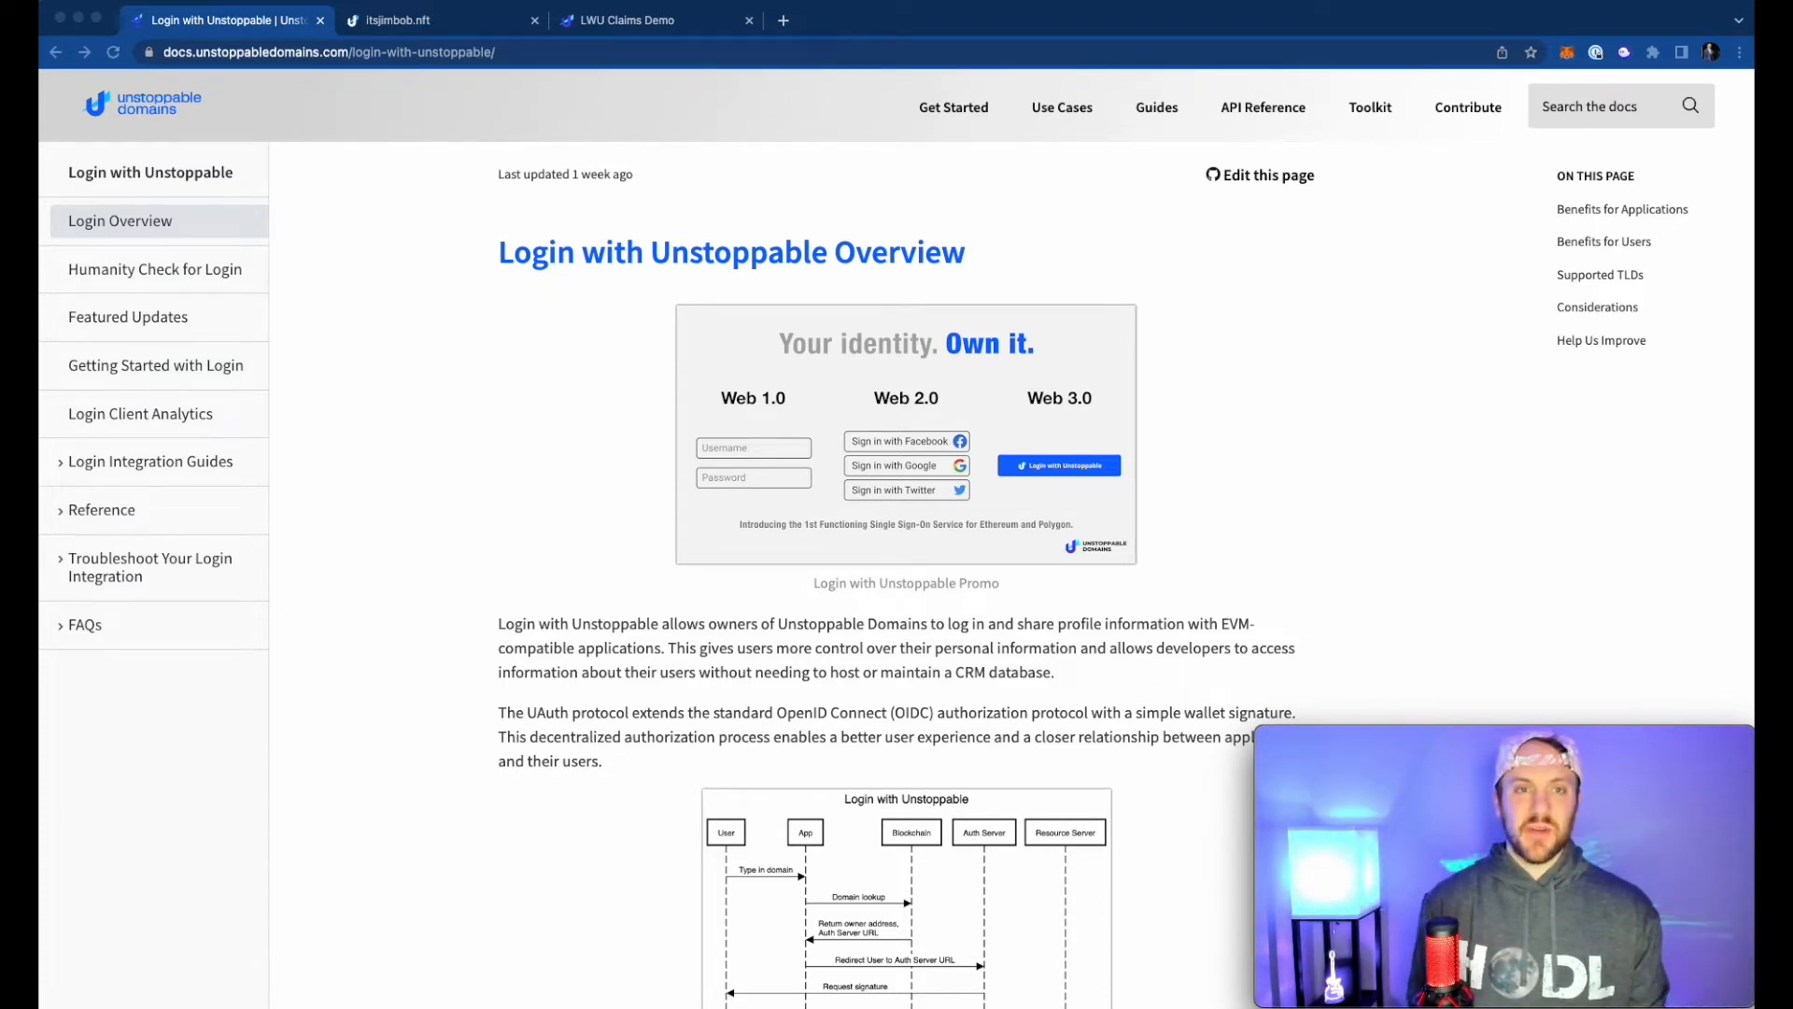
{"action": "mouse_move", "coordinate": [448, 815]}
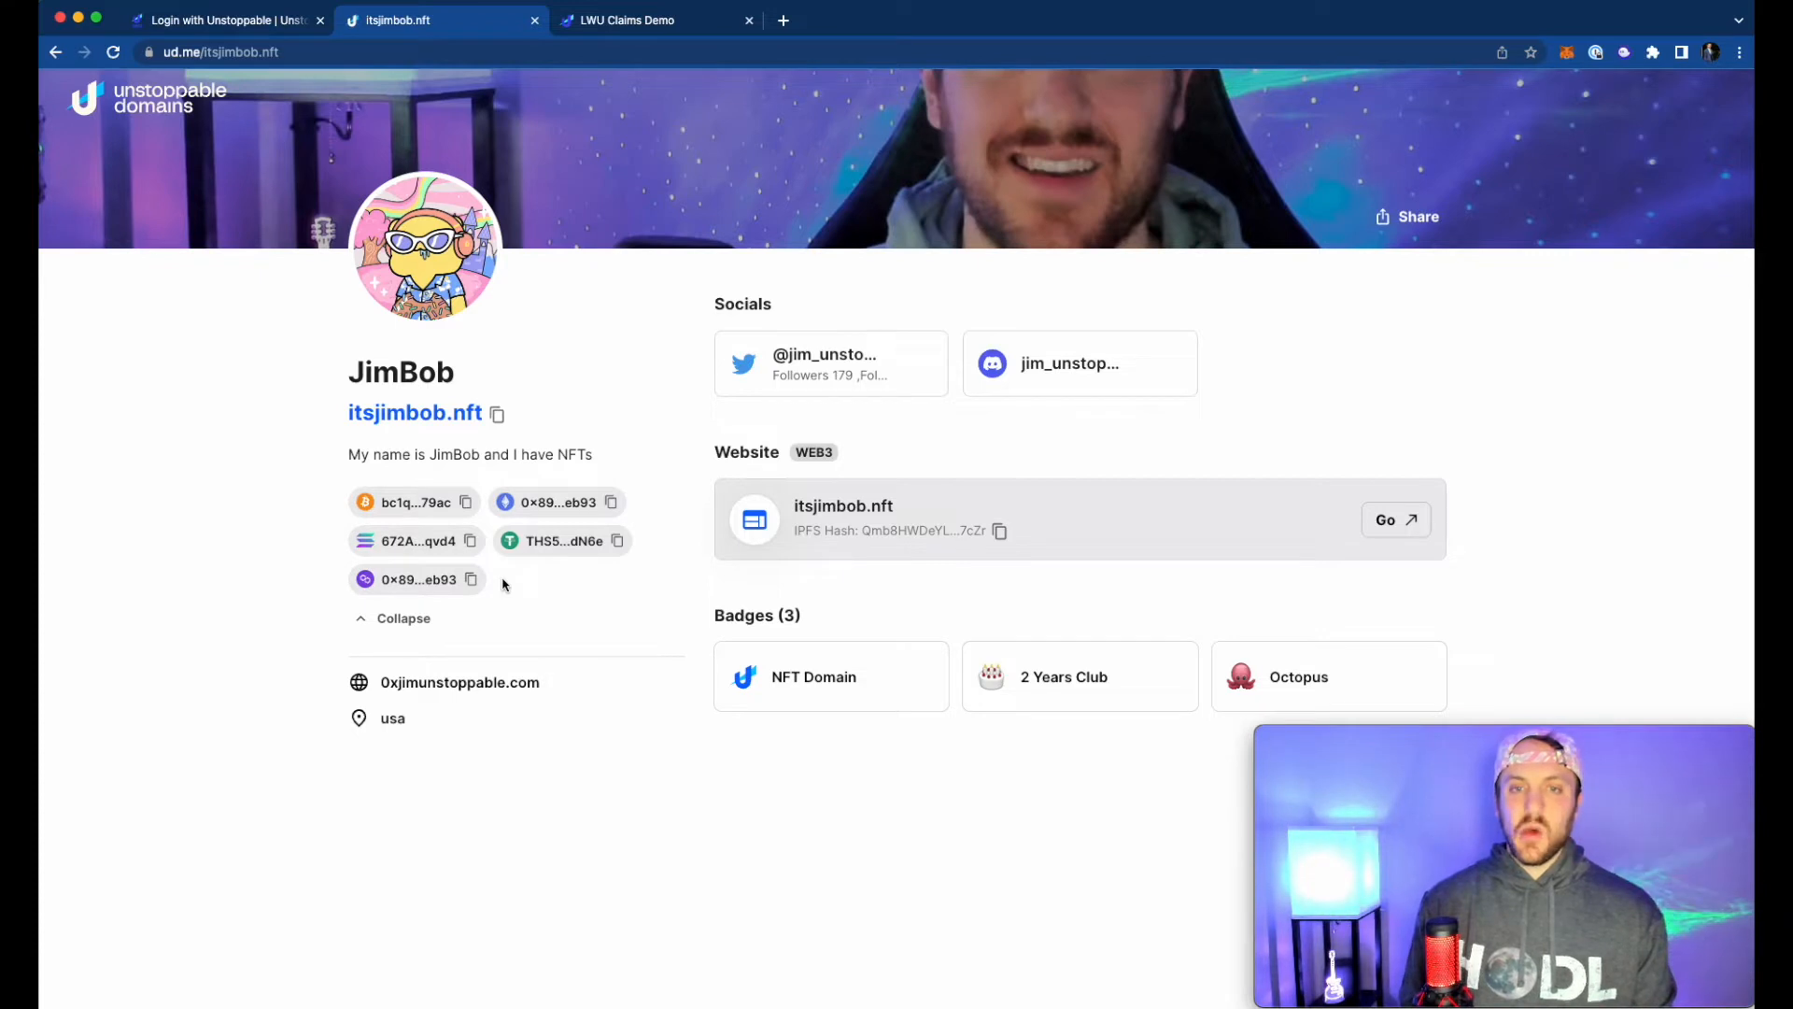
{"action": "mouse_move", "coordinate": [802, 383]}
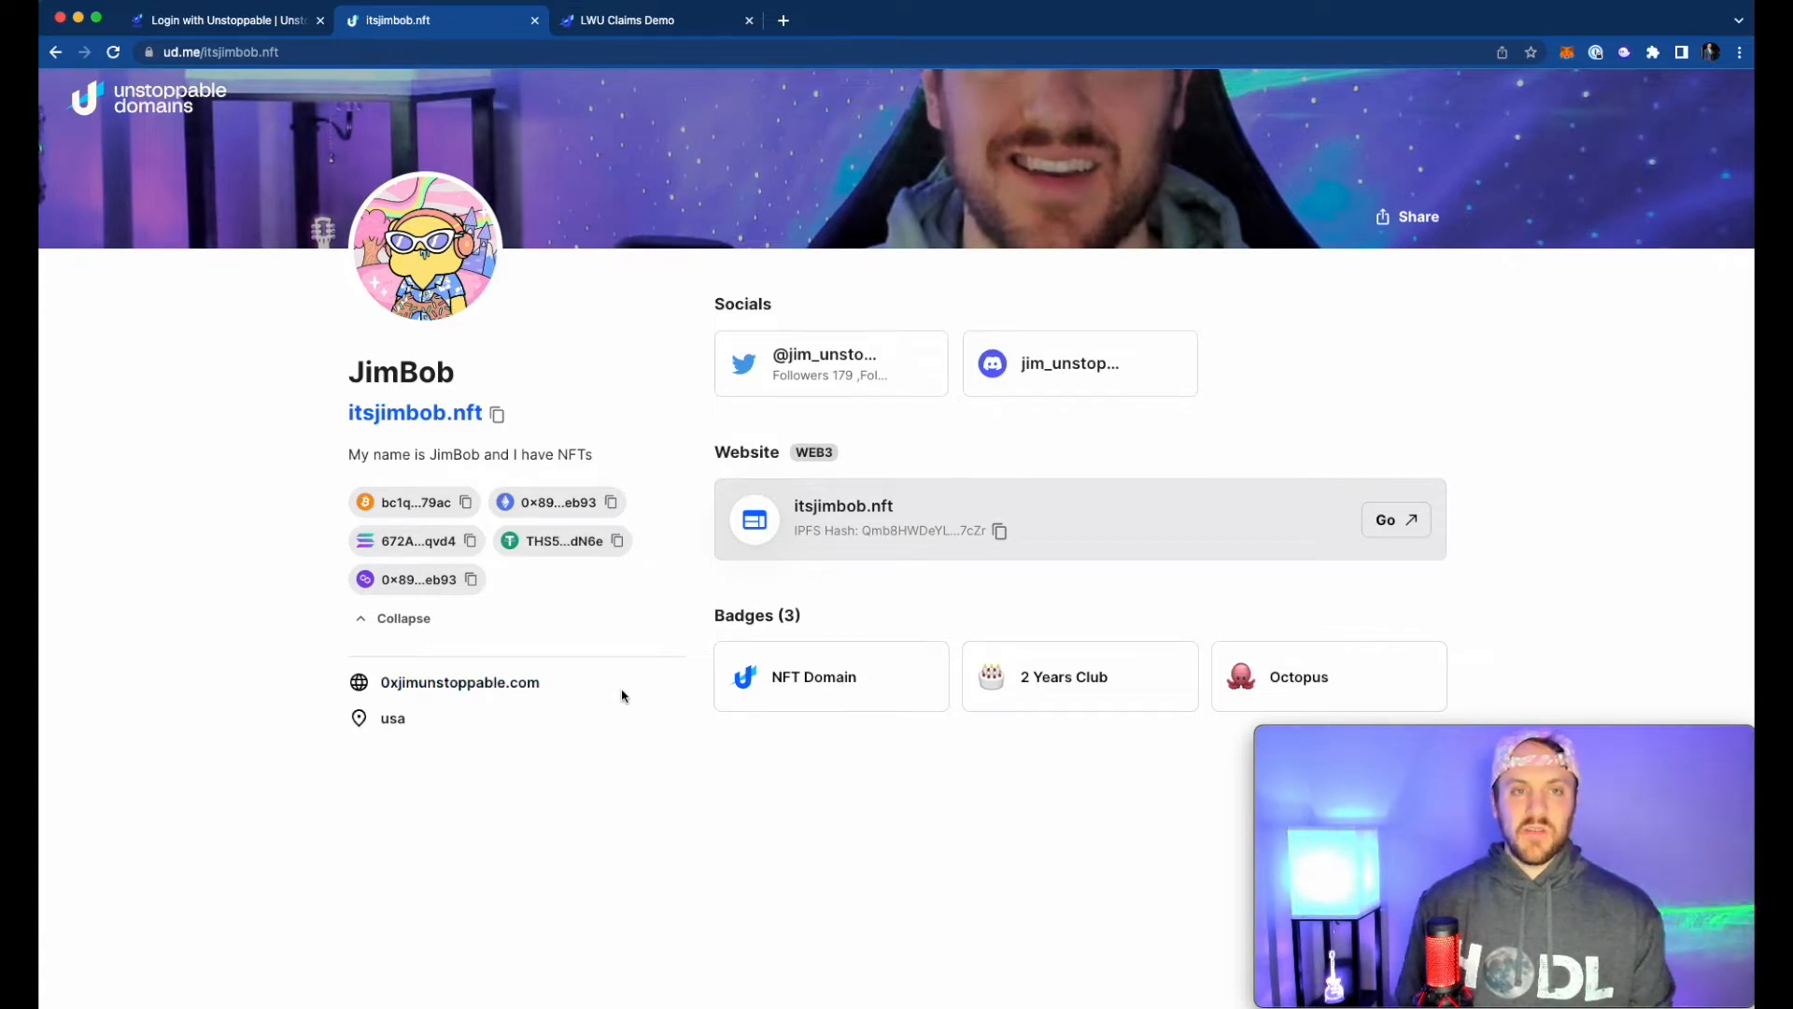
{"action": "mouse_move", "coordinate": [697, 67]}
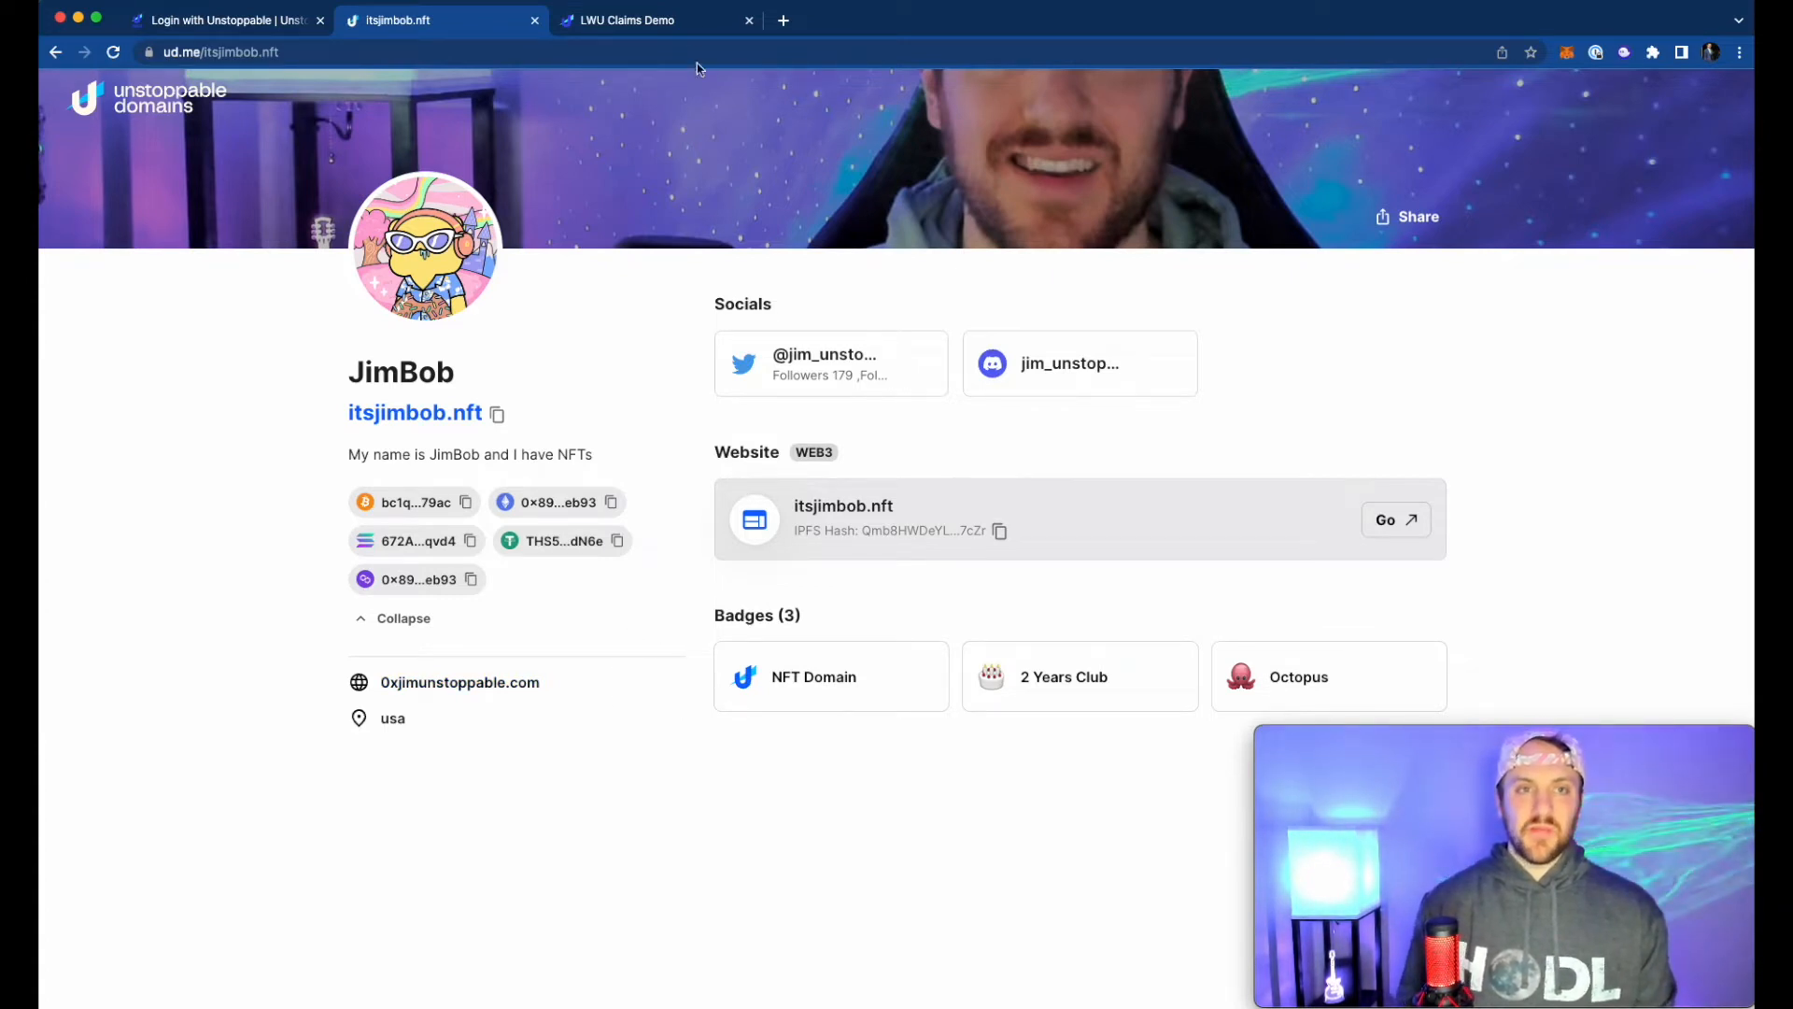
- Log in to LWU Claims Demo as itsjimbob.nft with social media links allowed, approving via MetaMask
{"action": "left_click", "coordinate": [652, 19]}
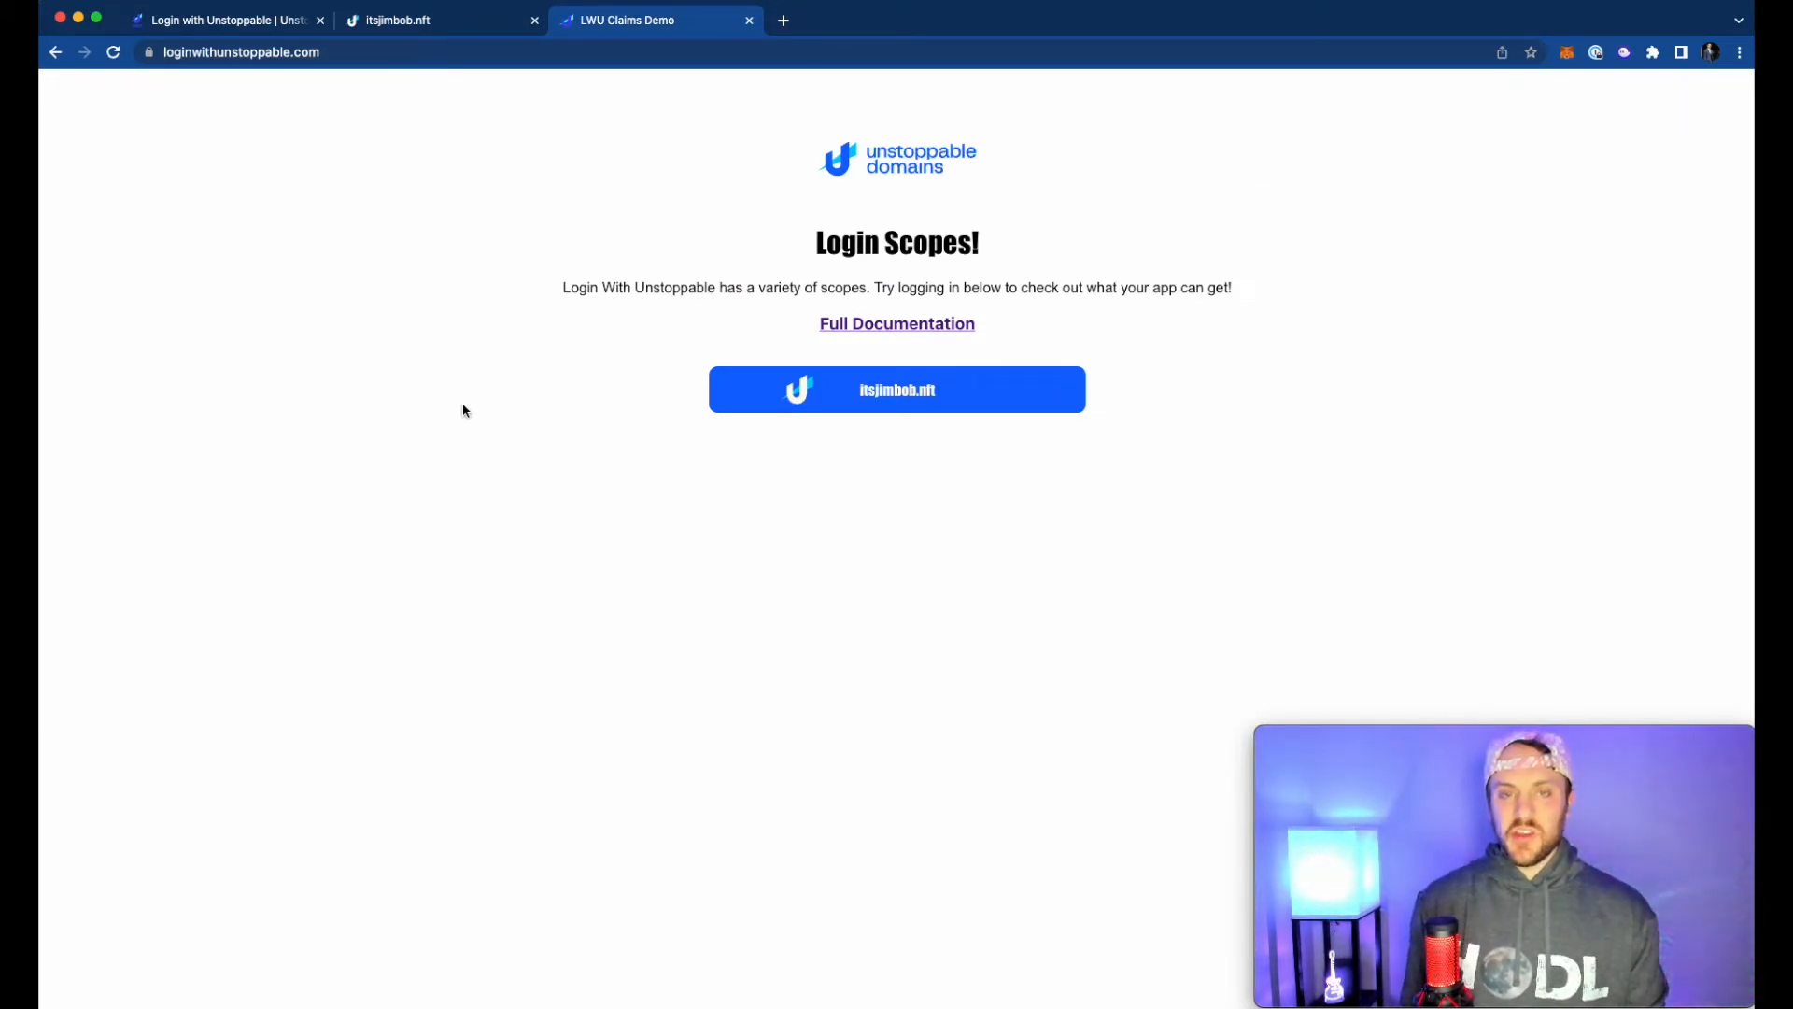
{"action": "mouse_move", "coordinate": [756, 437]}
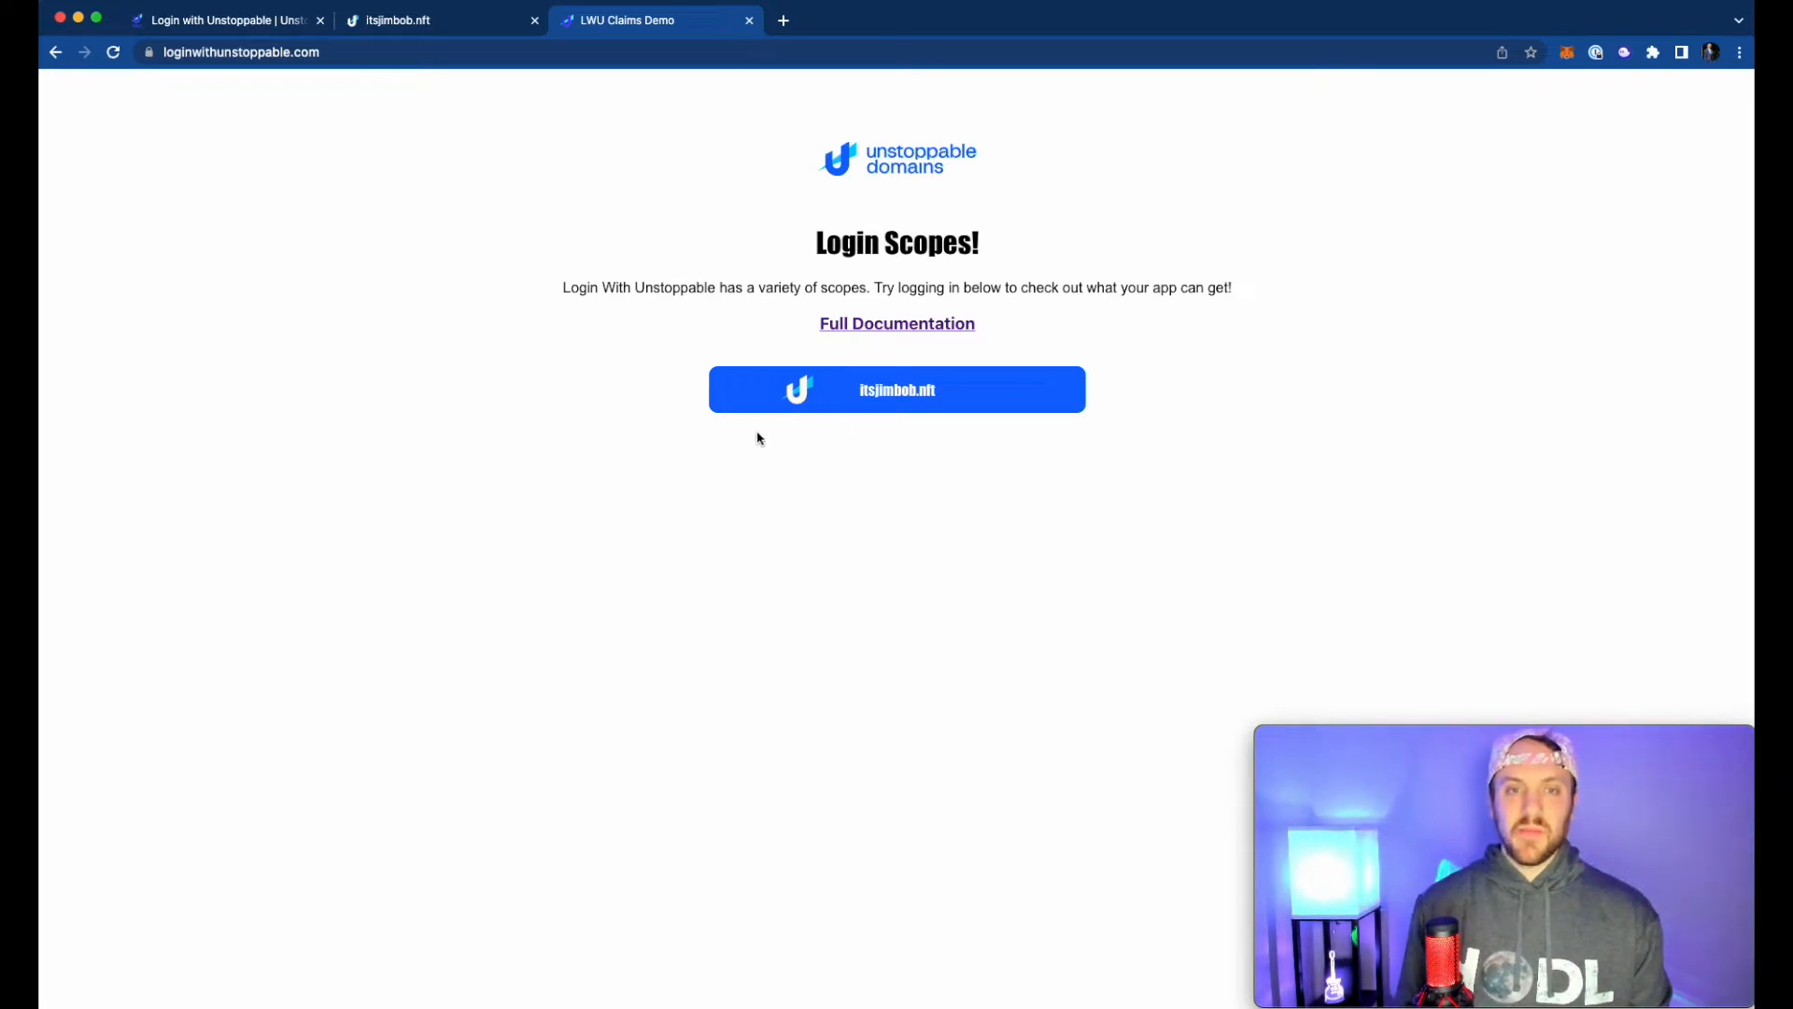
{"action": "left_click", "coordinate": [897, 388]}
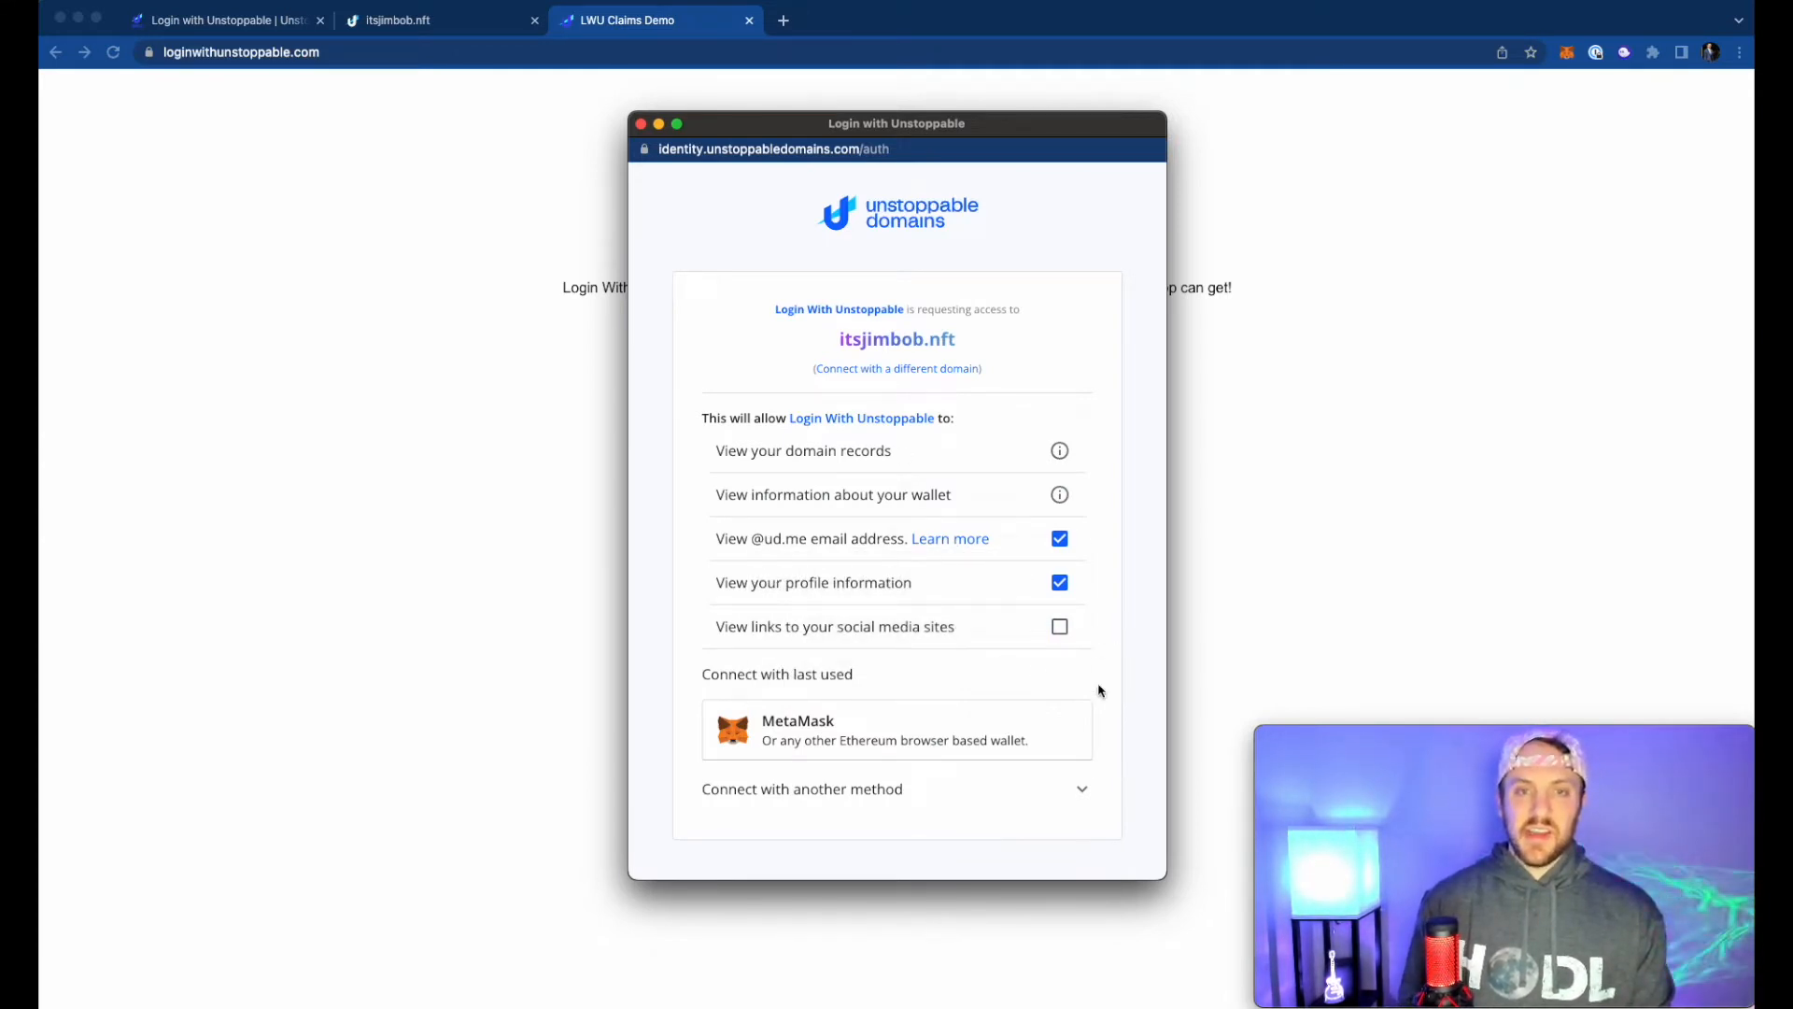
{"action": "left_click", "coordinate": [1057, 626]}
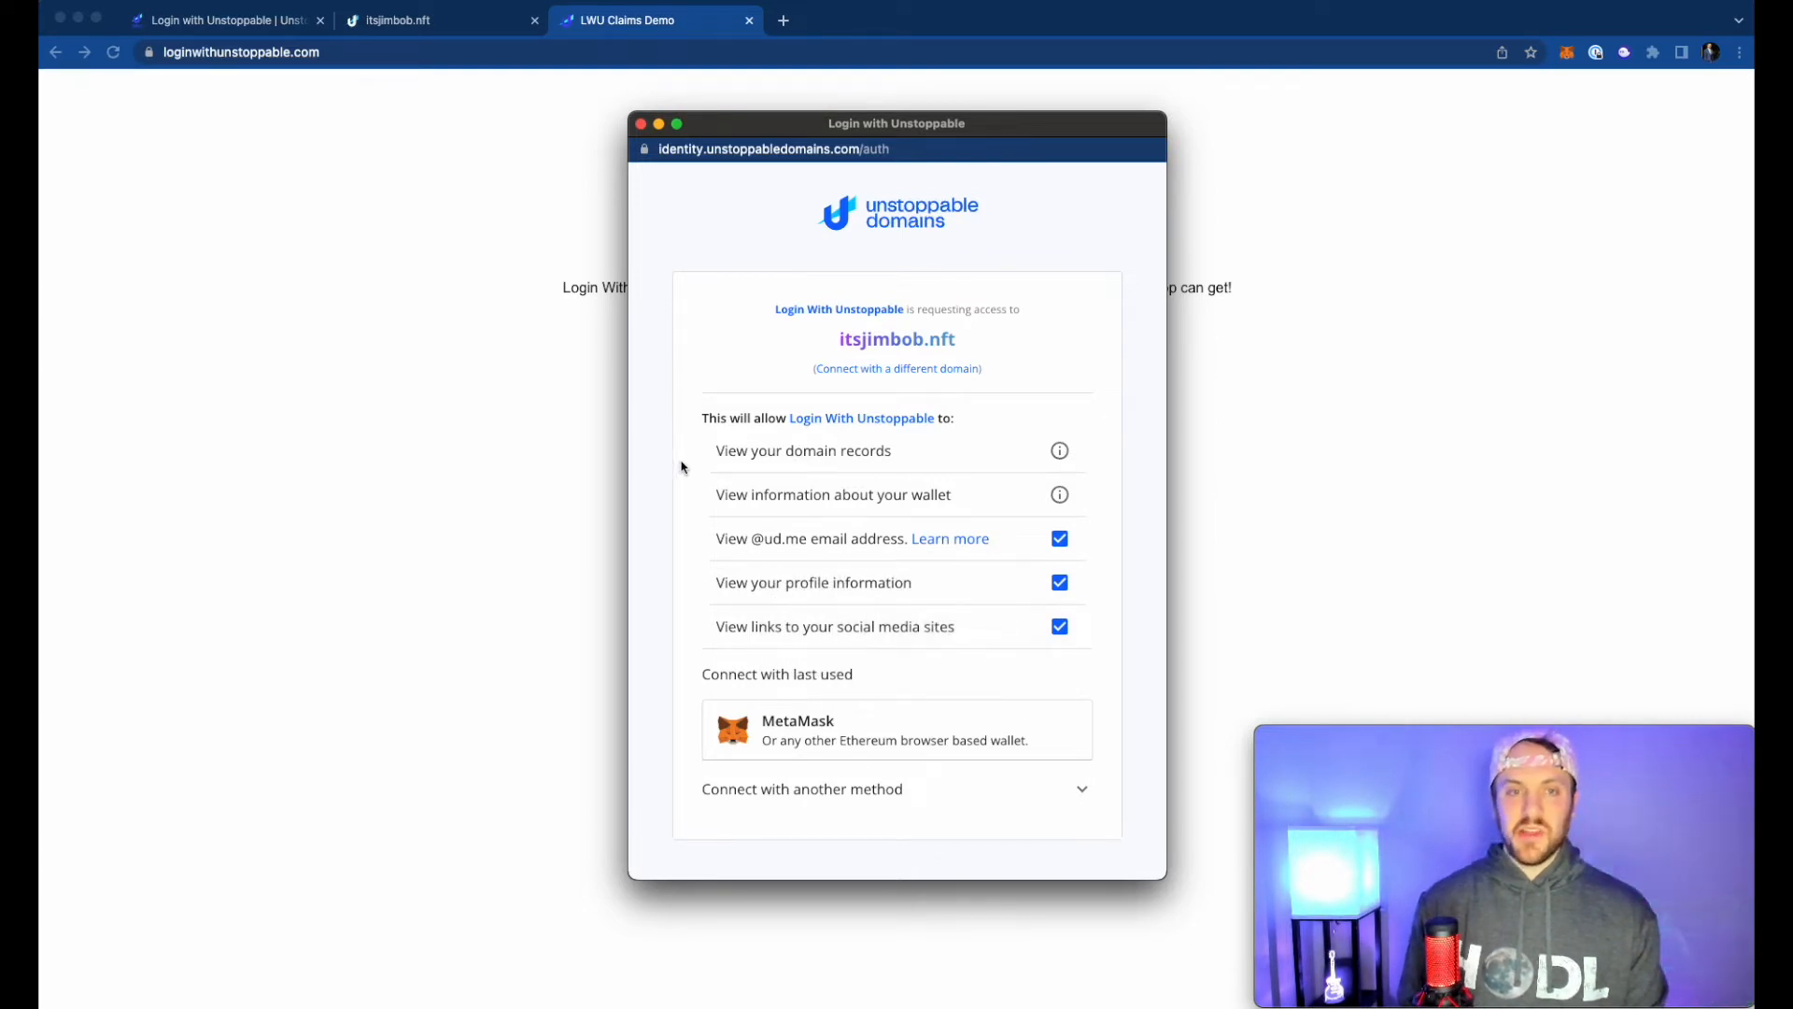
{"action": "mouse_move", "coordinate": [742, 534]}
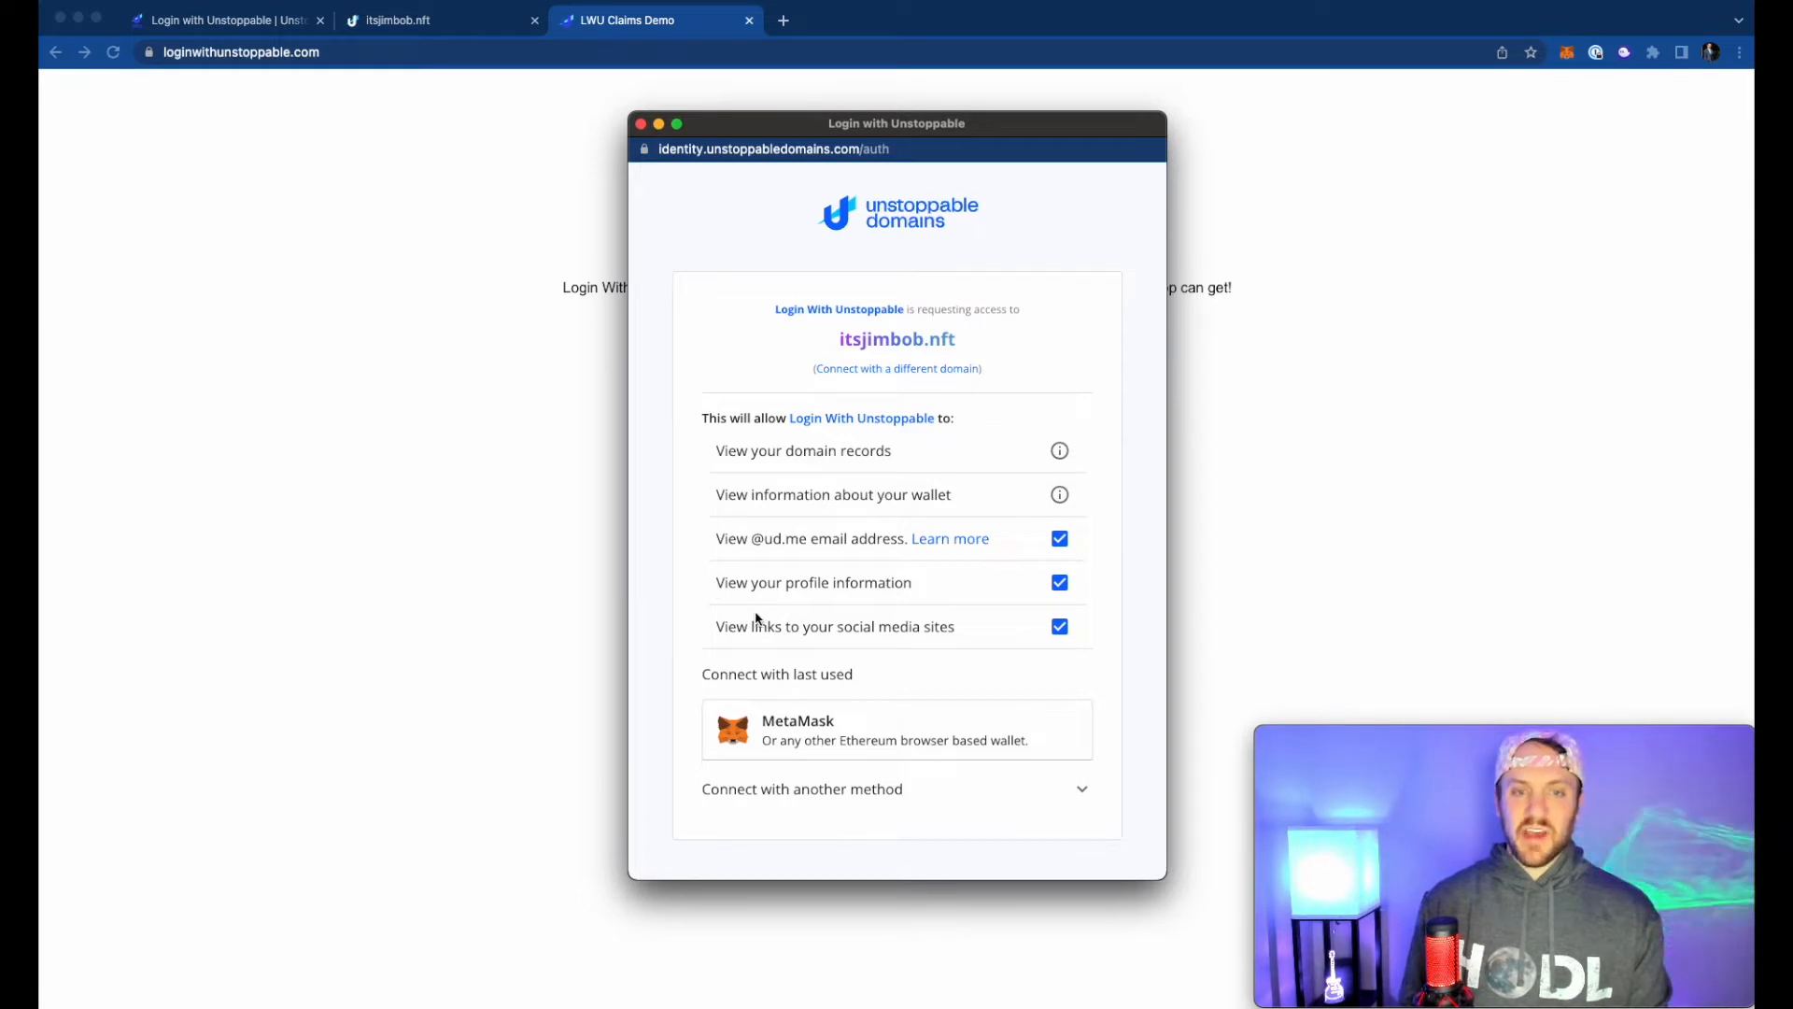
{"action": "mouse_move", "coordinate": [1008, 669]}
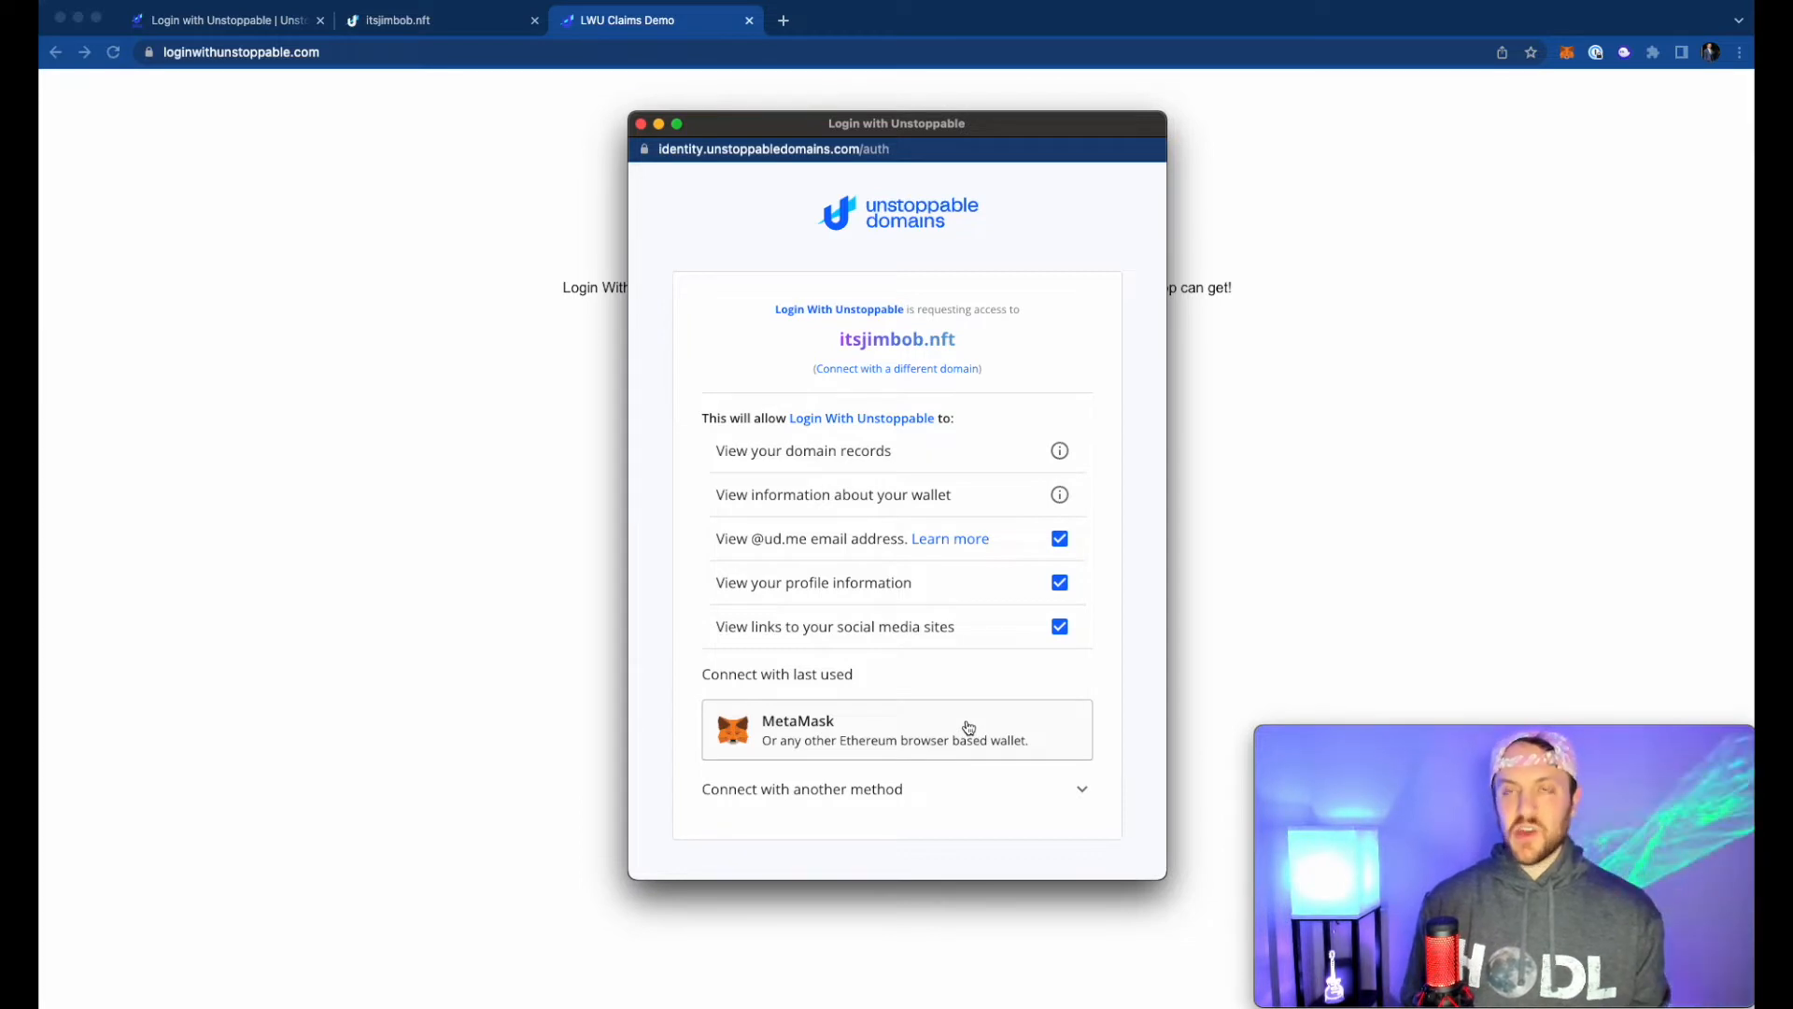
{"action": "left_click", "coordinate": [896, 731]}
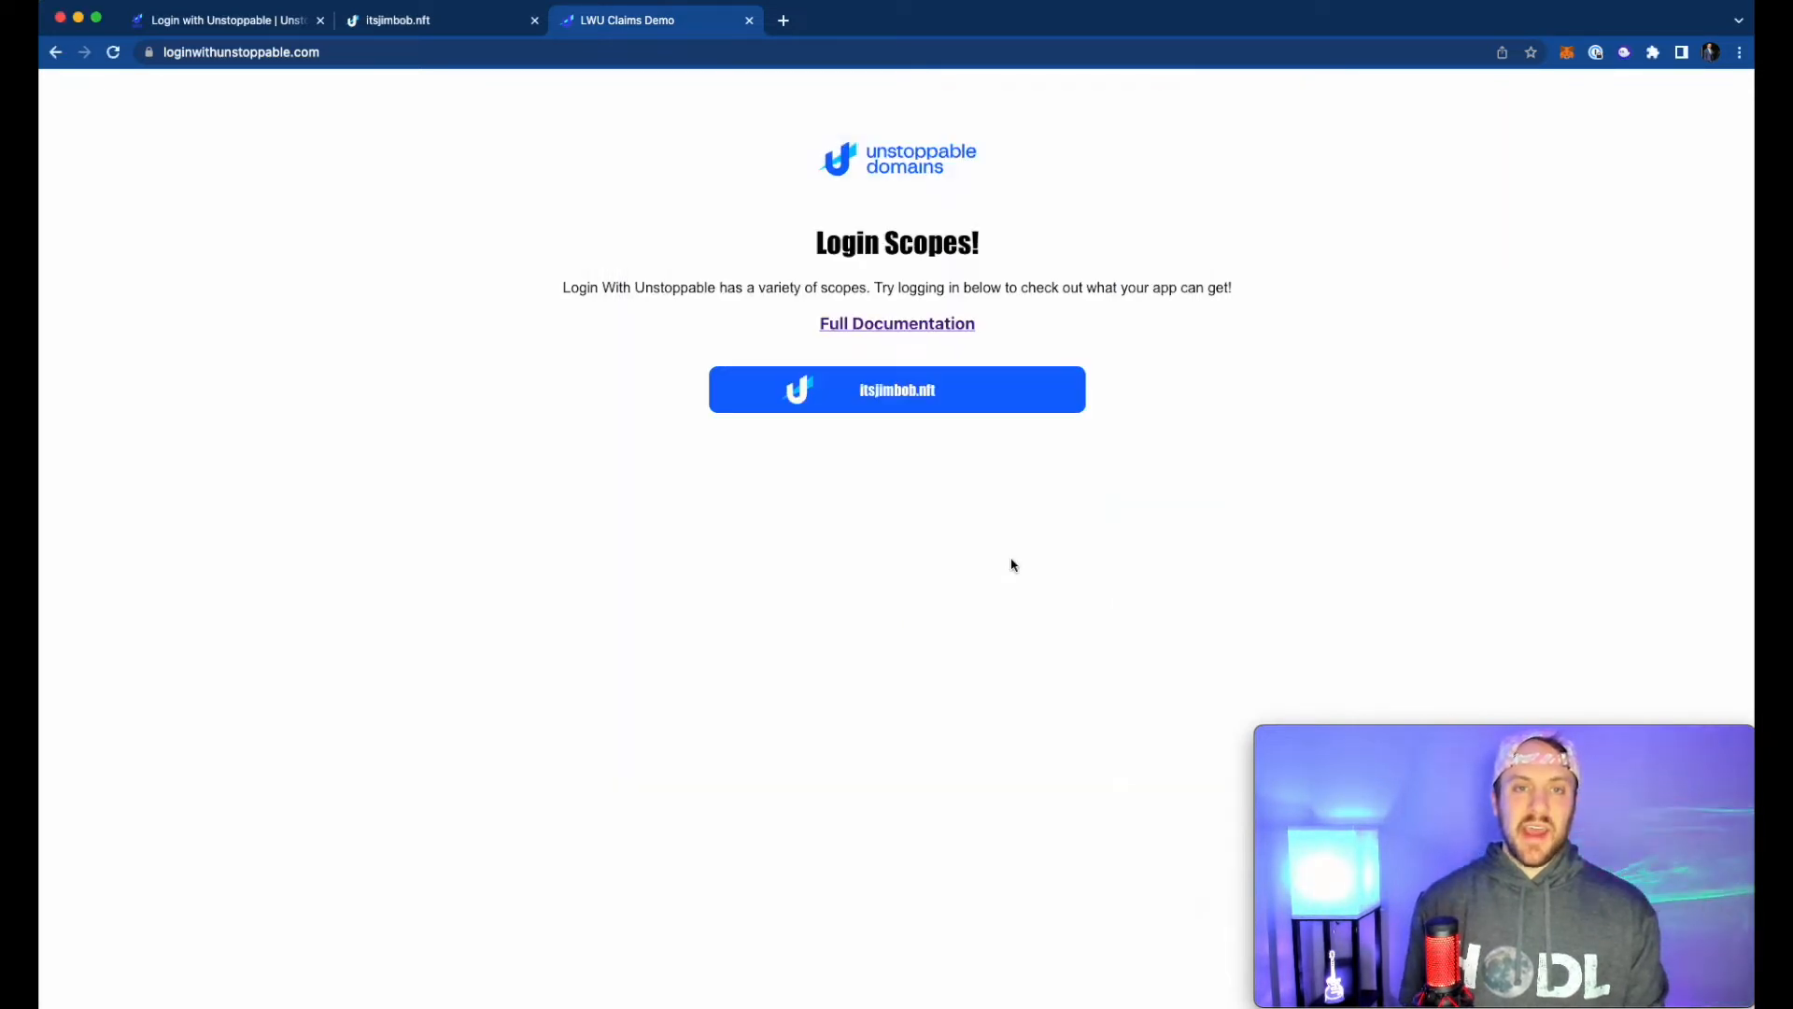
- Review the itsjimbob.nft summary tables: Domain Data, UD Profile, Email and Socials
{"action": "left_click", "coordinate": [897, 389]}
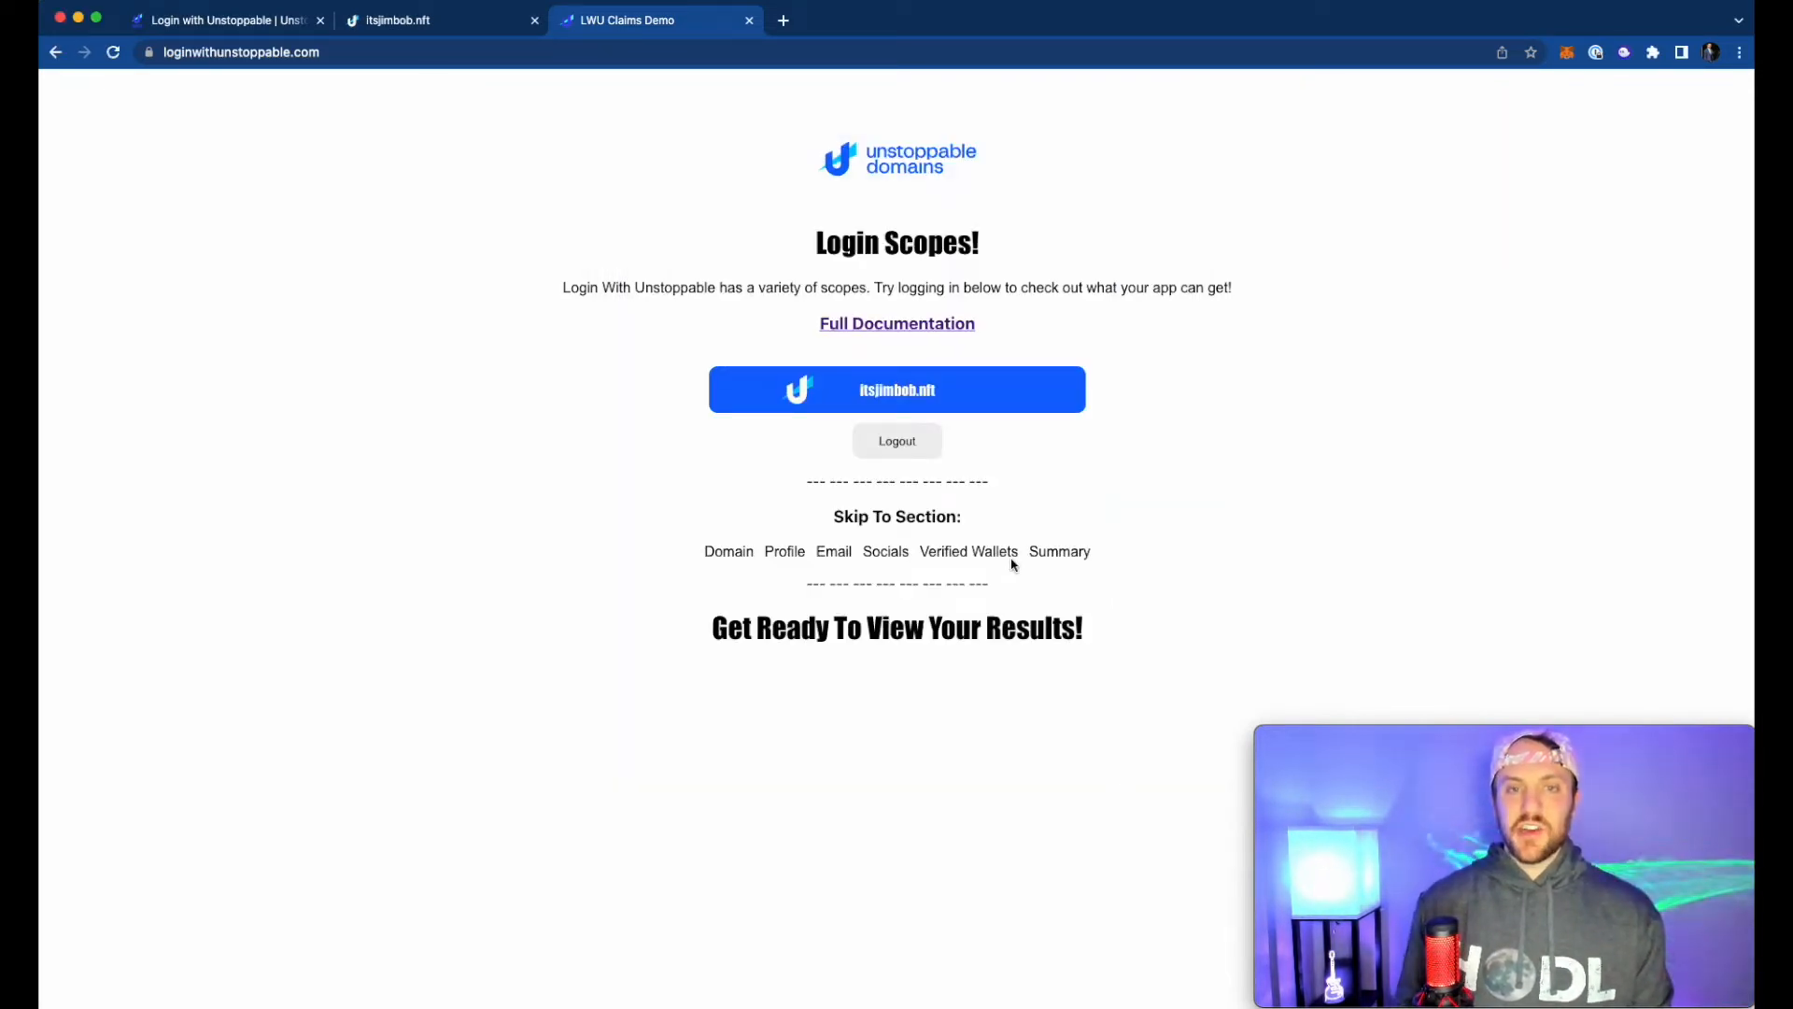
{"action": "left_click", "coordinate": [1057, 551]}
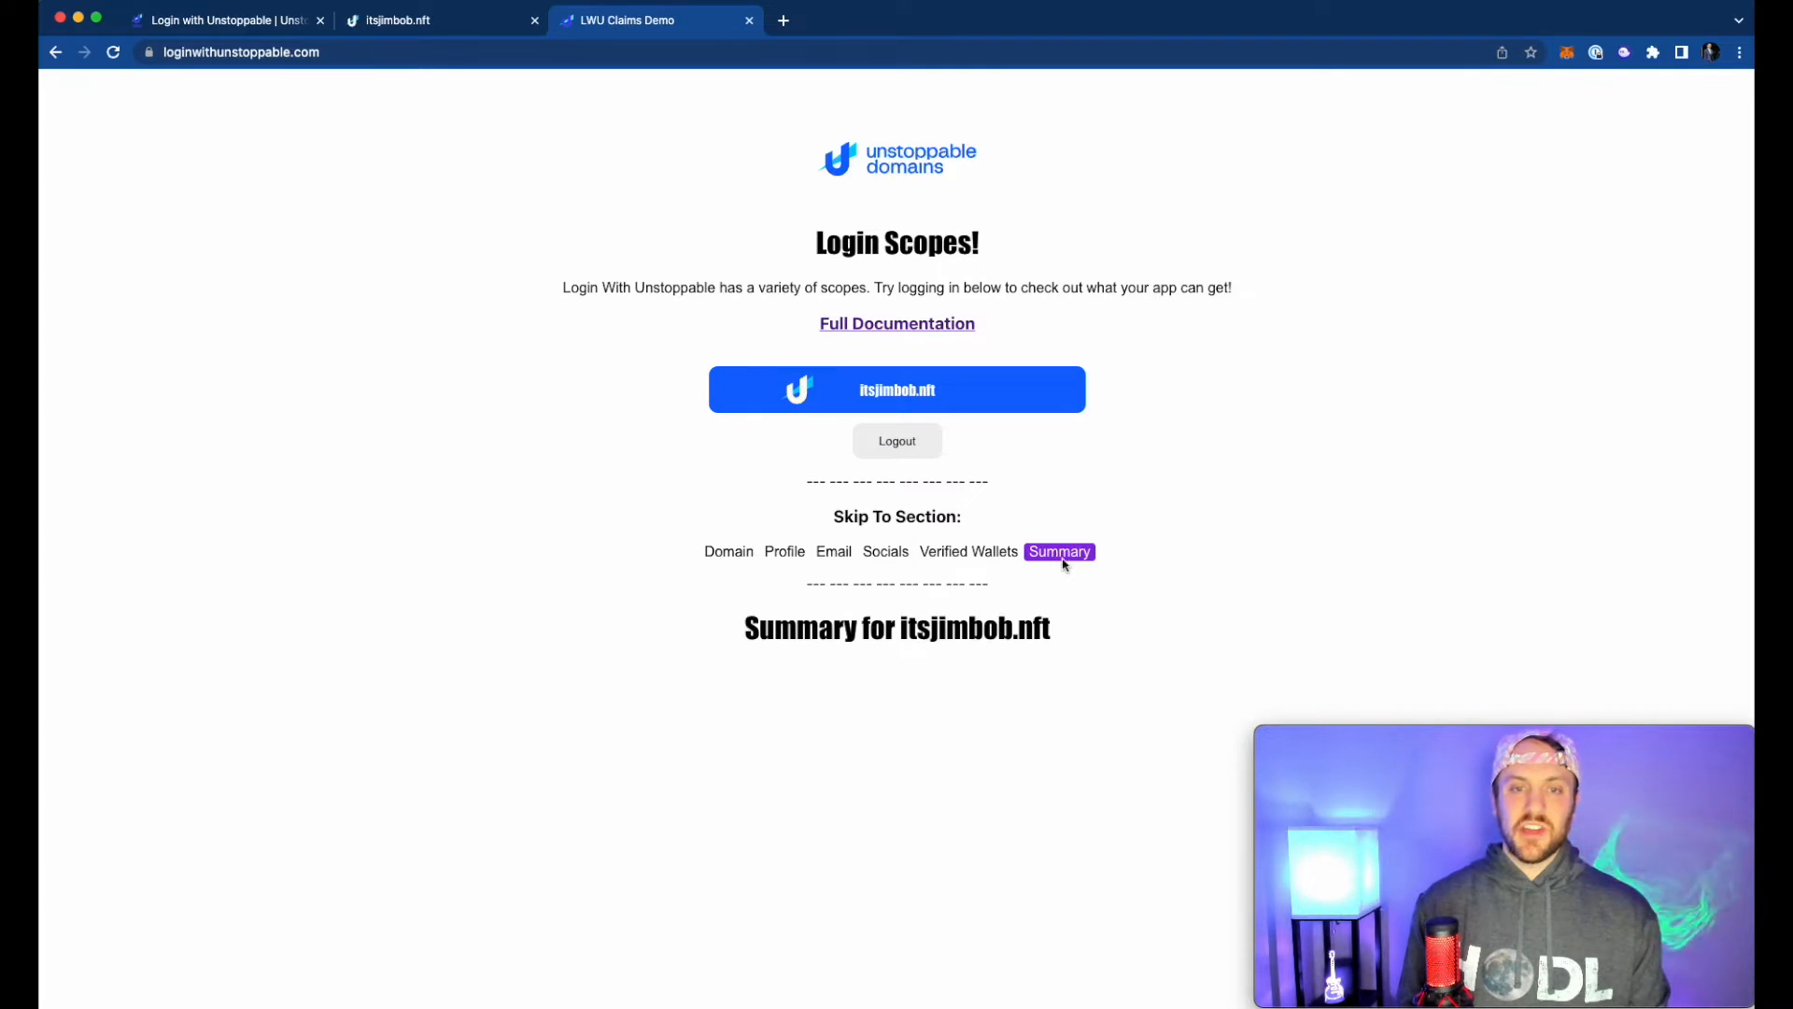
{"action": "left_click", "coordinate": [1057, 551]}
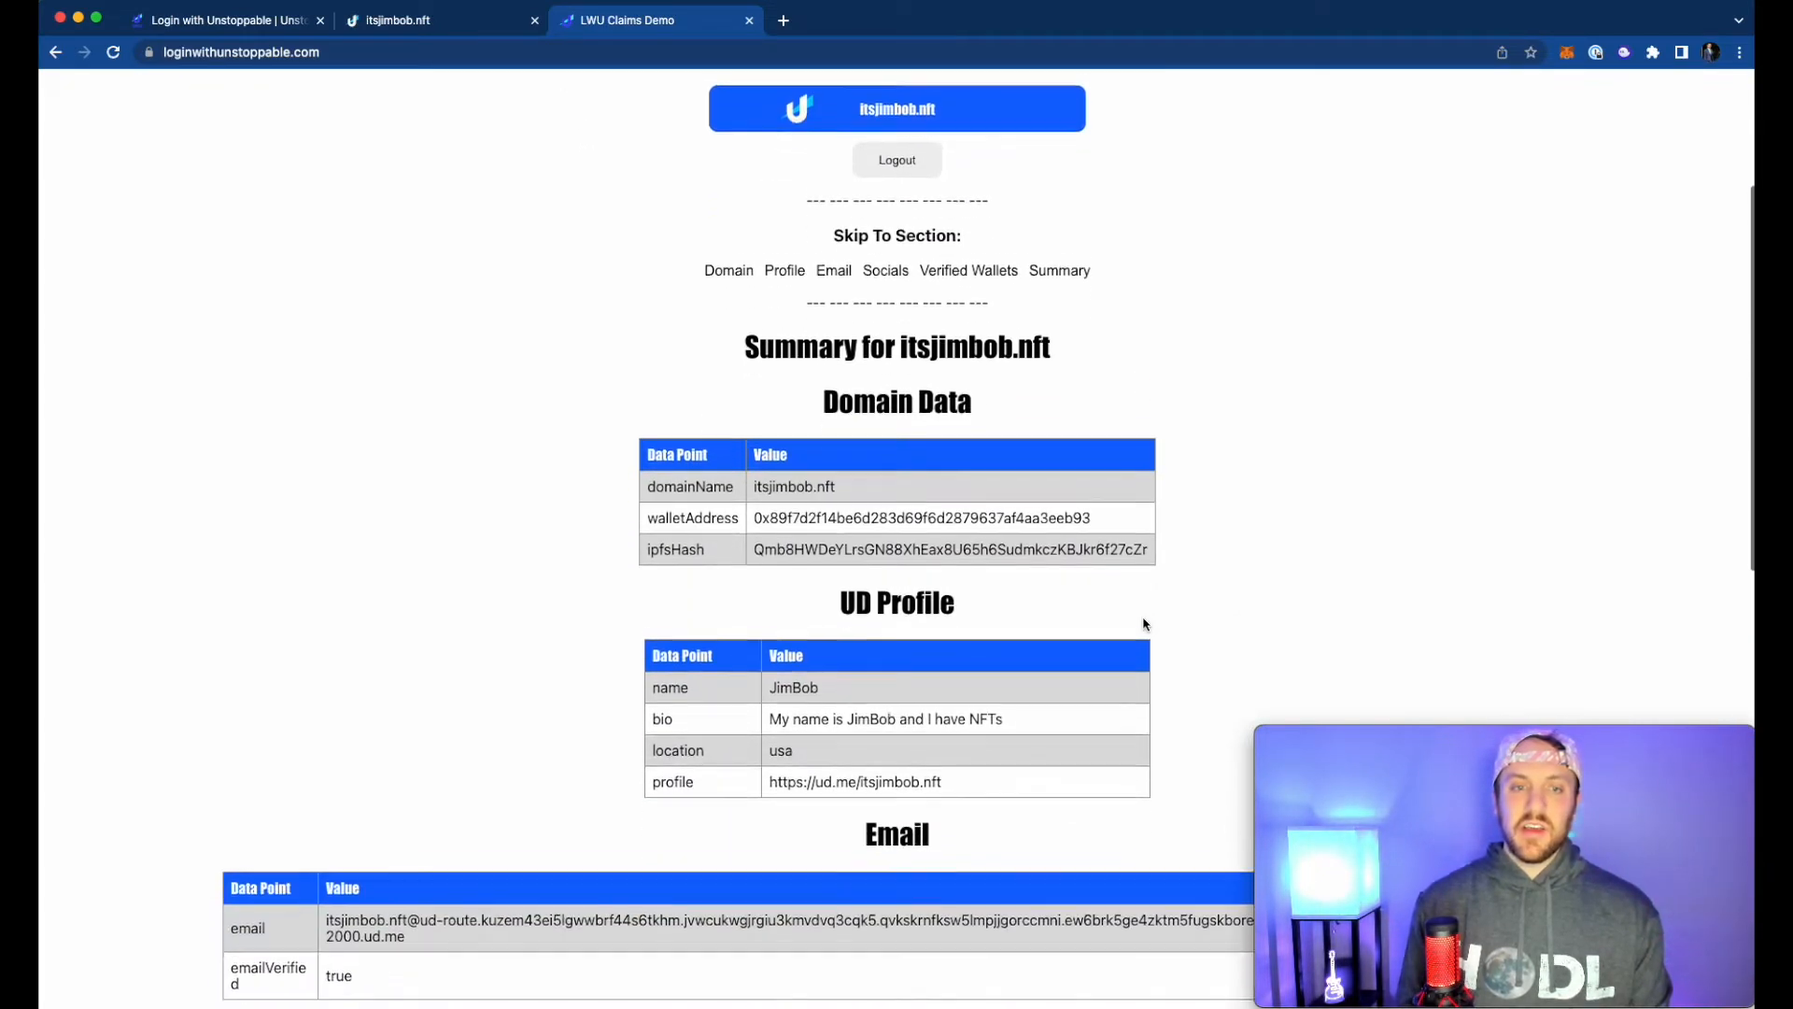
{"action": "scroll", "scroll_direction": "down", "scroll_amount": 3}
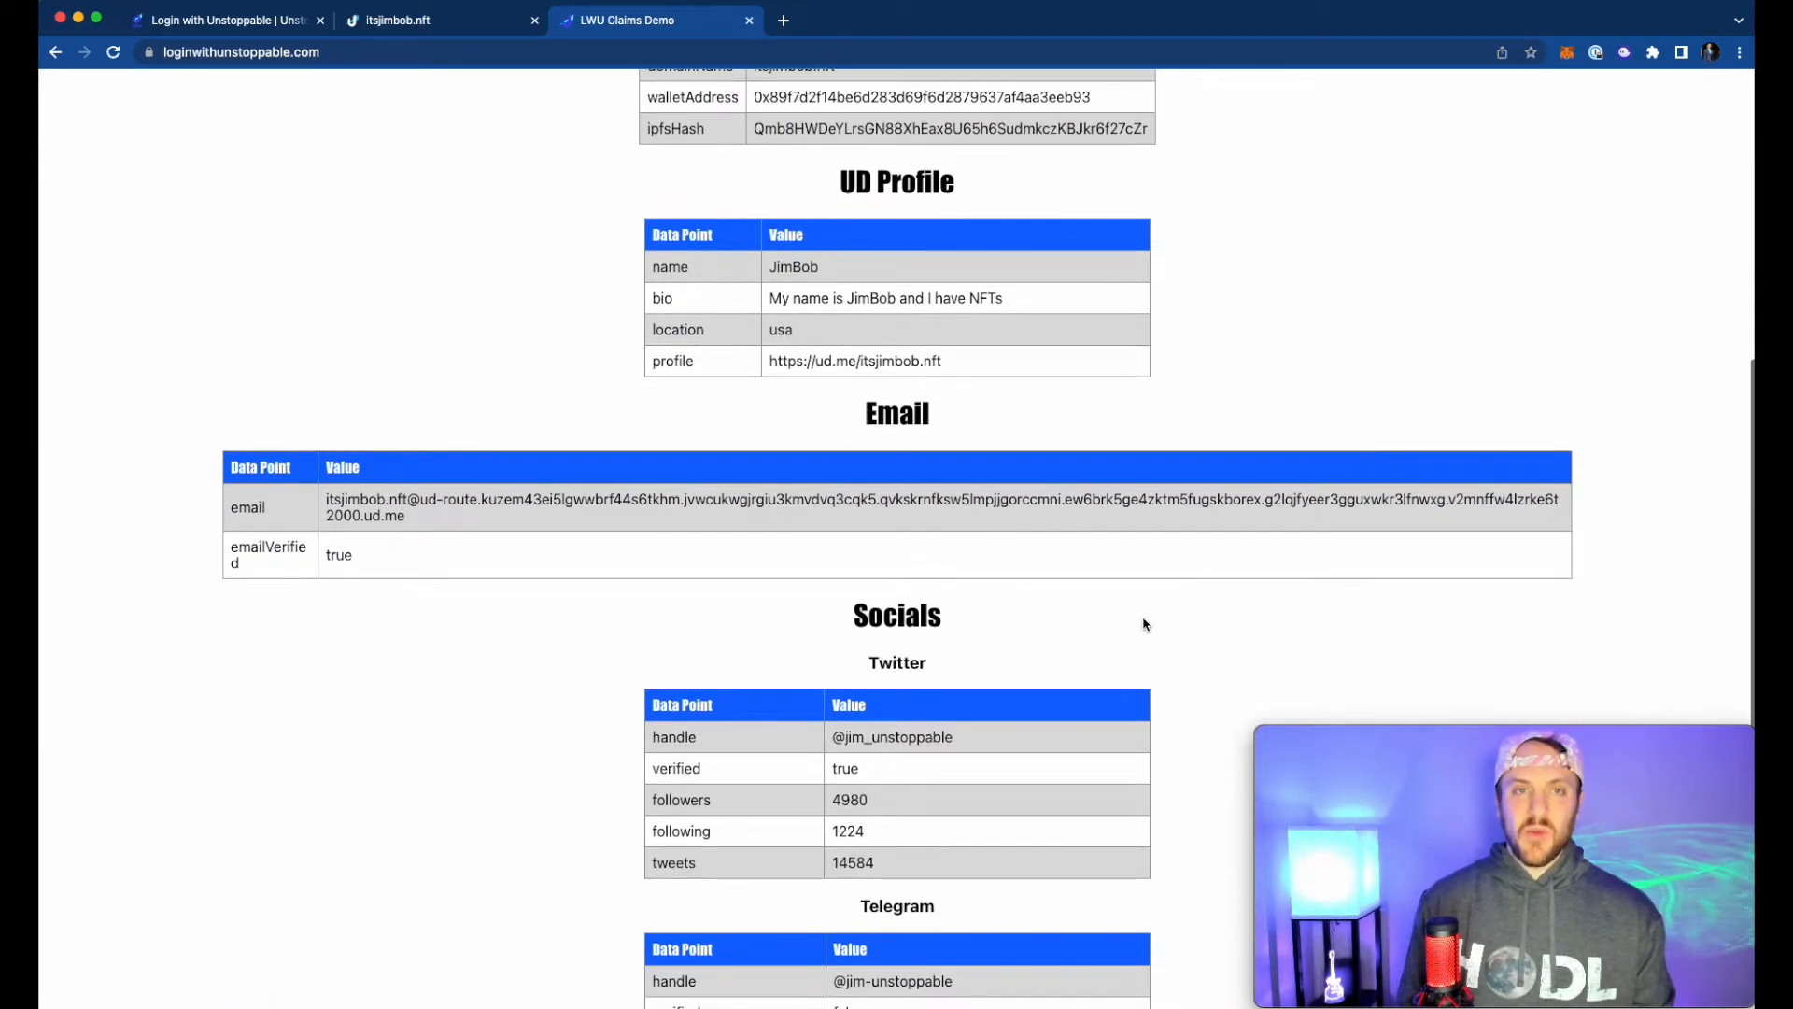
{"action": "scroll", "scroll_direction": "down", "scroll_amount": 3}
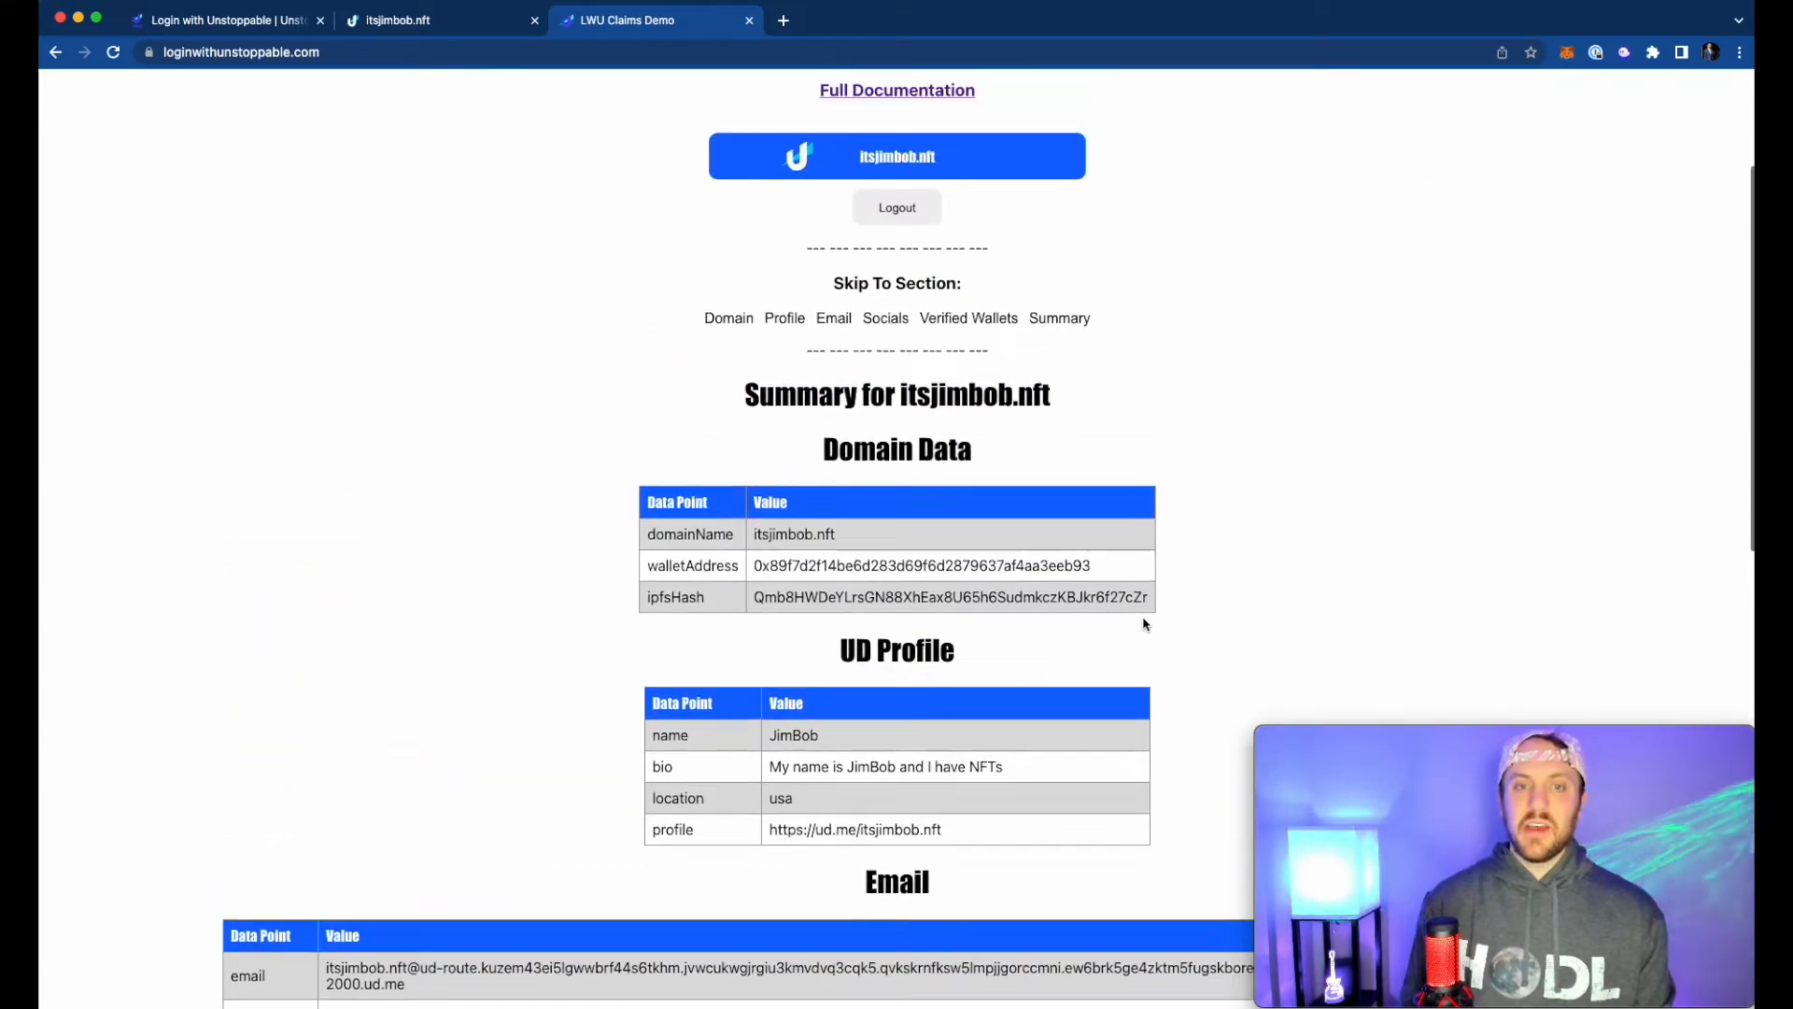
{"action": "scroll", "scroll_direction": "up", "scroll_amount": 3}
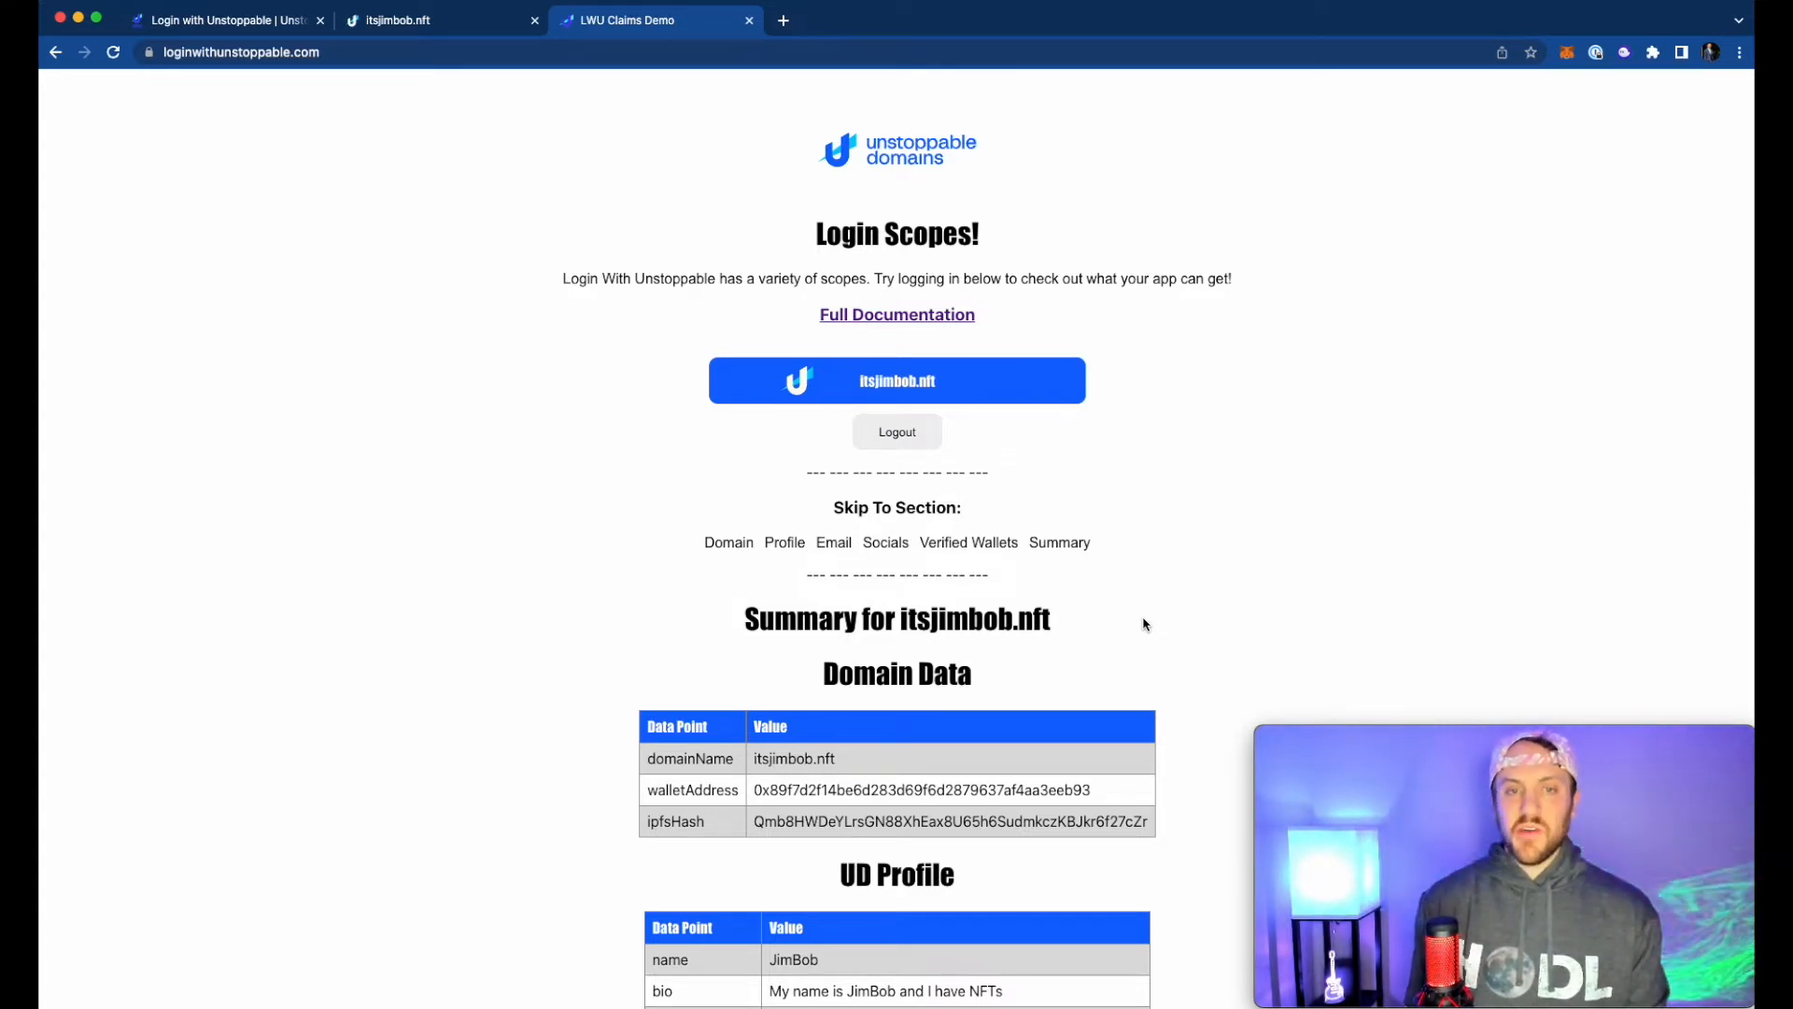
{"action": "mouse_move", "coordinate": [1140, 585]}
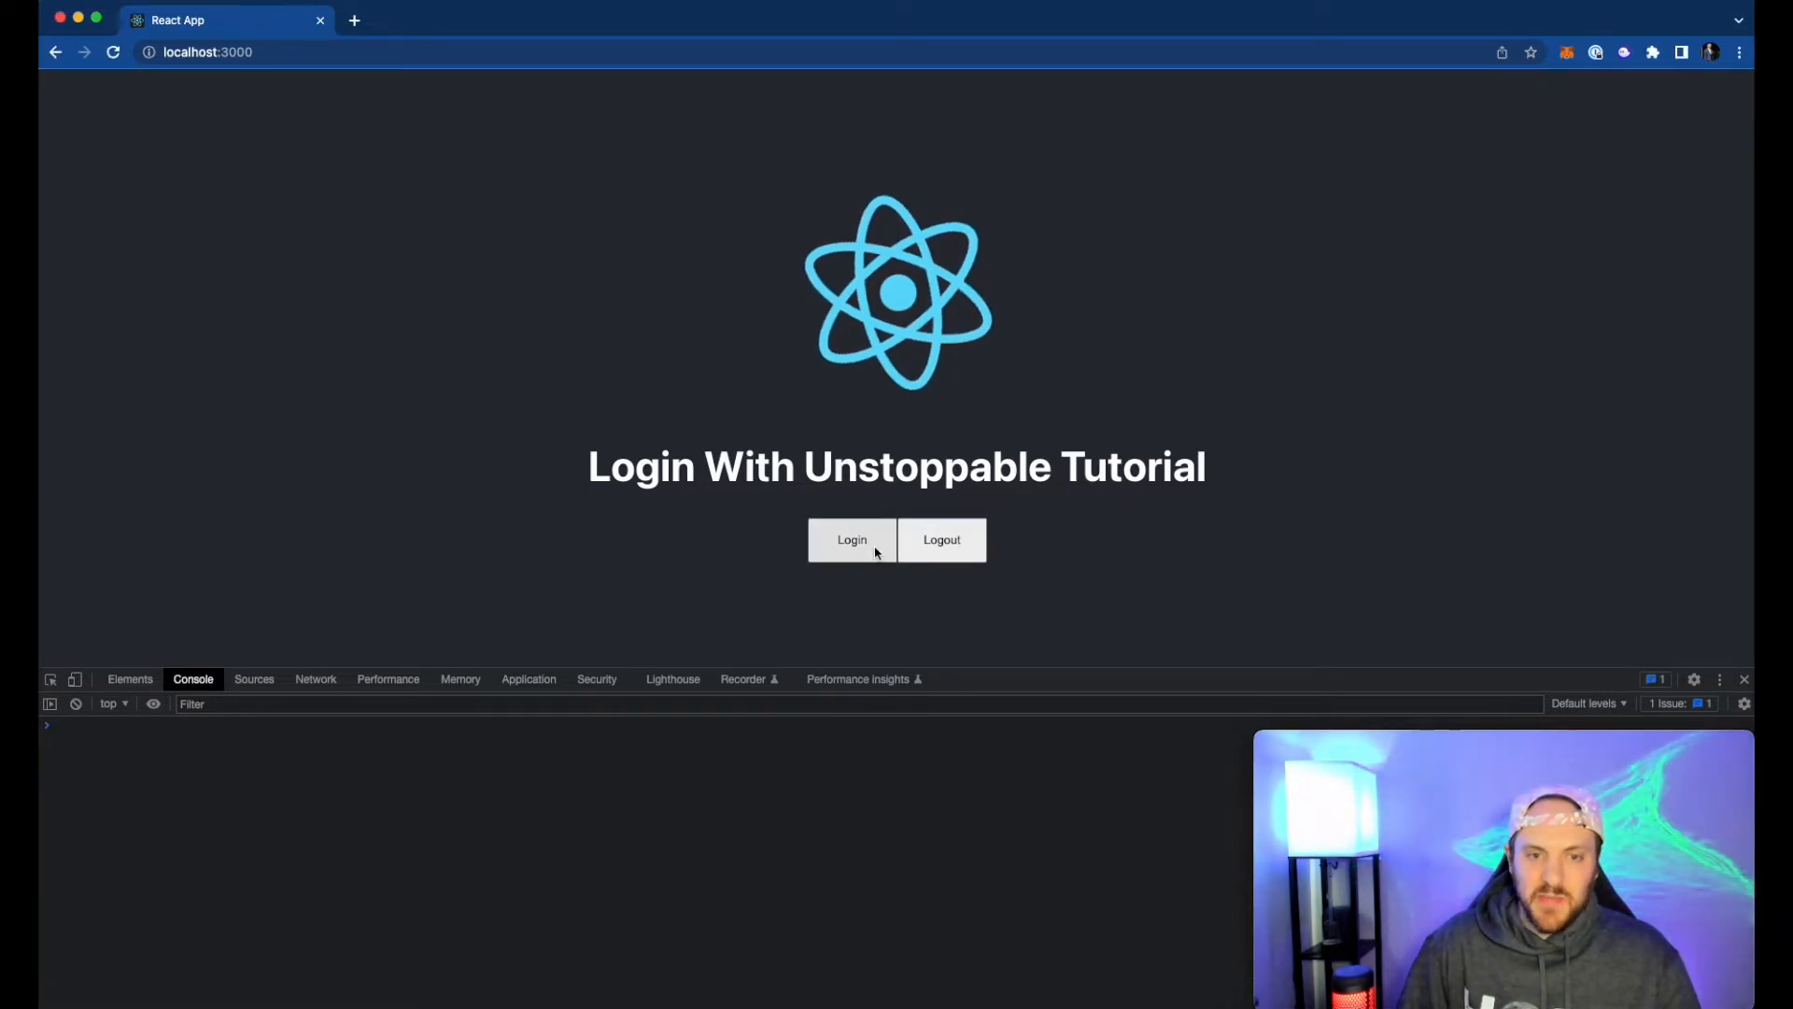
{"action": "mouse_move", "coordinate": [878, 615]}
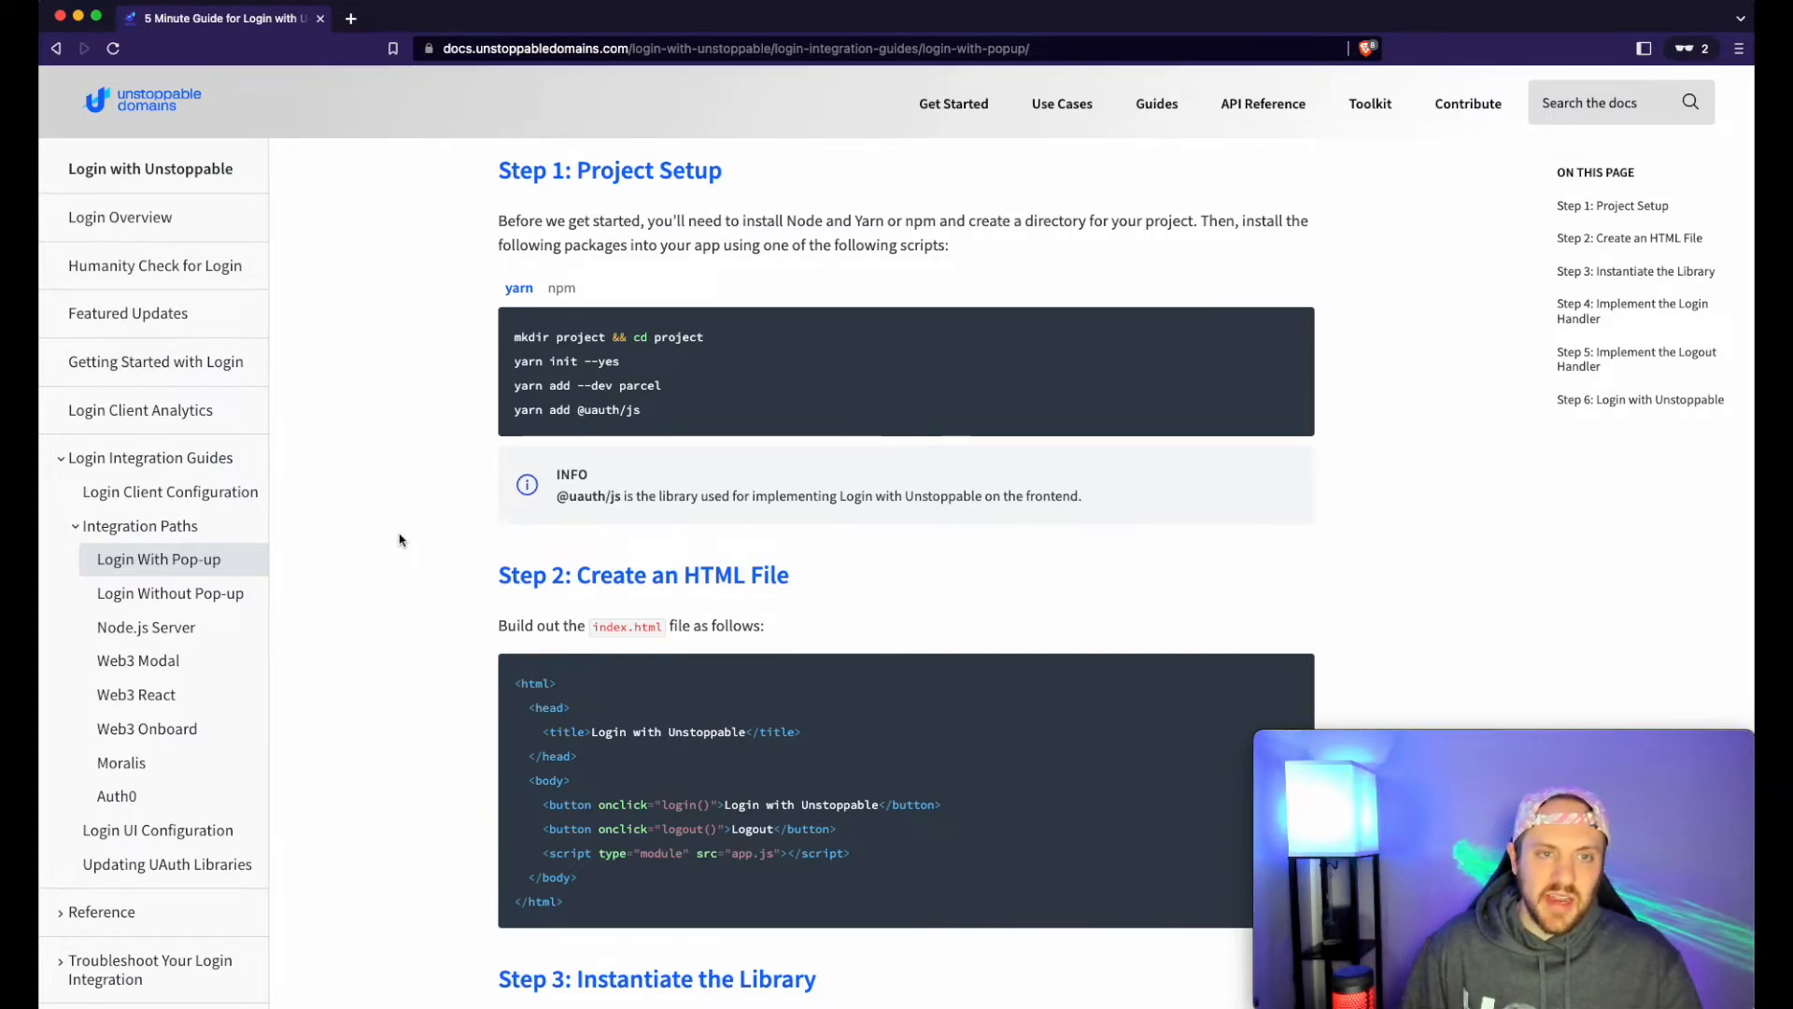
{"action": "mouse_move", "coordinate": [641, 415]}
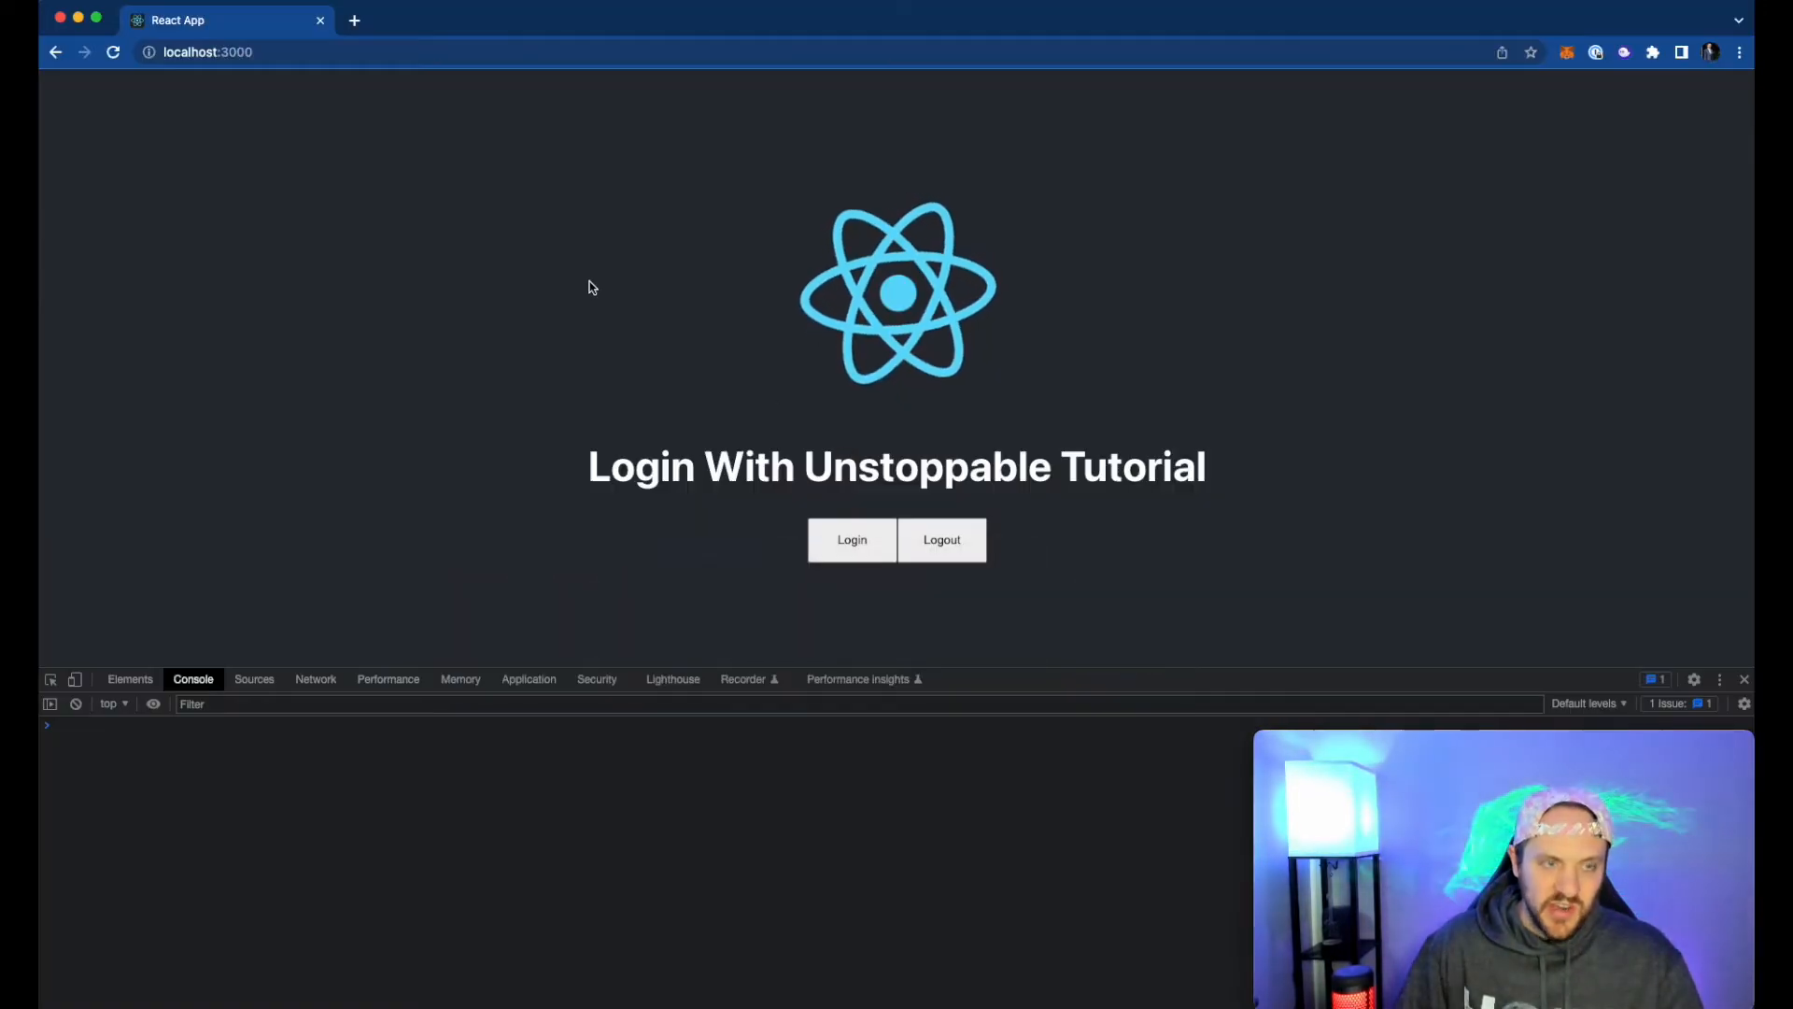
- Sign in to the Unstoppable Domains client dashboard by connecting and signing with the wallet
{"action": "left_click", "coordinate": [852, 538]}
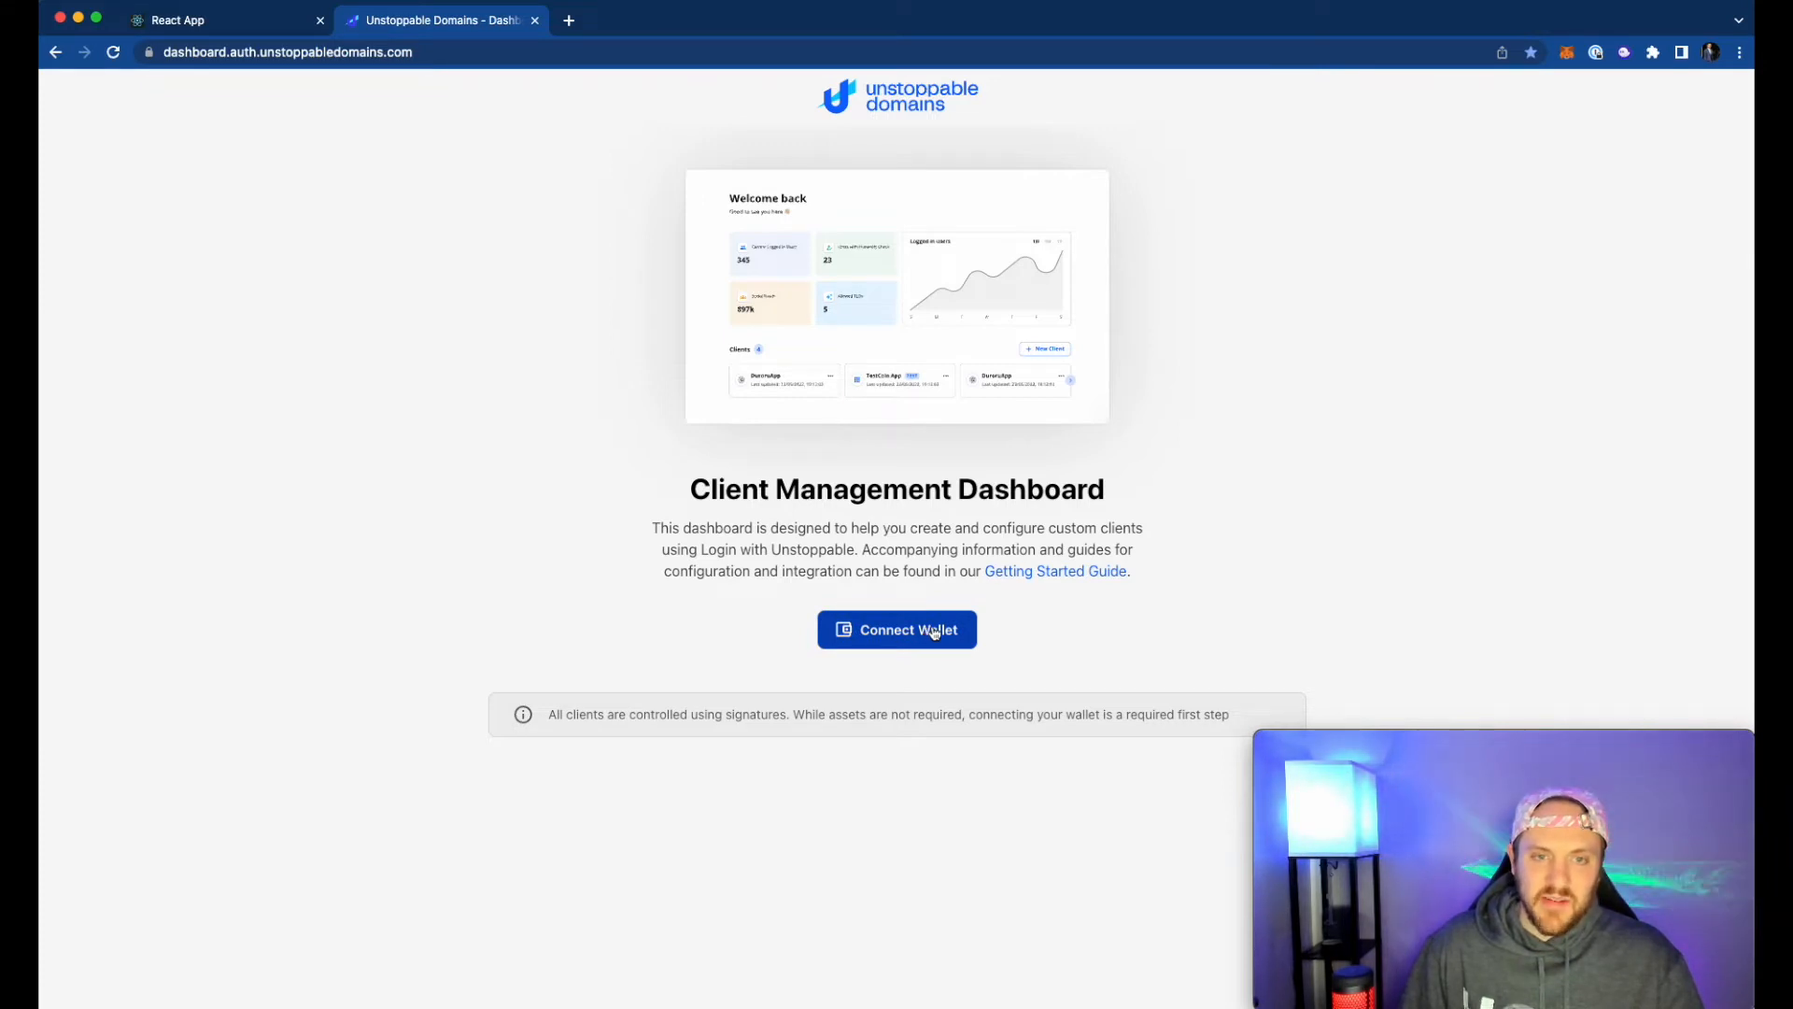
{"action": "left_click", "coordinate": [895, 630]}
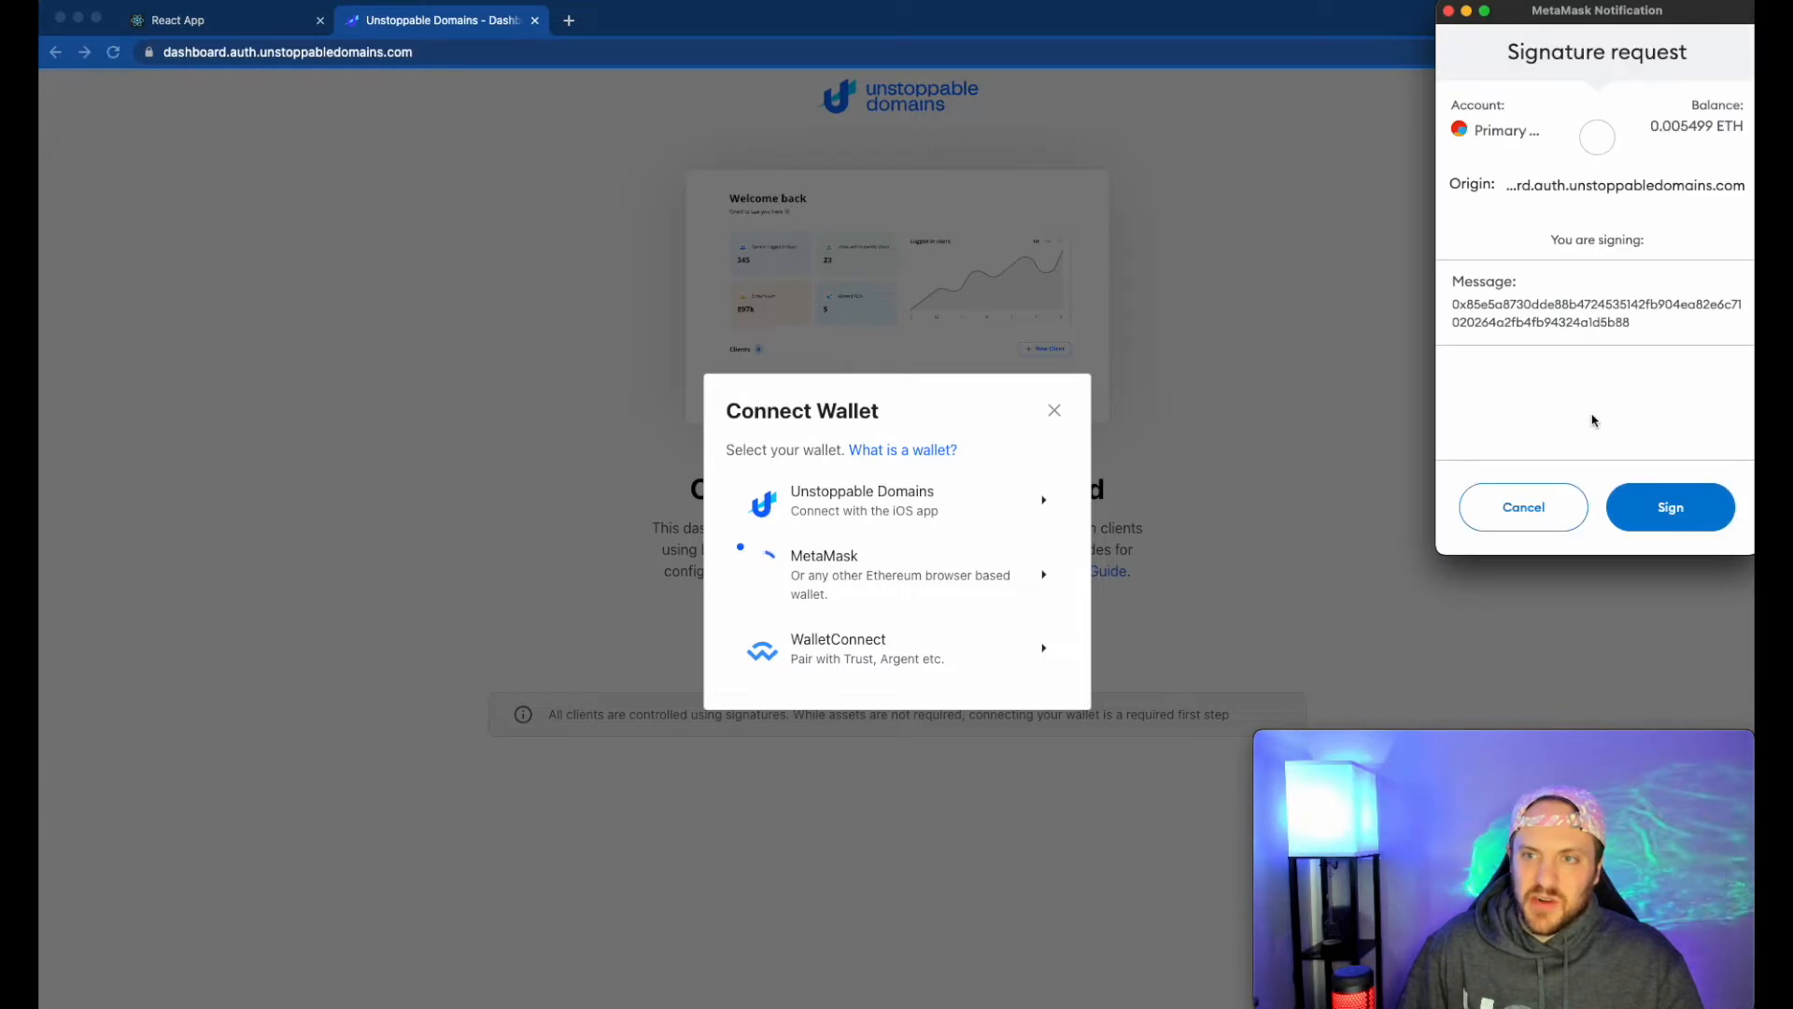
{"action": "left_click", "coordinate": [1669, 506]}
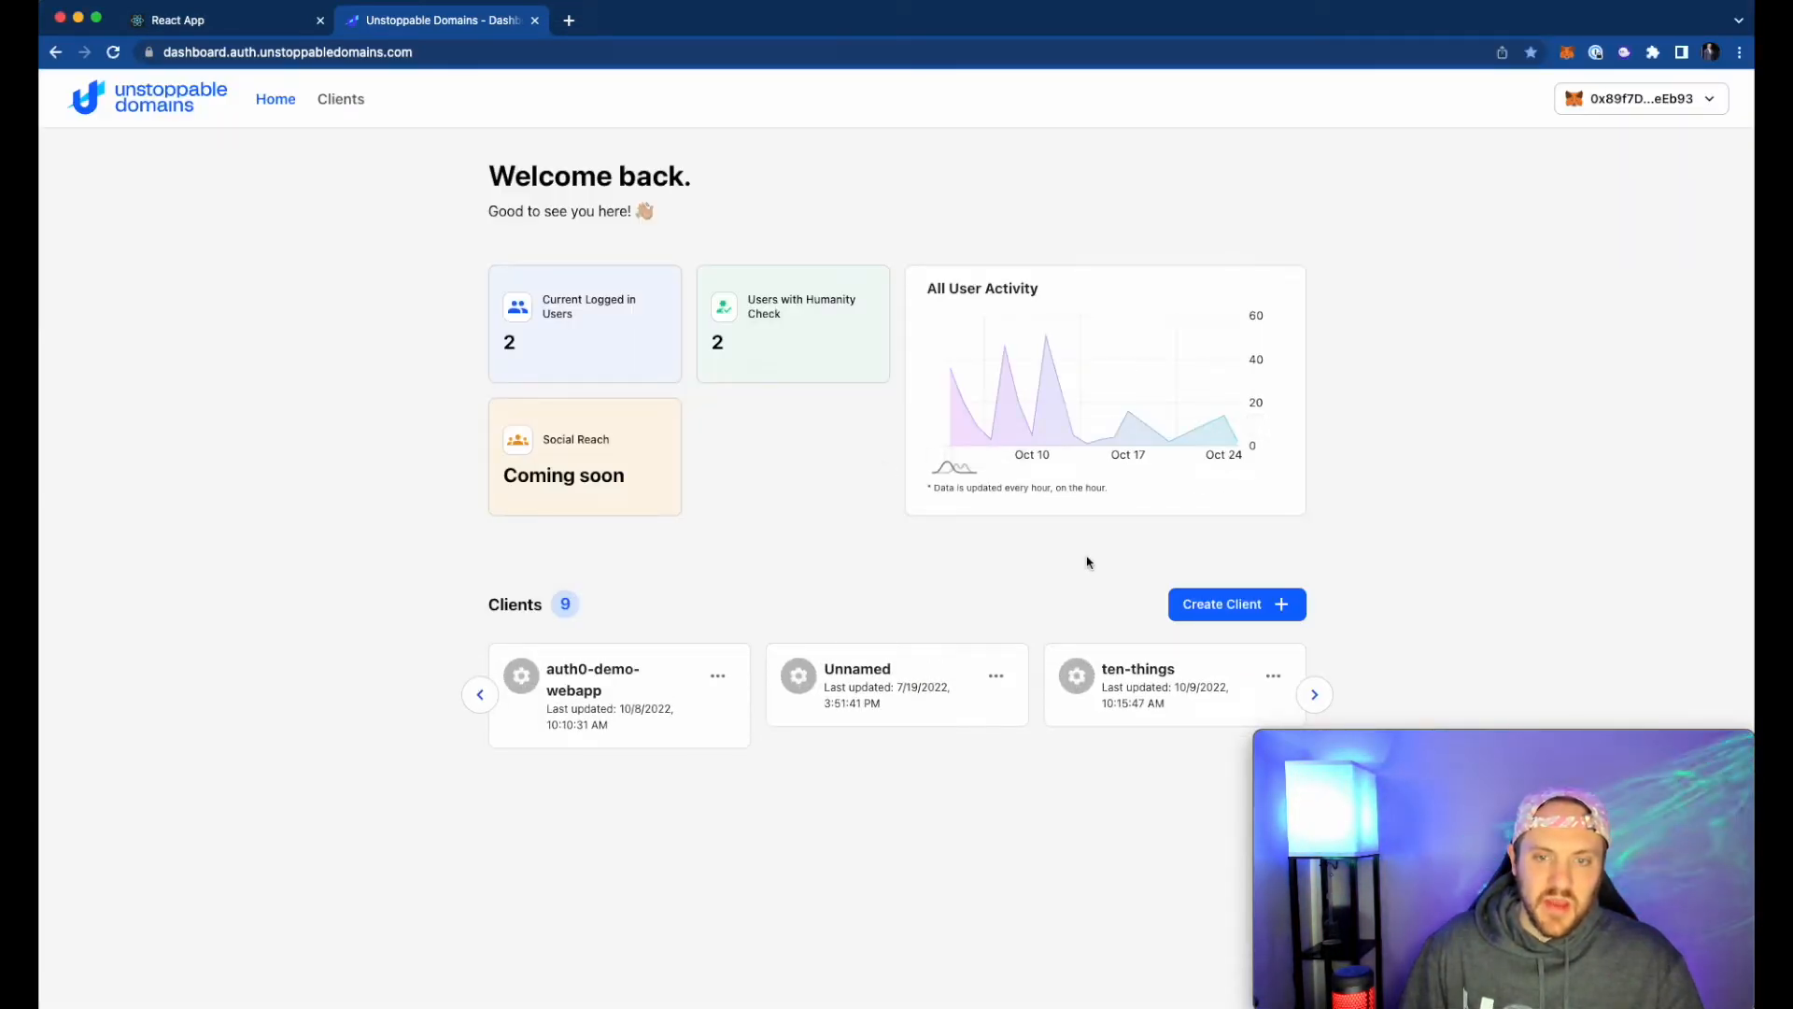
{"action": "mouse_move", "coordinate": [1236, 604]}
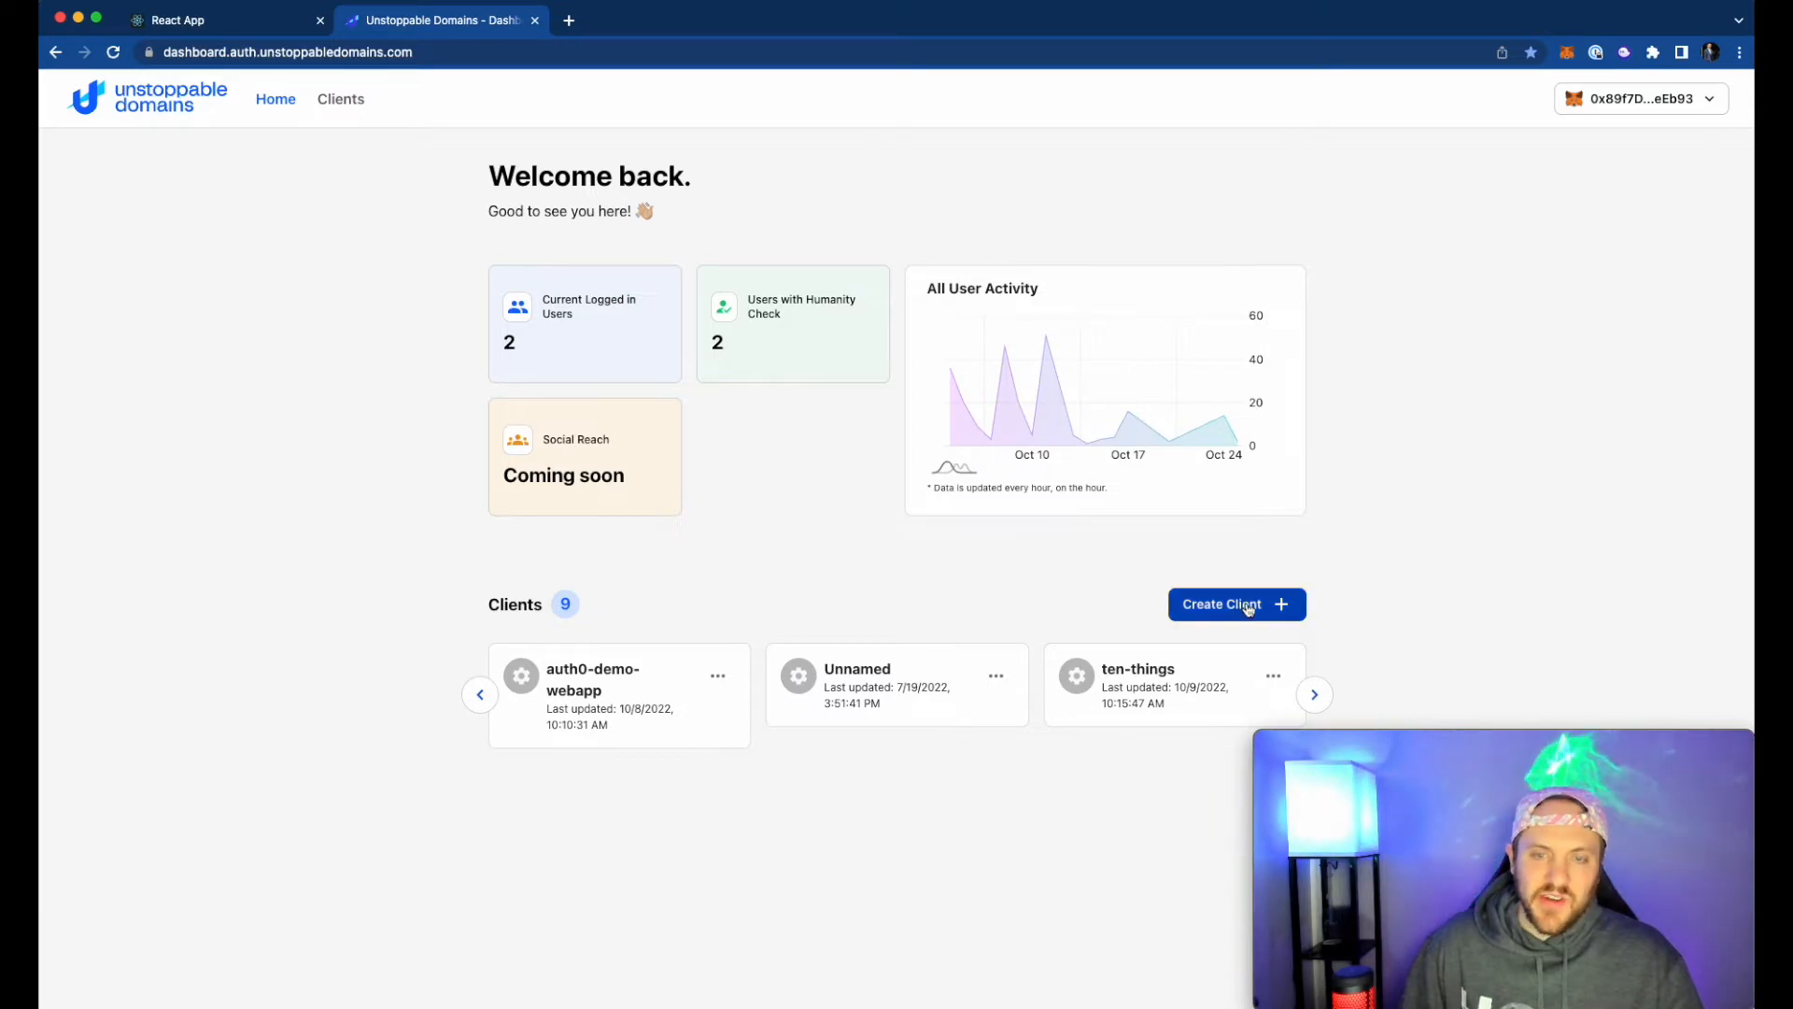
- Create a new client named Jim and go to its Login configuration with redirect URIs
{"action": "left_click", "coordinate": [1235, 603]}
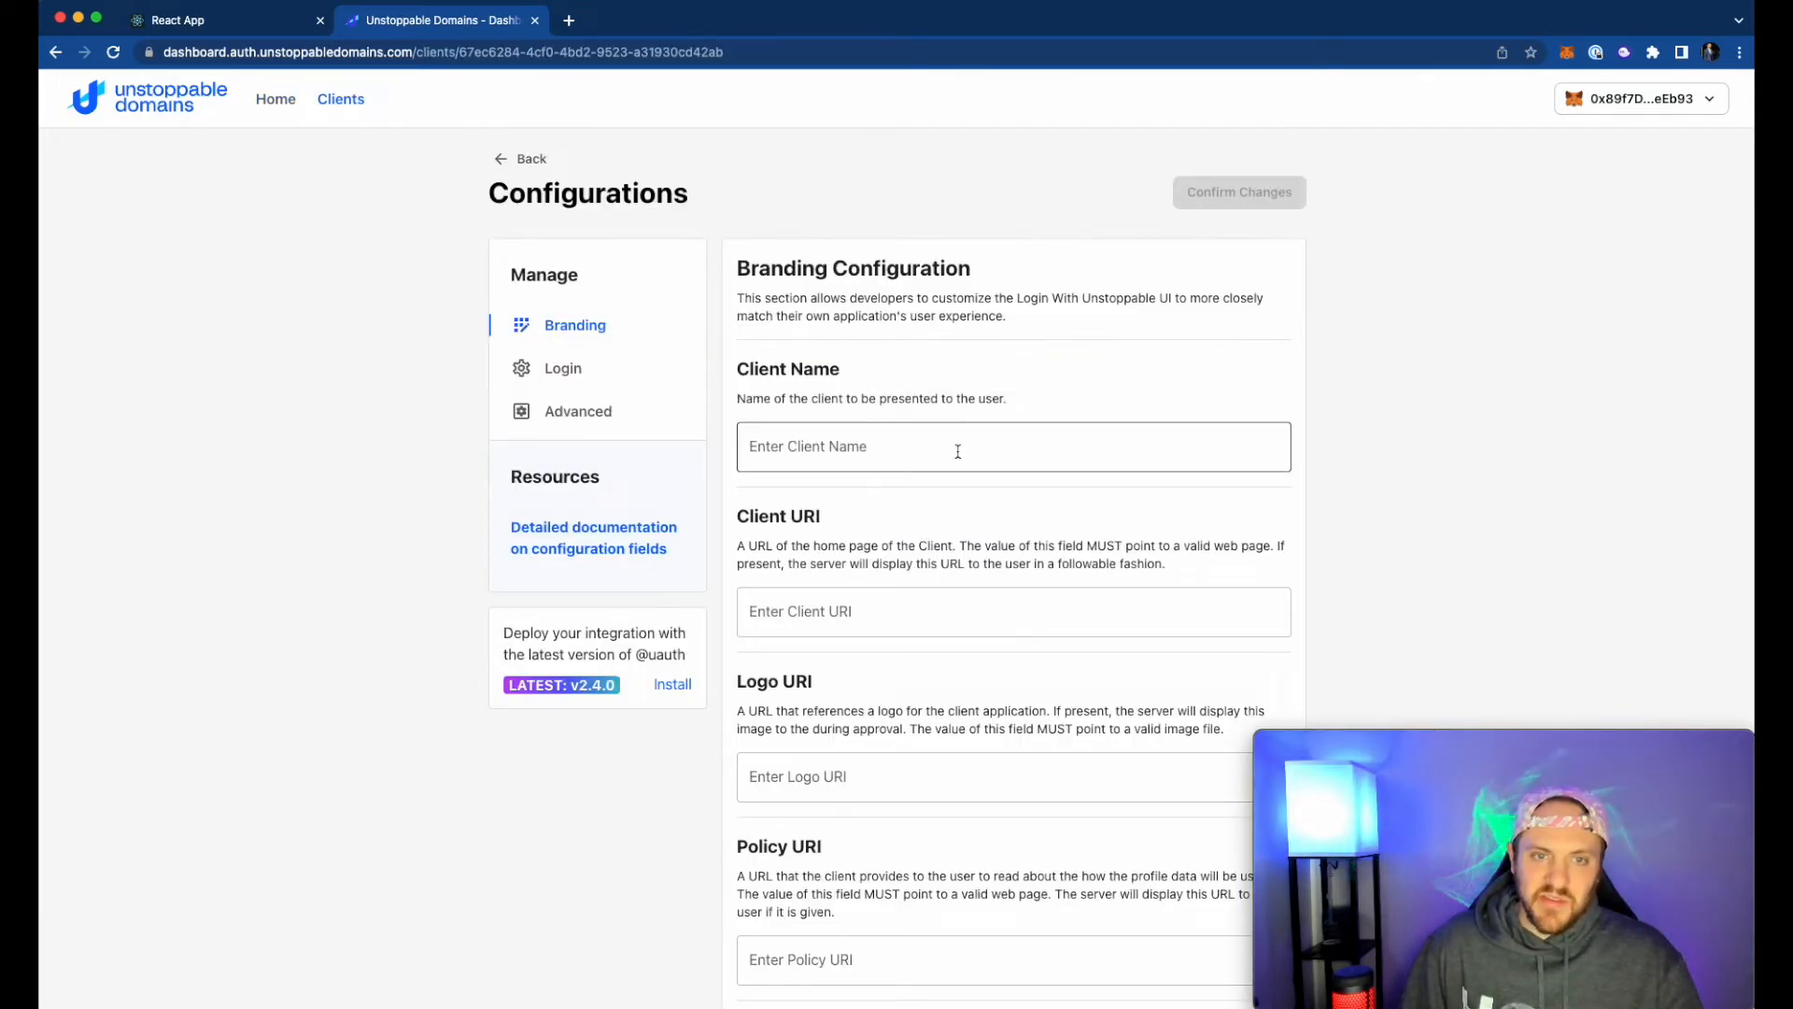
{"action": "type", "text": "Jim's Demo"}
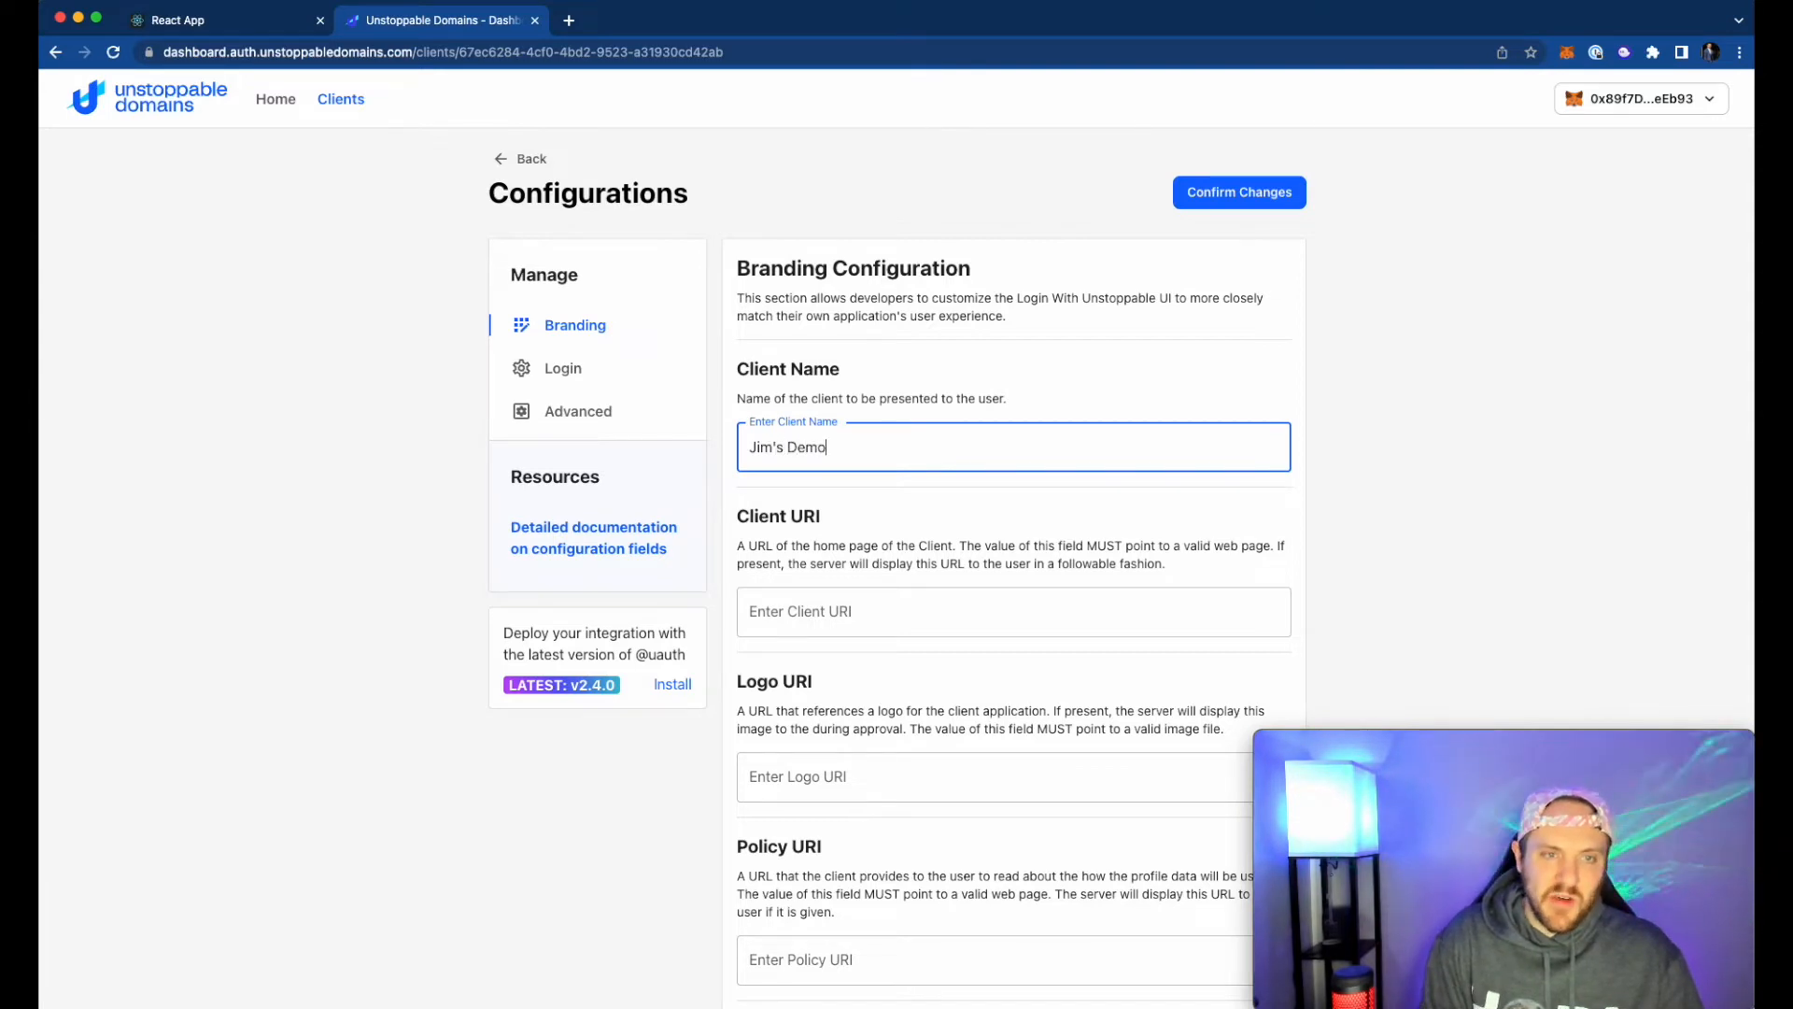
{"action": "left_click", "coordinate": [562, 368]}
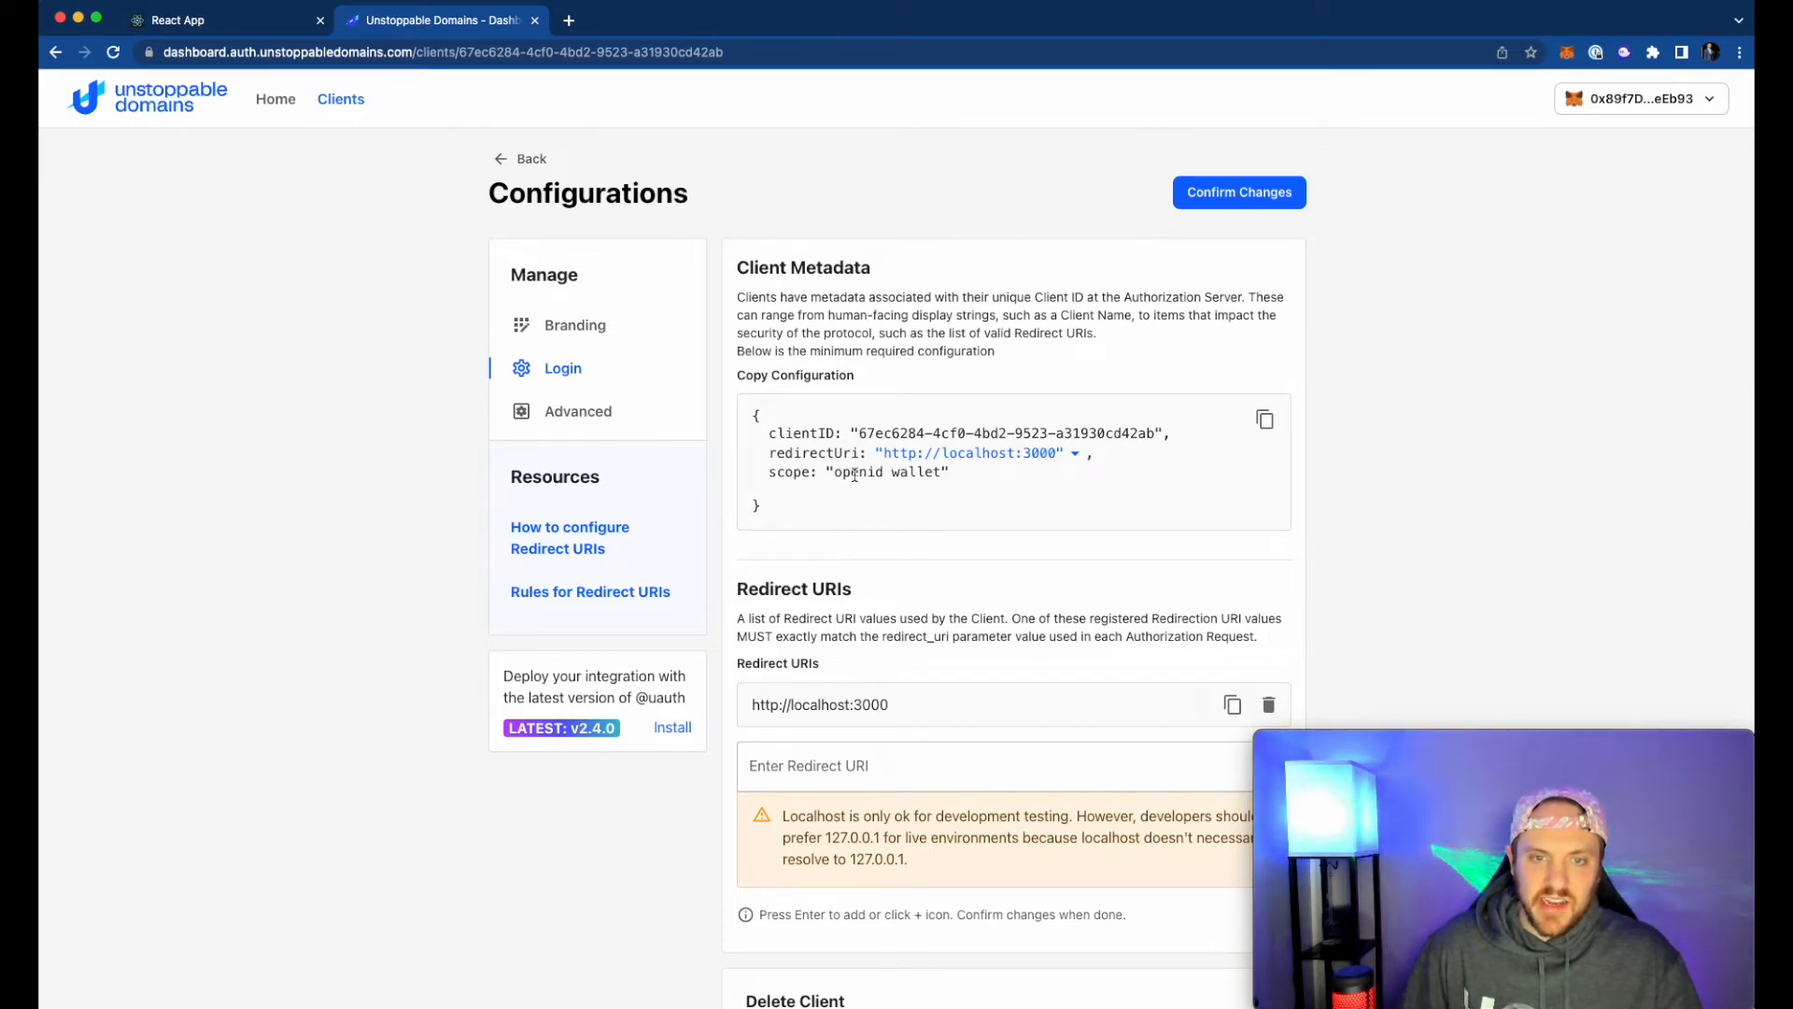
{"action": "mouse_move", "coordinate": [1172, 256]}
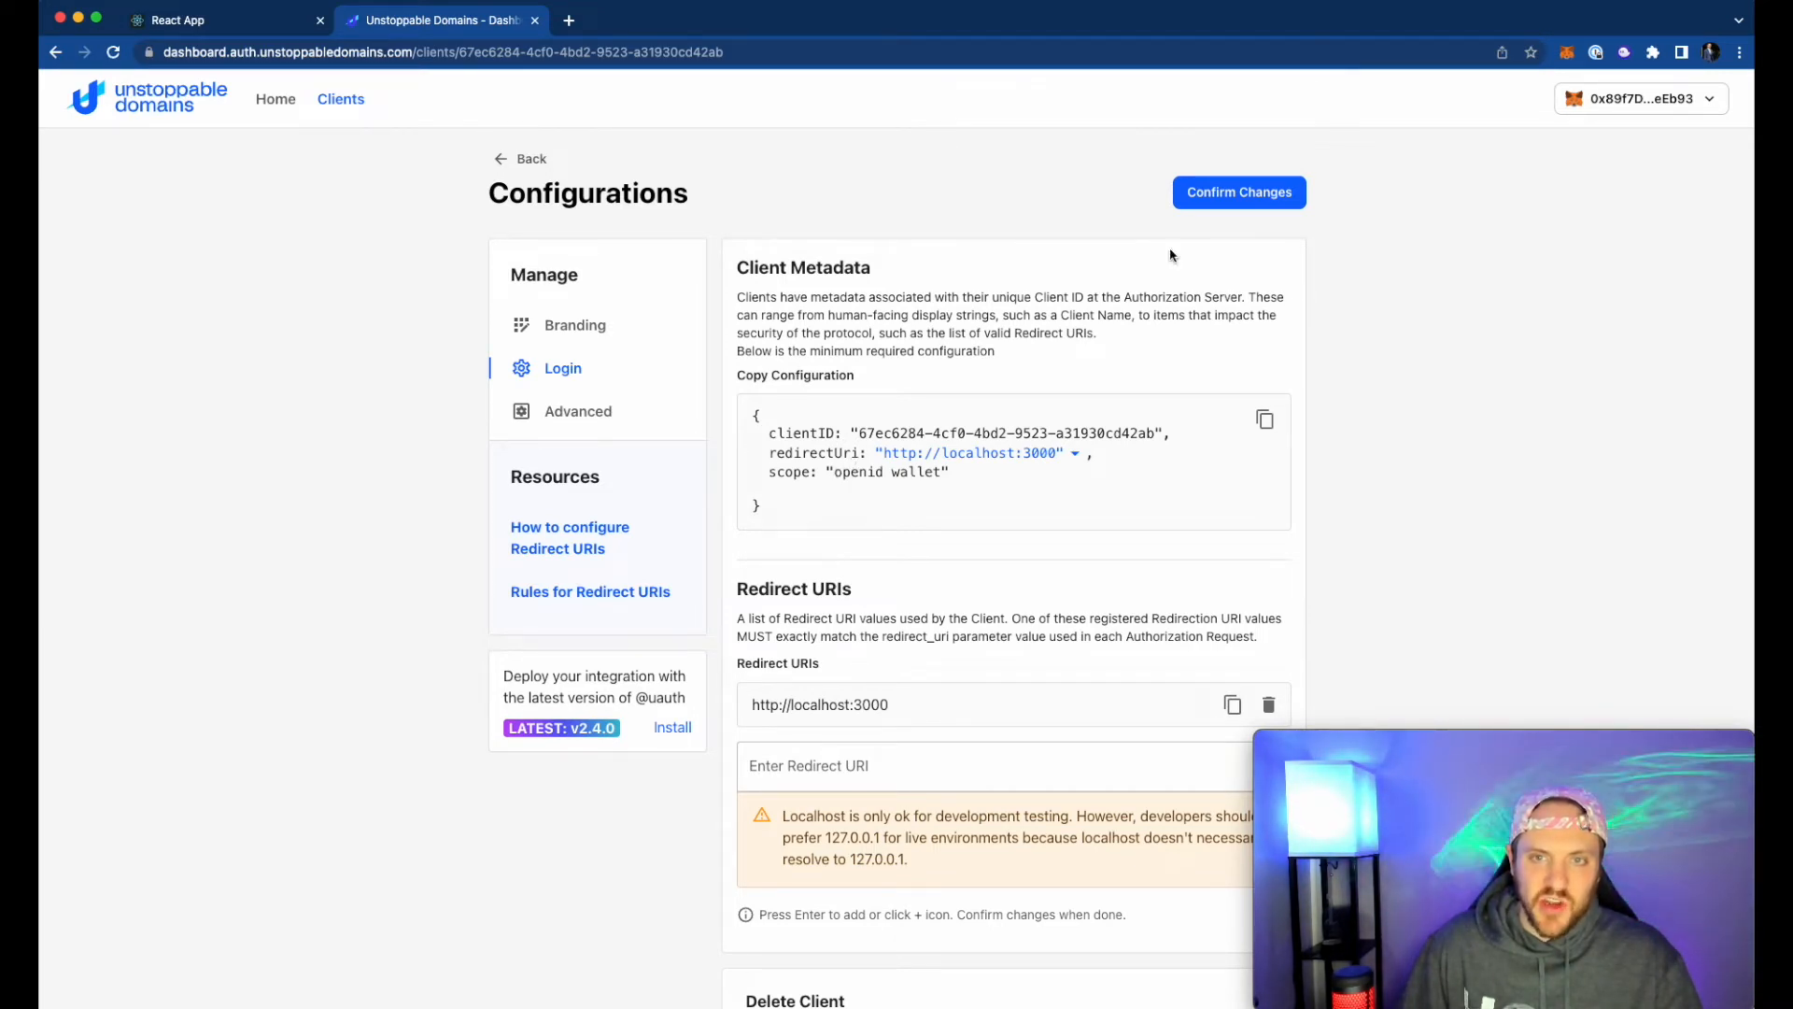
{"action": "left_click", "coordinate": [1238, 191]}
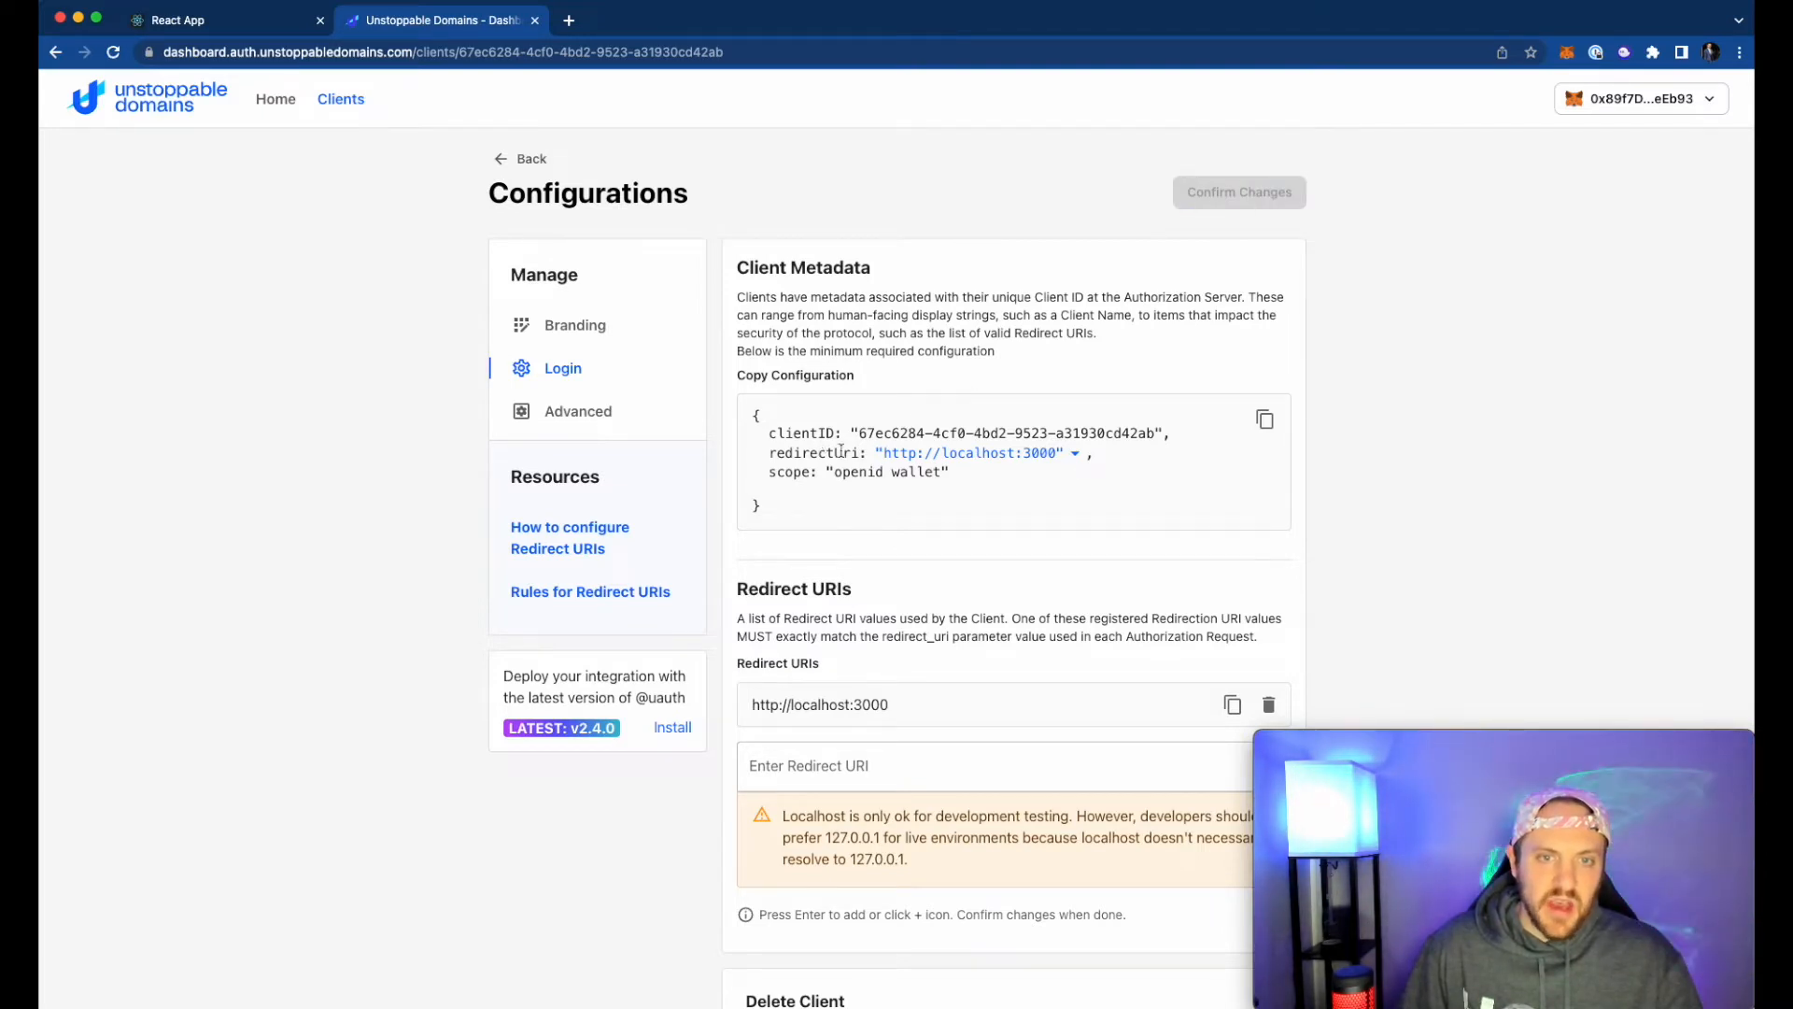
{"action": "mouse_move", "coordinate": [884, 698]}
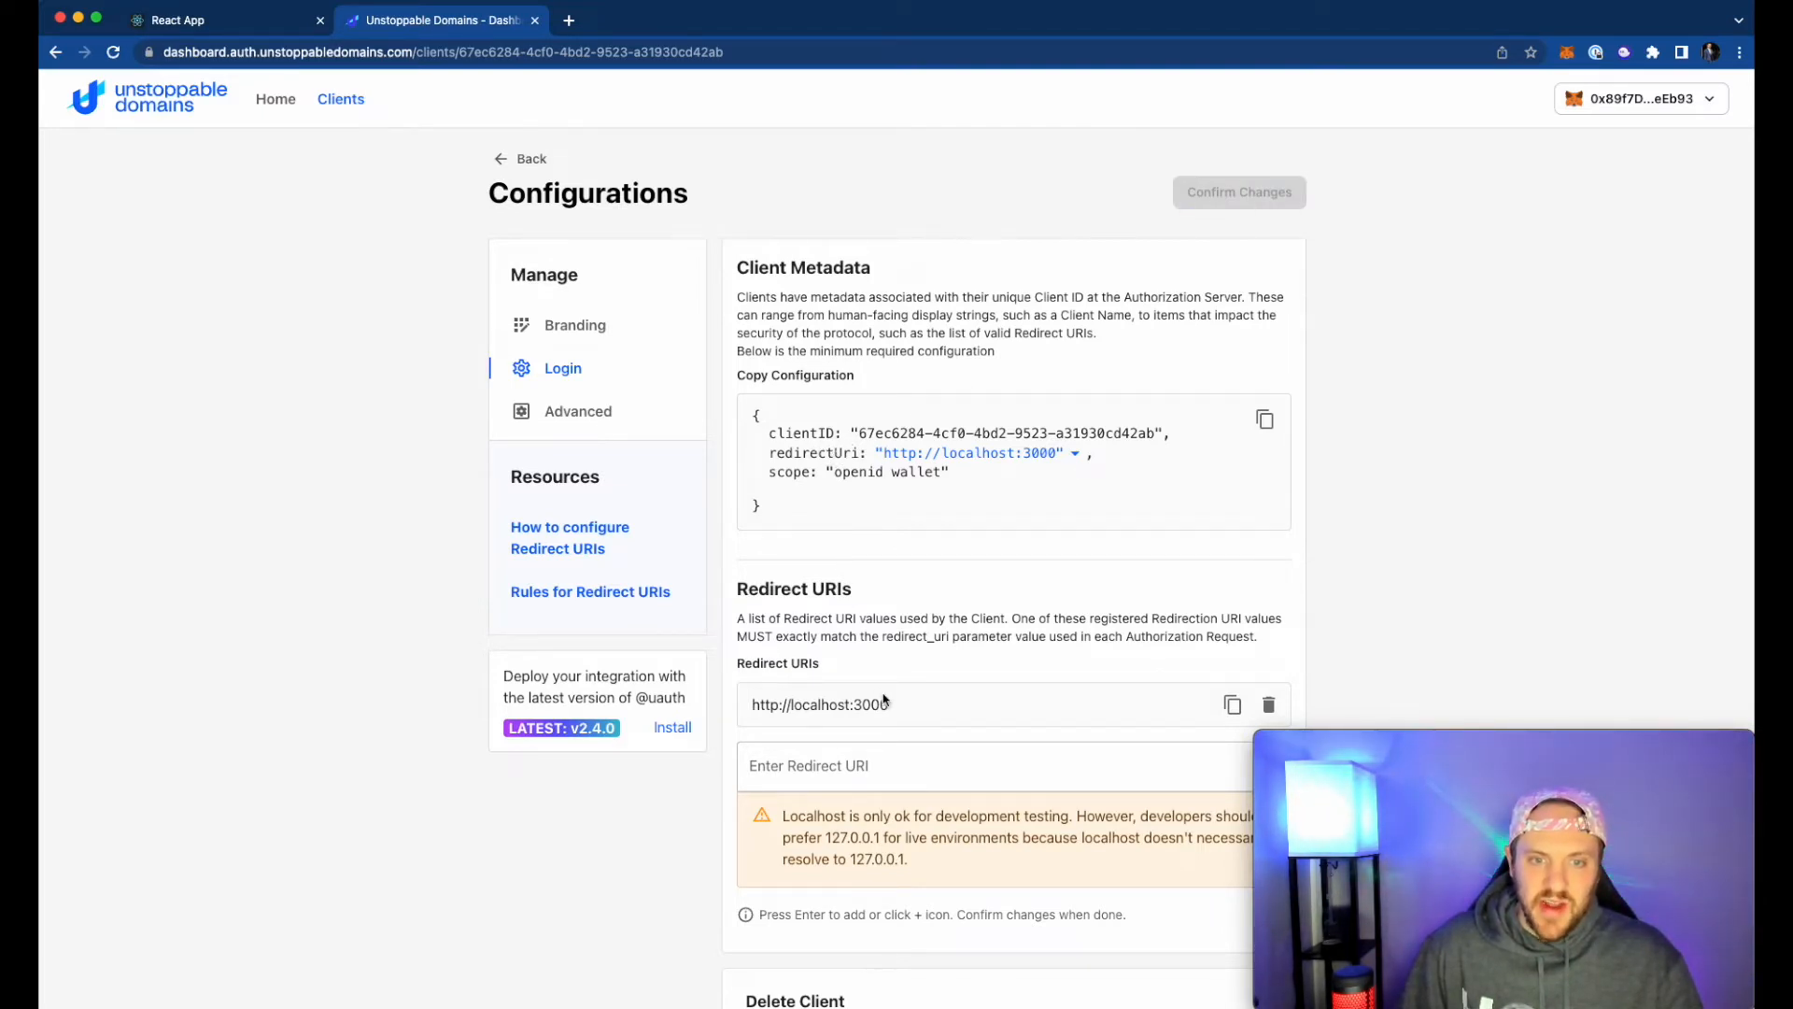
{"action": "scroll", "scroll_direction": "down", "scroll_amount": 3}
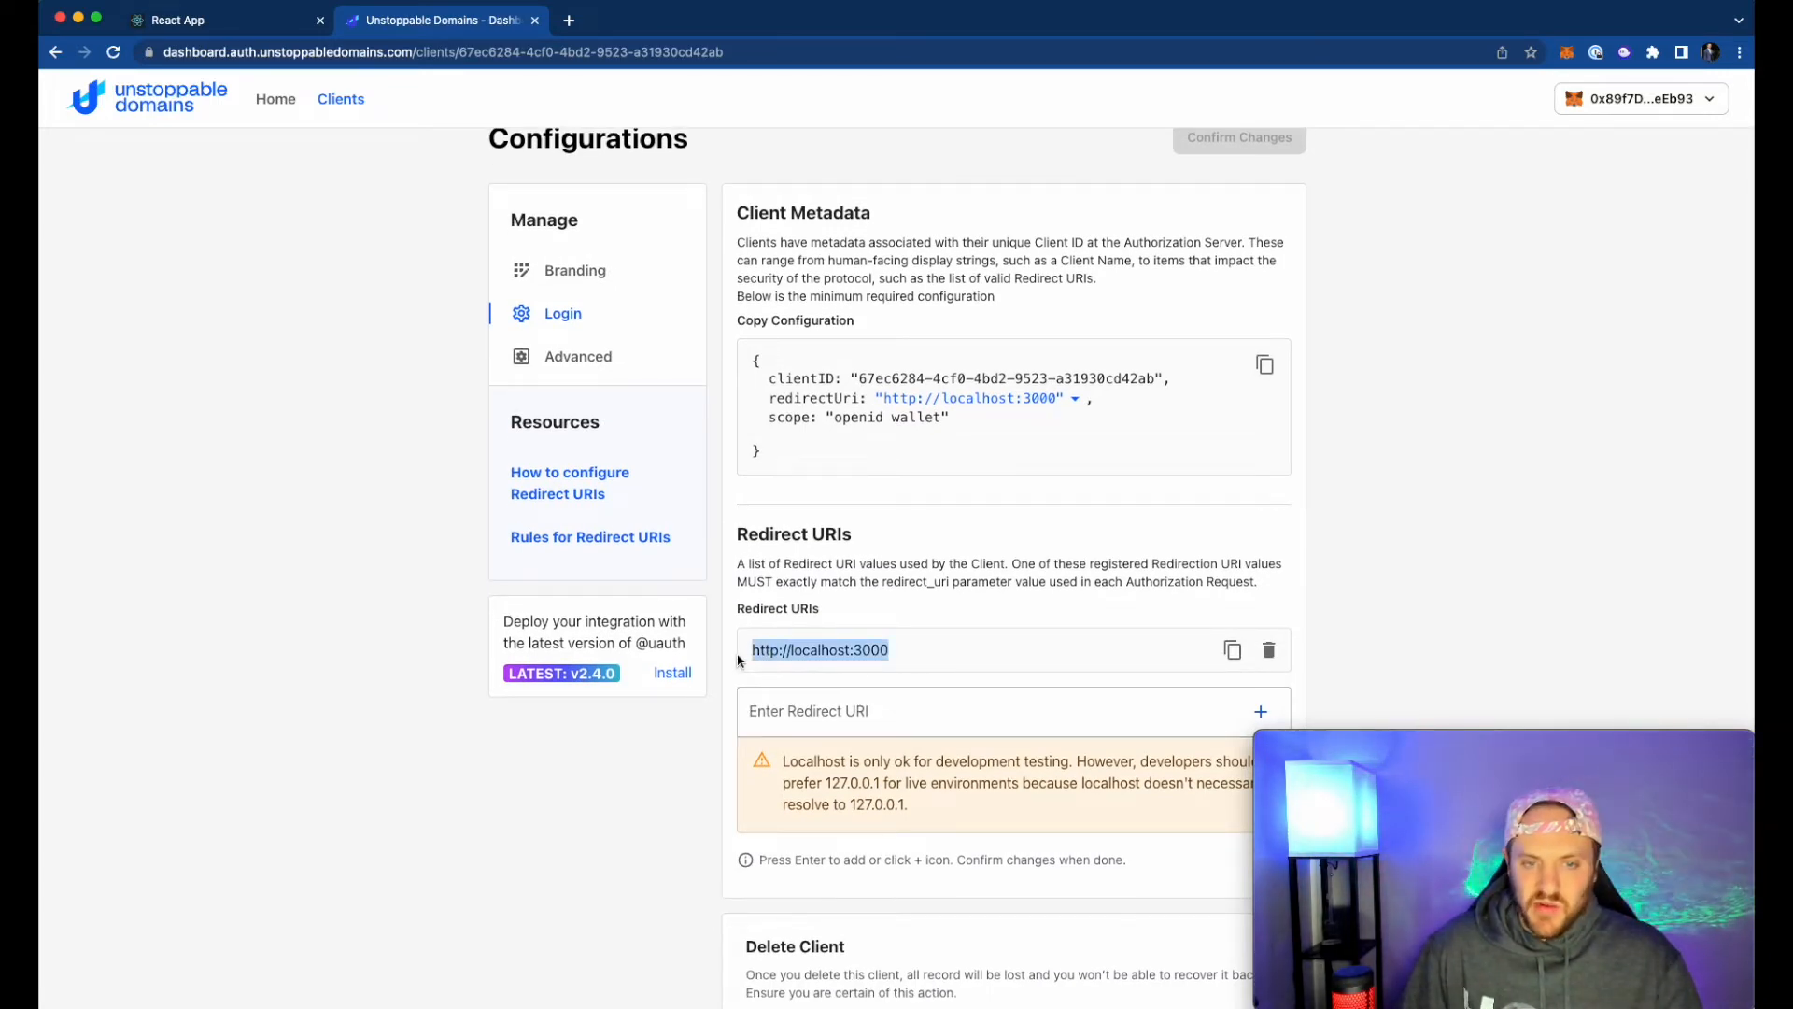
{"action": "left_click", "coordinate": [996, 710]}
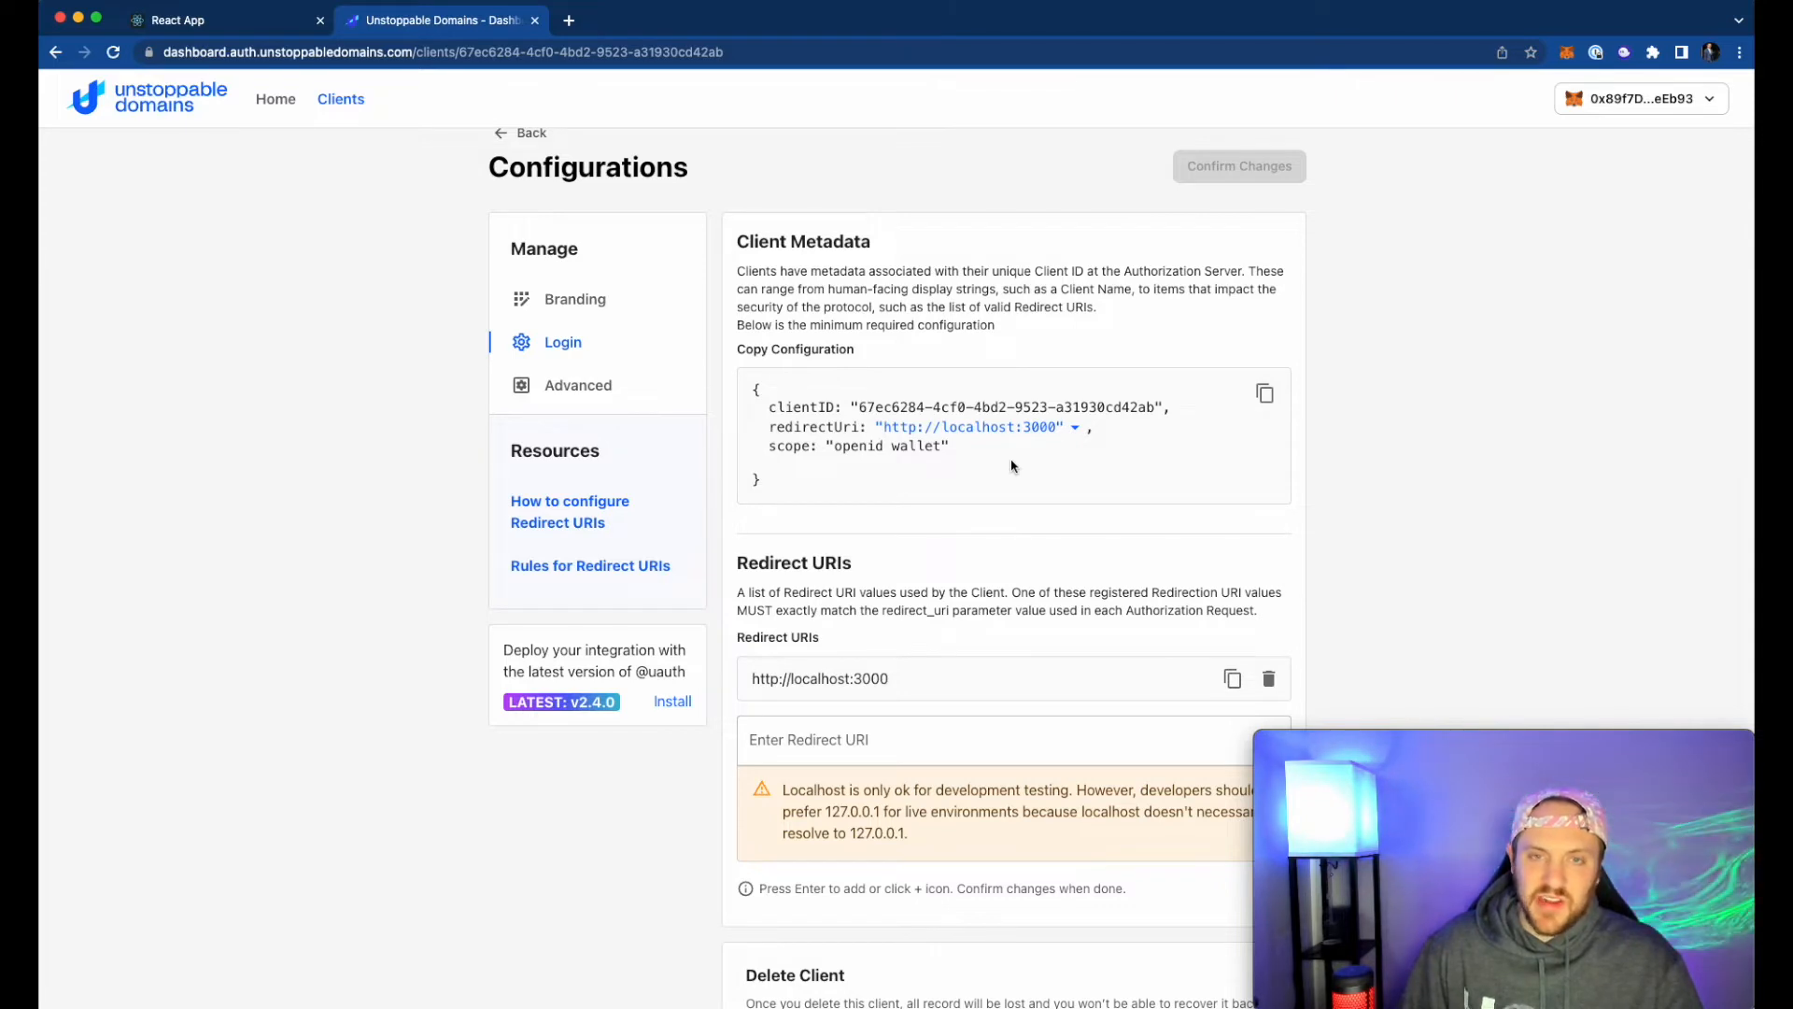
{"action": "key", "text": "cmd+tab"}
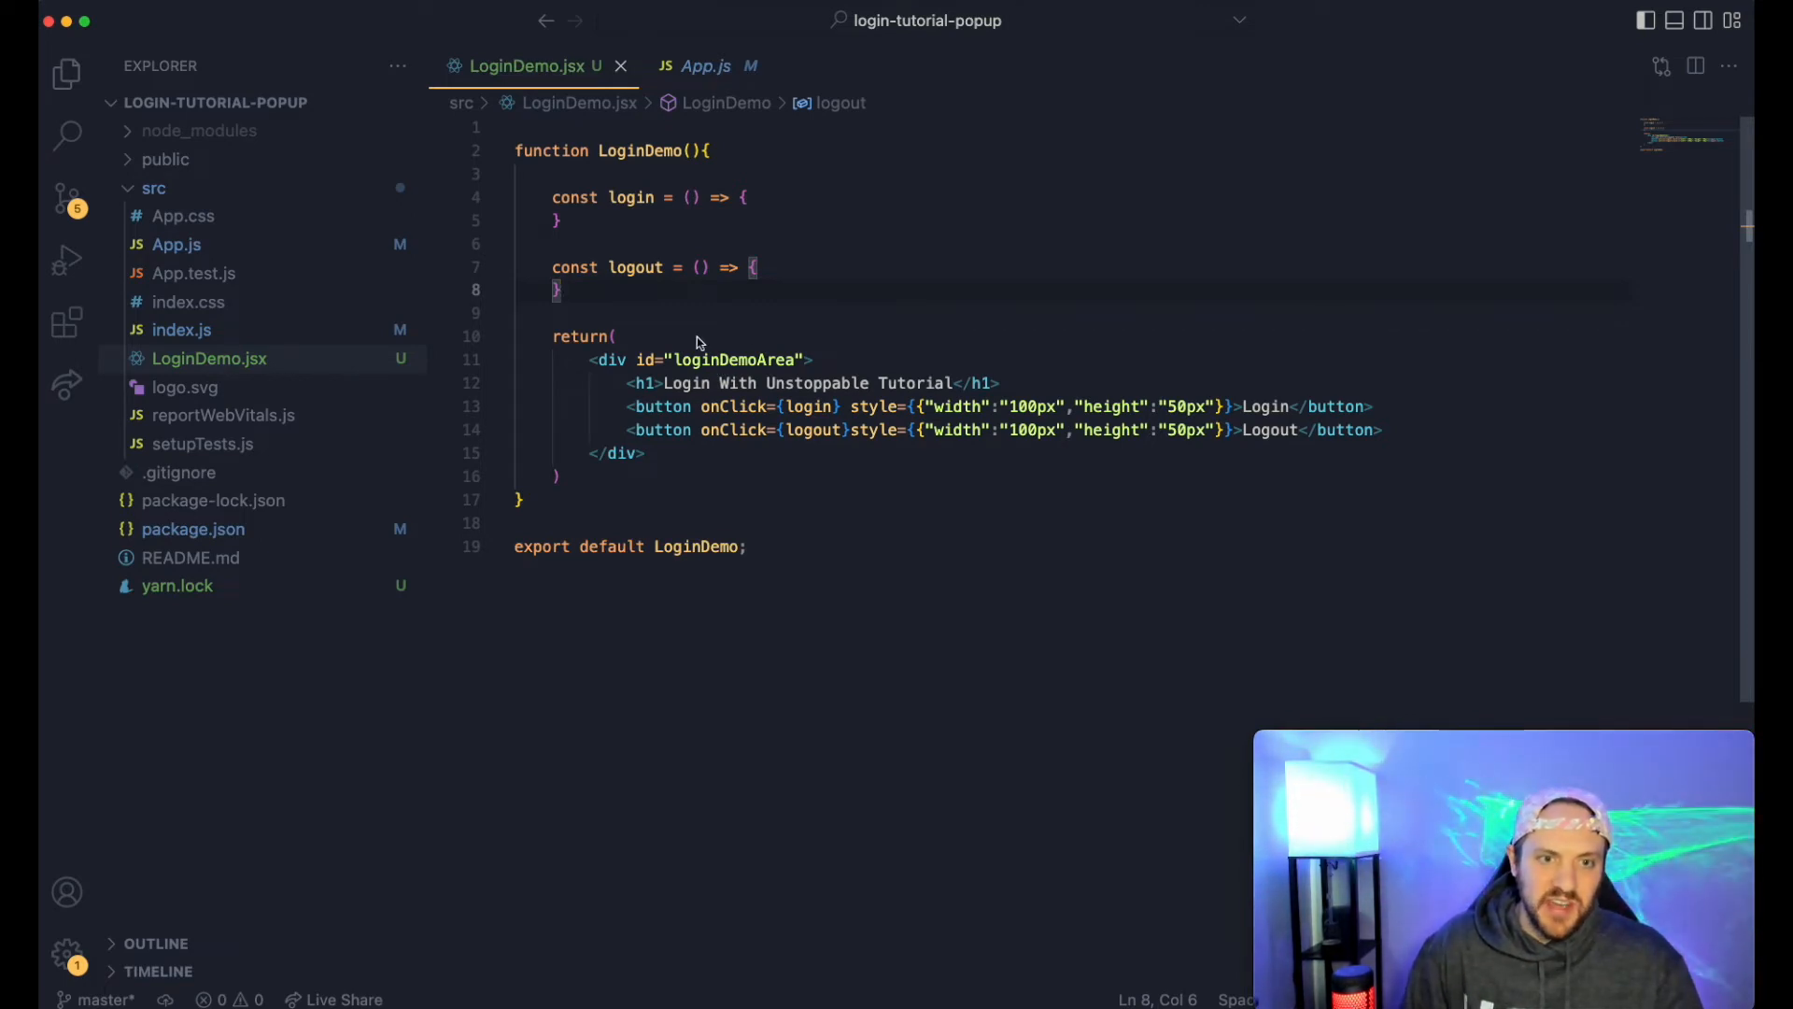
{"action": "mouse_move", "coordinate": [753, 398]}
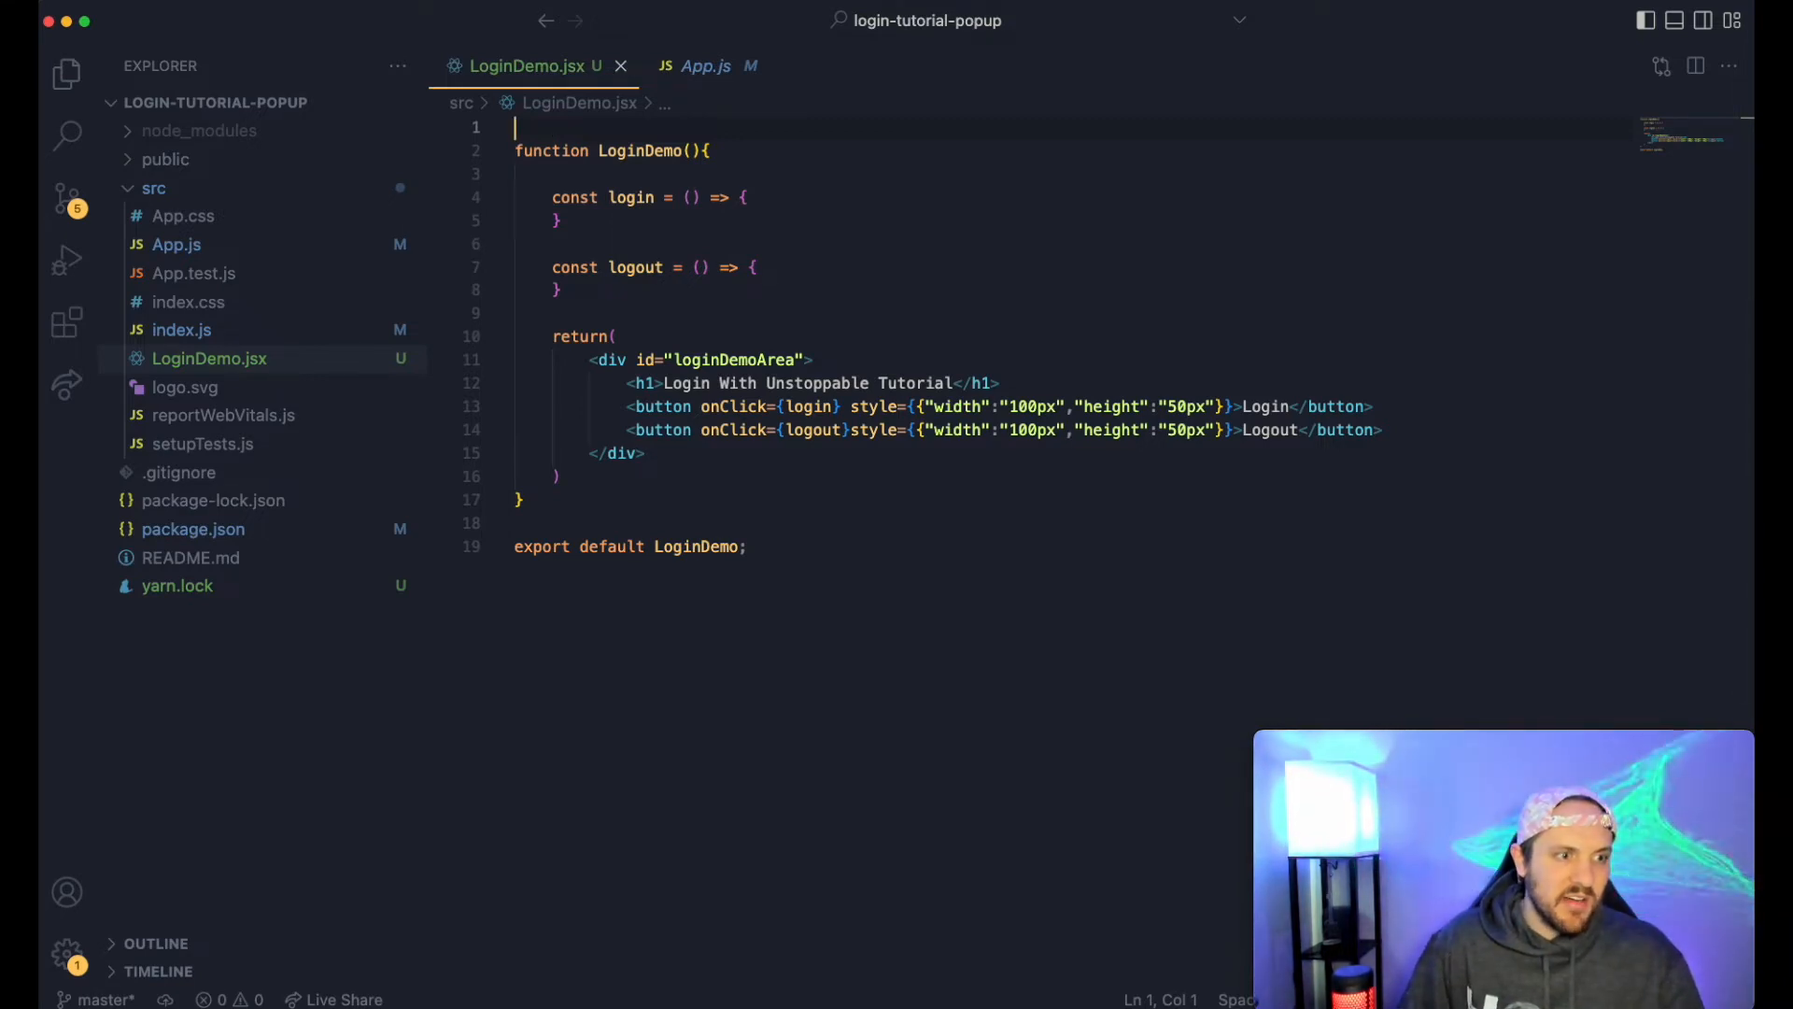
{"action": "type", "text": "import Ua"}
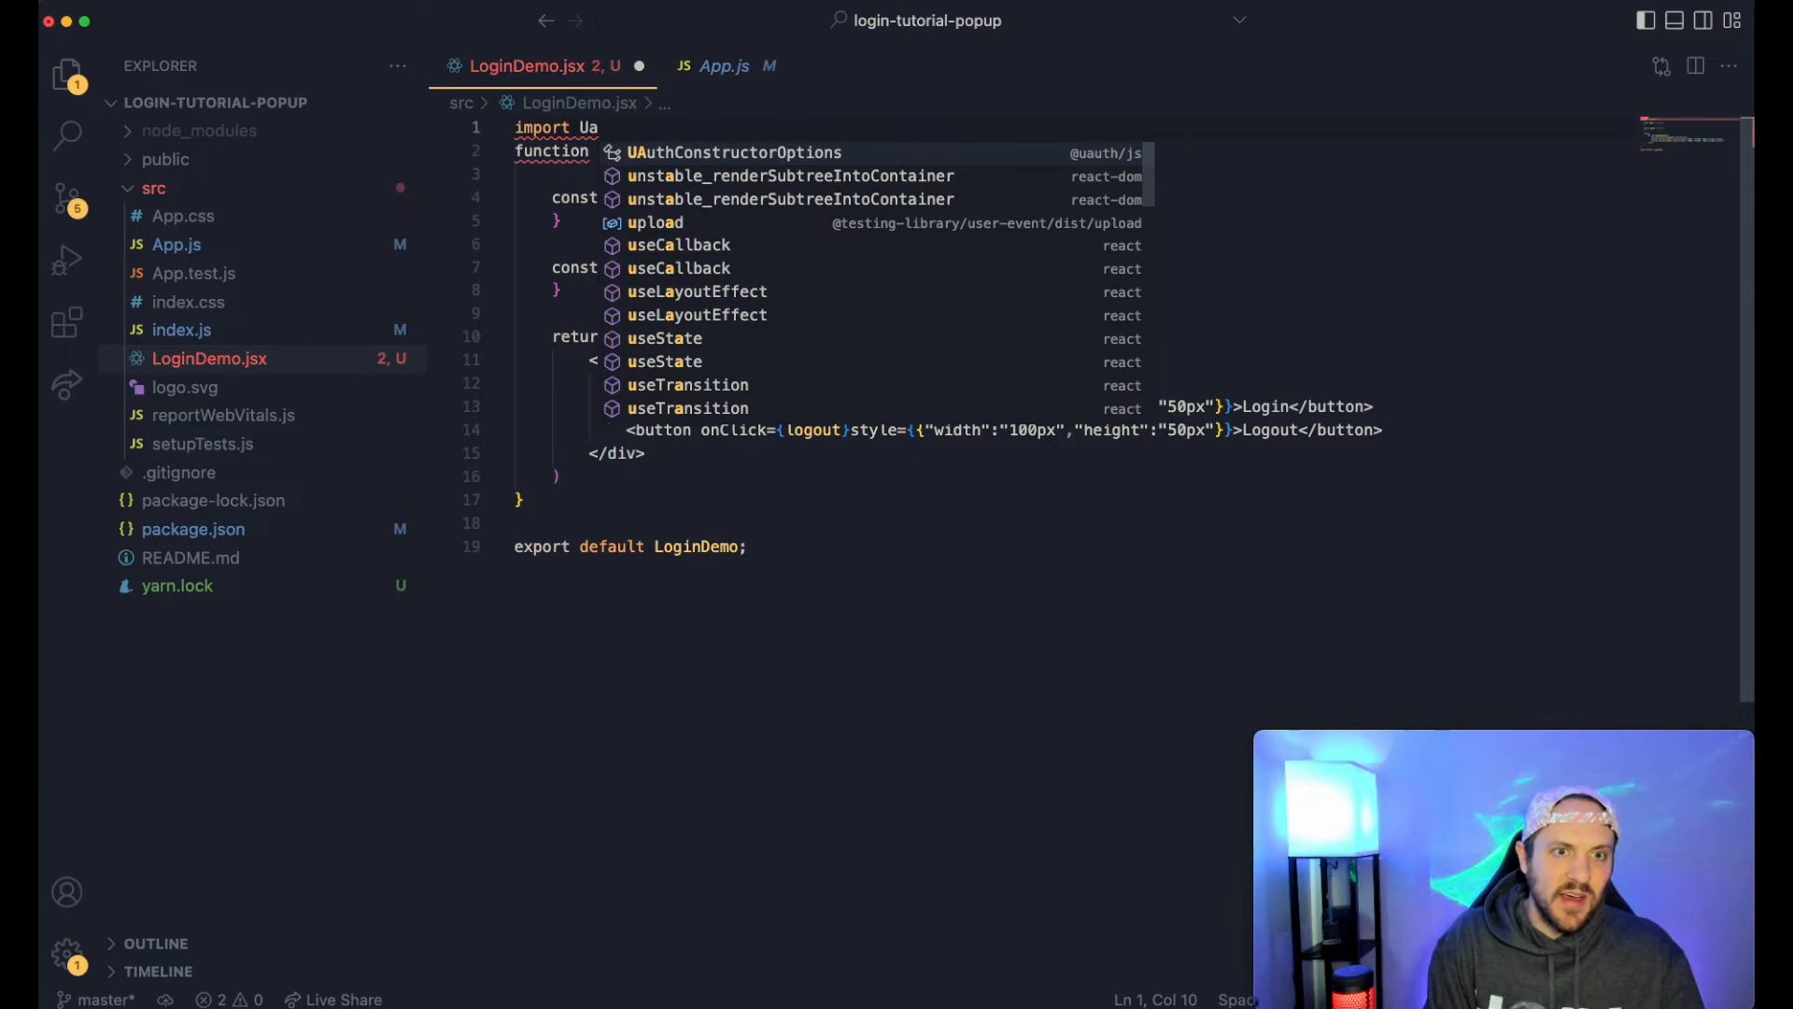
{"action": "type", "text": "Auth from \"@uauth/js"}
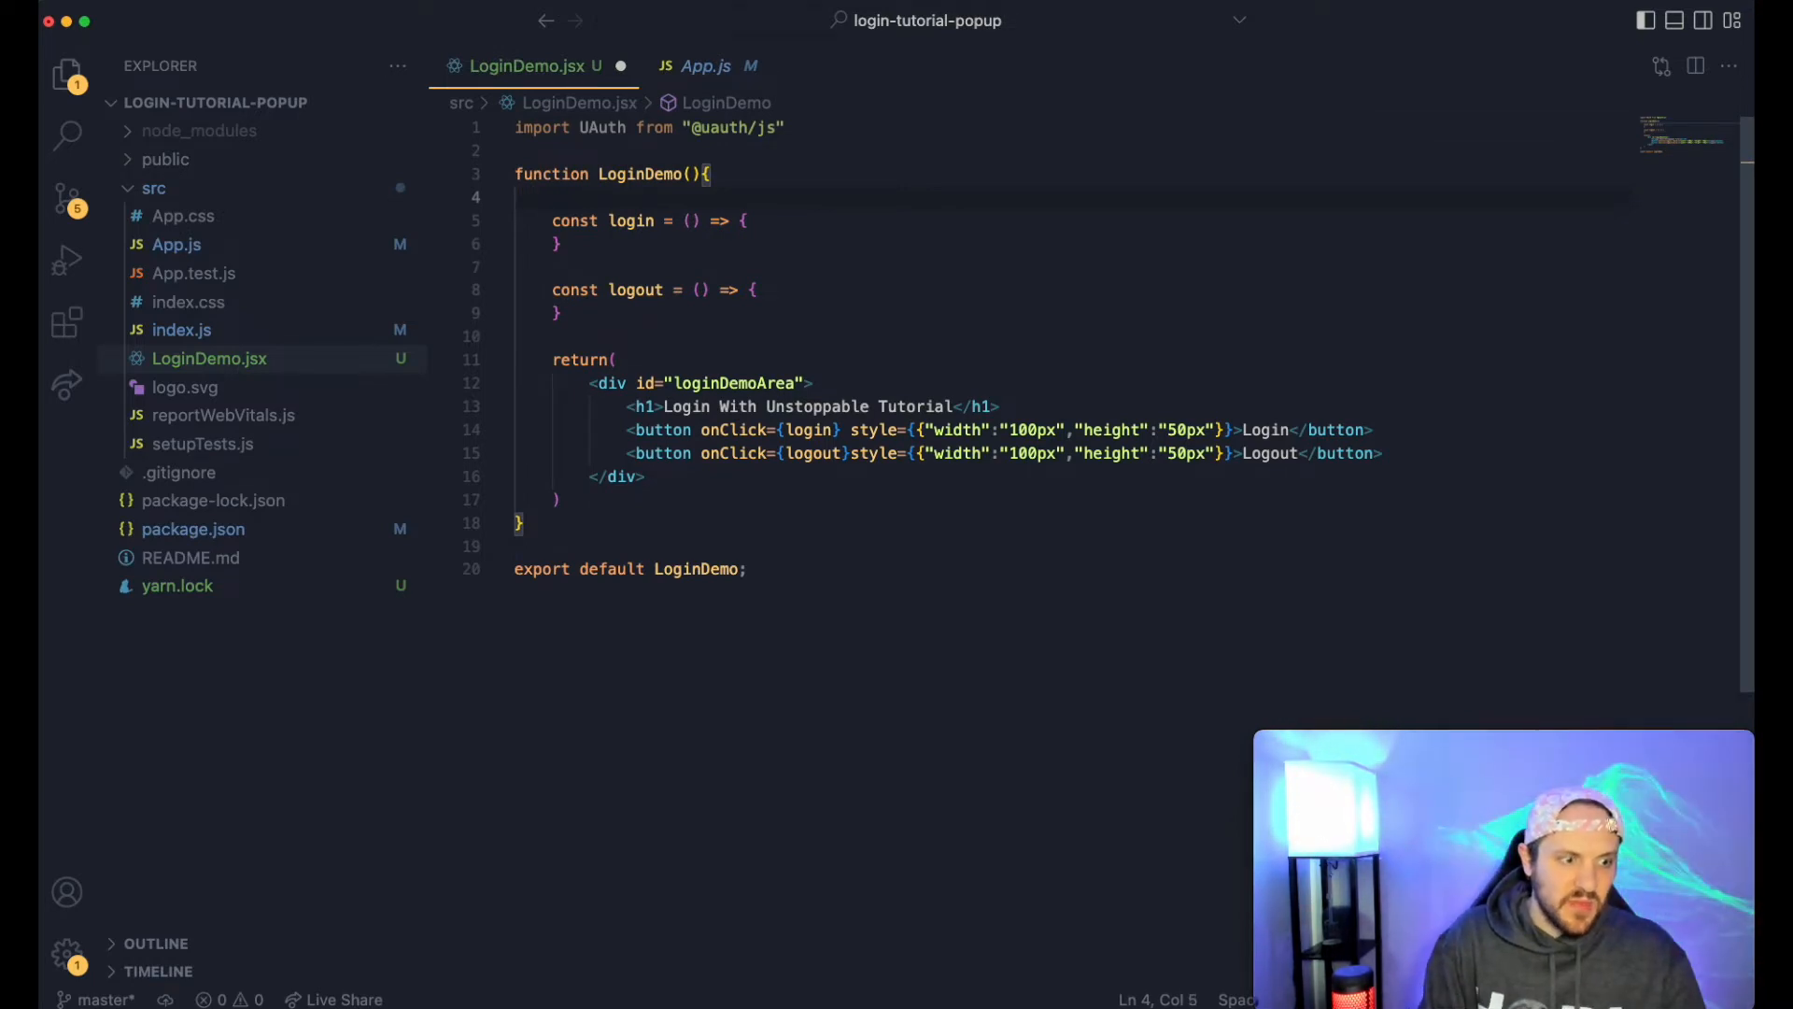
- Create `const uauth = new UAuth({...})` with the client ID, localhost:3000 redirect URI and openid wallet scope
{"action": "type", "text": "const"}
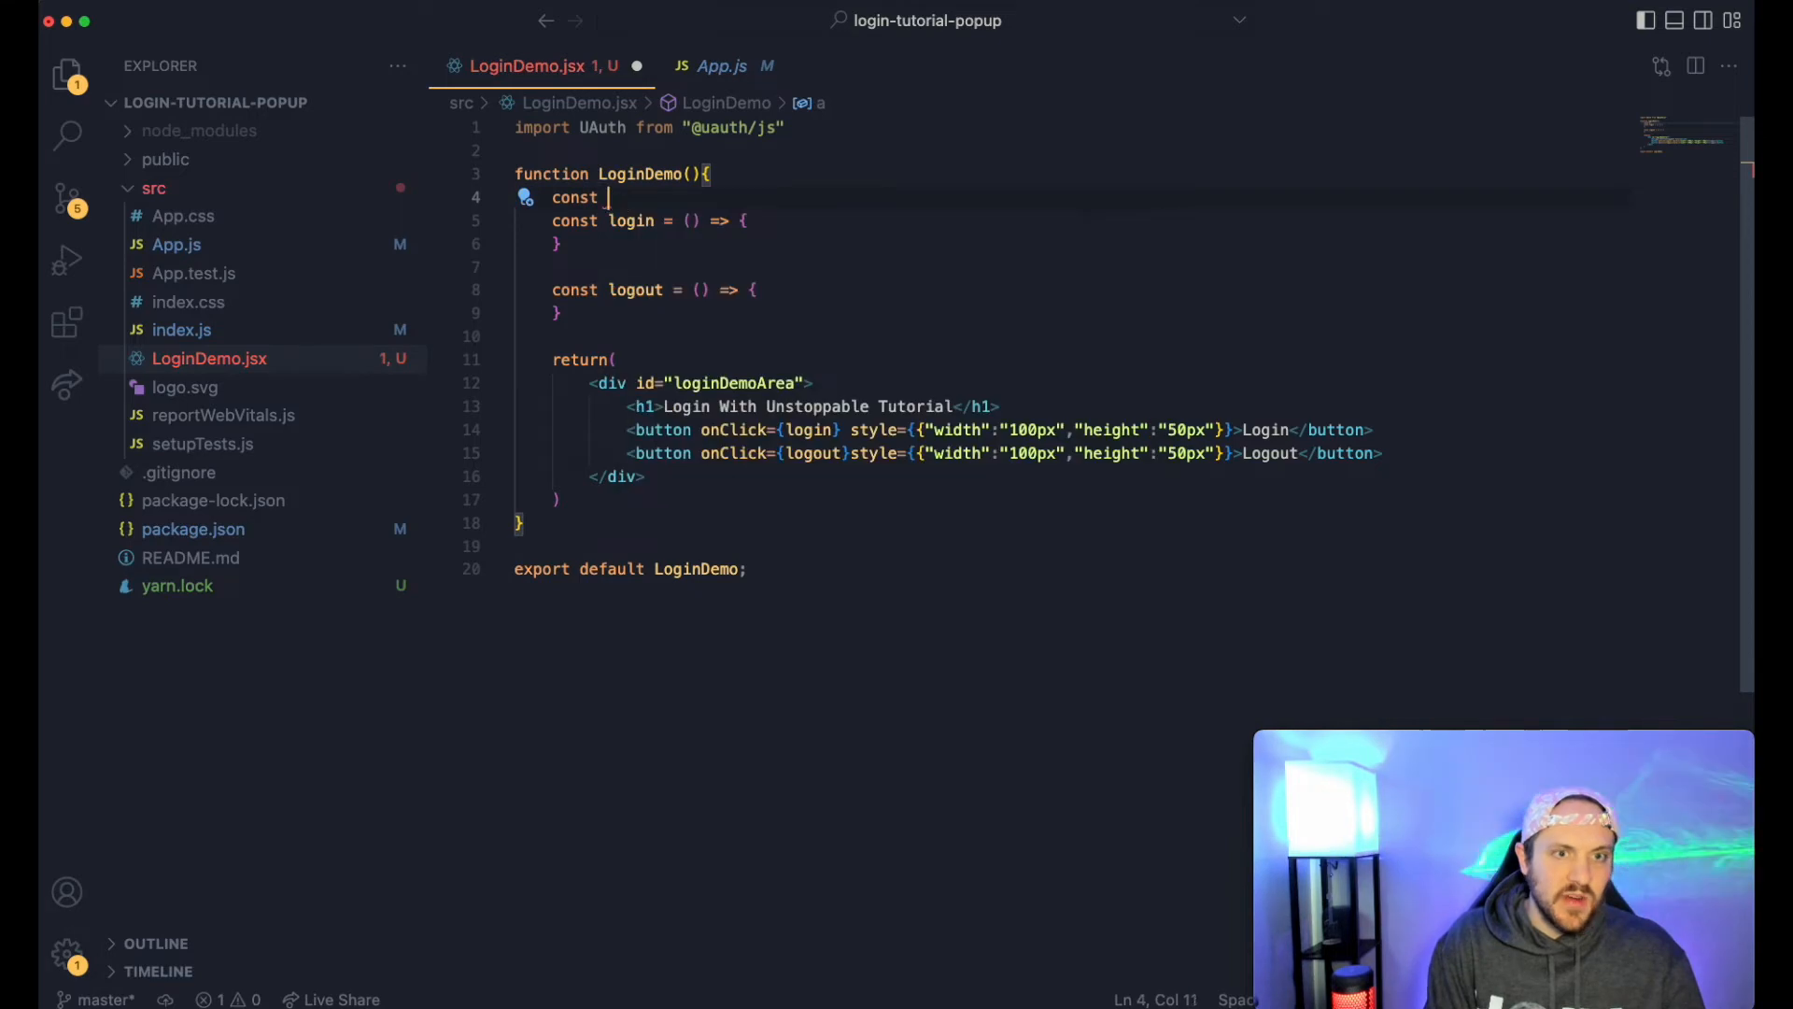
{"action": "type", "text": "uauth = new"}
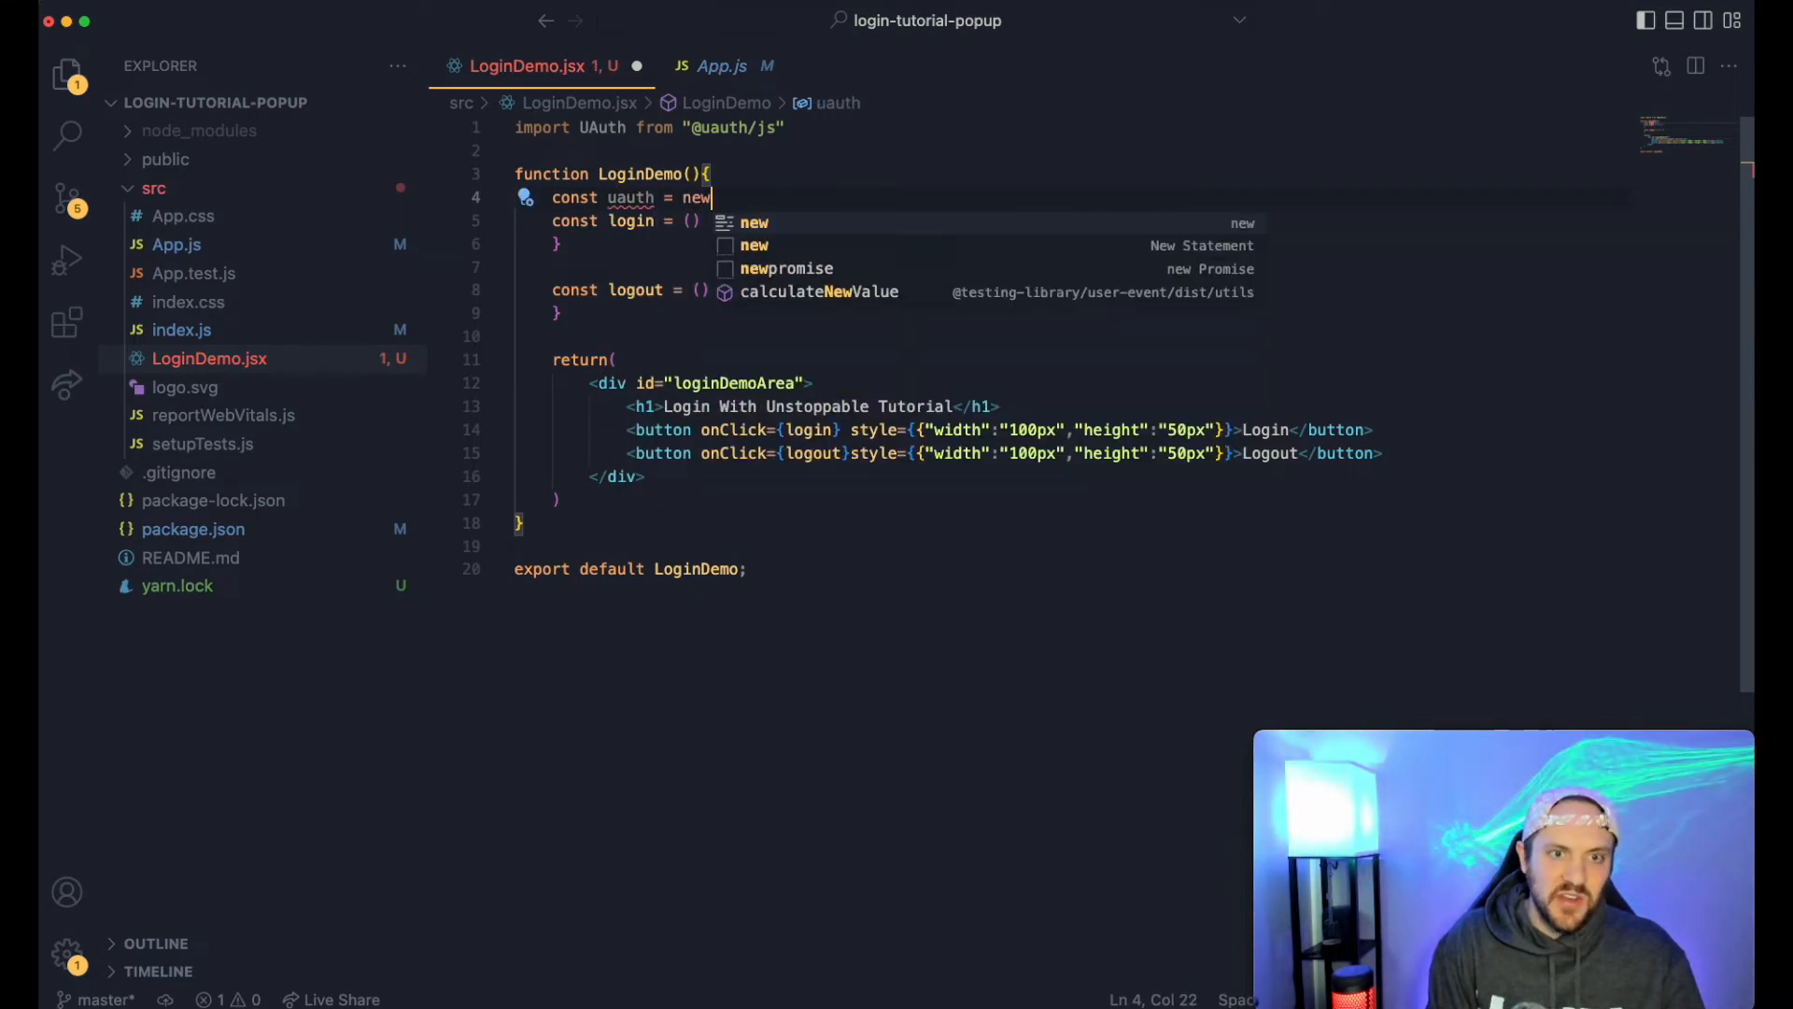
{"action": "type", "text": "UAuth({"}
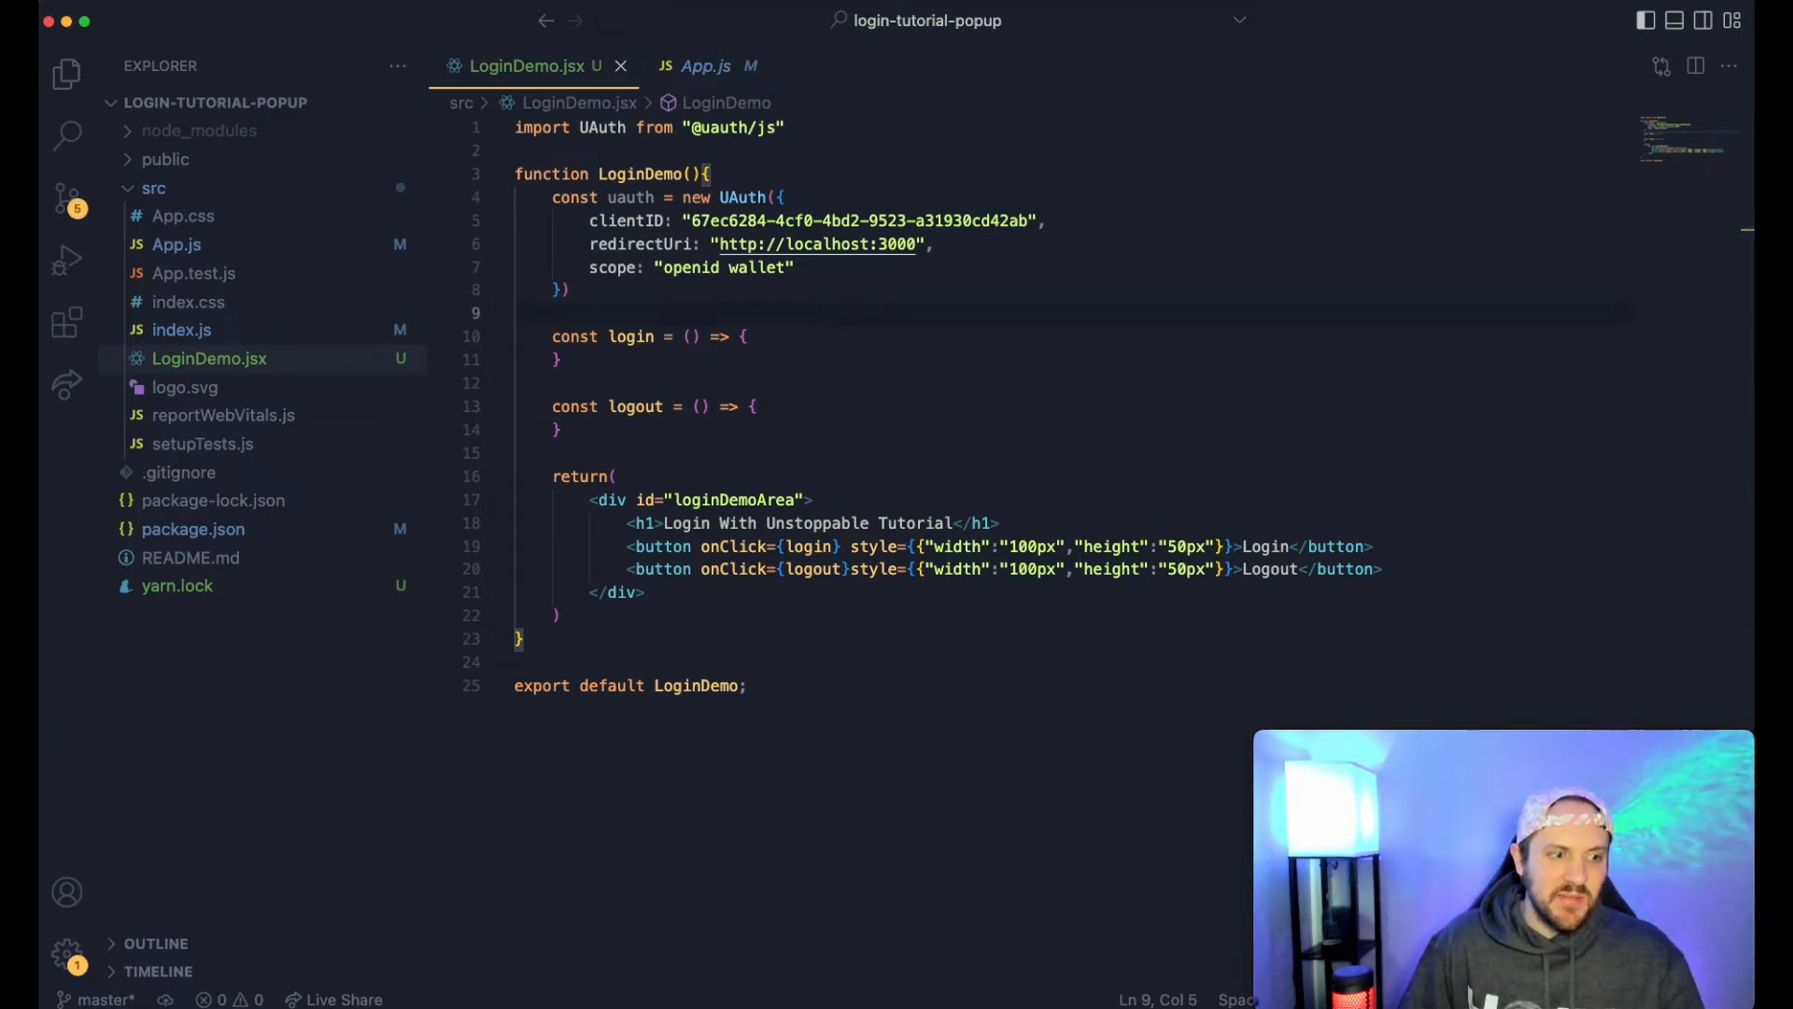
{"action": "mouse_move", "coordinate": [796, 332]}
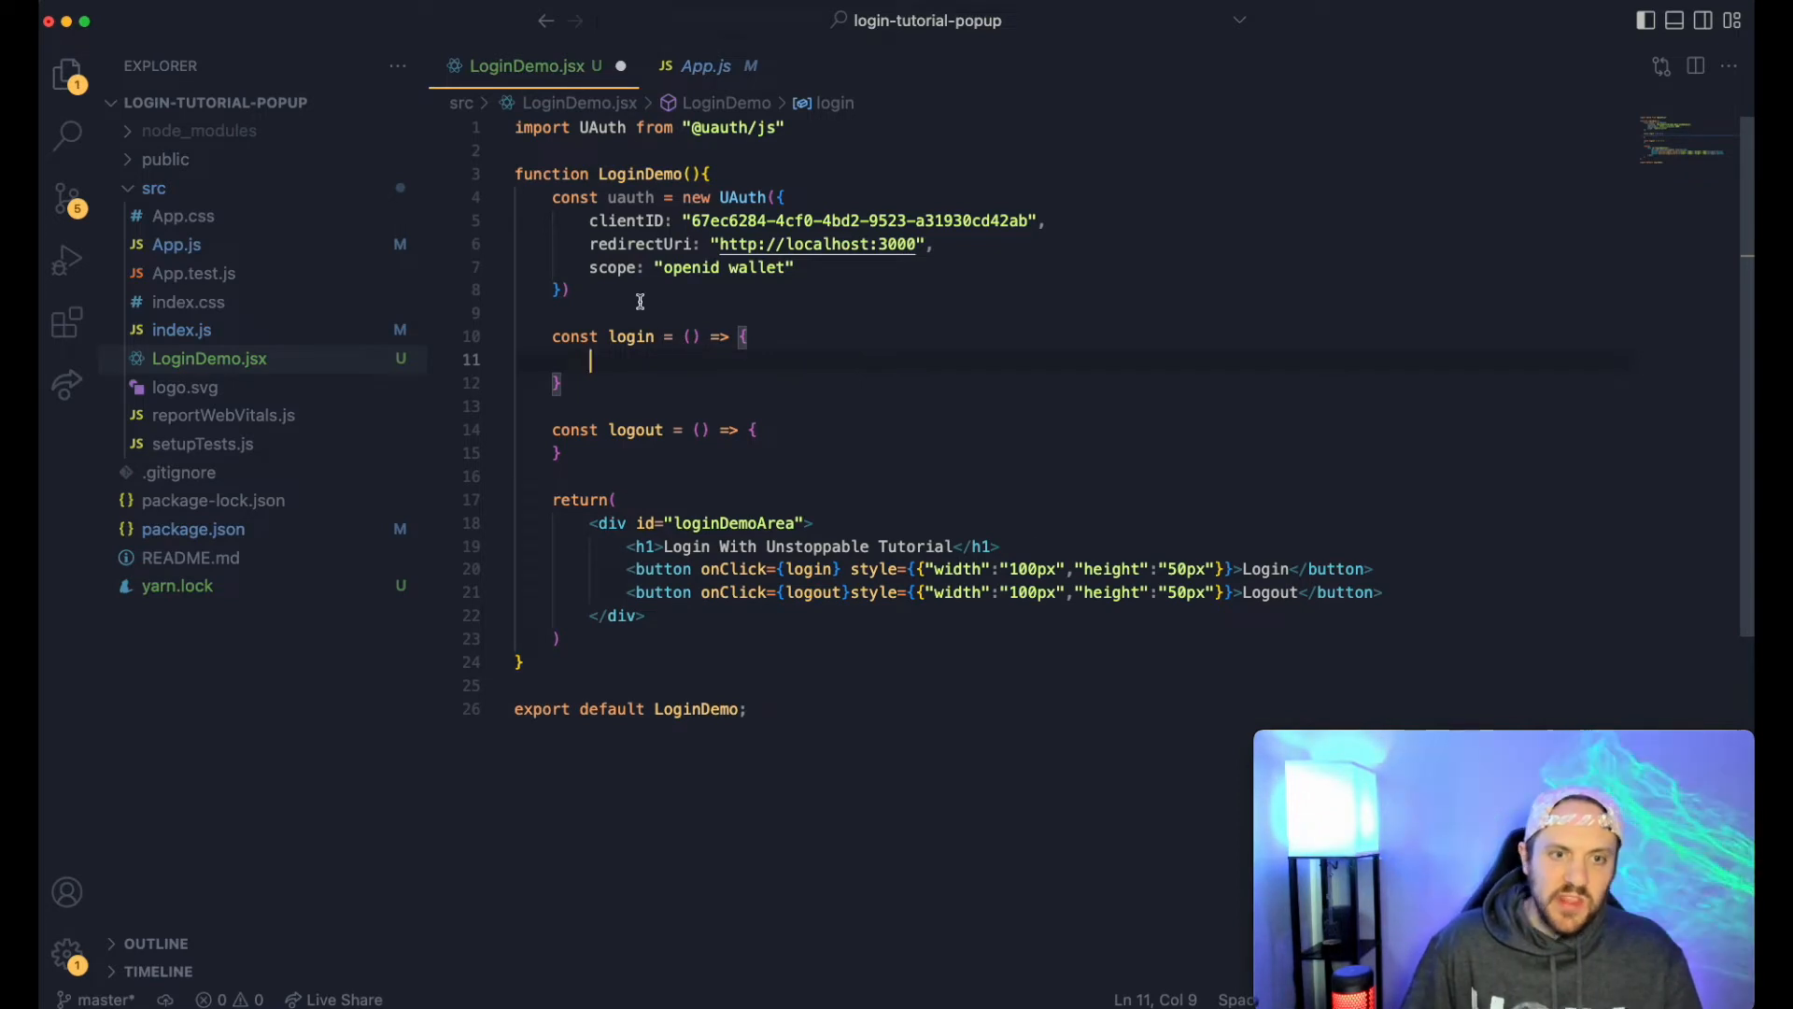
{"action": "mouse_move", "coordinate": [638, 301]}
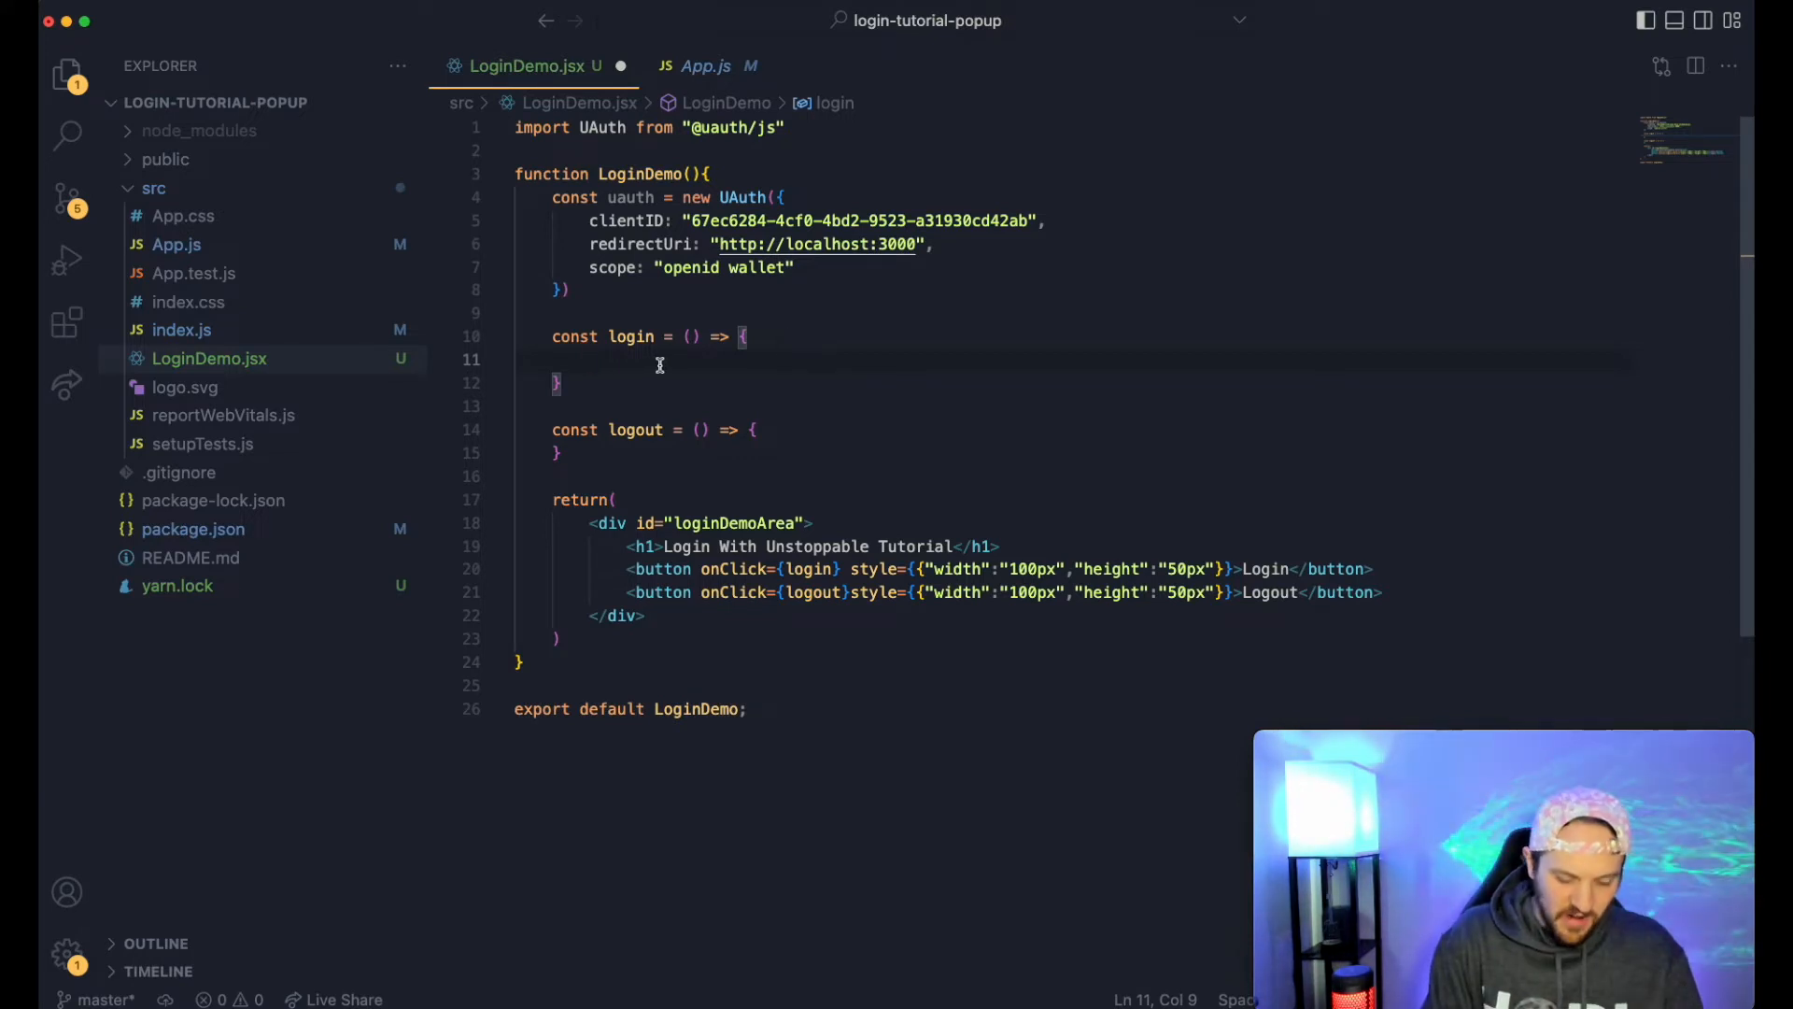
- Make login call `uauth.loginWithPopup().then((authorization)=>{console.log(authorization)})`
{"action": "type", "text": "uauth."}
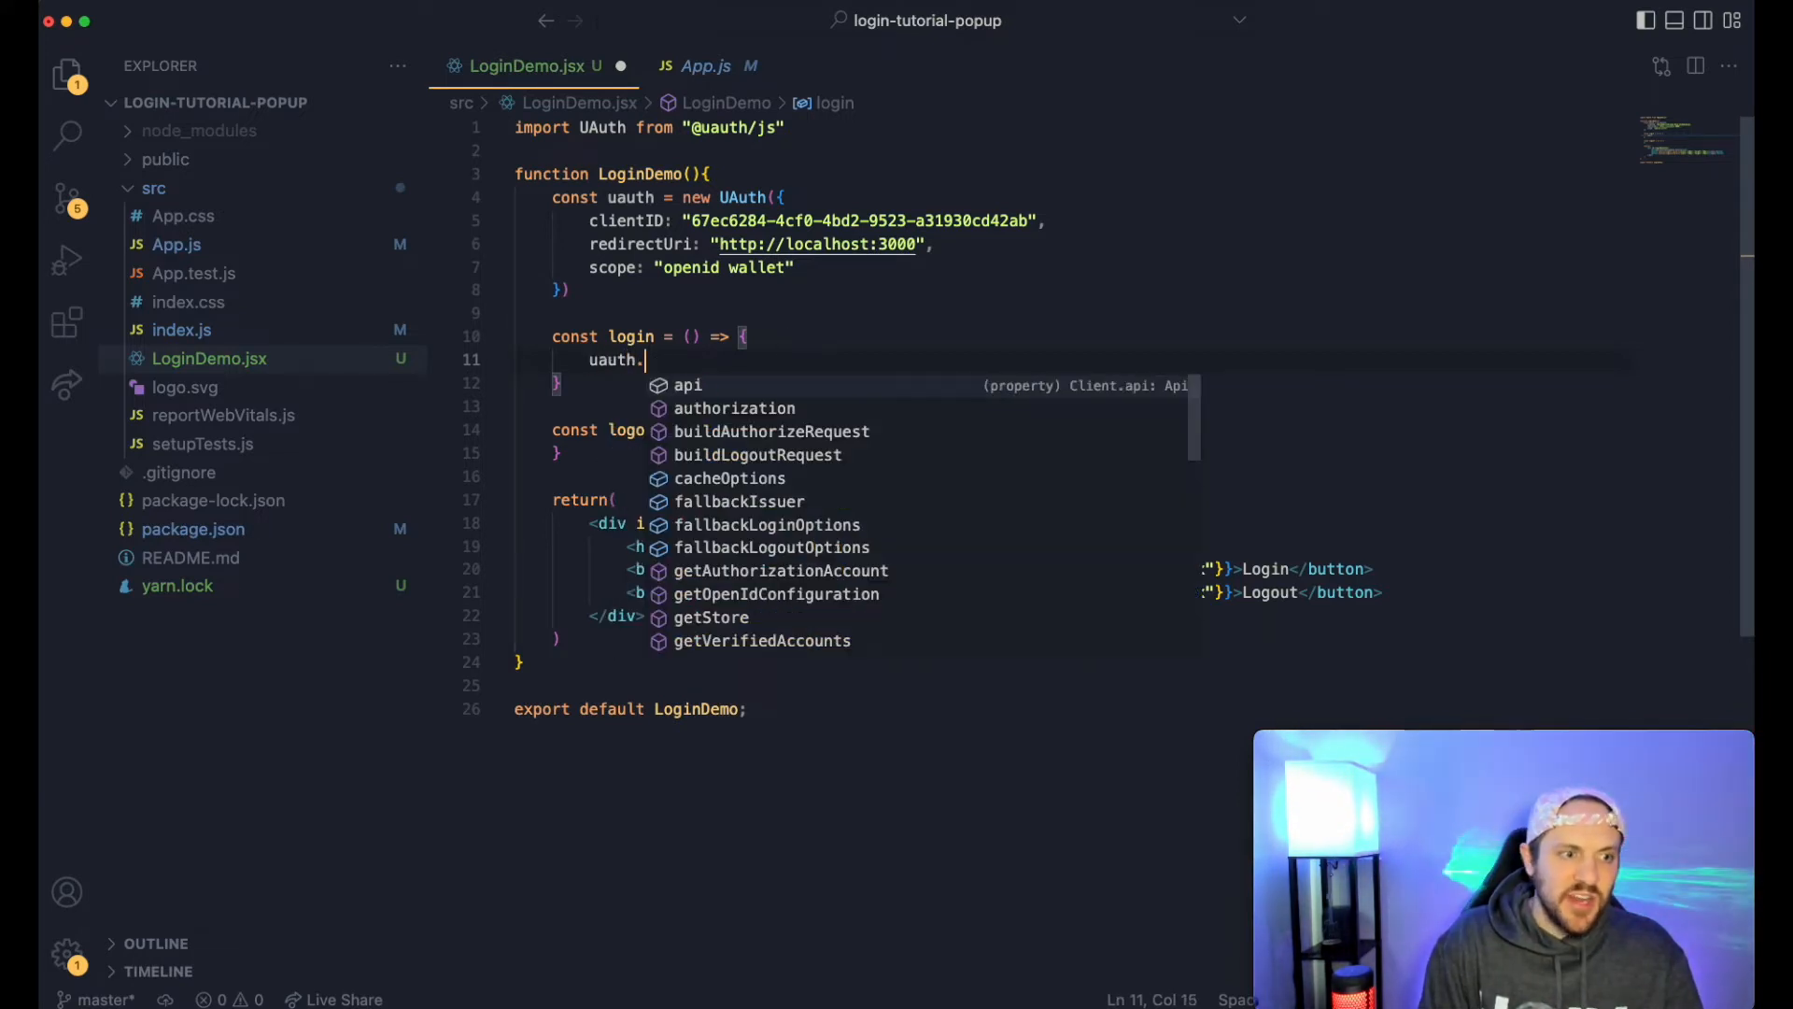
{"action": "type", "text": "login"}
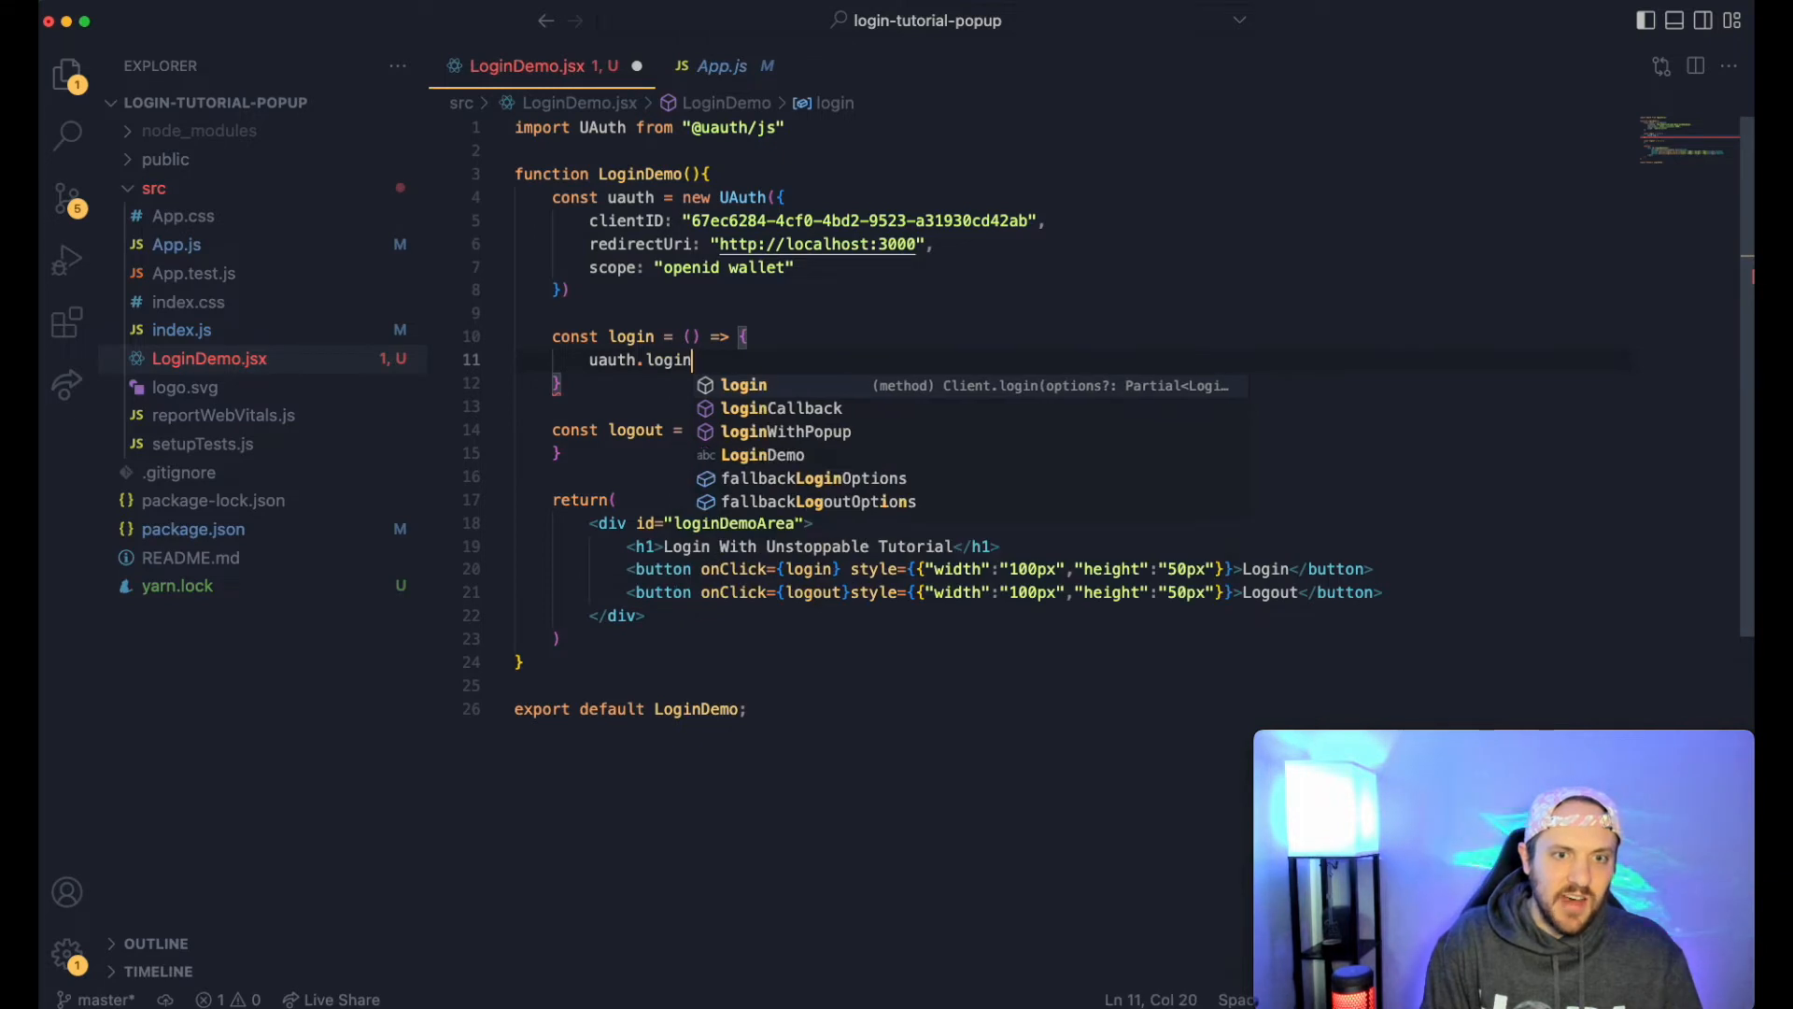
{"action": "type", "text": "WithPopup("}
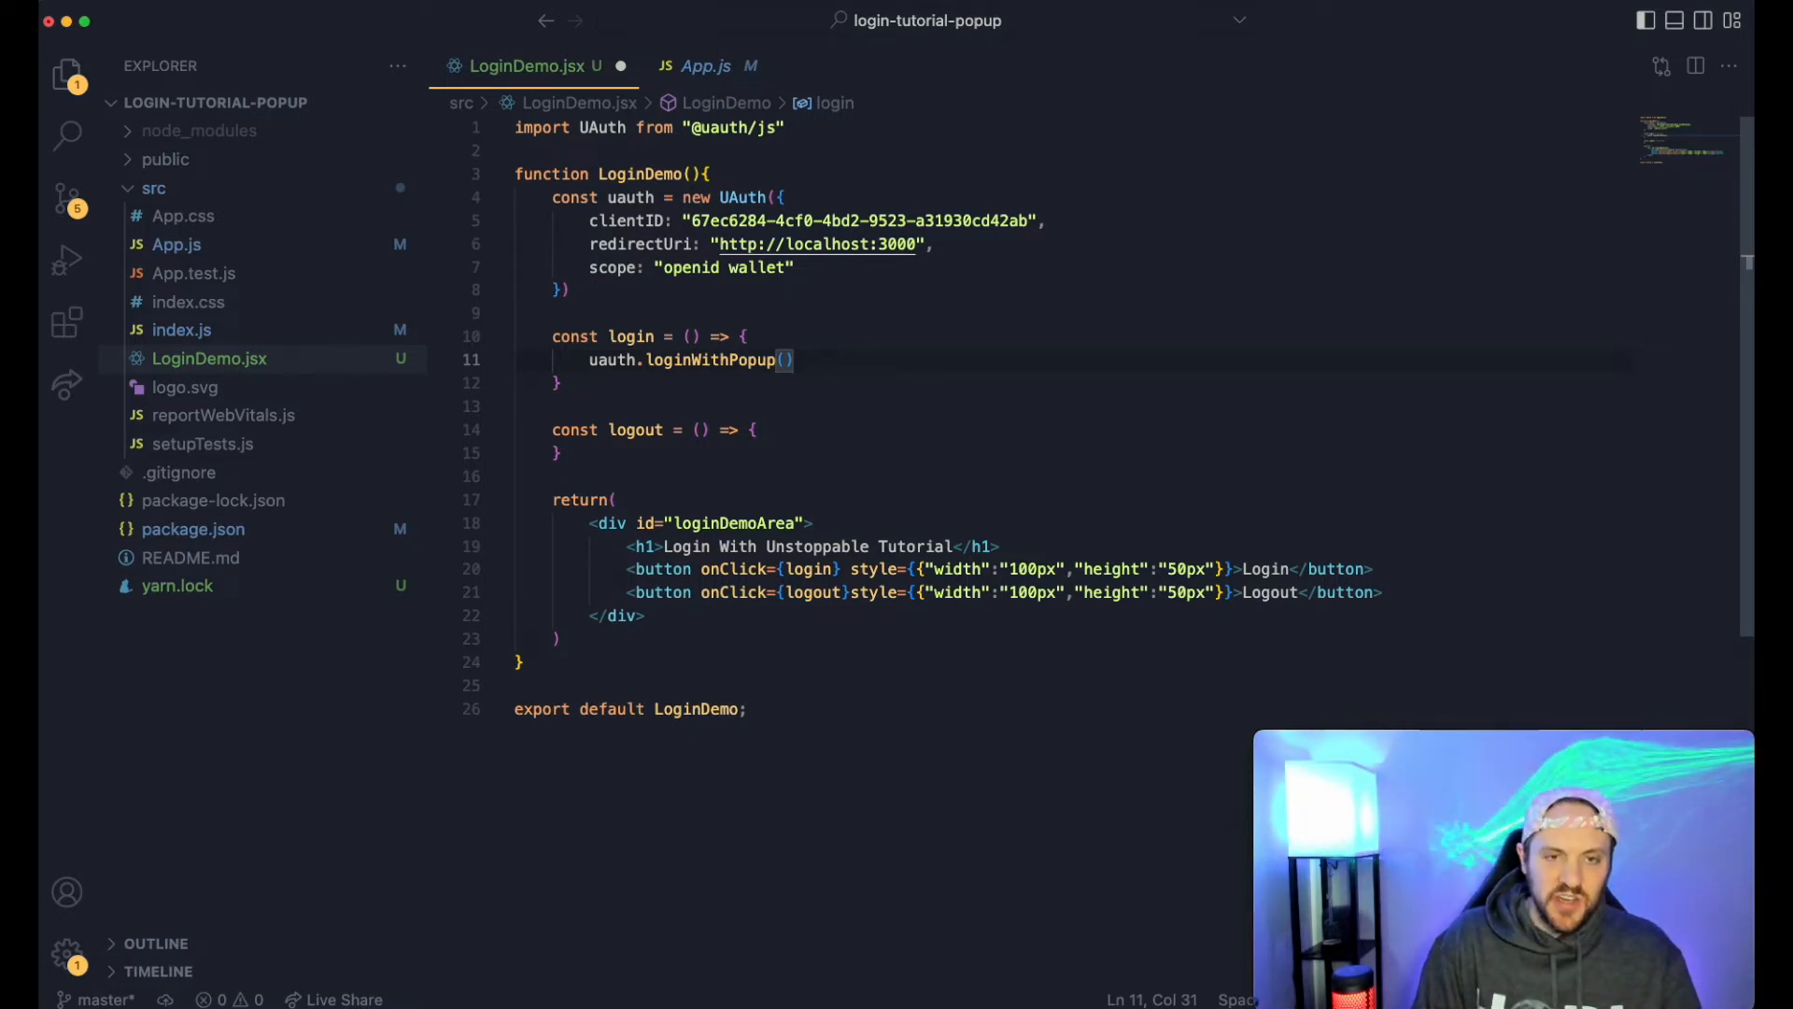
{"action": "type", "text": ".then"}
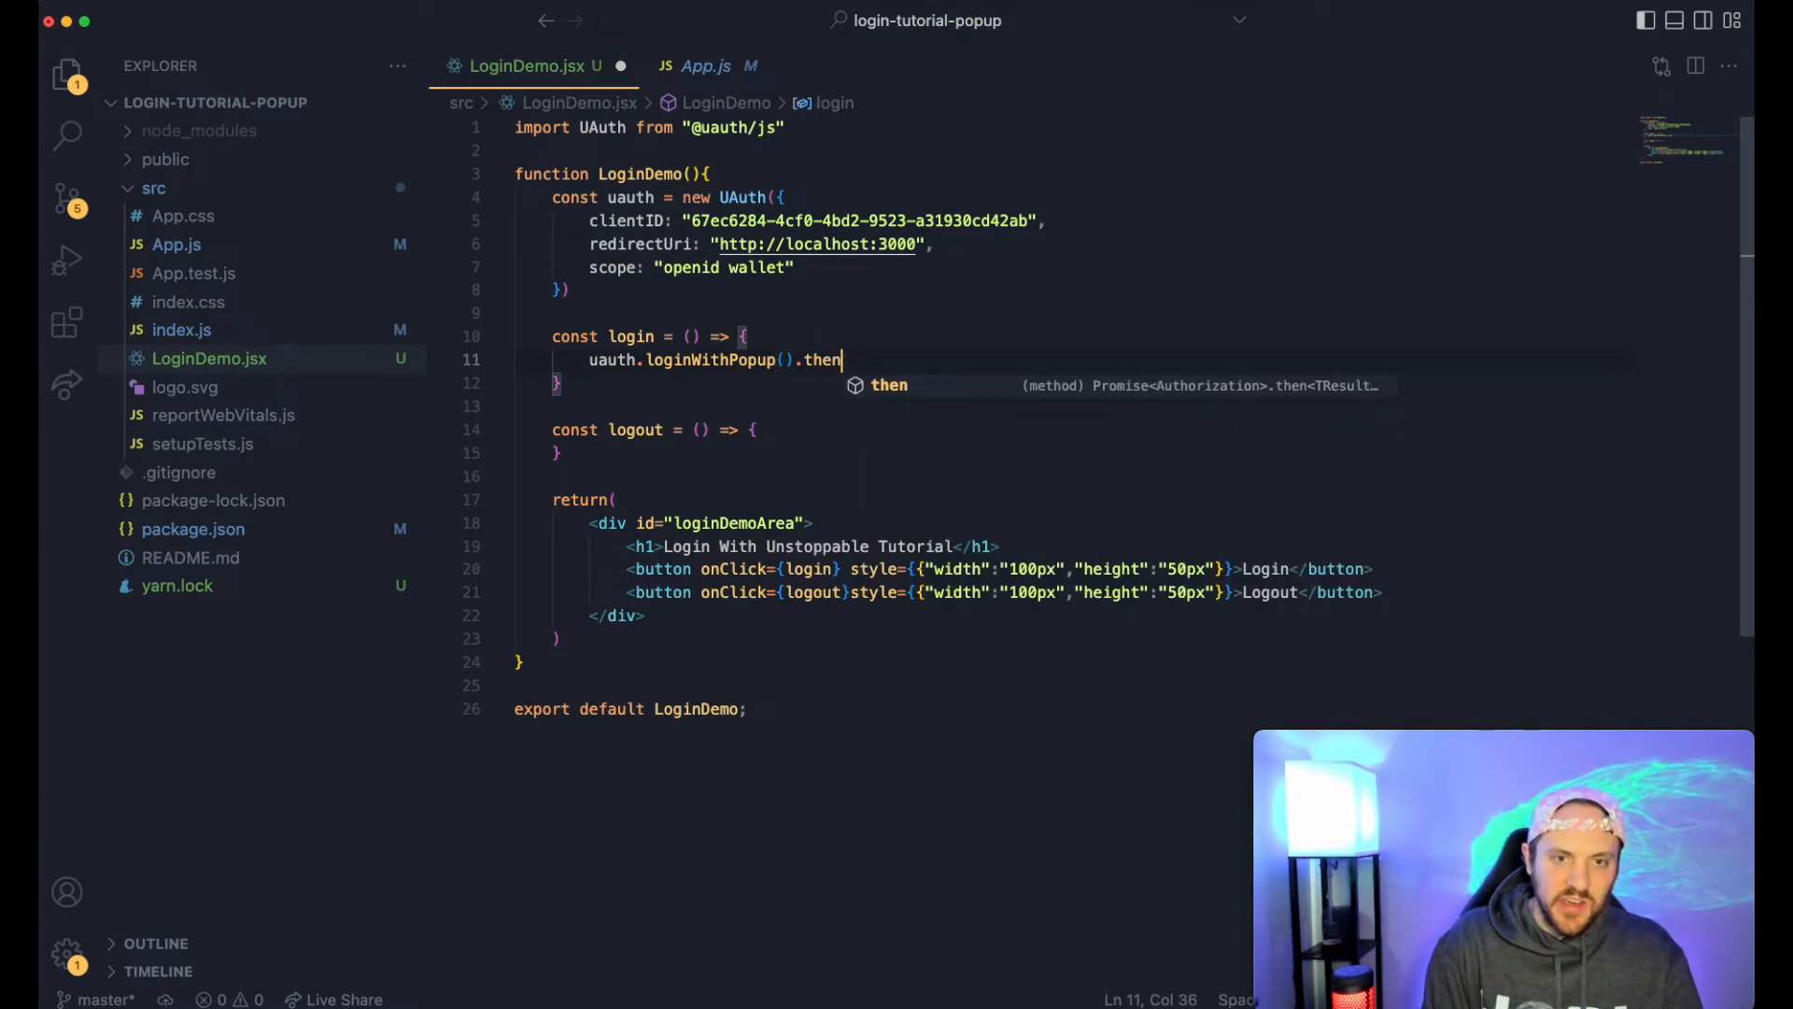
{"action": "type", "text": "(authorization"}
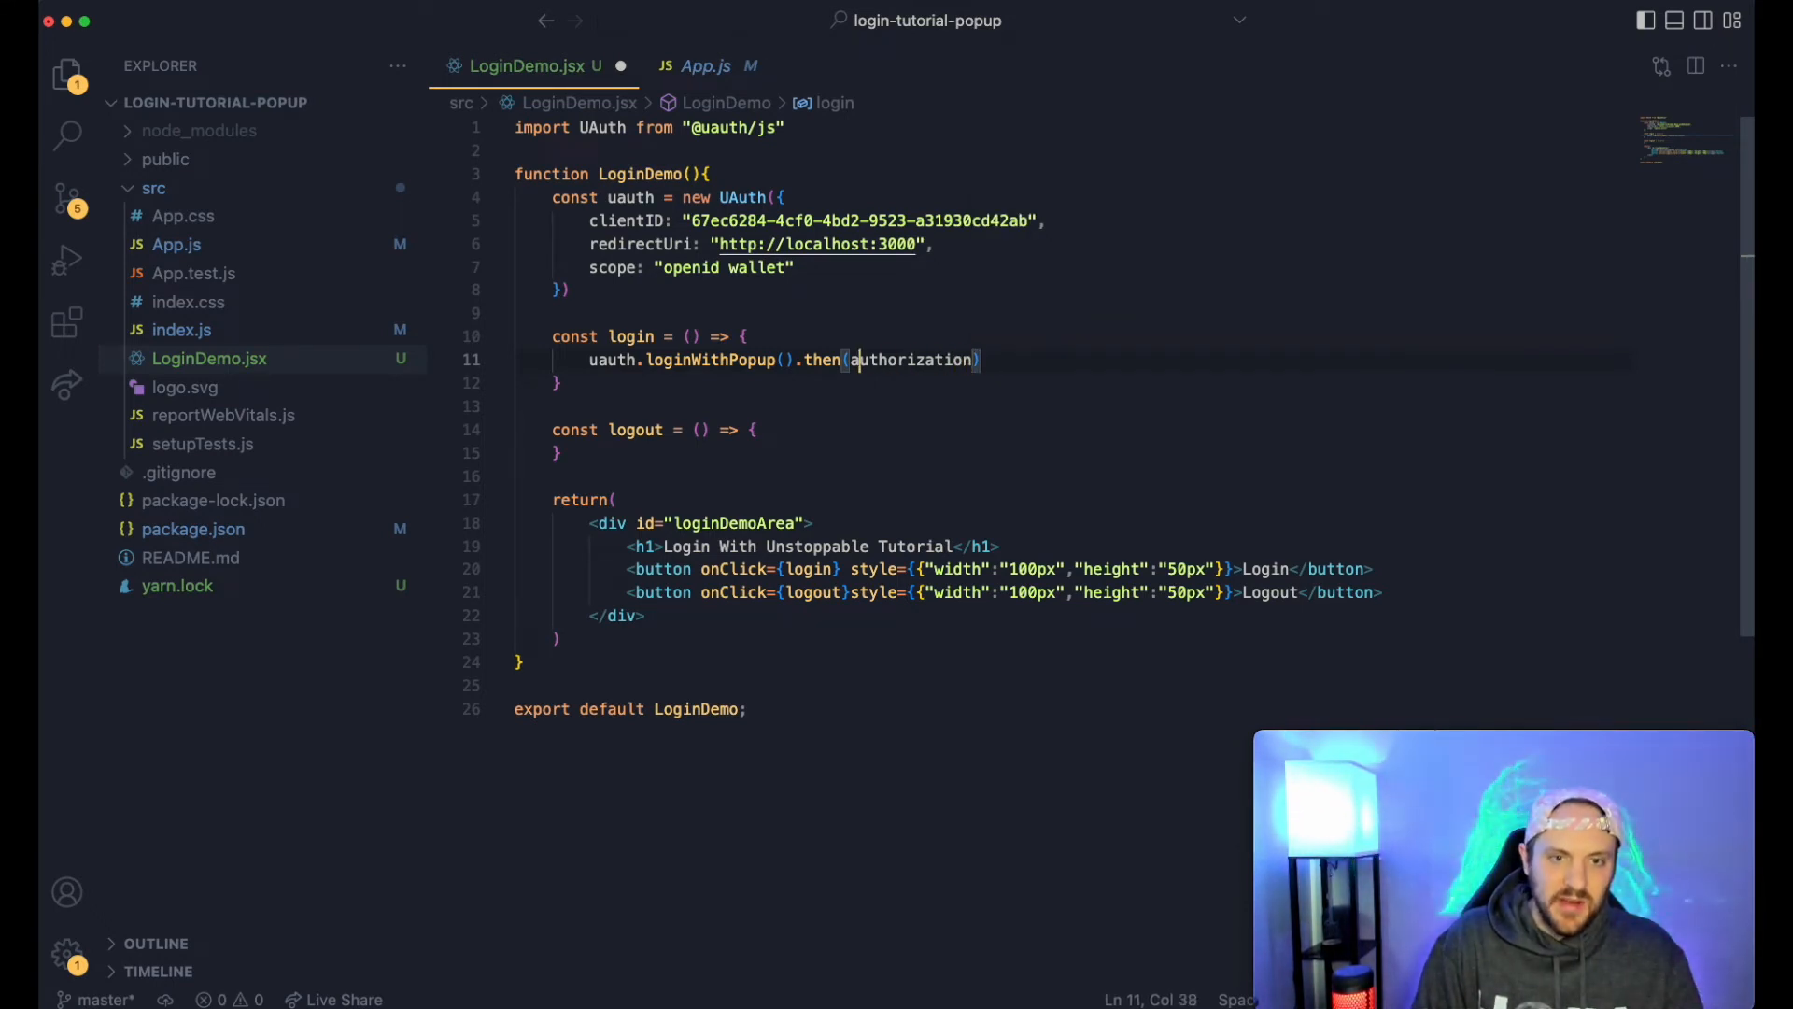
{"action": "type", "text": "("}
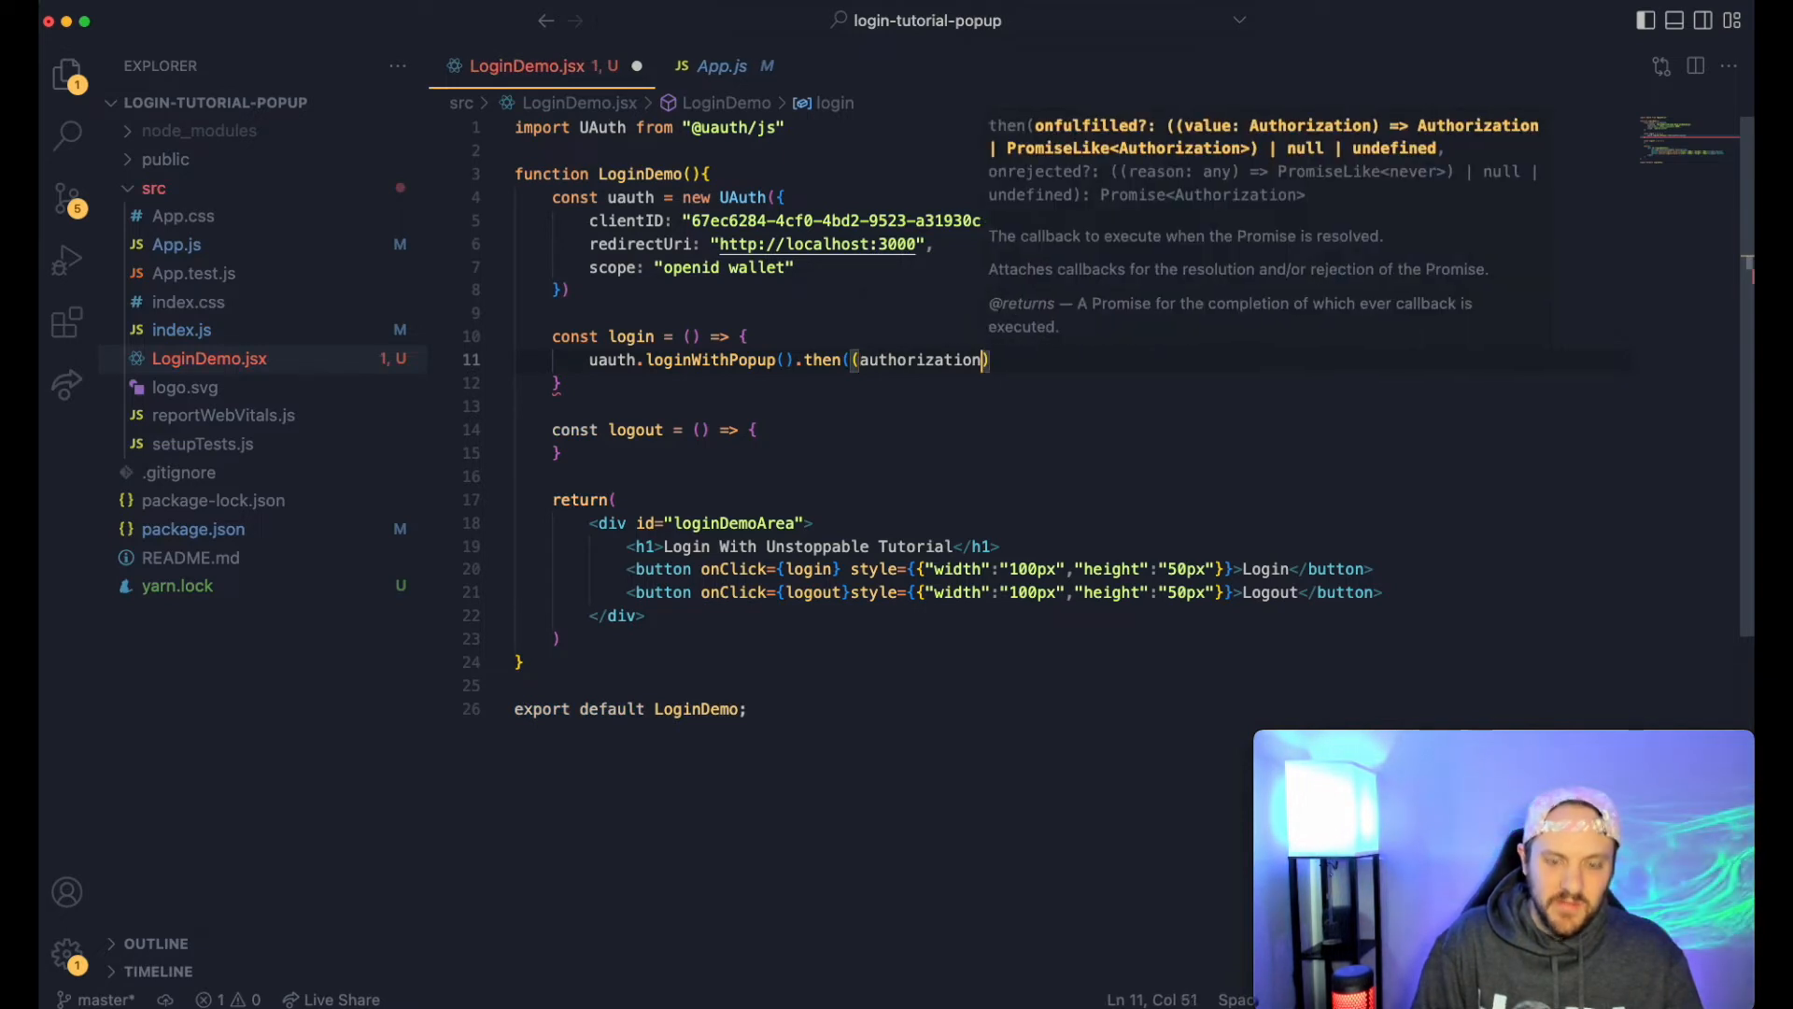
{"action": "type", "text": "=>"}
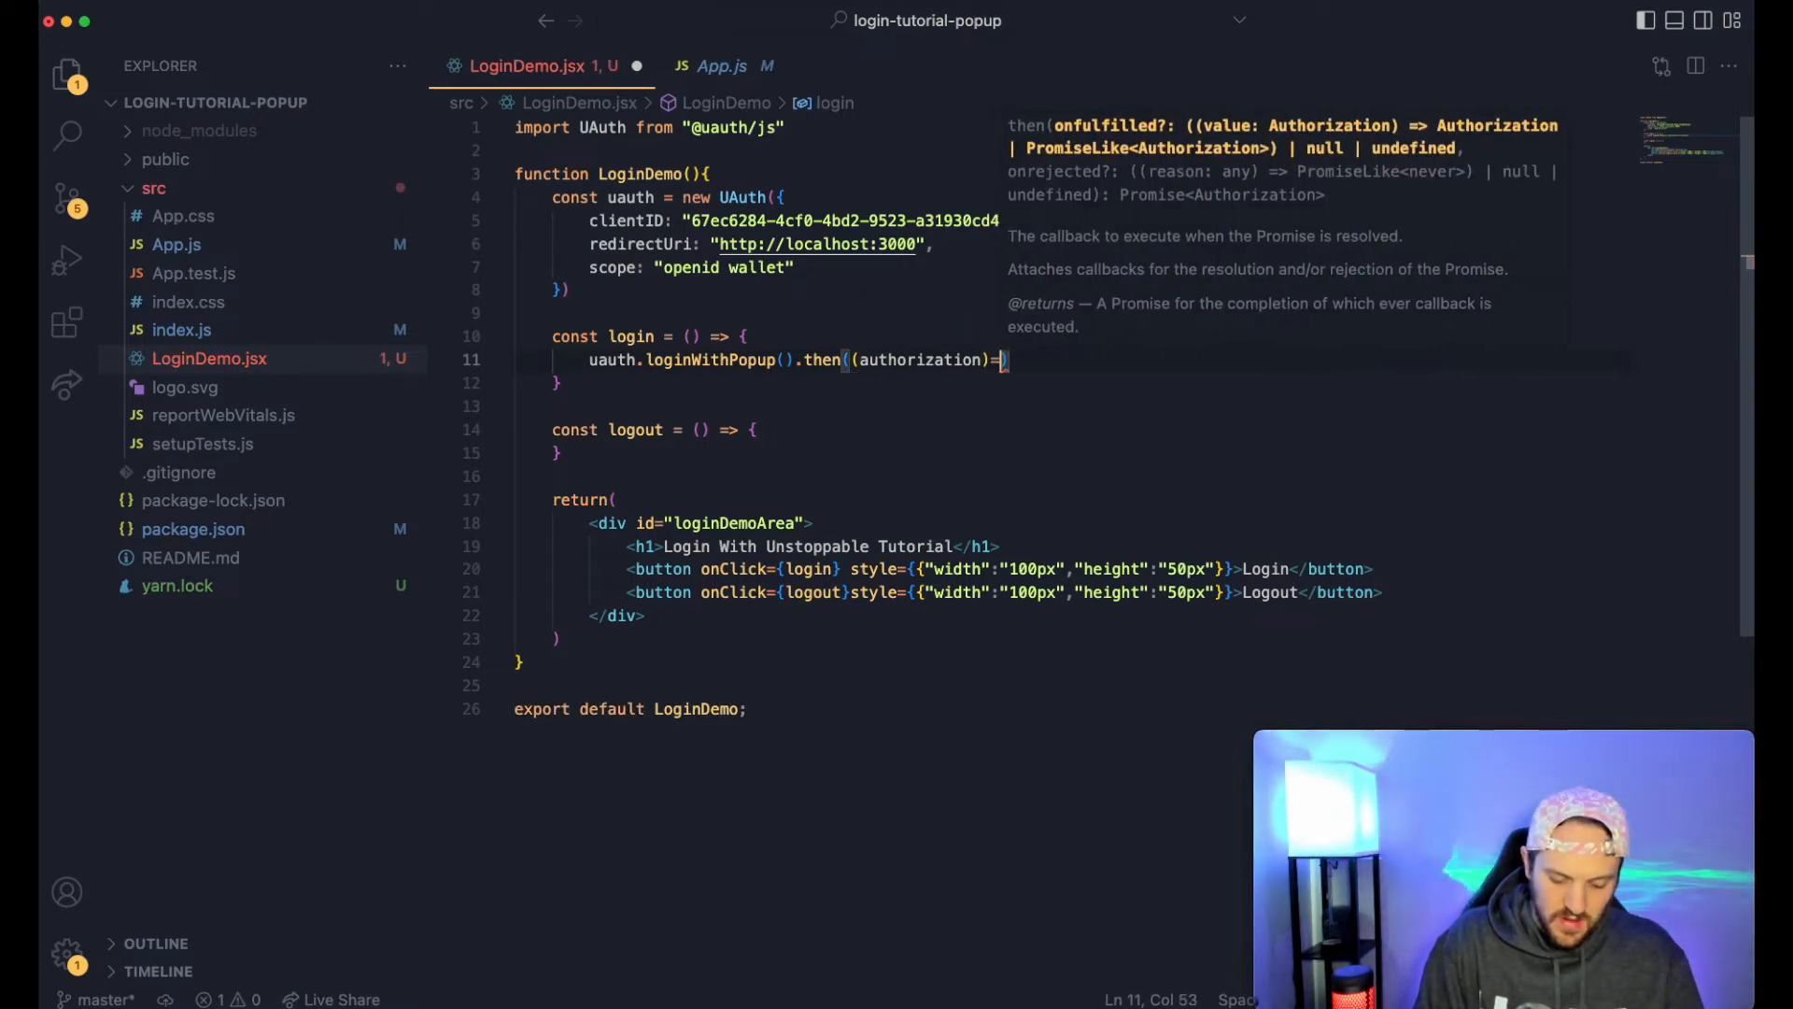
{"action": "type", "text": ">"}
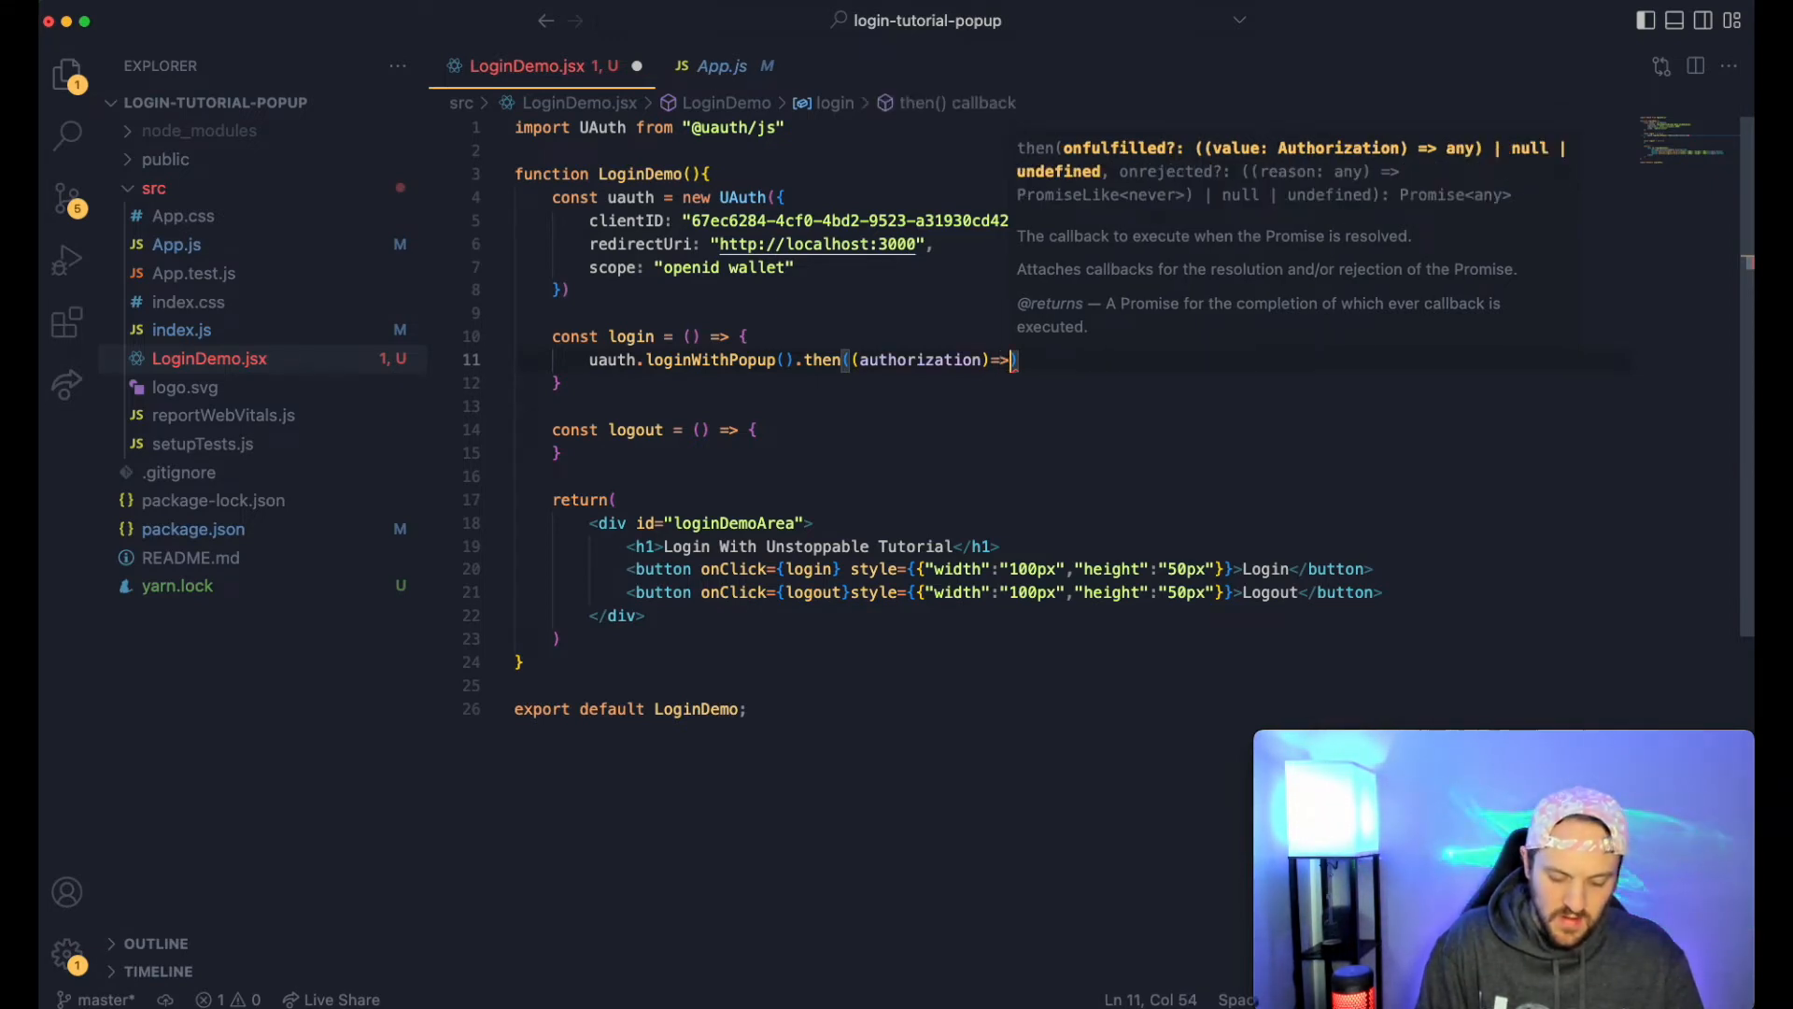
{"action": "type", "text": "{console."}
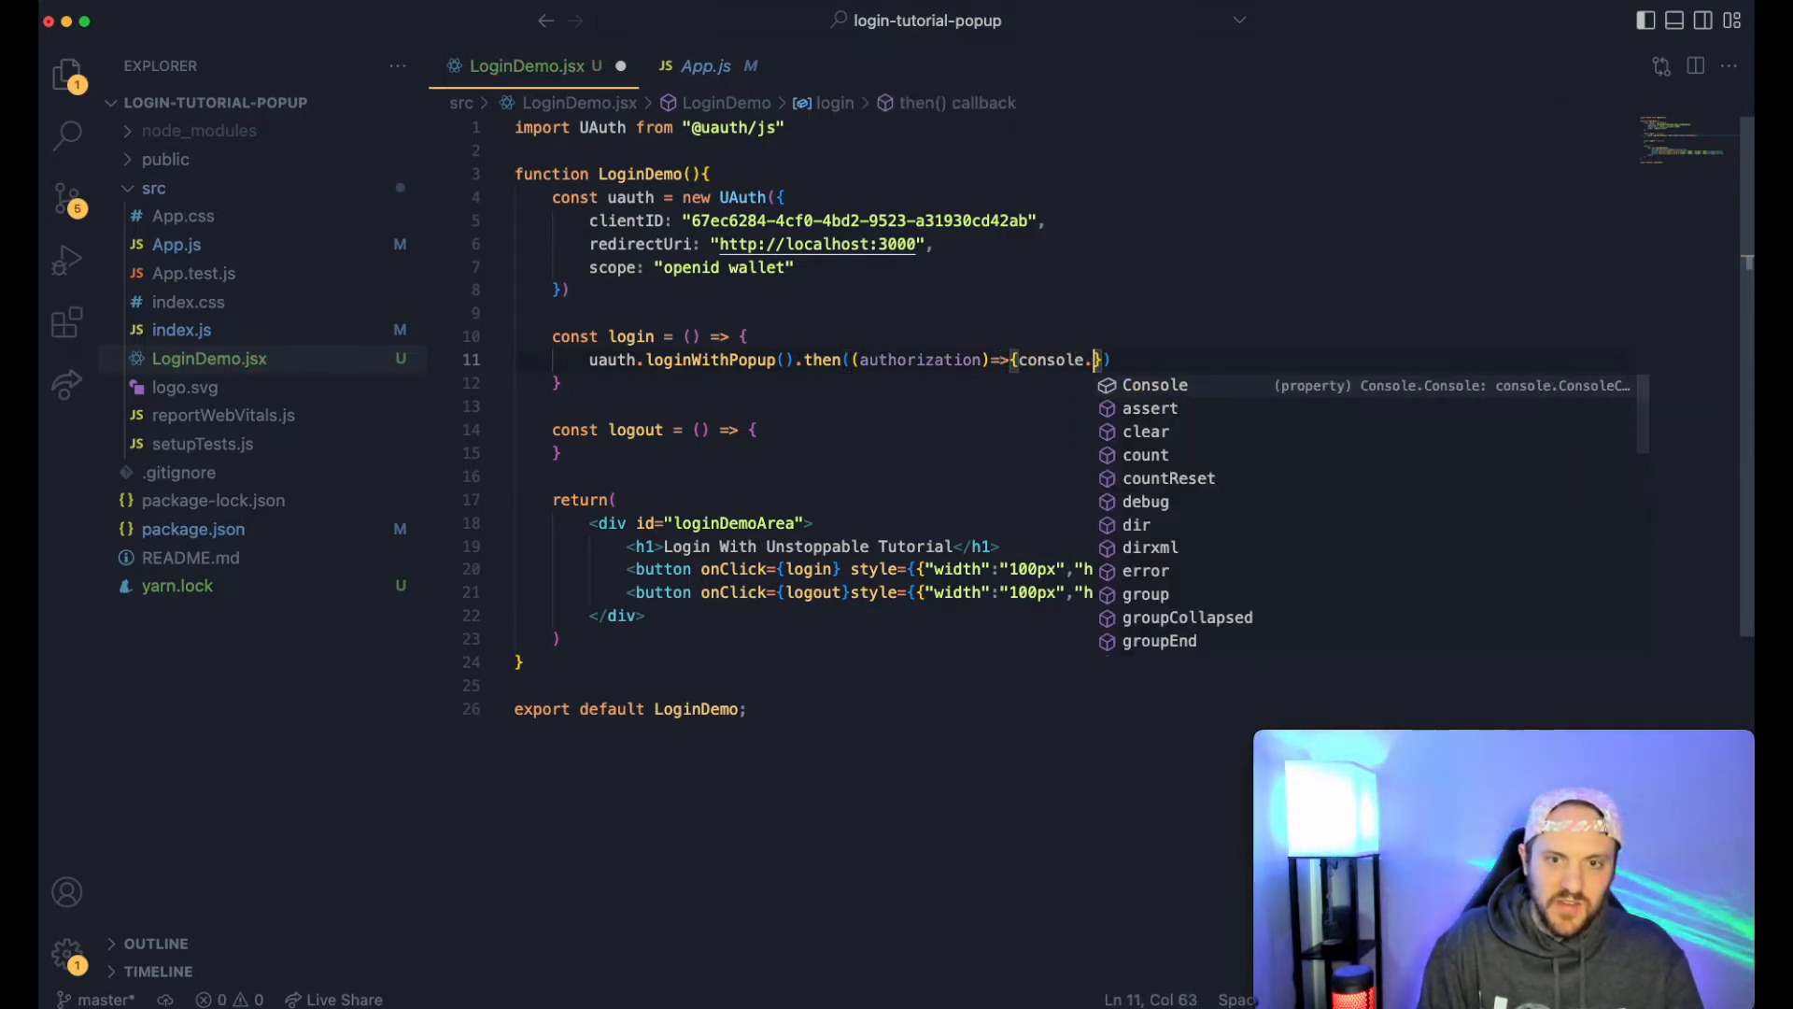
{"action": "type", "text": "log(authorization"}
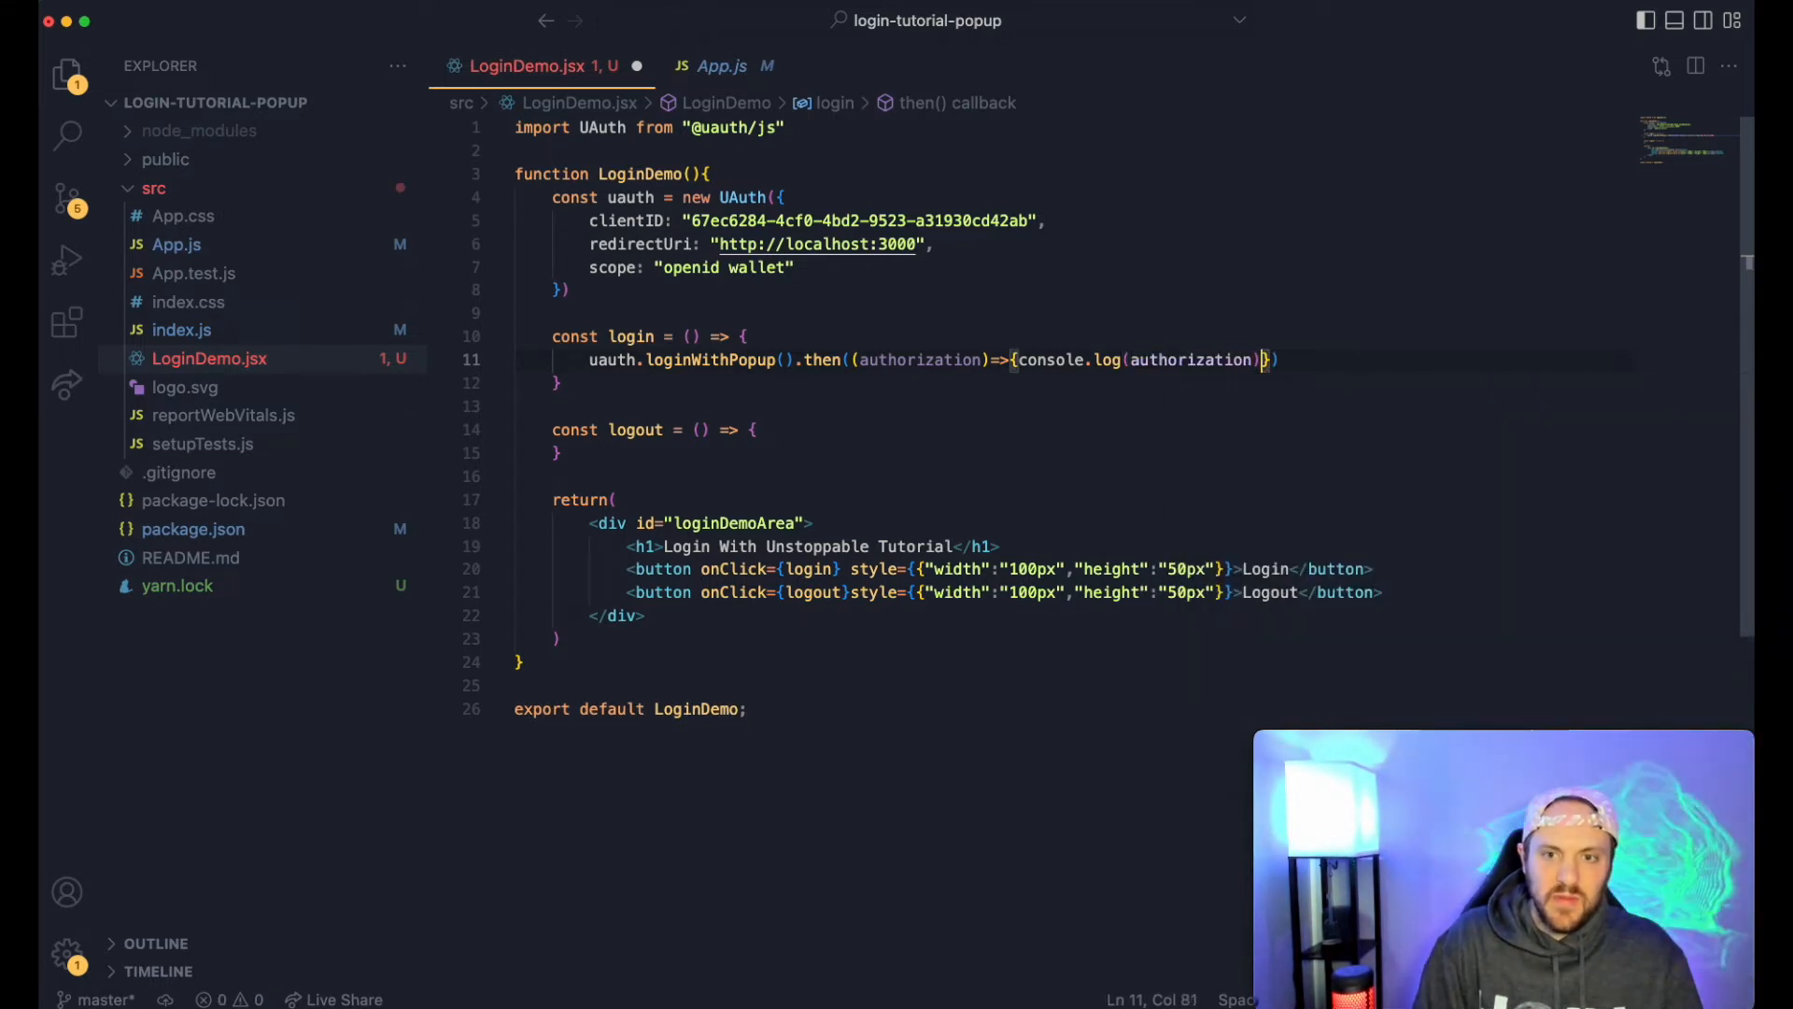
{"action": "type", "text": "}"}
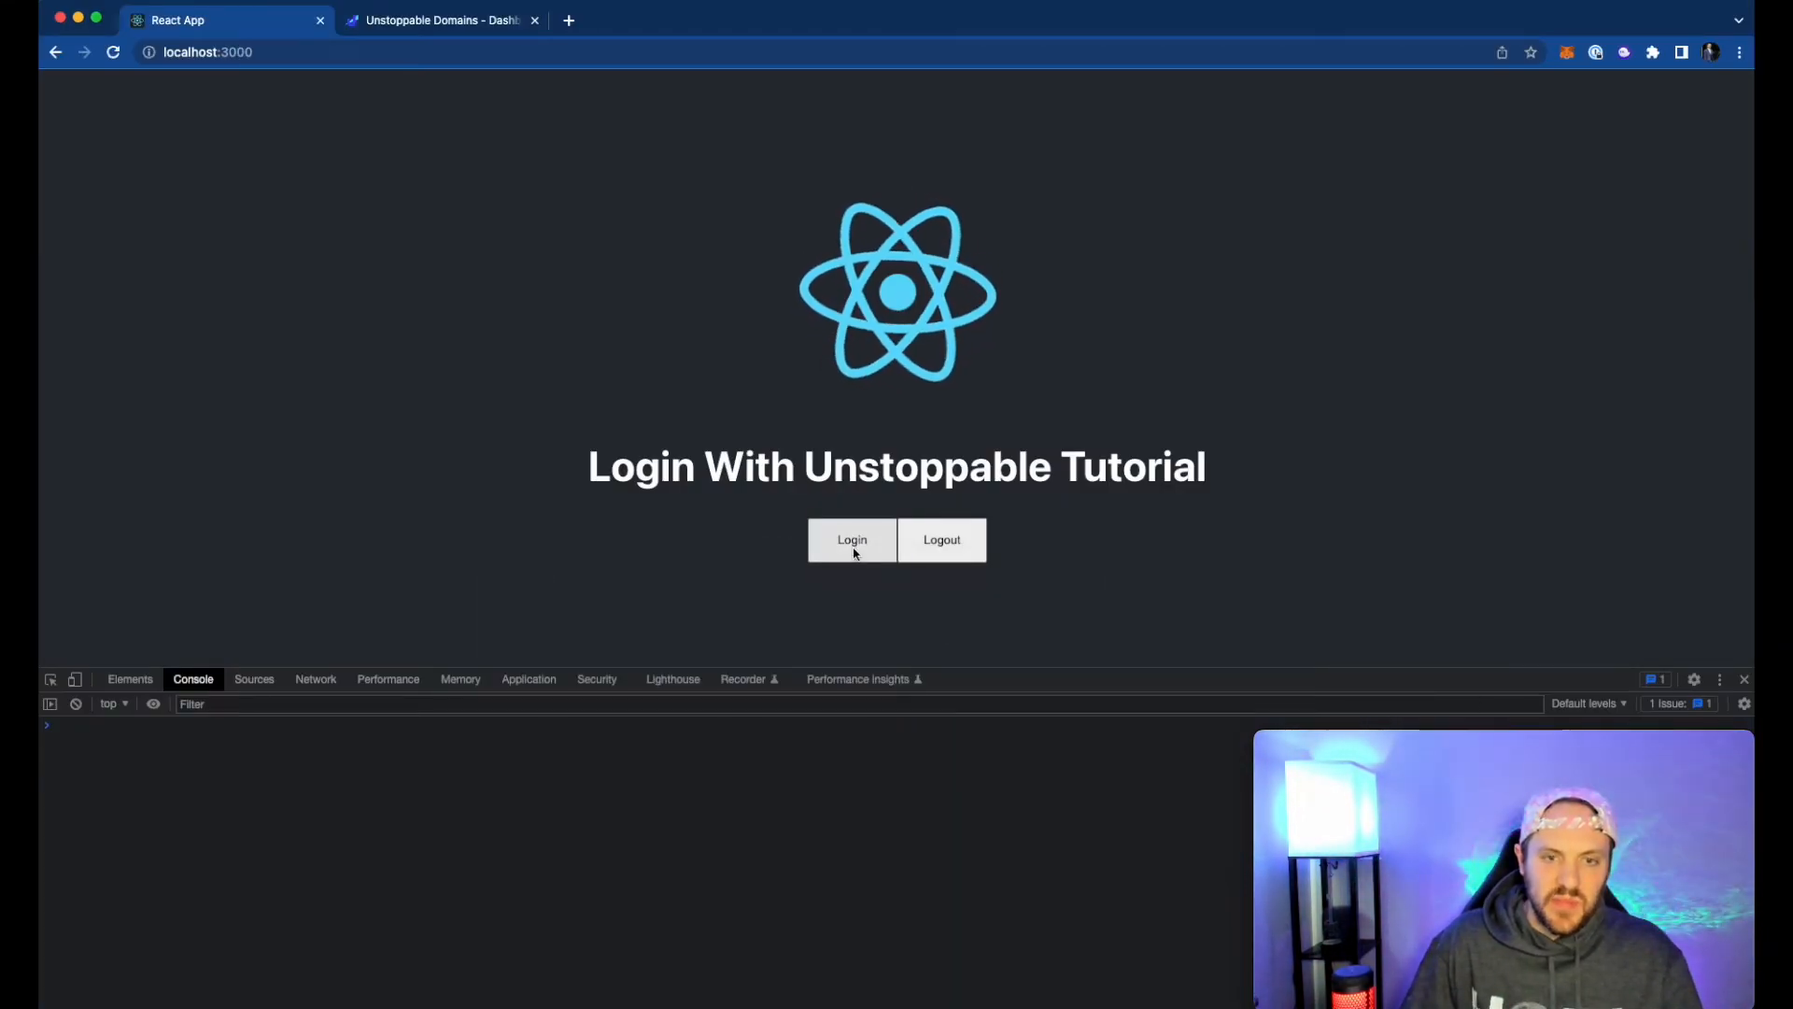
- Log in through the Unstoppable popup with MetaMask and expand the logged authorization object in the console
{"action": "left_click", "coordinate": [851, 540]}
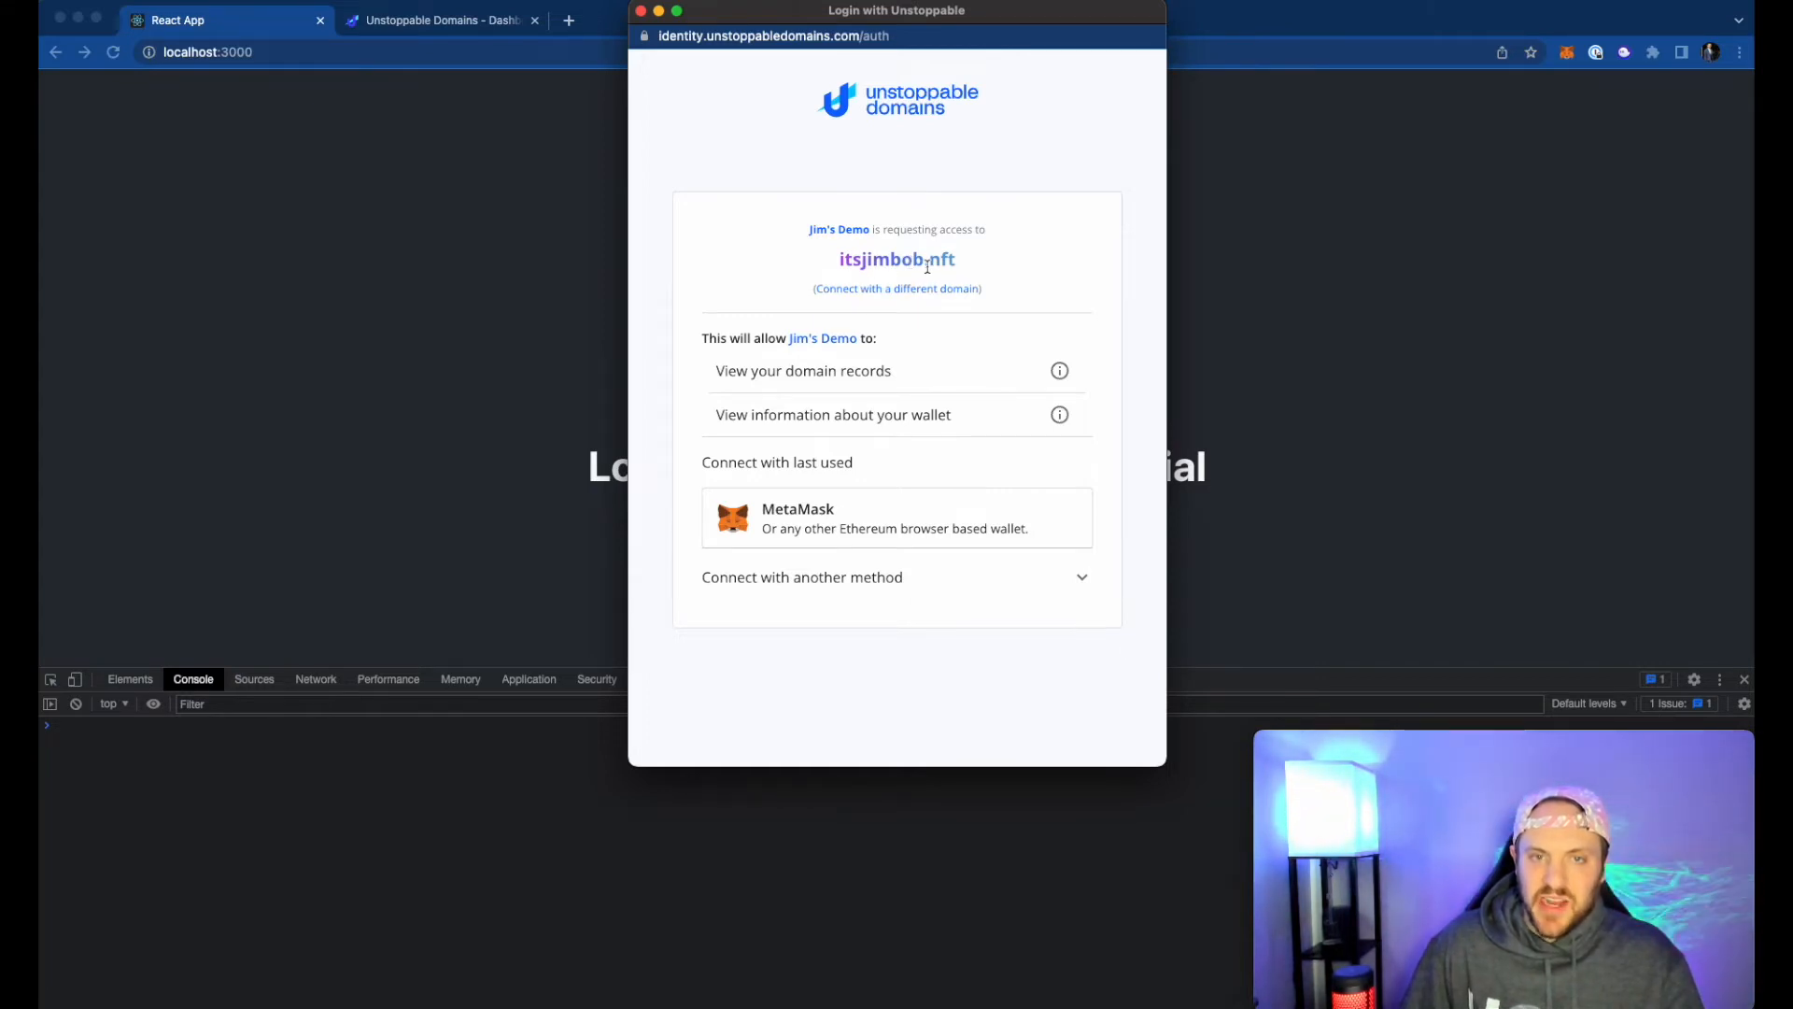
{"action": "mouse_move", "coordinate": [894, 599]}
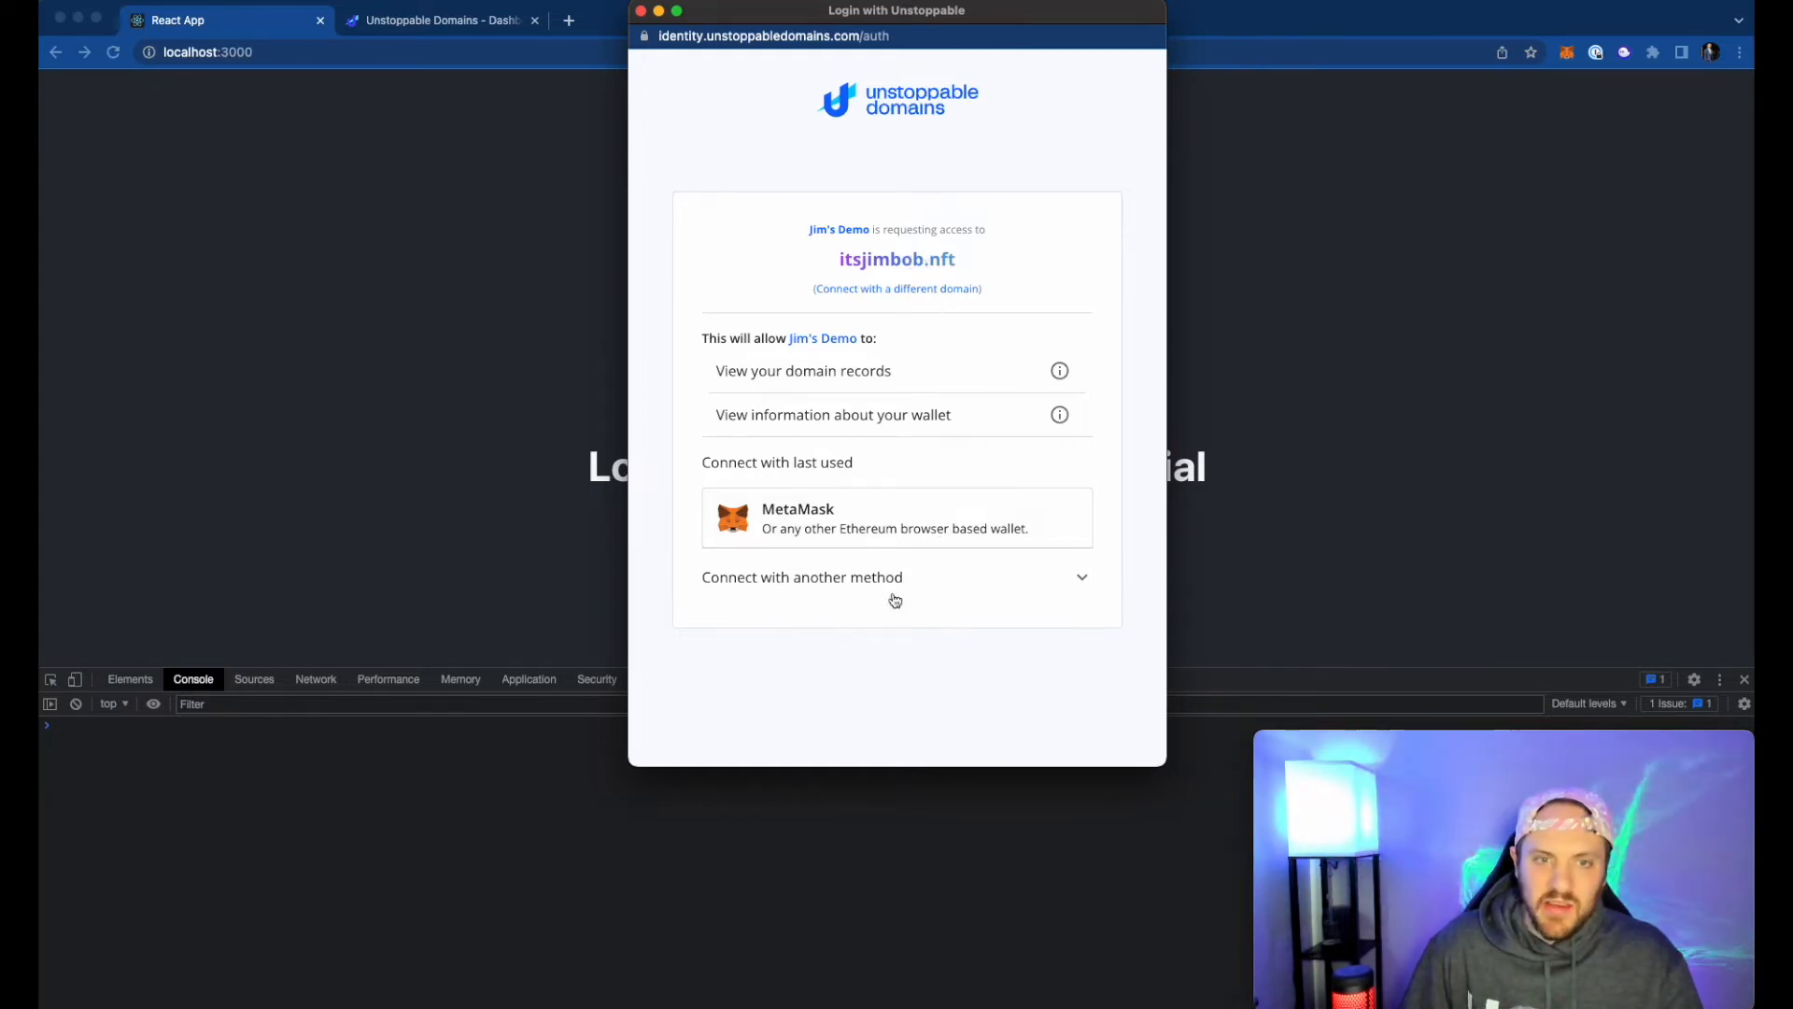
{"action": "mouse_move", "coordinate": [880, 411]}
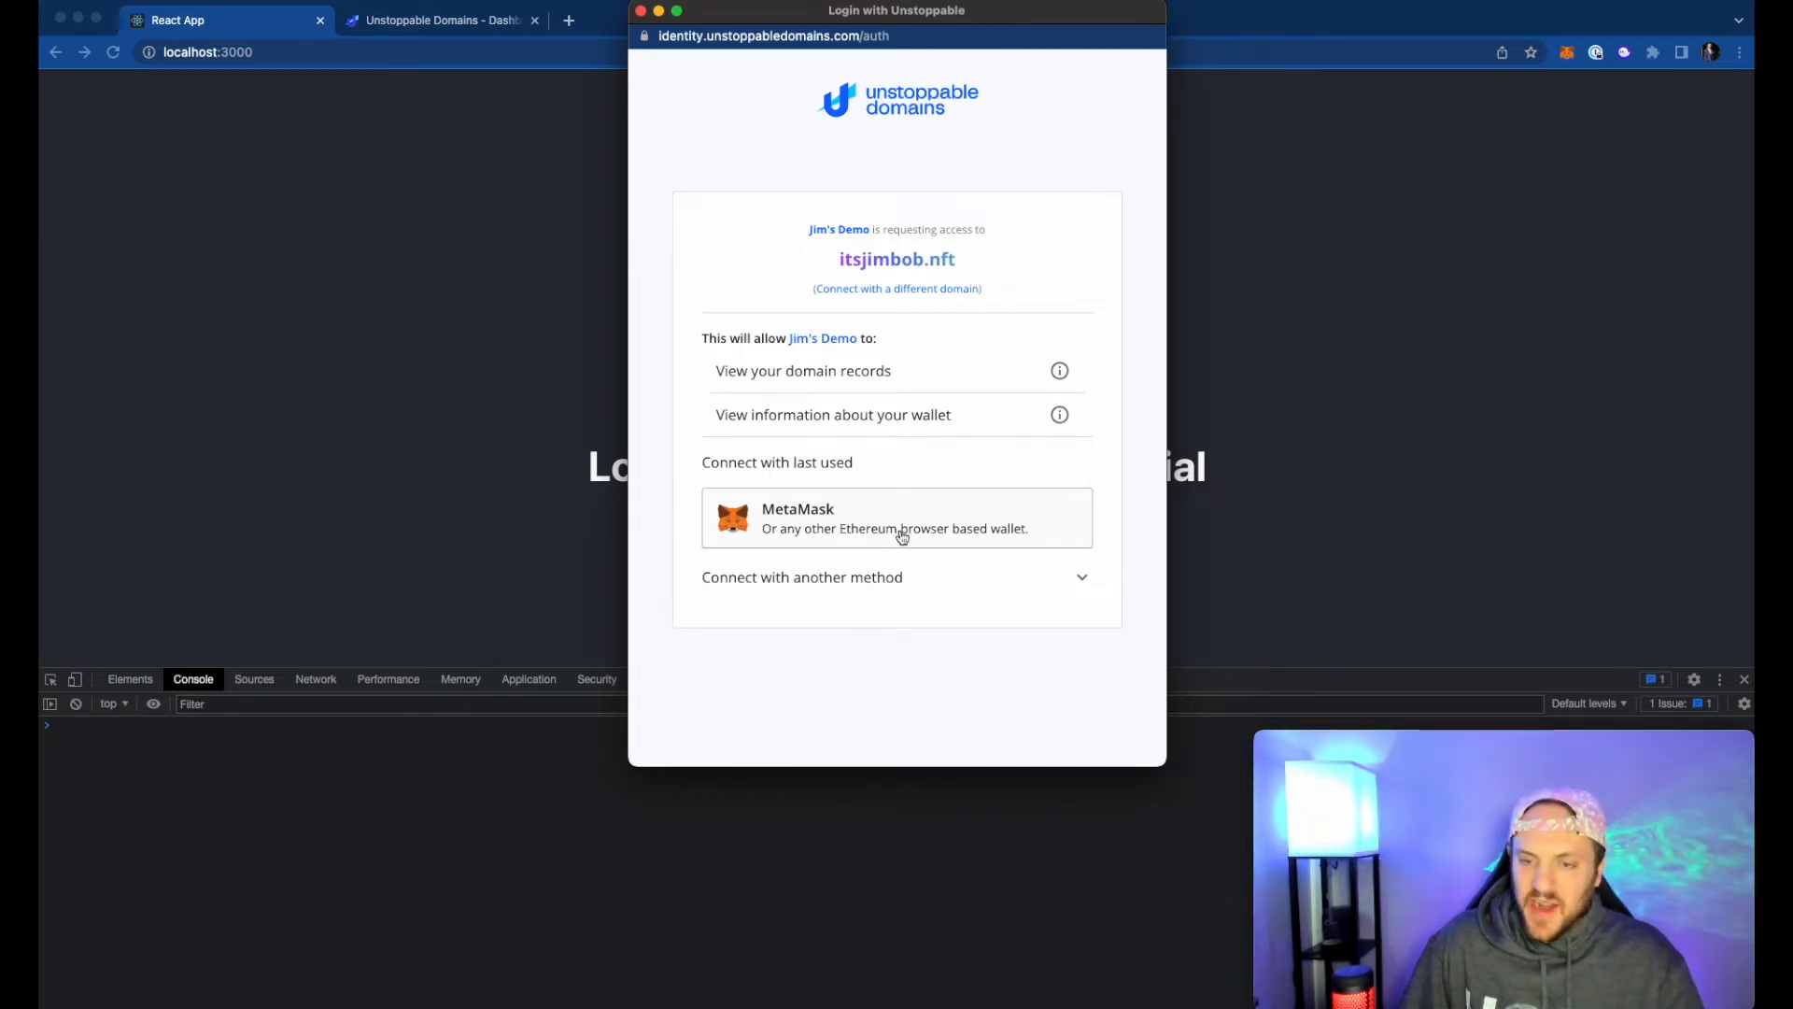
{"action": "left_click", "coordinate": [897, 518]}
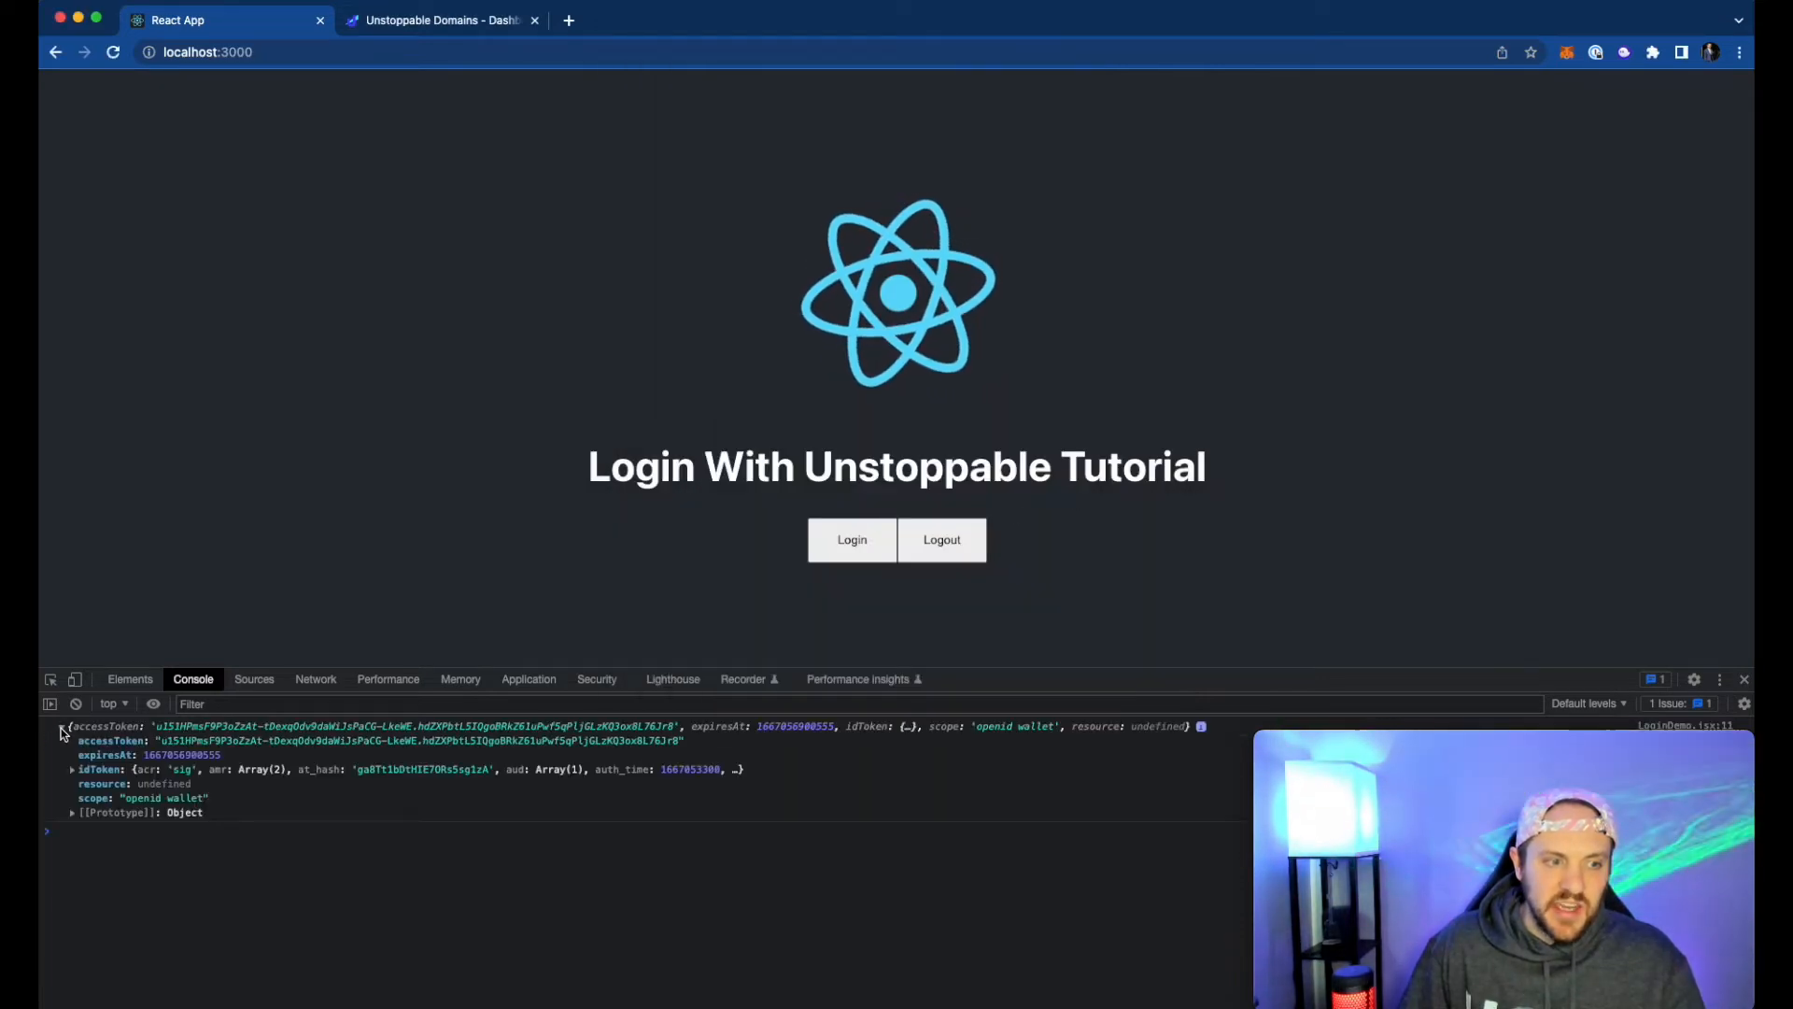
{"action": "left_click", "coordinate": [71, 768]}
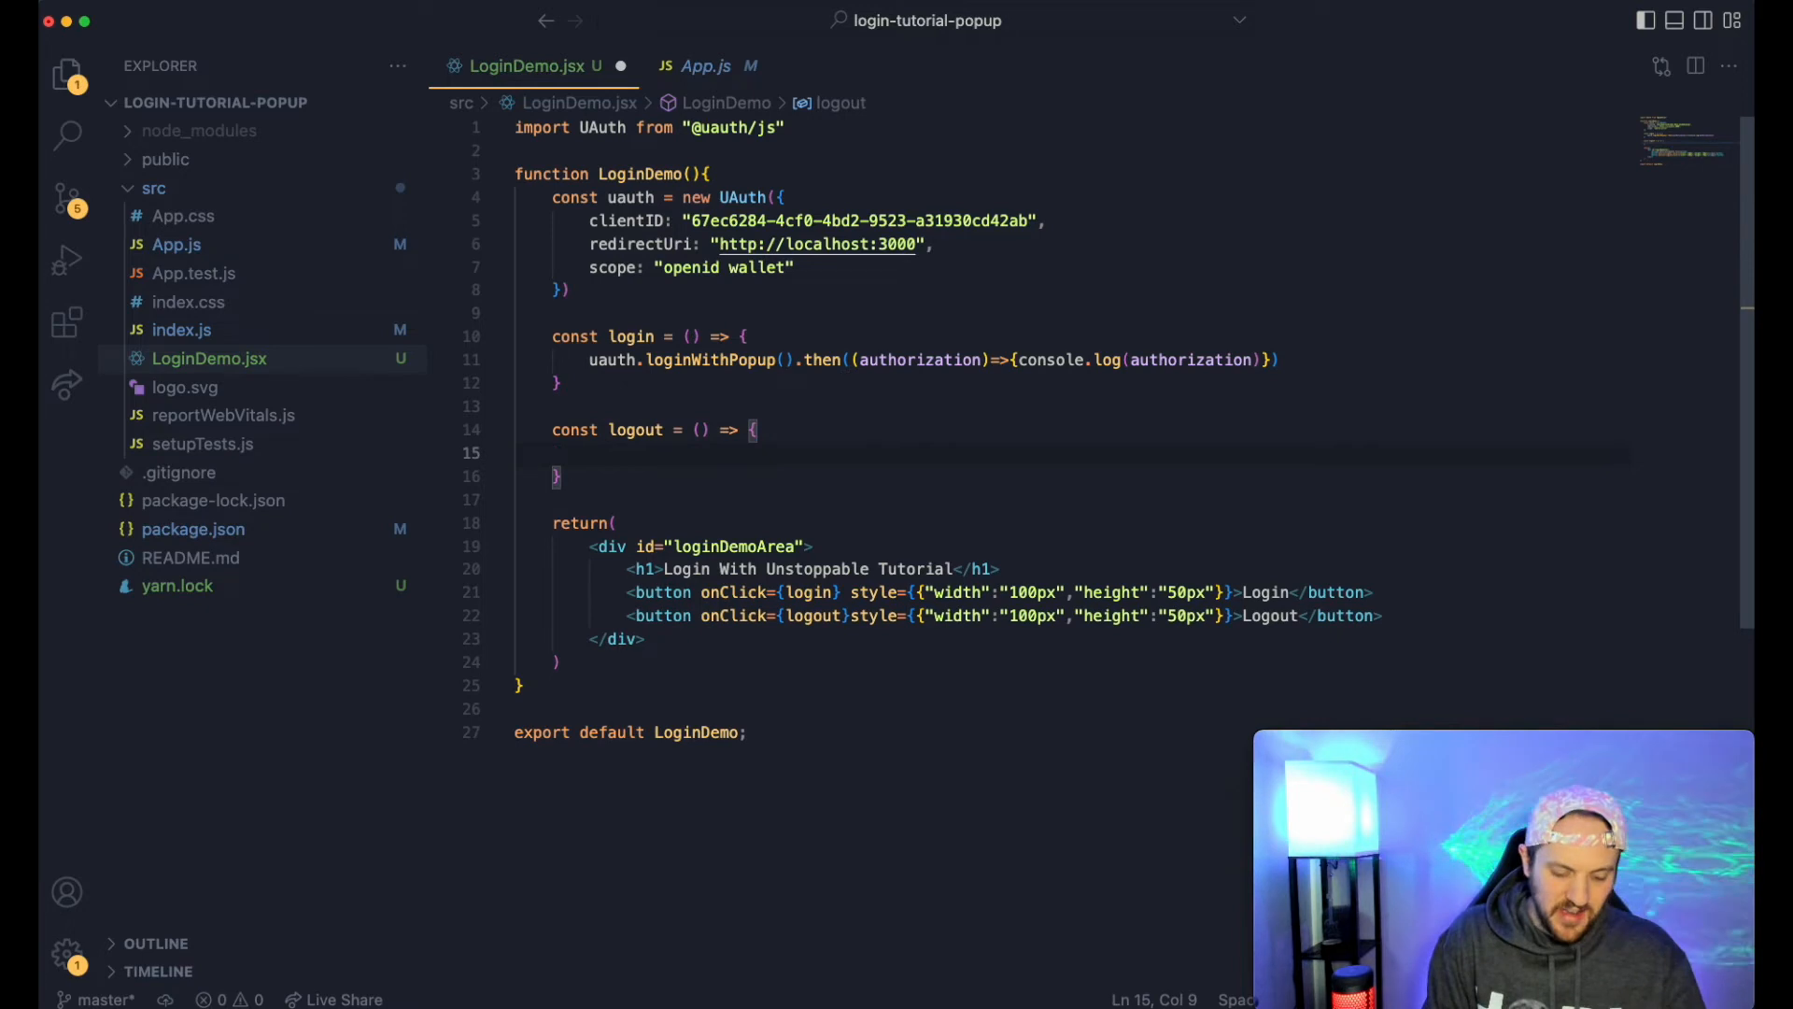
- Make the logout handler call `uauth.logout()`
{"action": "type", "text": "uauth.logout"}
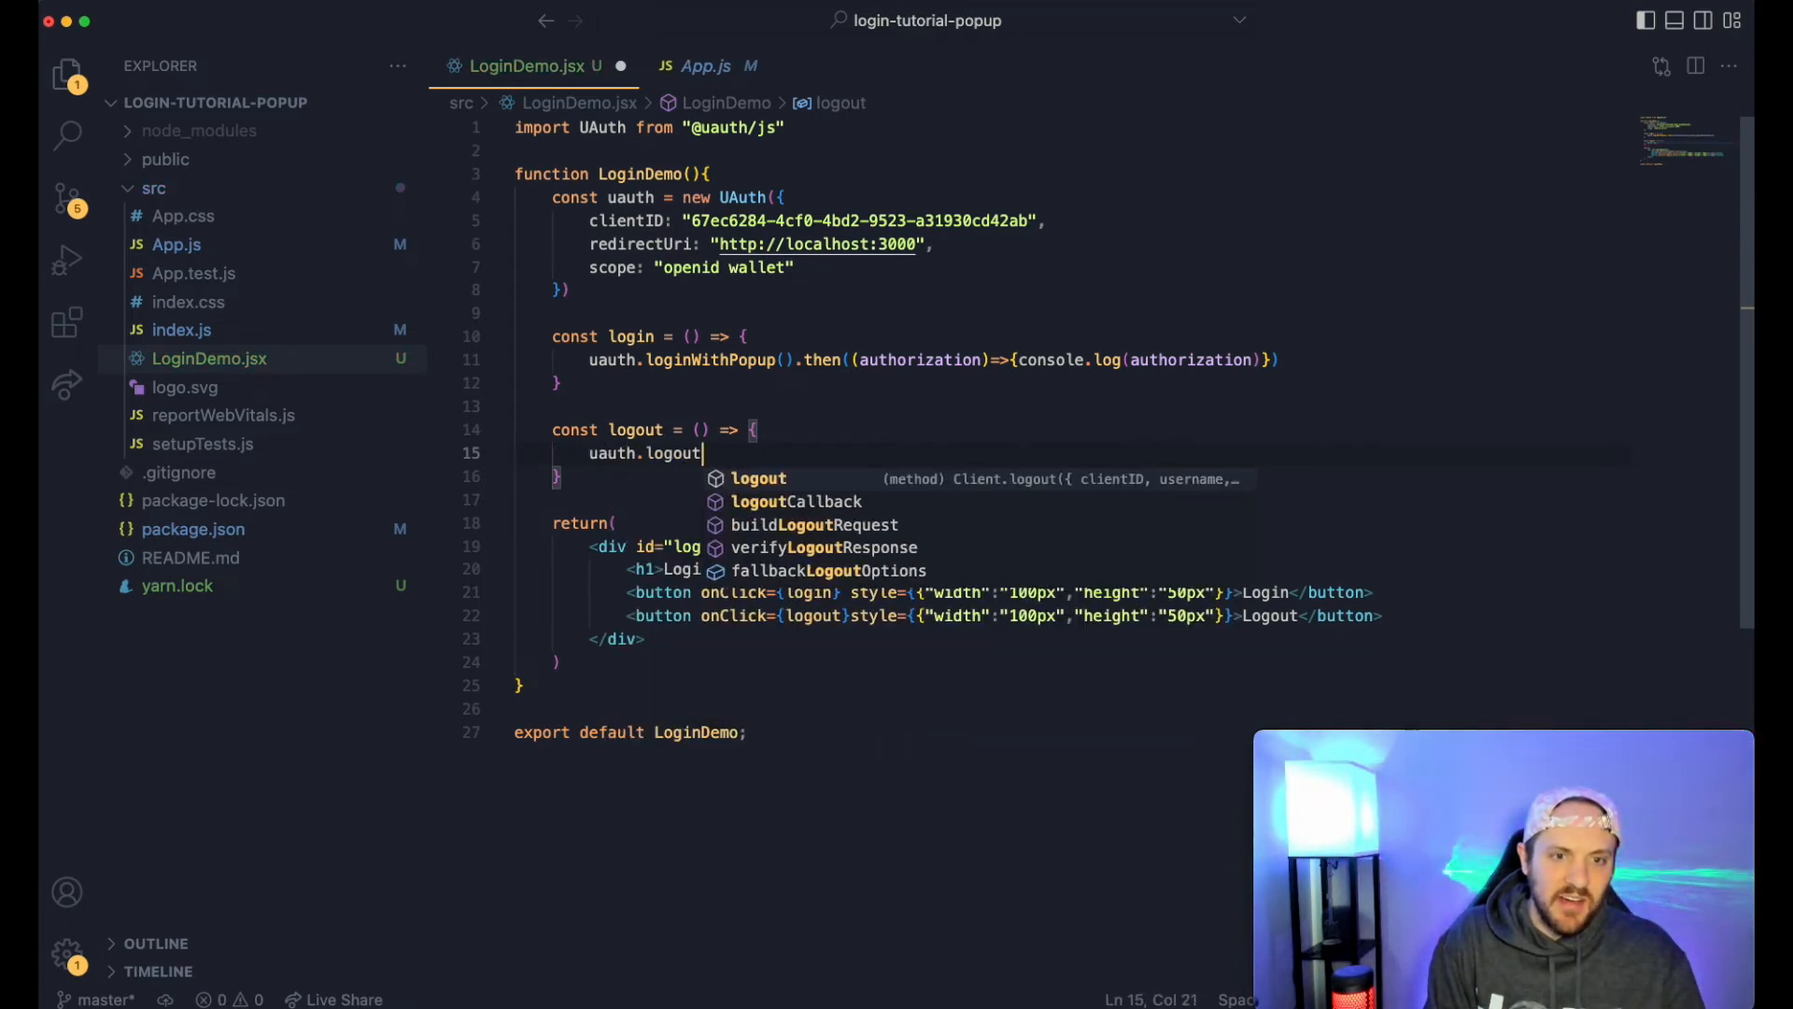
{"action": "key", "text": "Tab"}
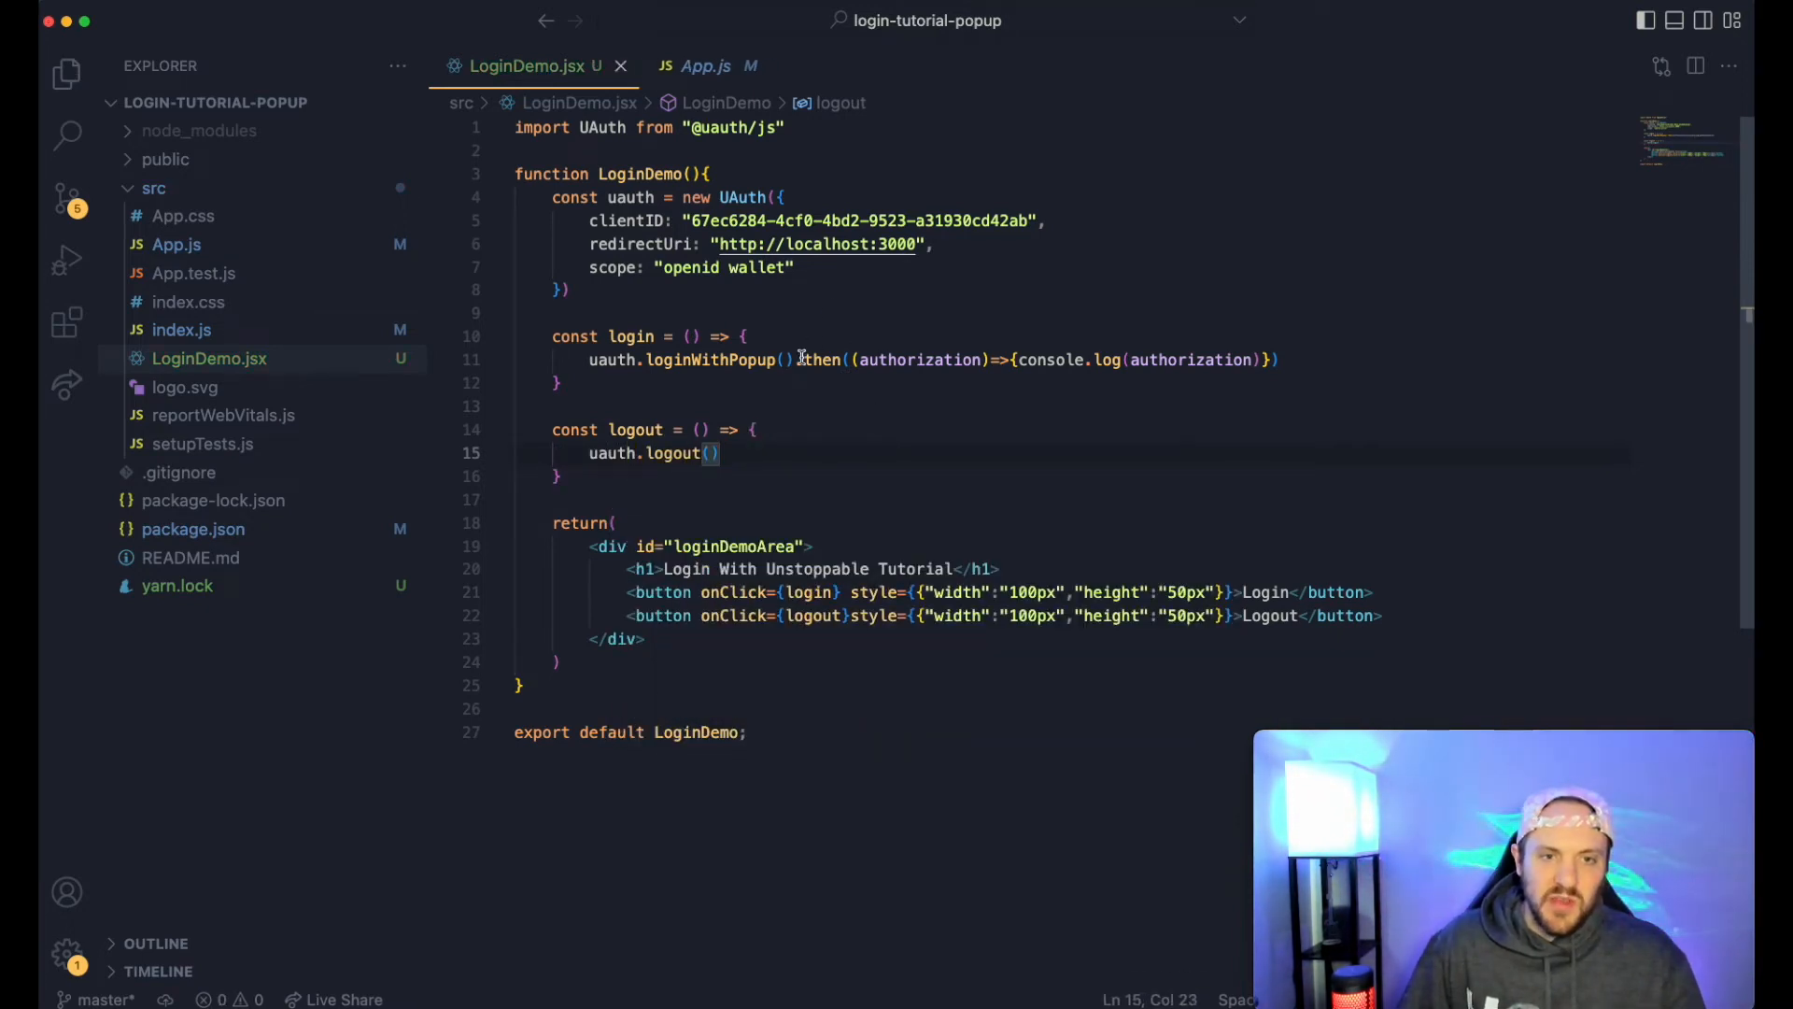
{"action": "mouse_move", "coordinate": [787, 461]}
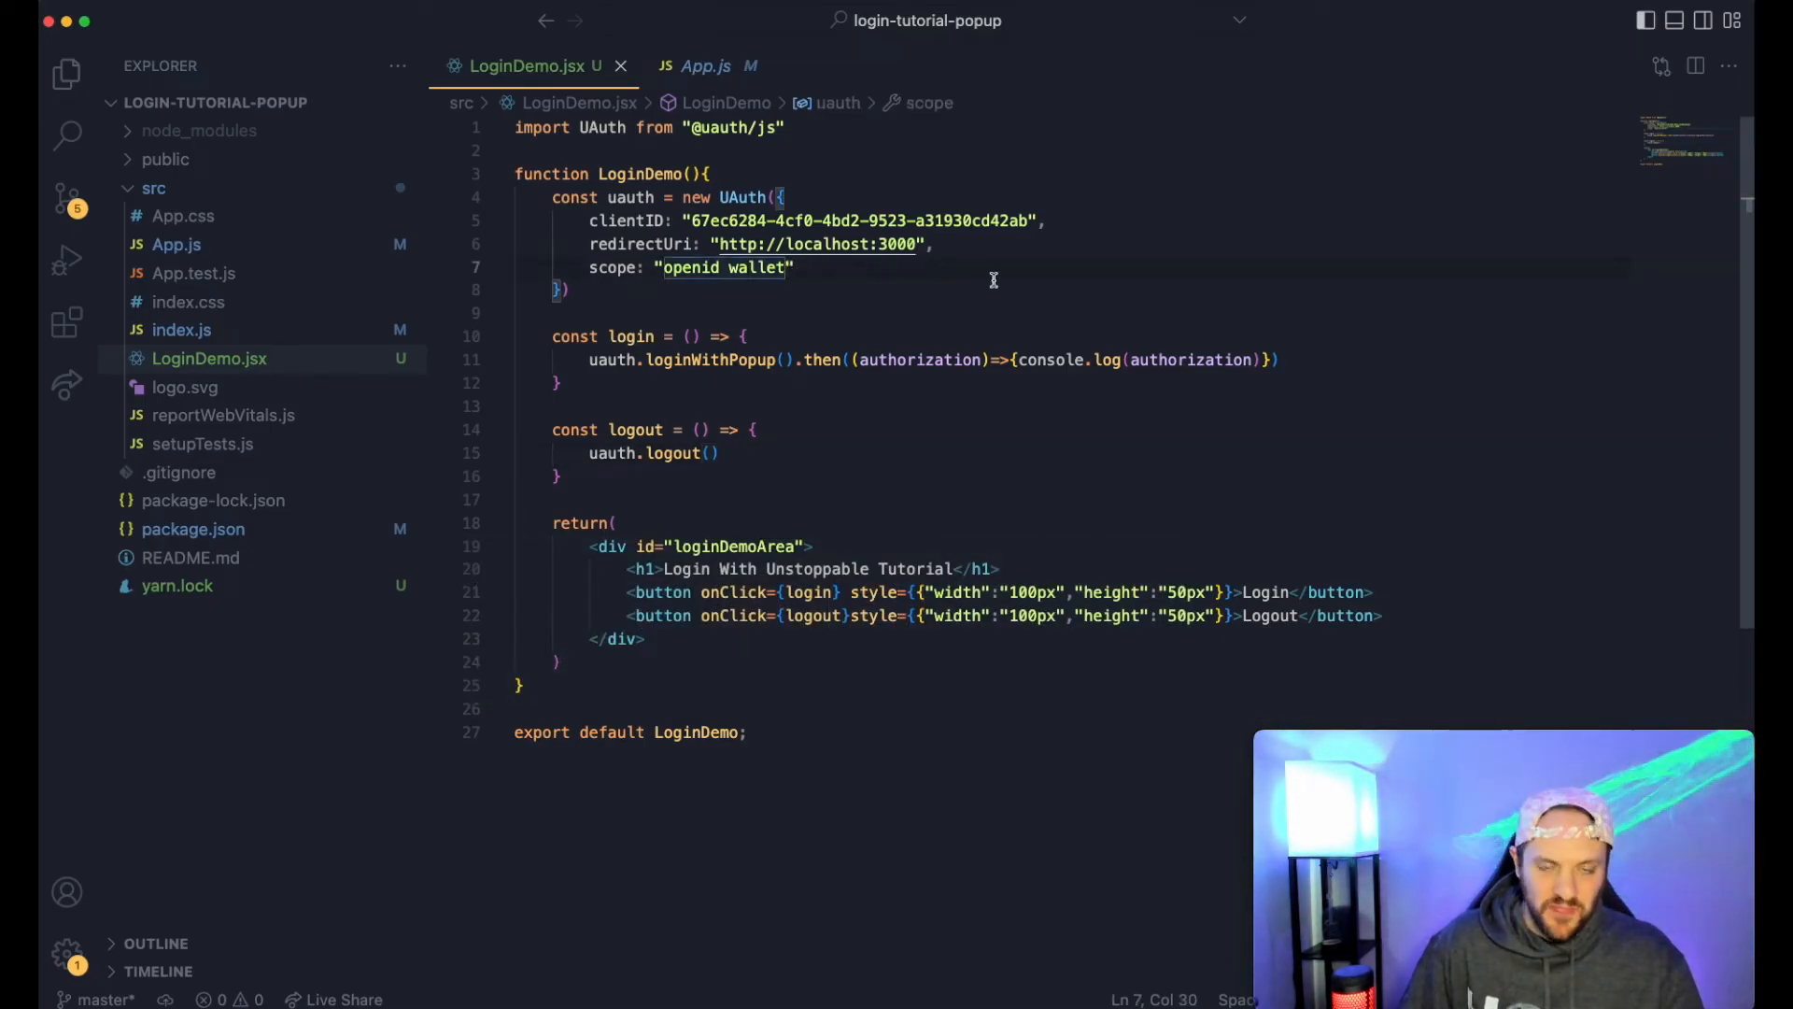
{"action": "key", "text": "cmd+tab"}
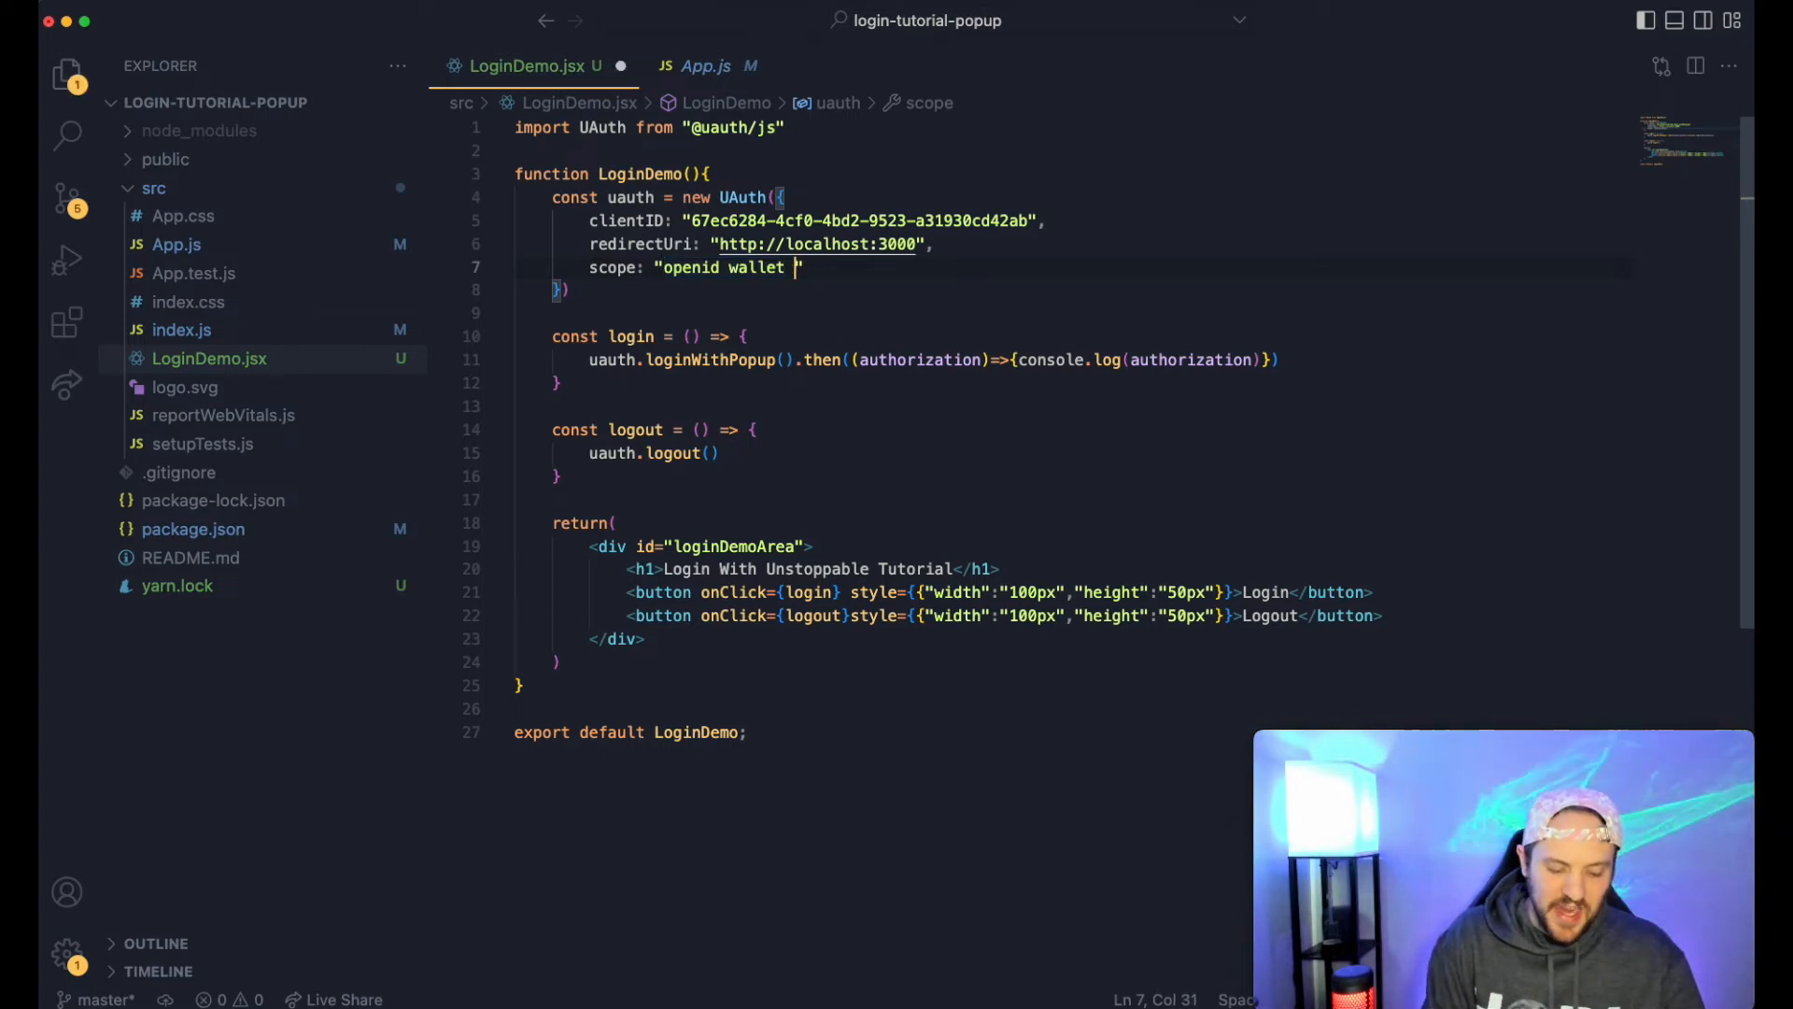
- Extend the scope string to `openid wallet social:optional`
{"action": "type", "text": "social"}
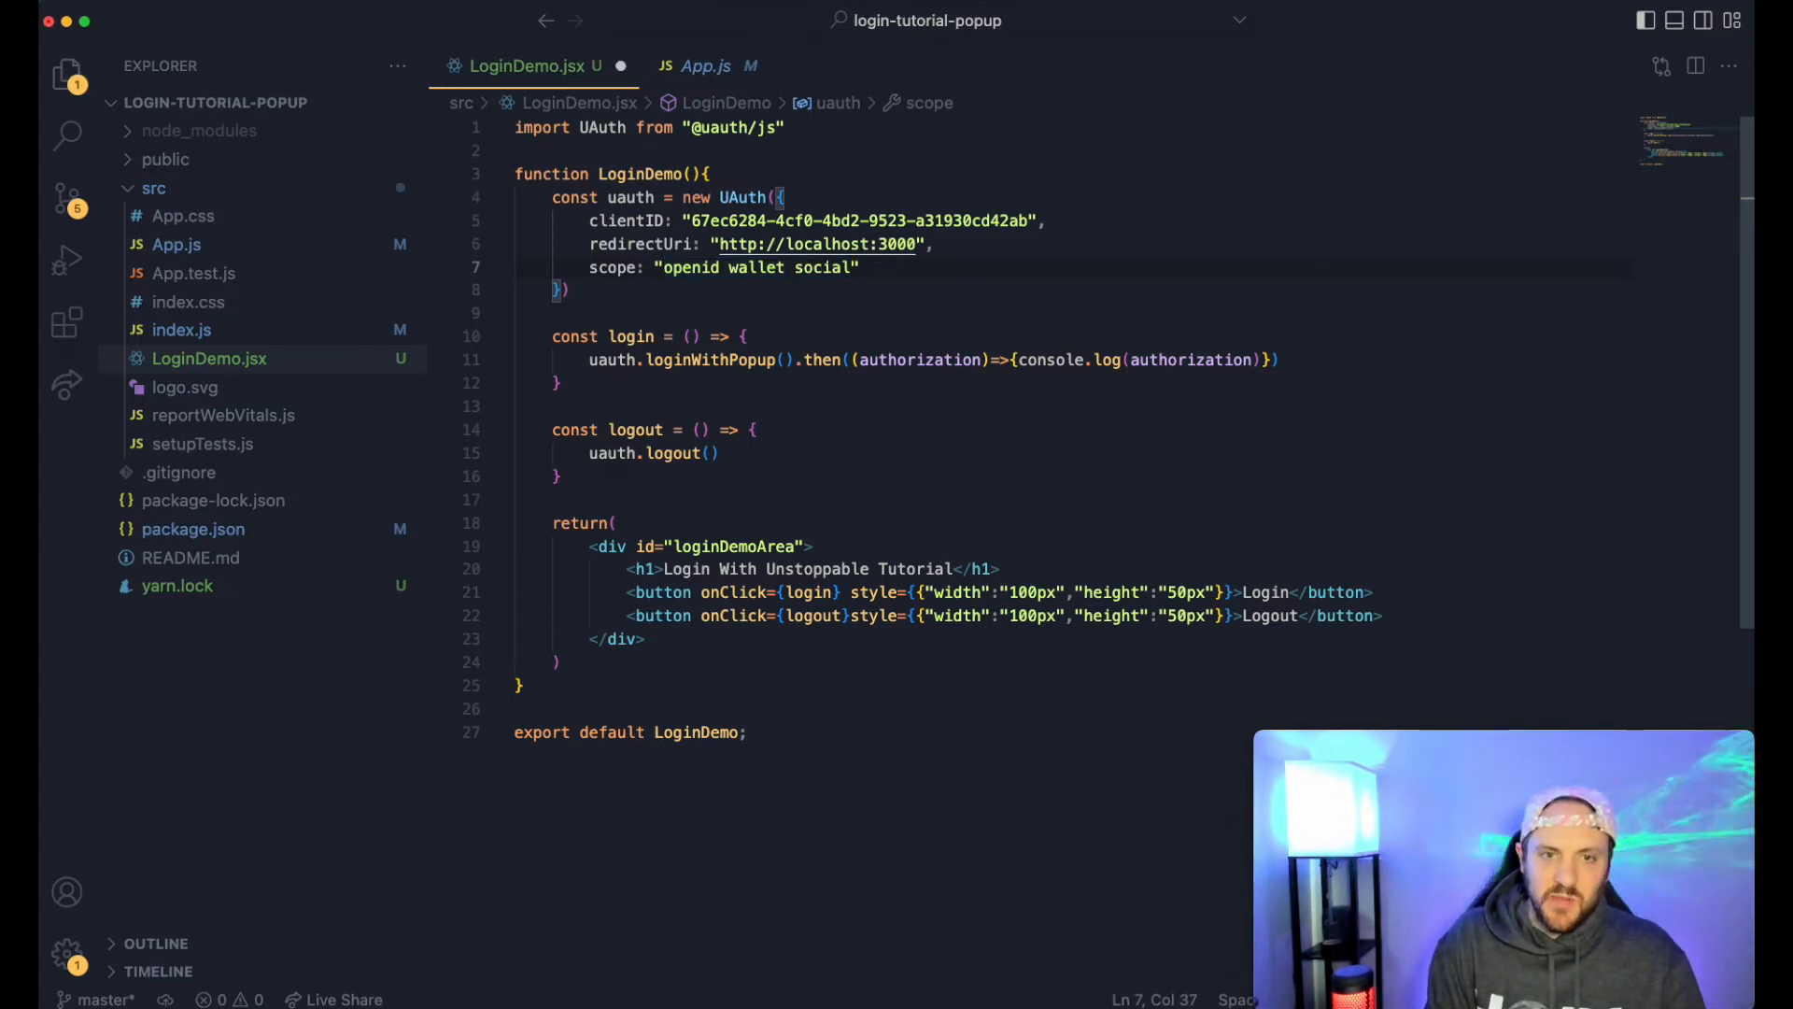
{"action": "type", "text": ":option"}
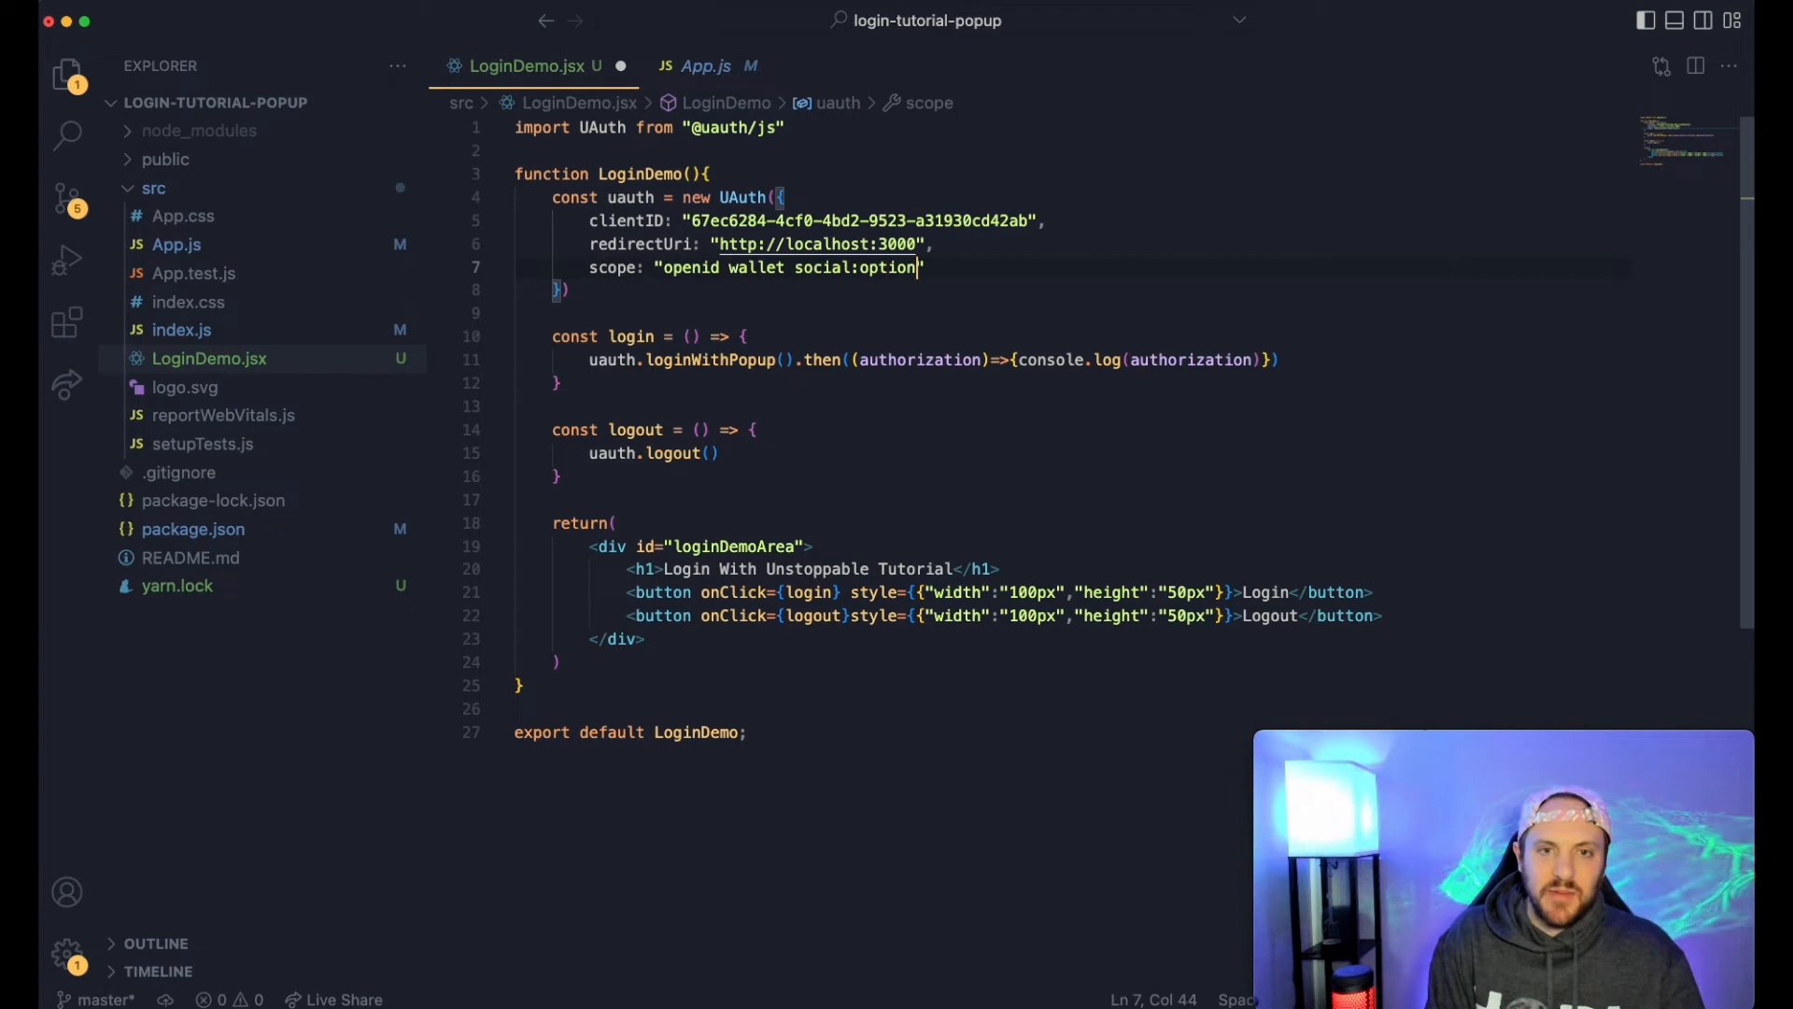
{"action": "type", "text": "al"}
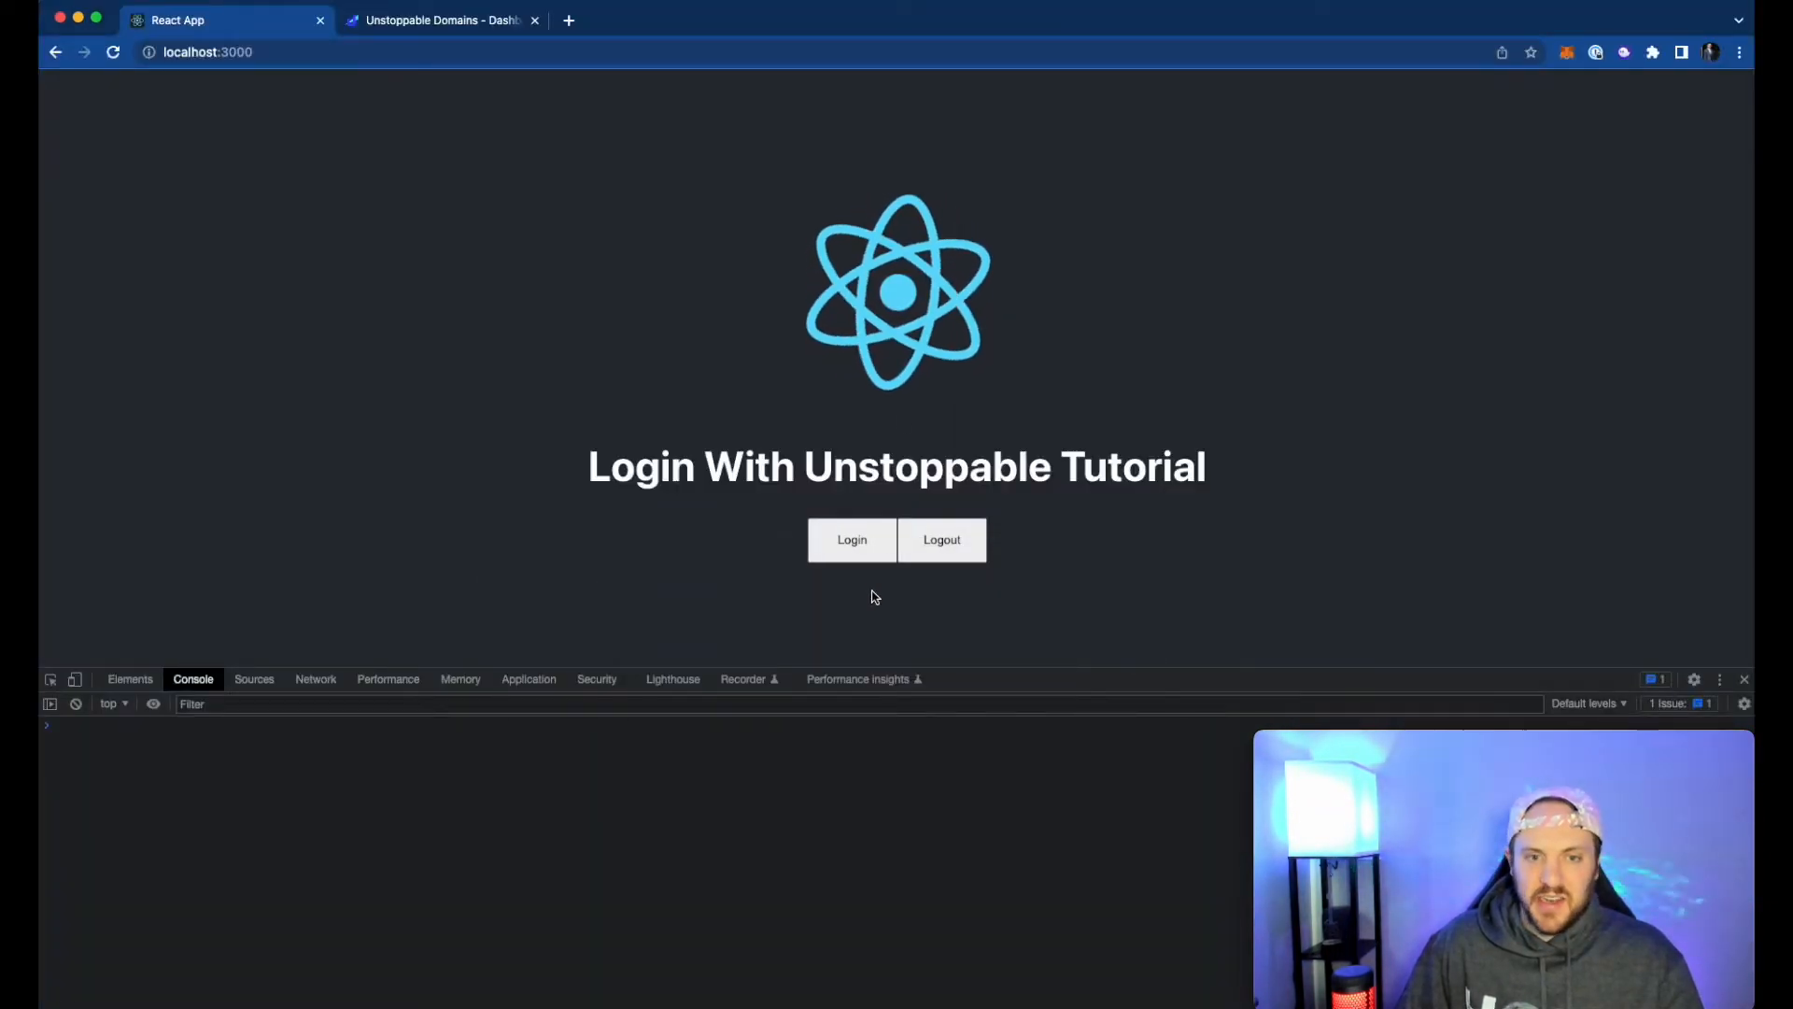
- Log in again with social media links shared and expand the console output listing Discord, Twitter and Telegram
{"action": "left_click", "coordinate": [851, 538]}
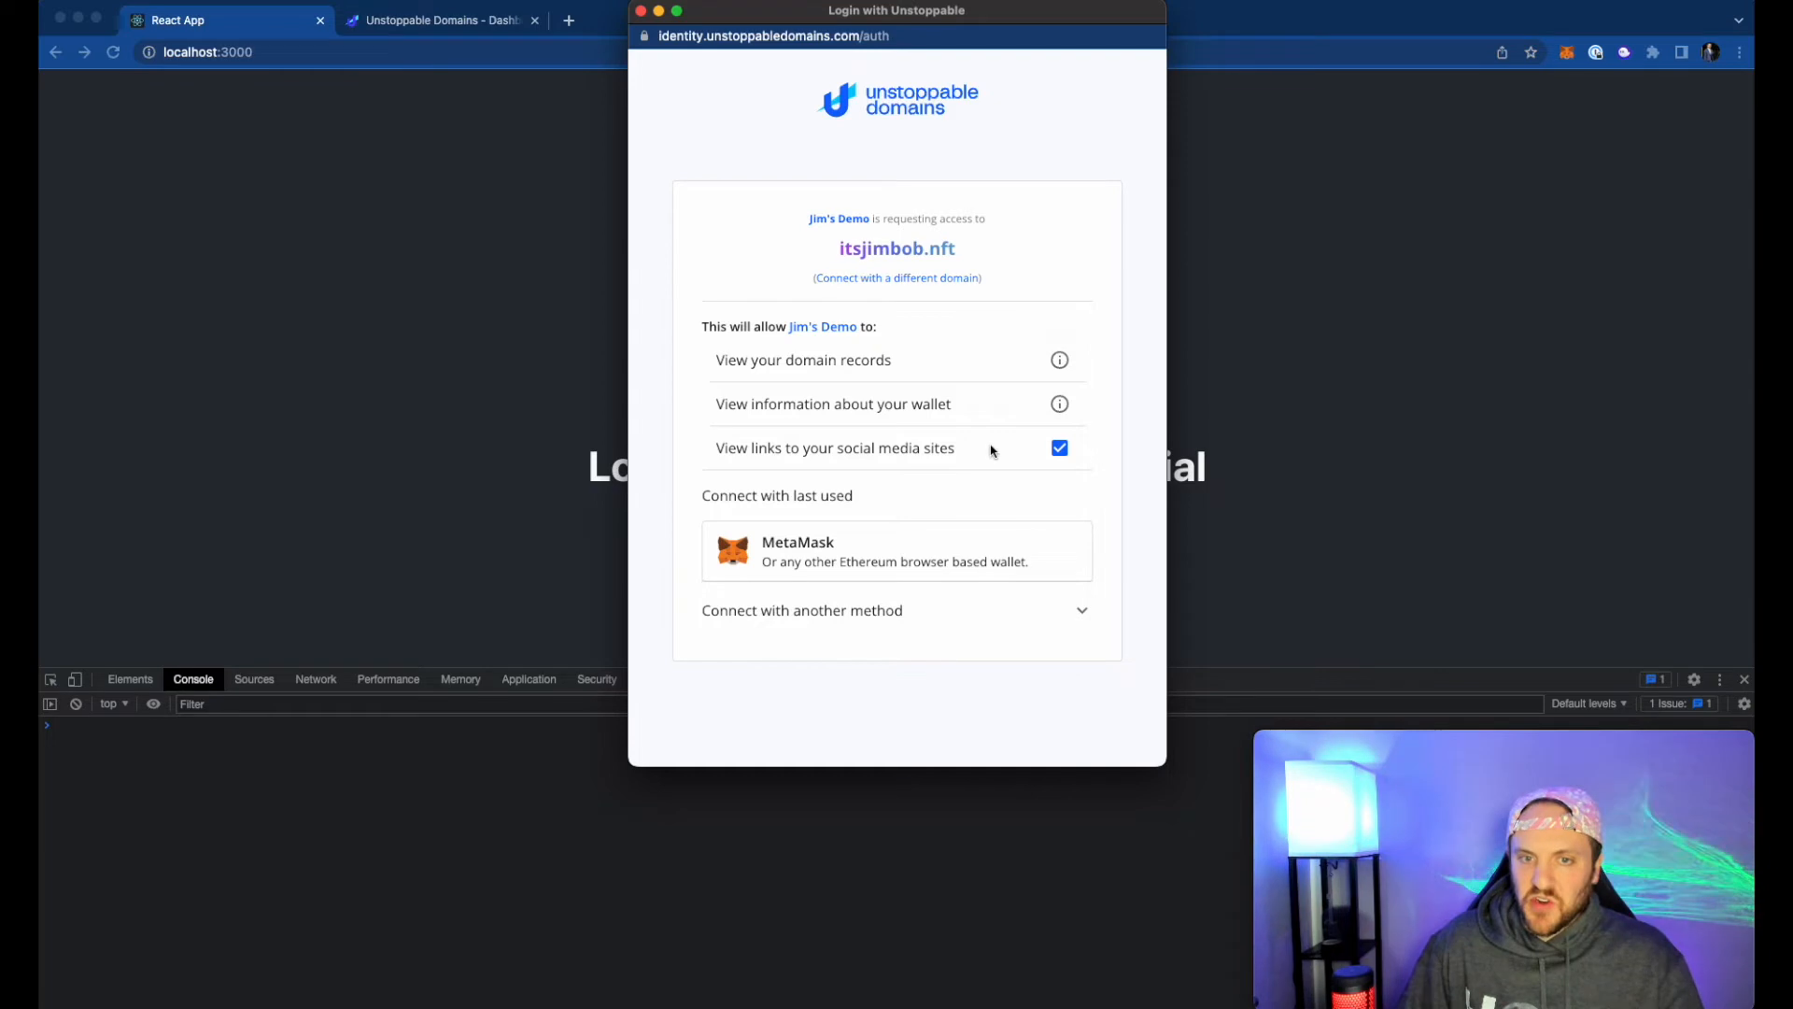
{"action": "left_click", "coordinate": [1059, 446]}
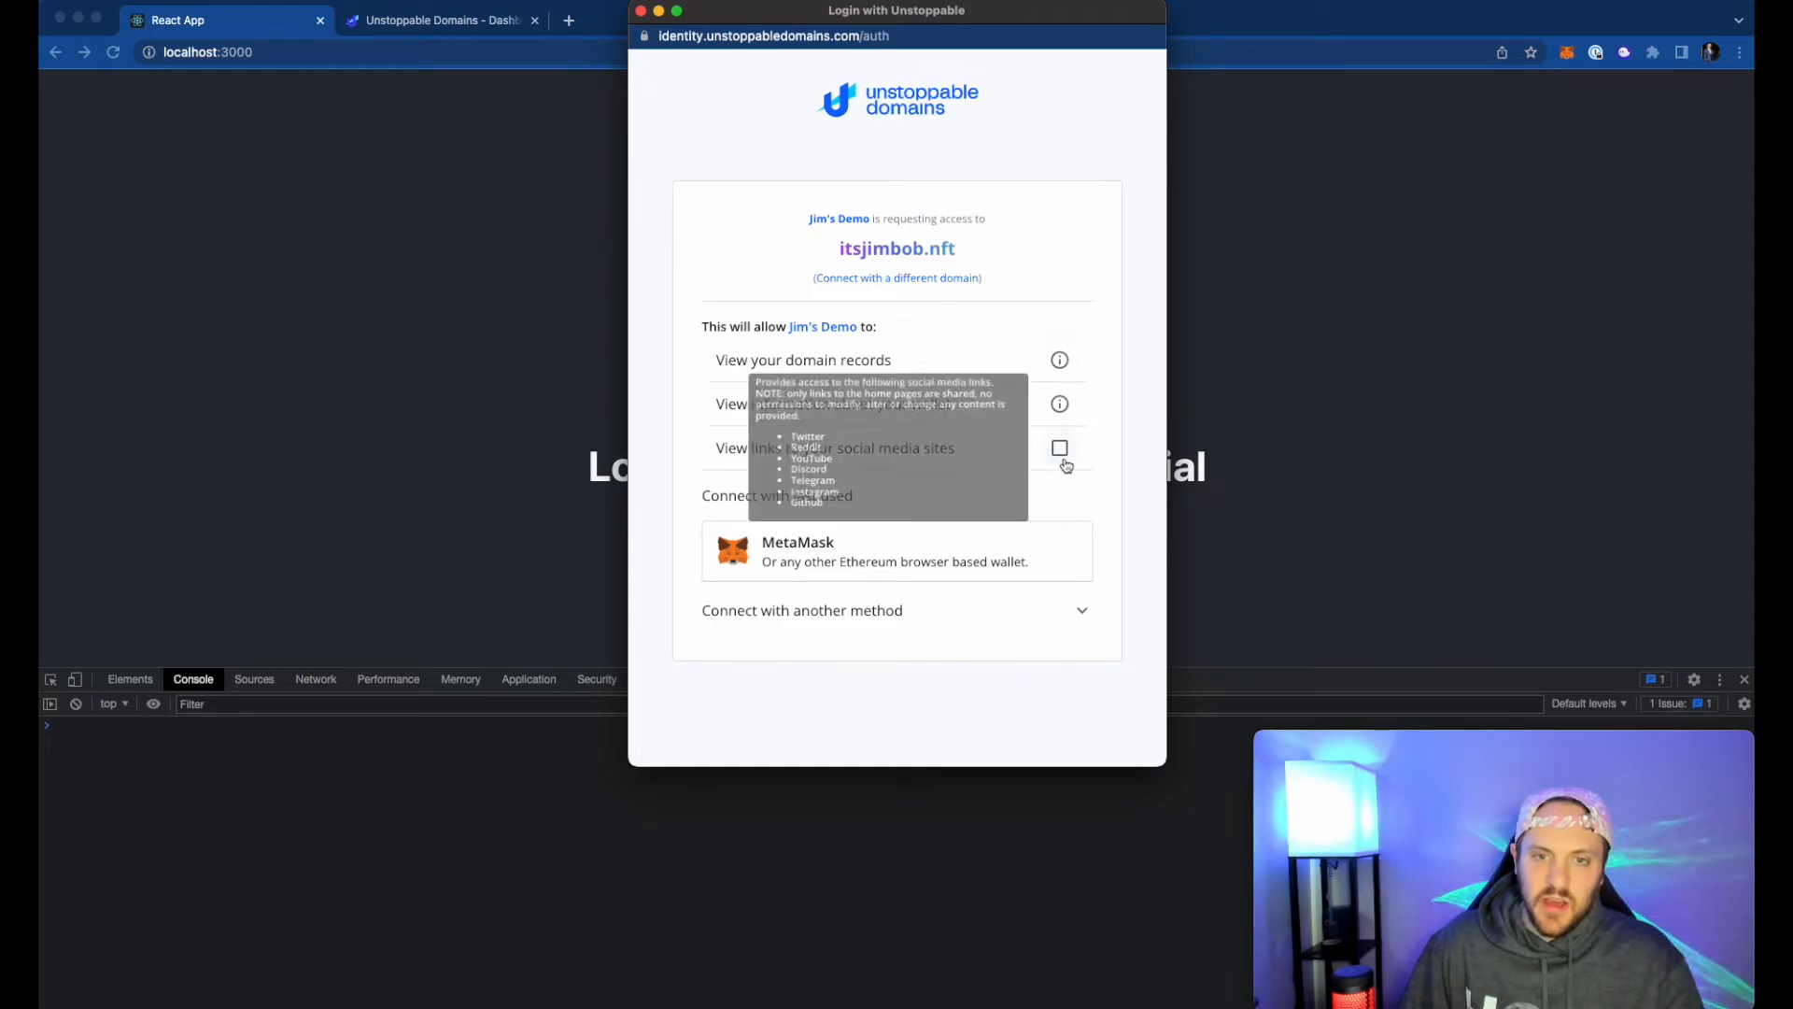
{"action": "left_click", "coordinate": [894, 549]}
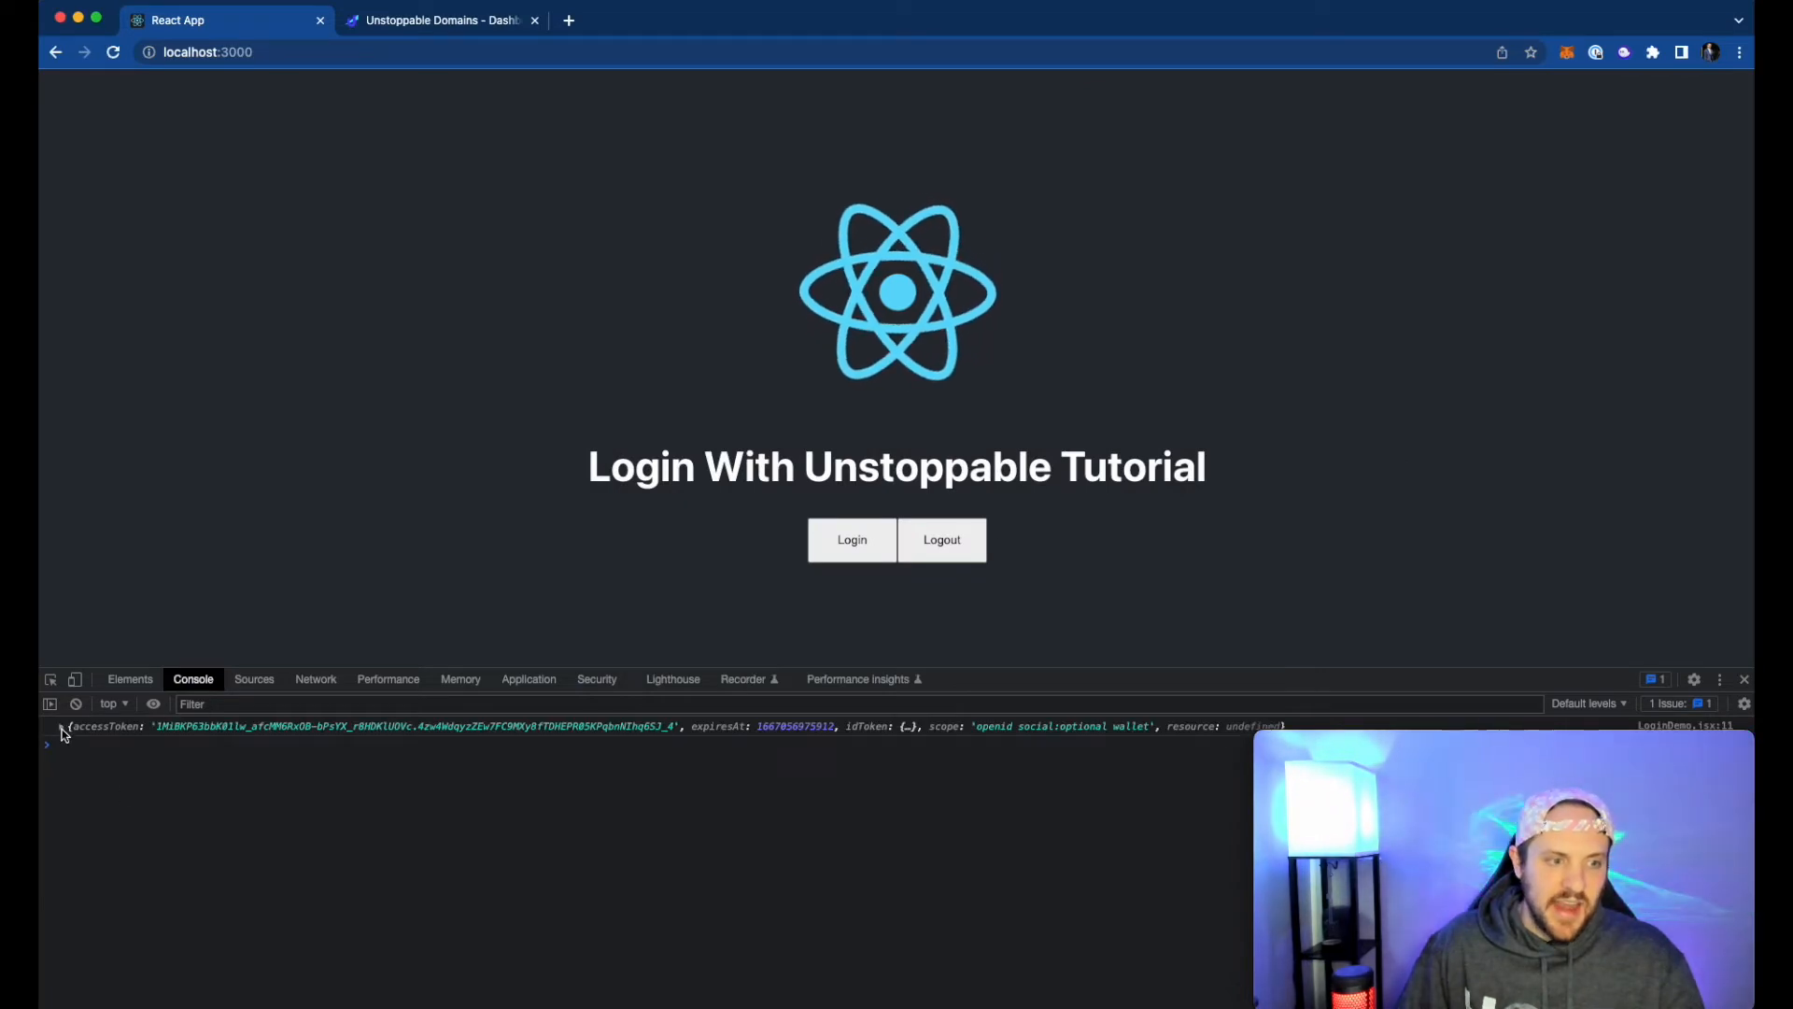
{"action": "left_click", "coordinate": [62, 727]}
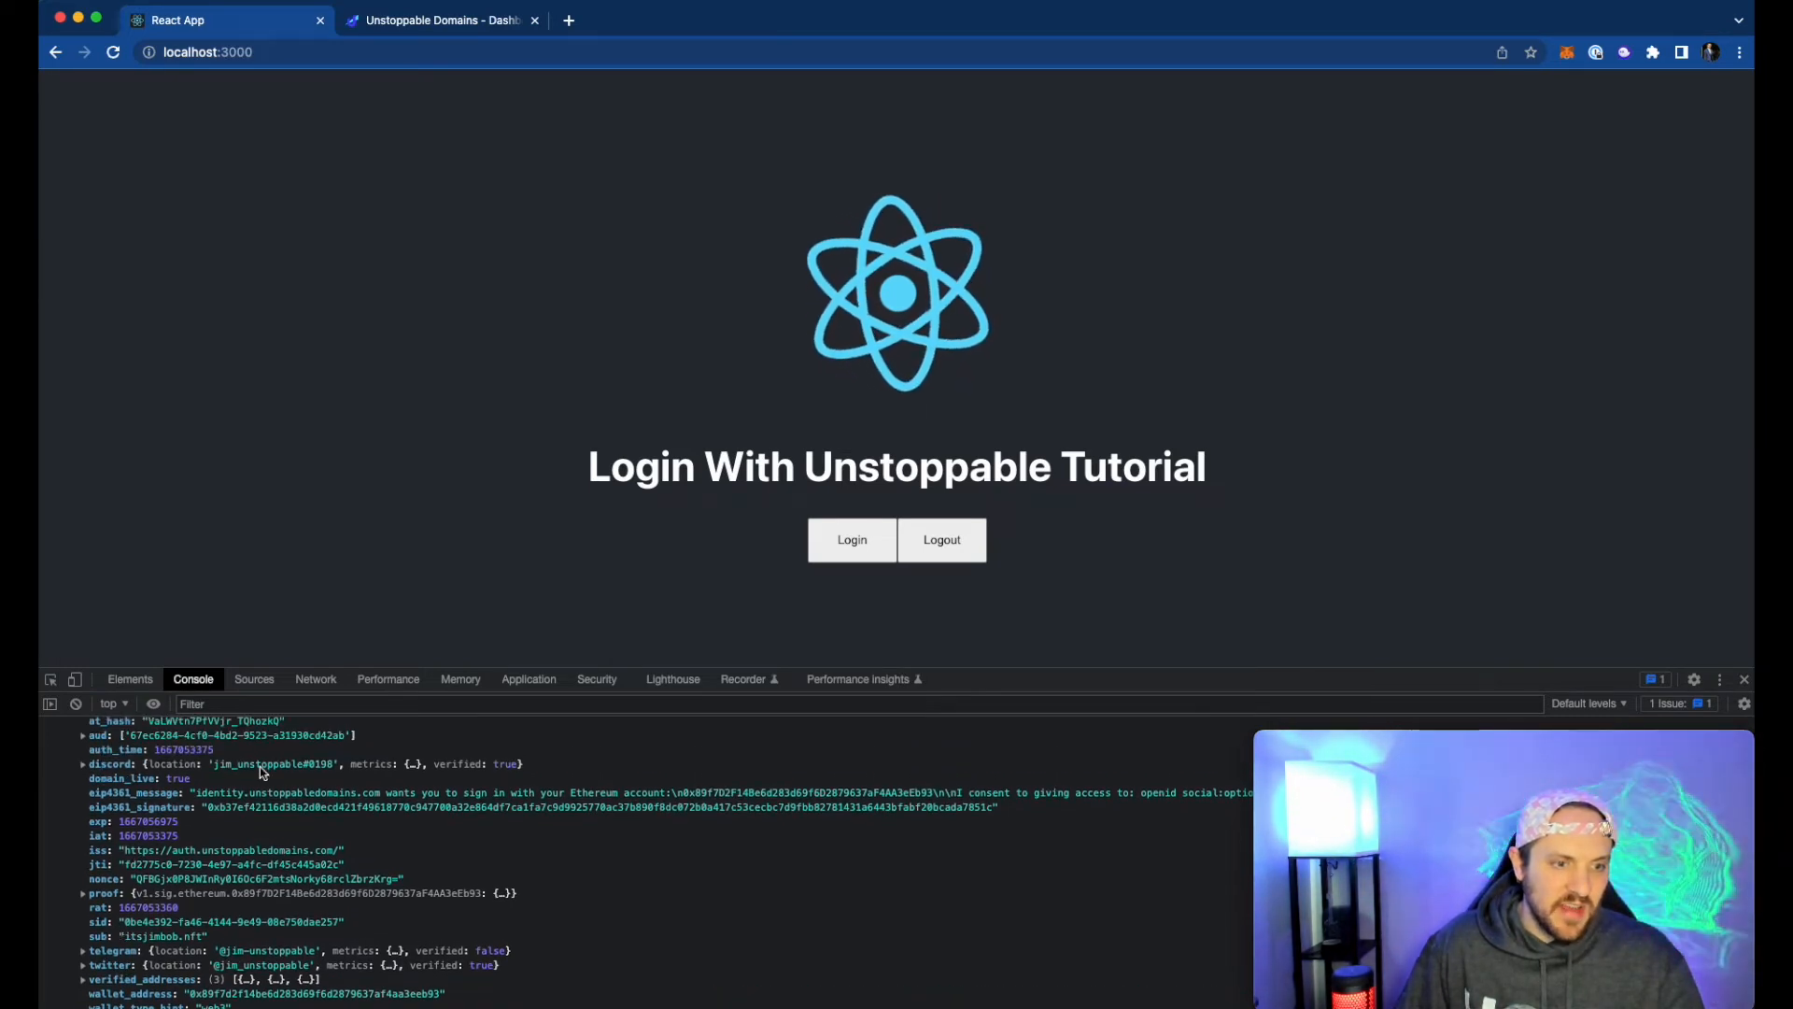
{"action": "mouse_move", "coordinate": [264, 771]}
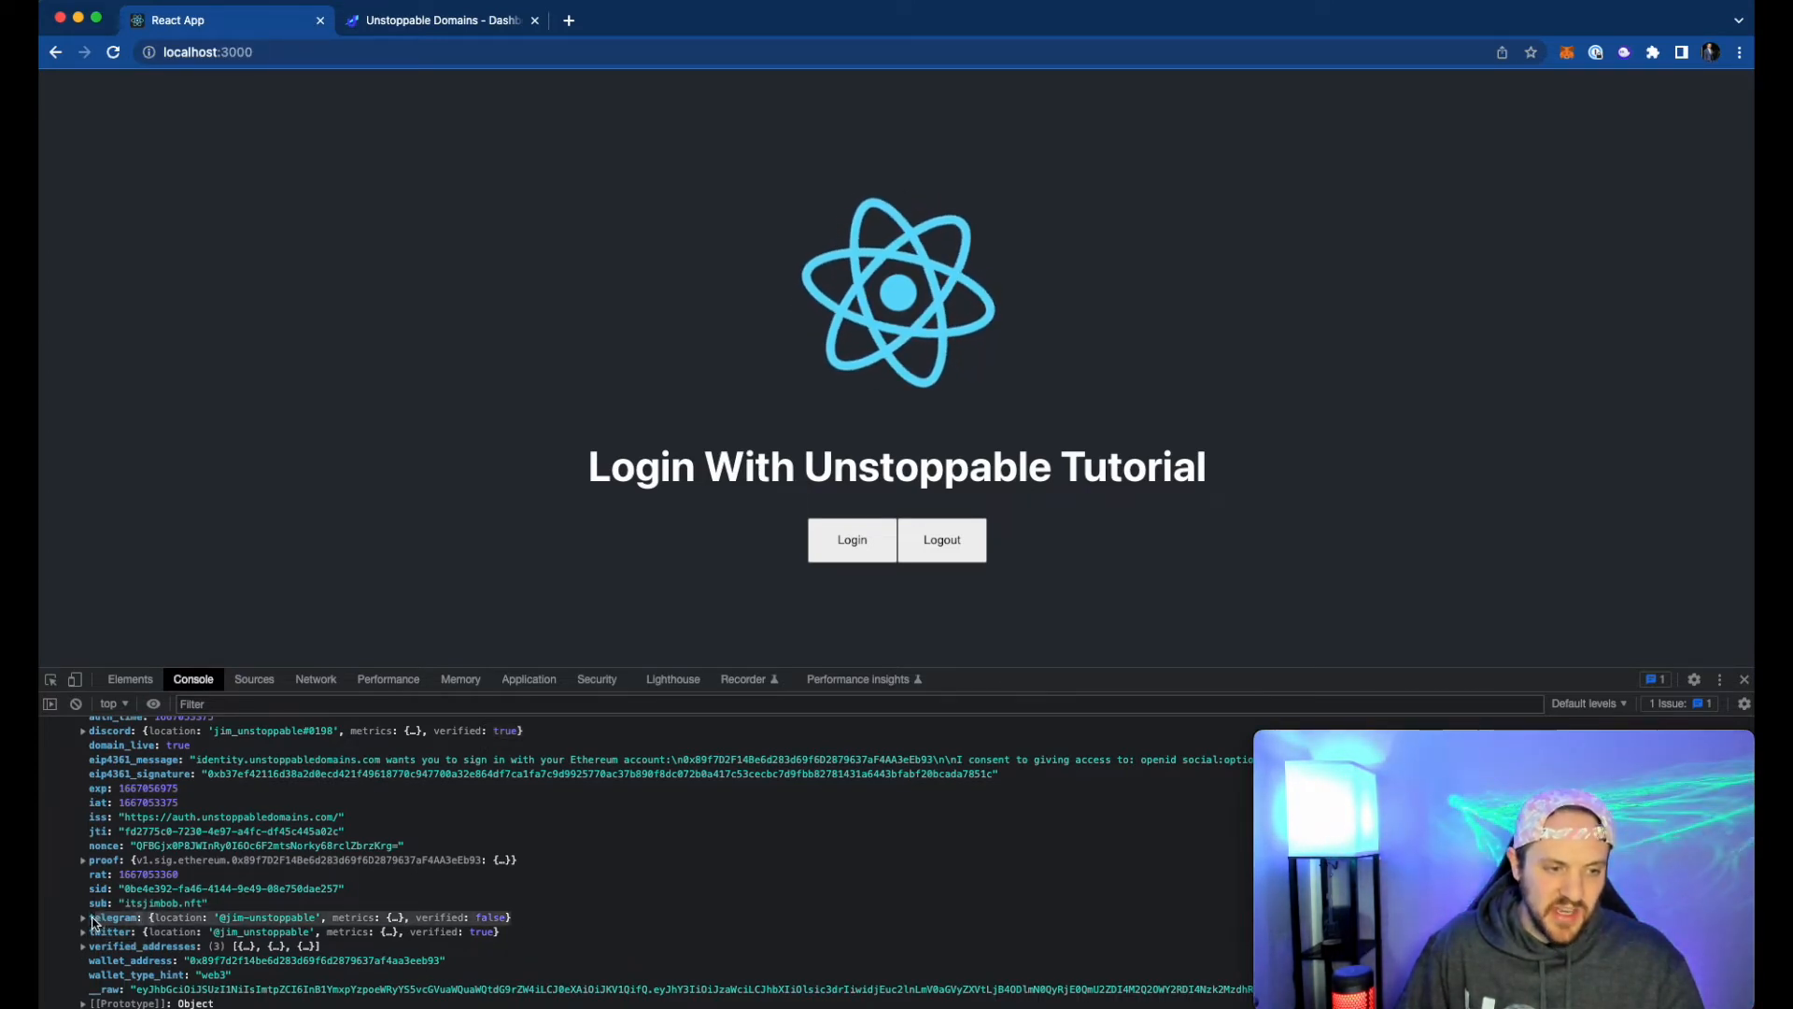
{"action": "mouse_move", "coordinate": [508, 843]}
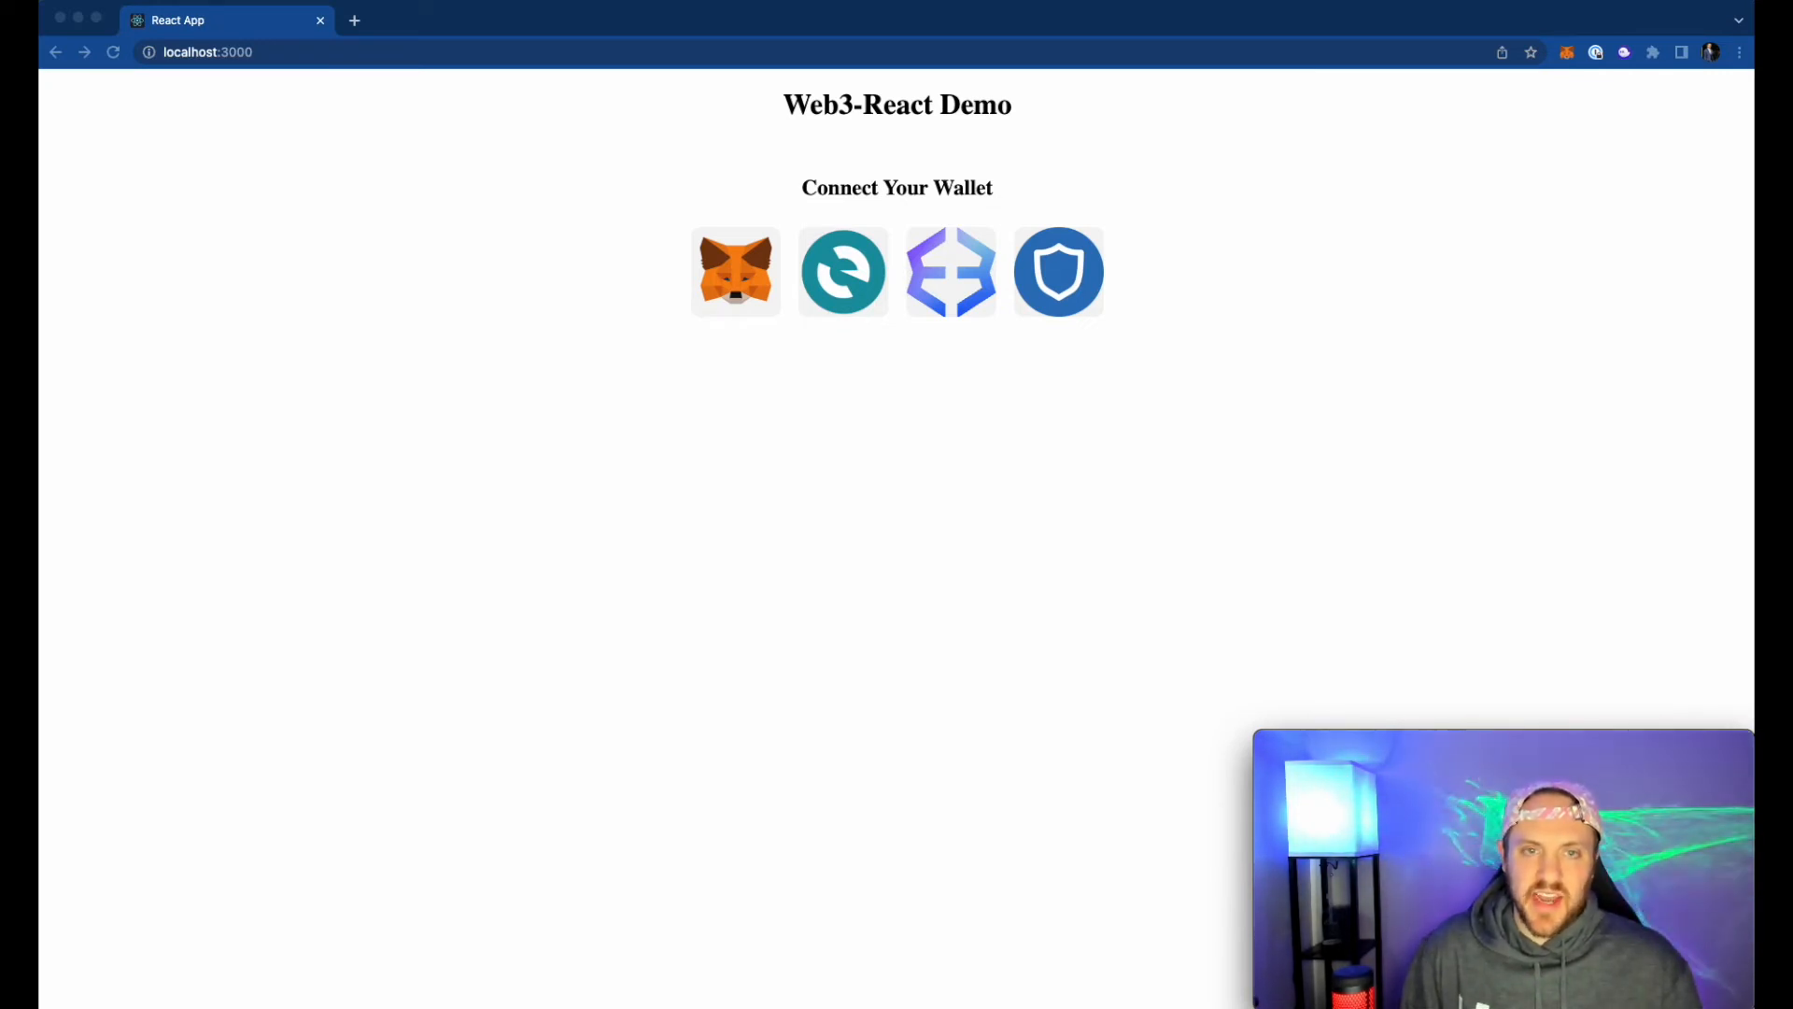
{"action": "mouse_move", "coordinate": [542, 751]}
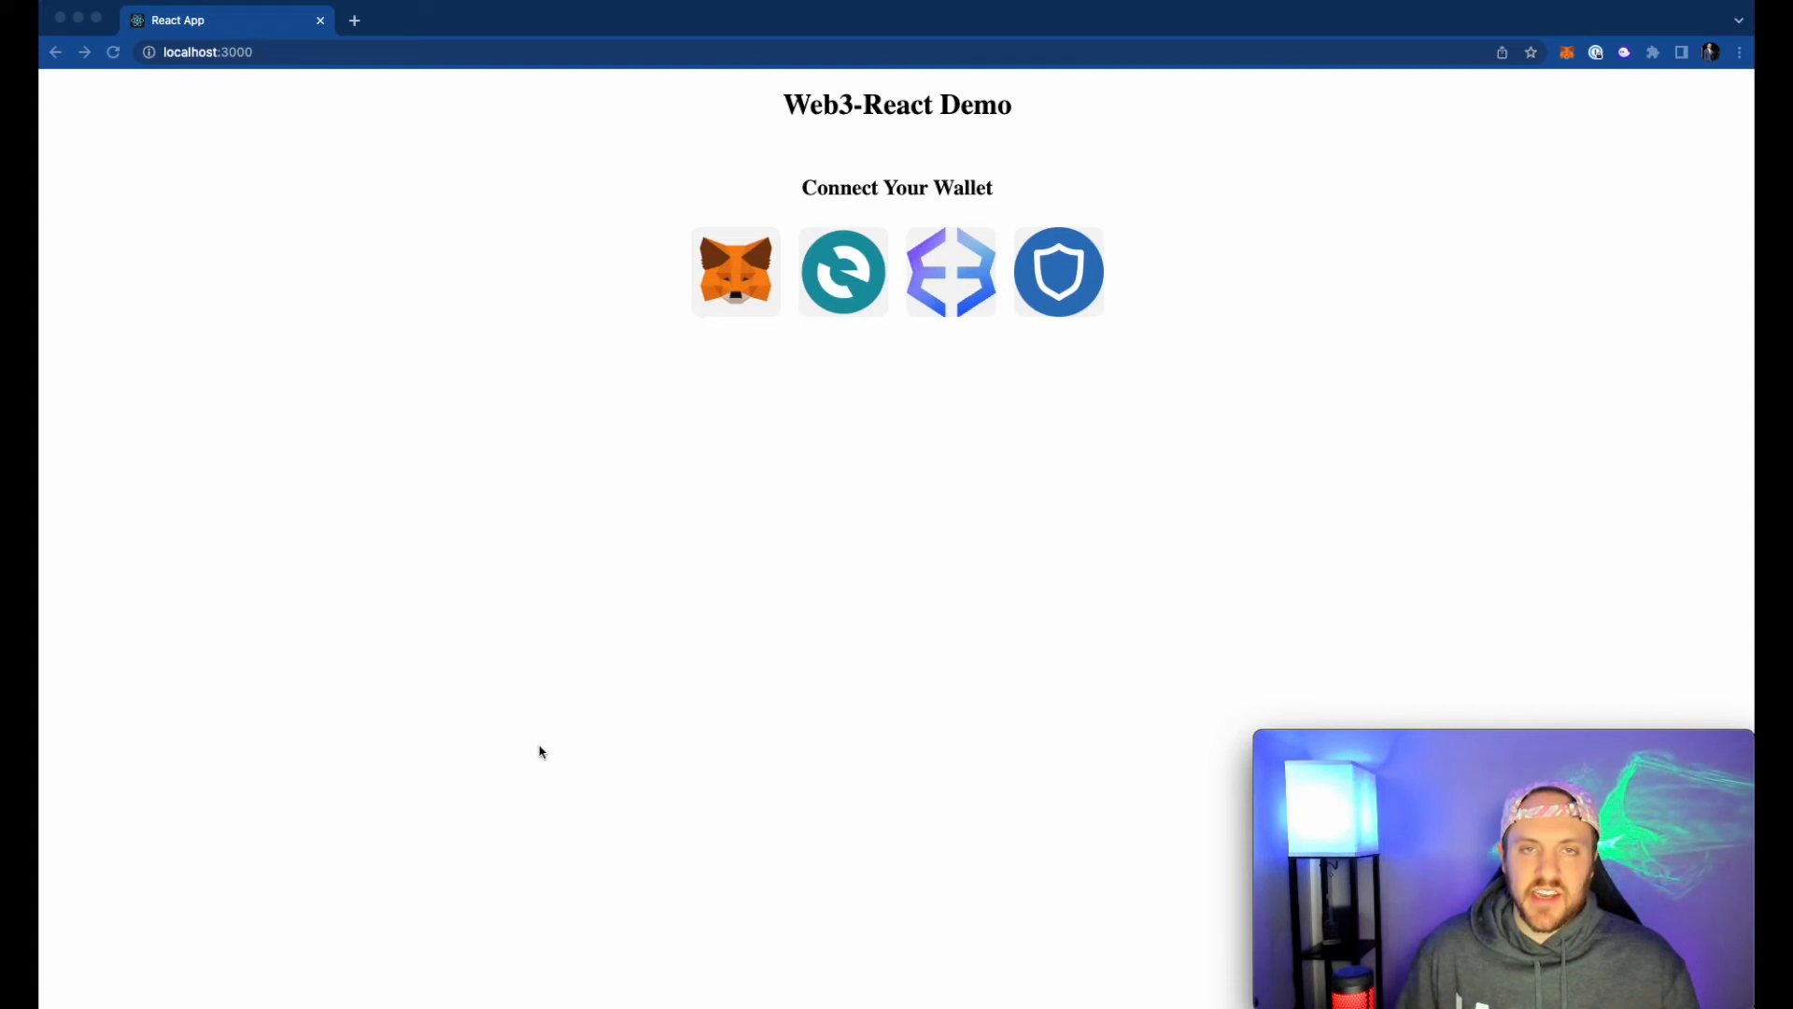
{"action": "mouse_move", "coordinate": [579, 547]}
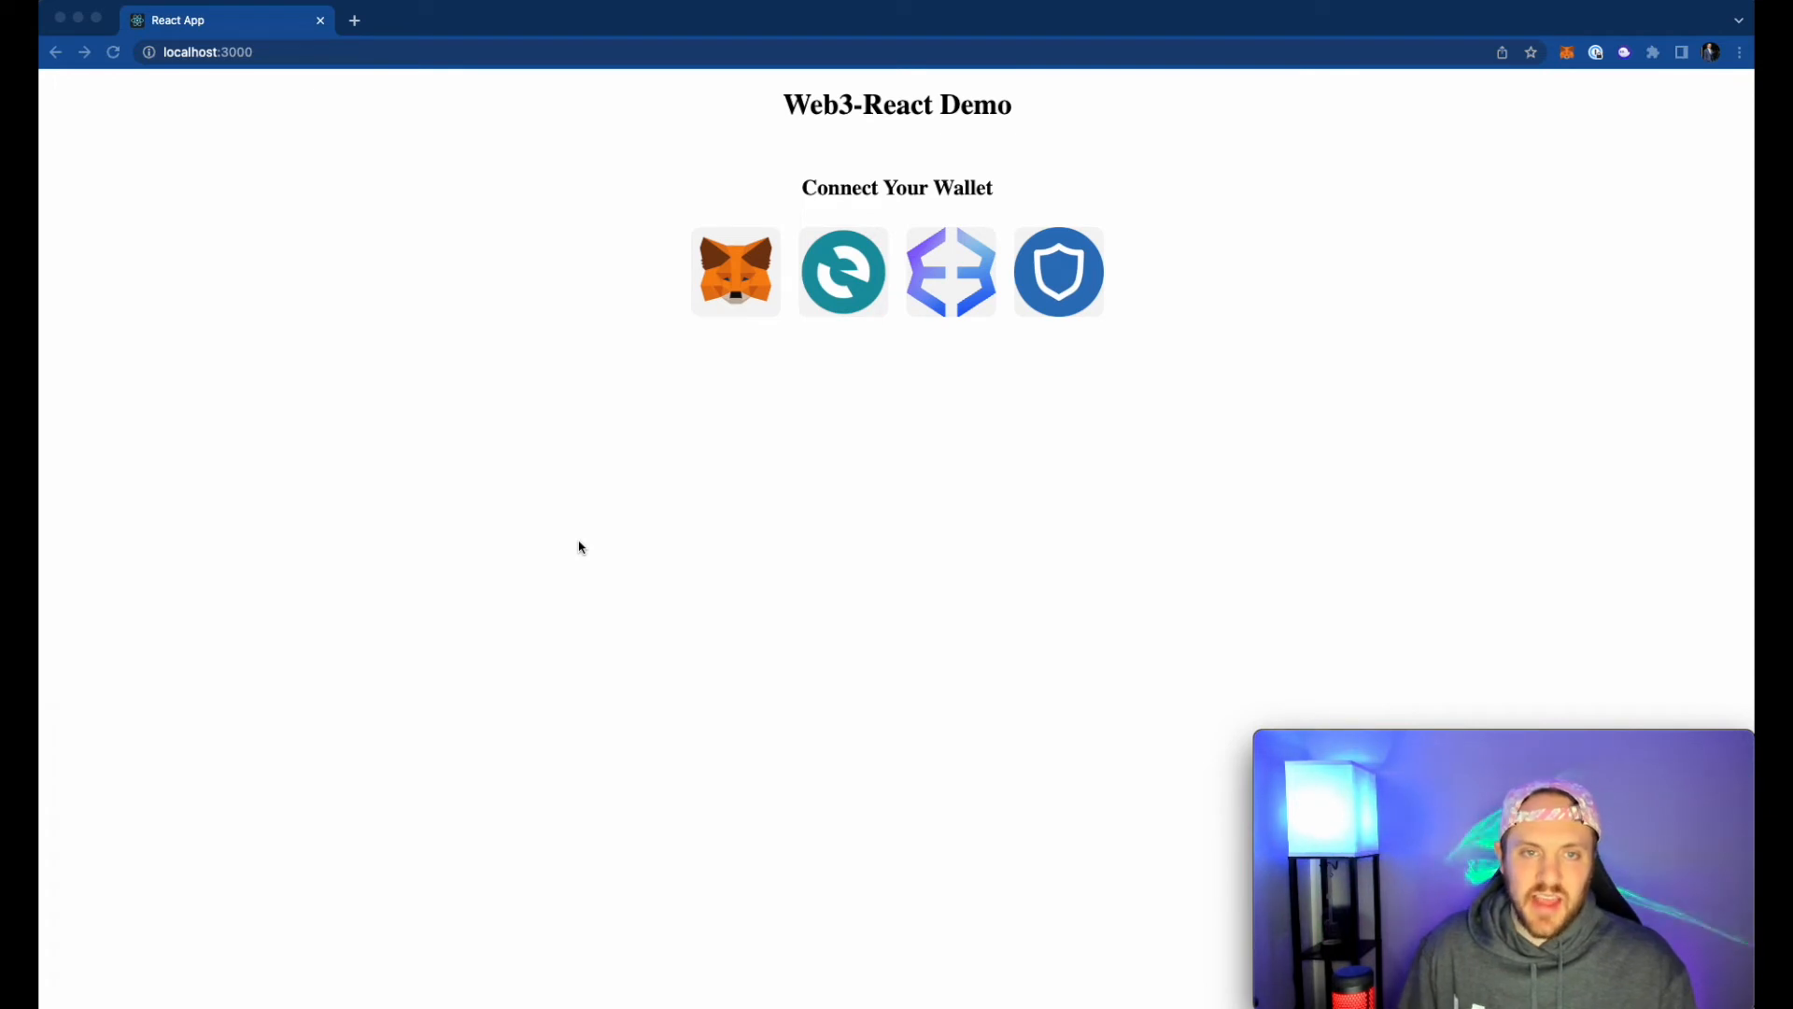
{"action": "mouse_move", "coordinate": [779, 389]}
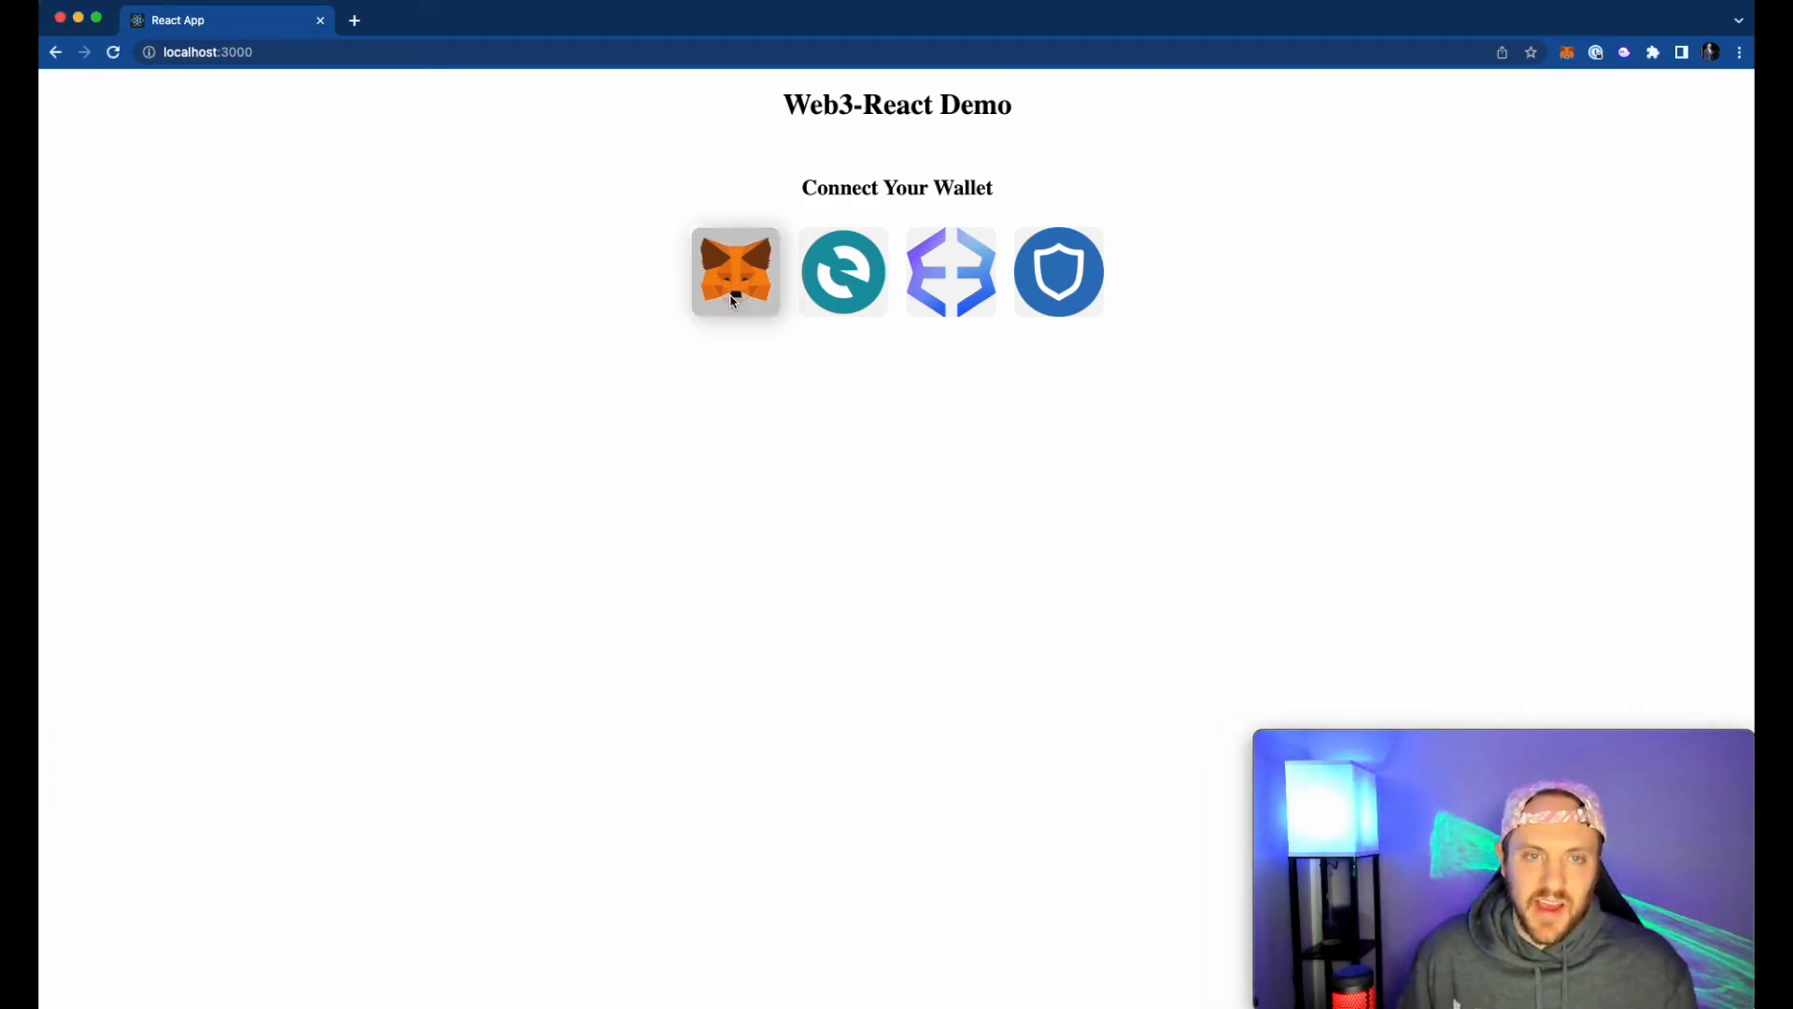
{"action": "left_click", "coordinate": [736, 271]}
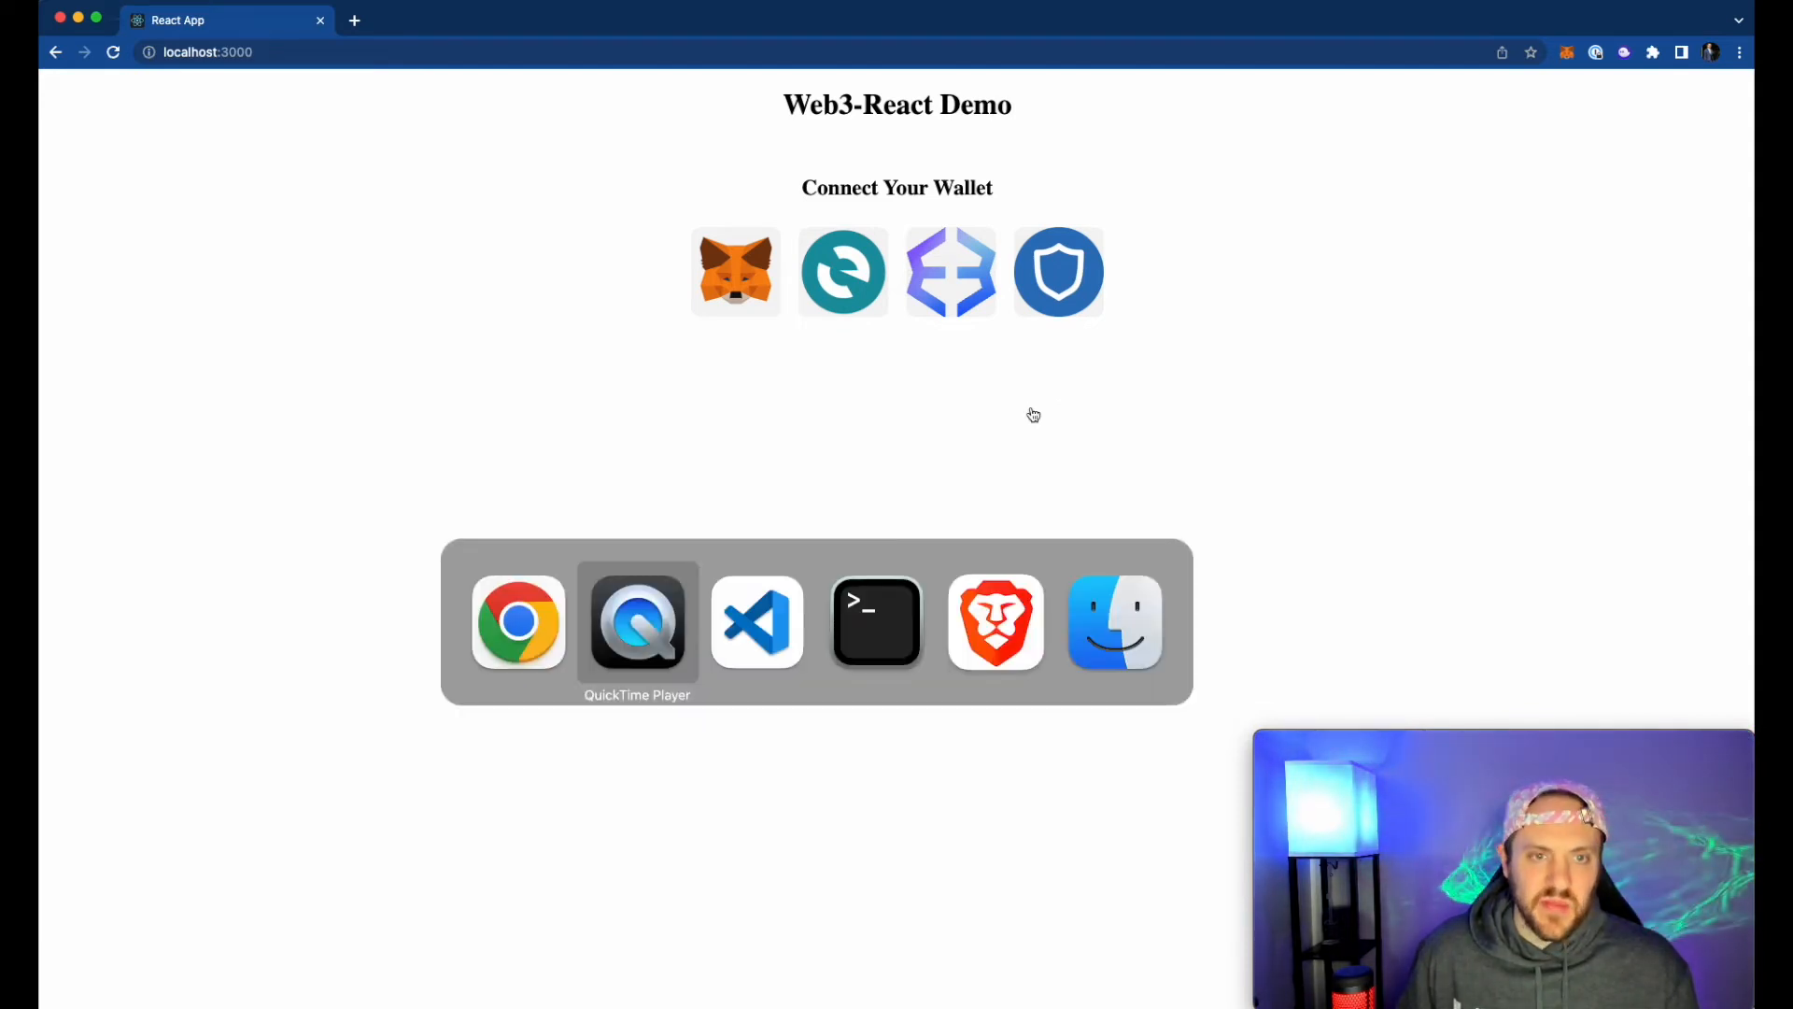
- Review App.jsx in the web3-react demo, then bring up connectors.js
{"action": "left_click", "coordinate": [755, 622]}
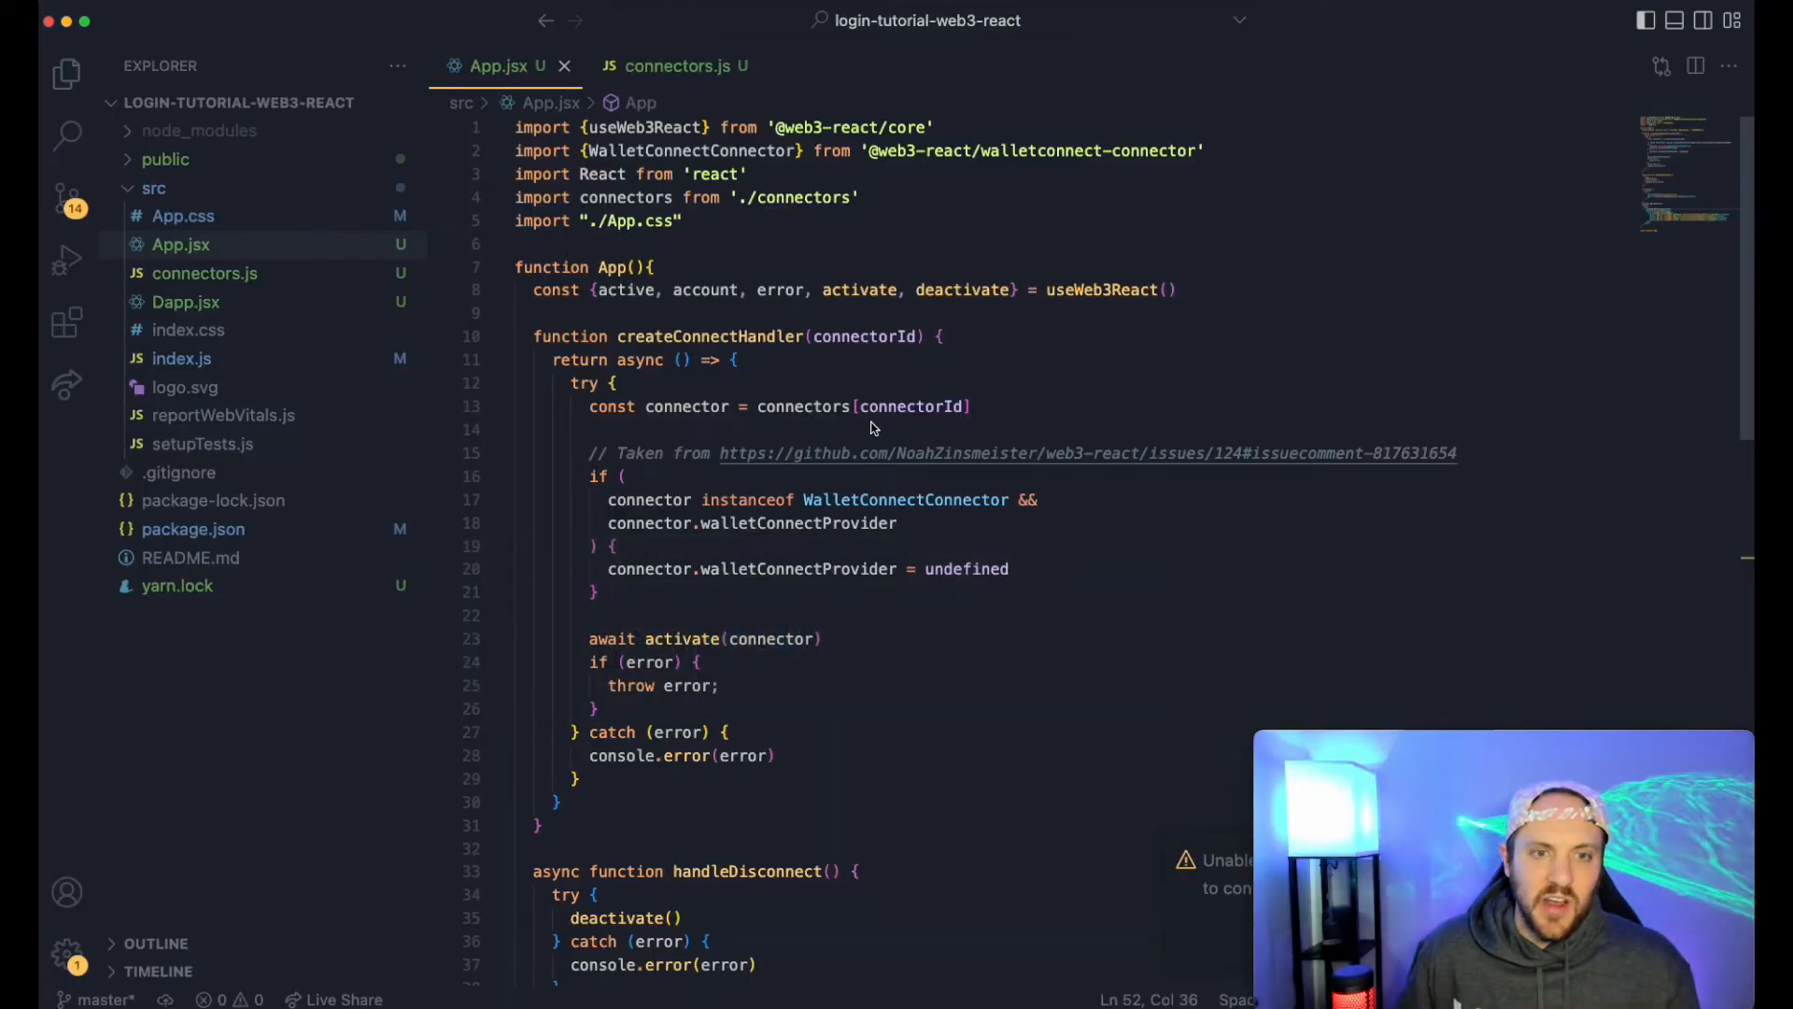
{"action": "scroll", "scroll_direction": "down", "scroll_amount": 3}
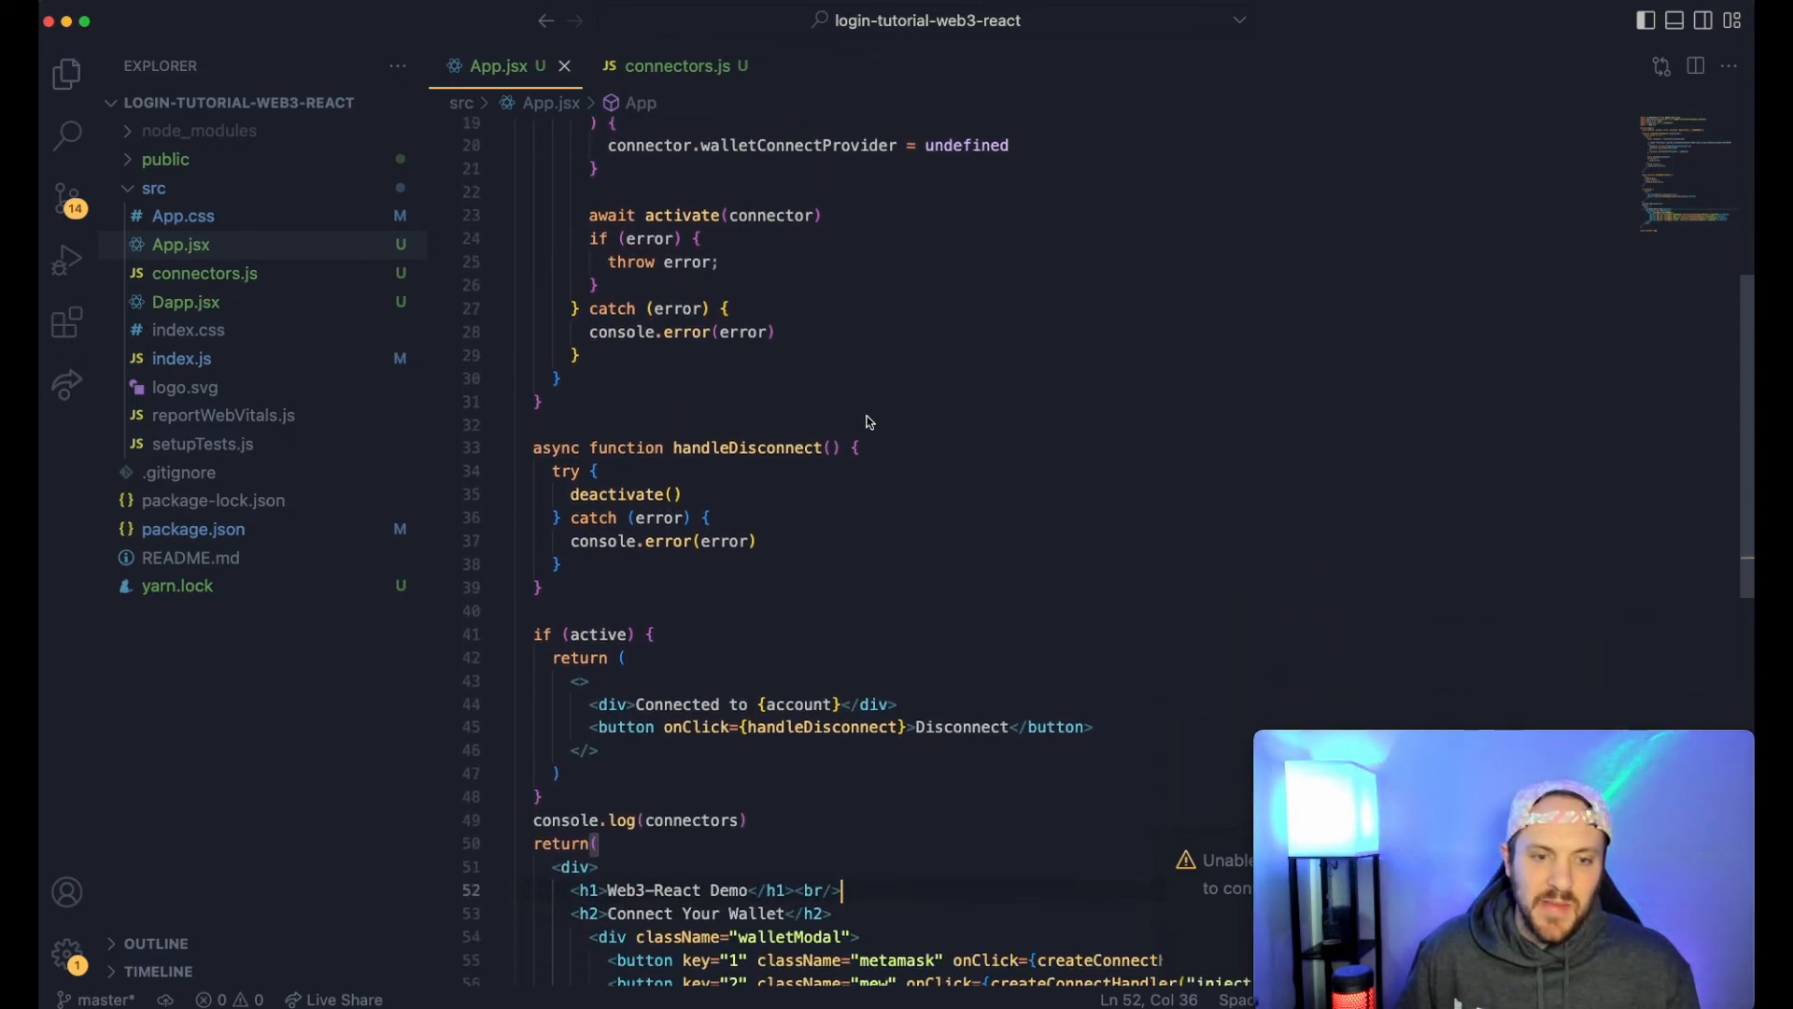
{"action": "scroll", "scroll_direction": "down", "scroll_amount": 3}
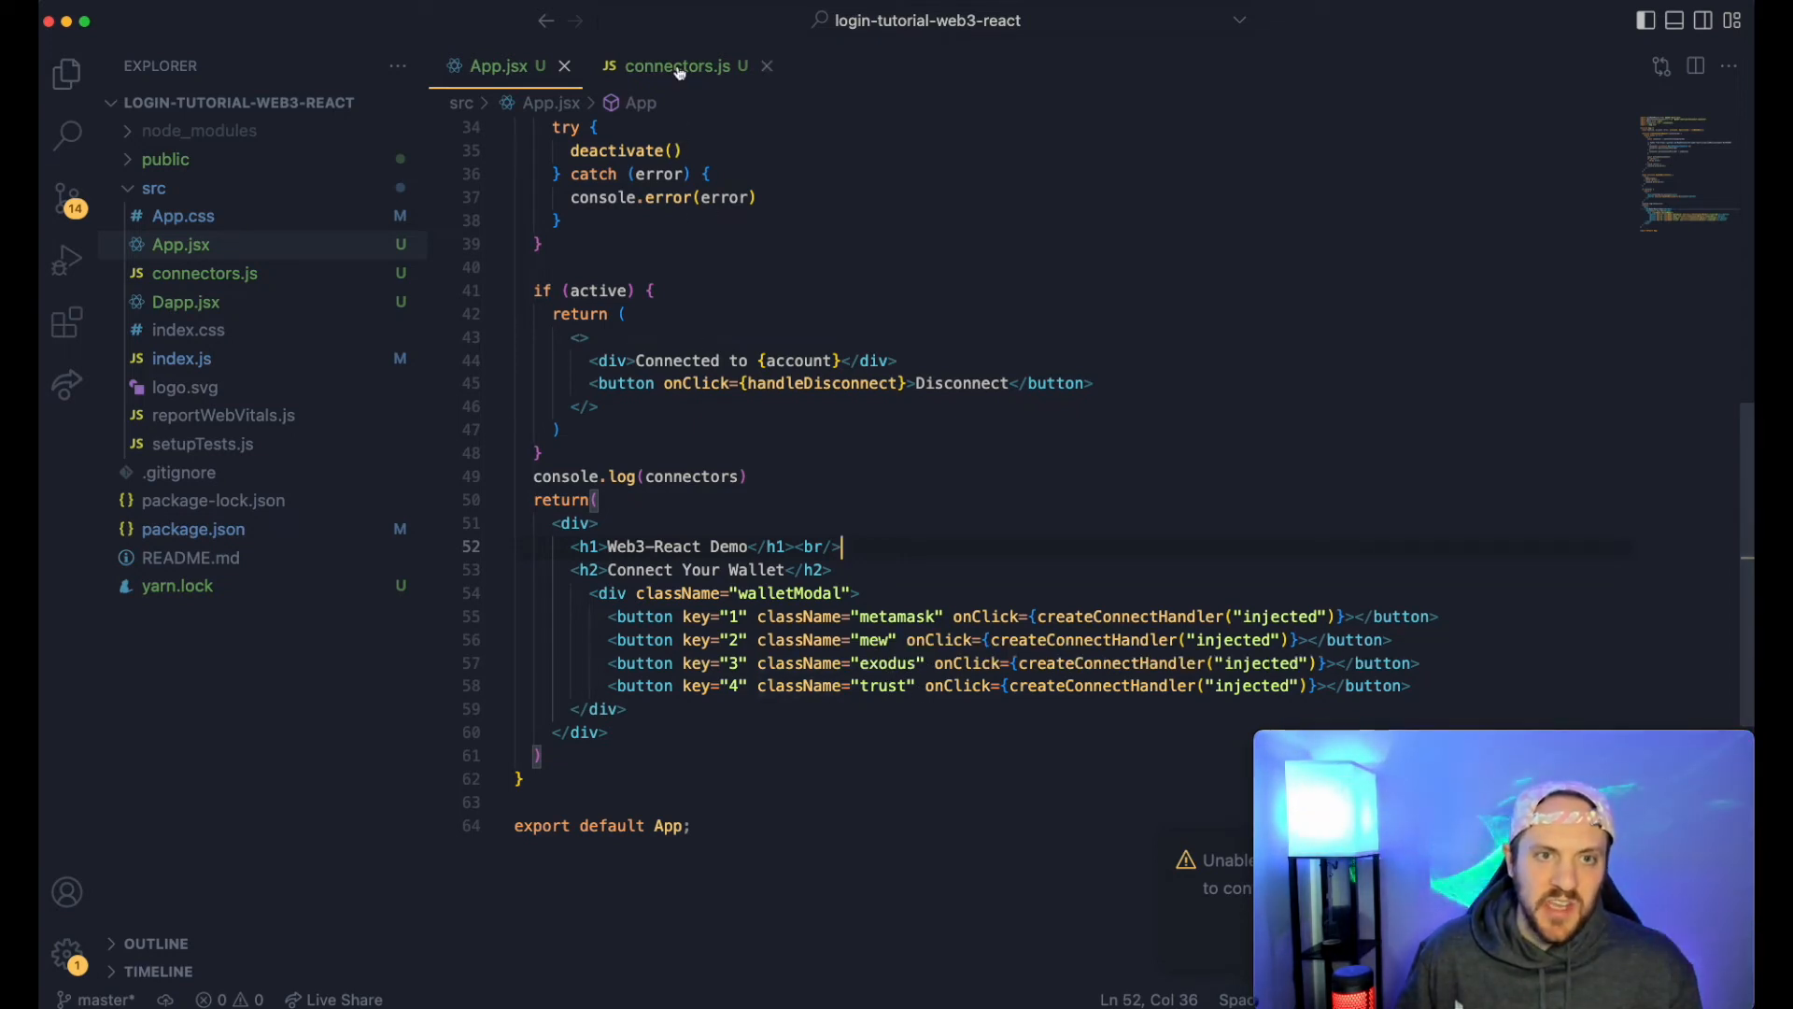
{"action": "left_click", "coordinate": [684, 65]}
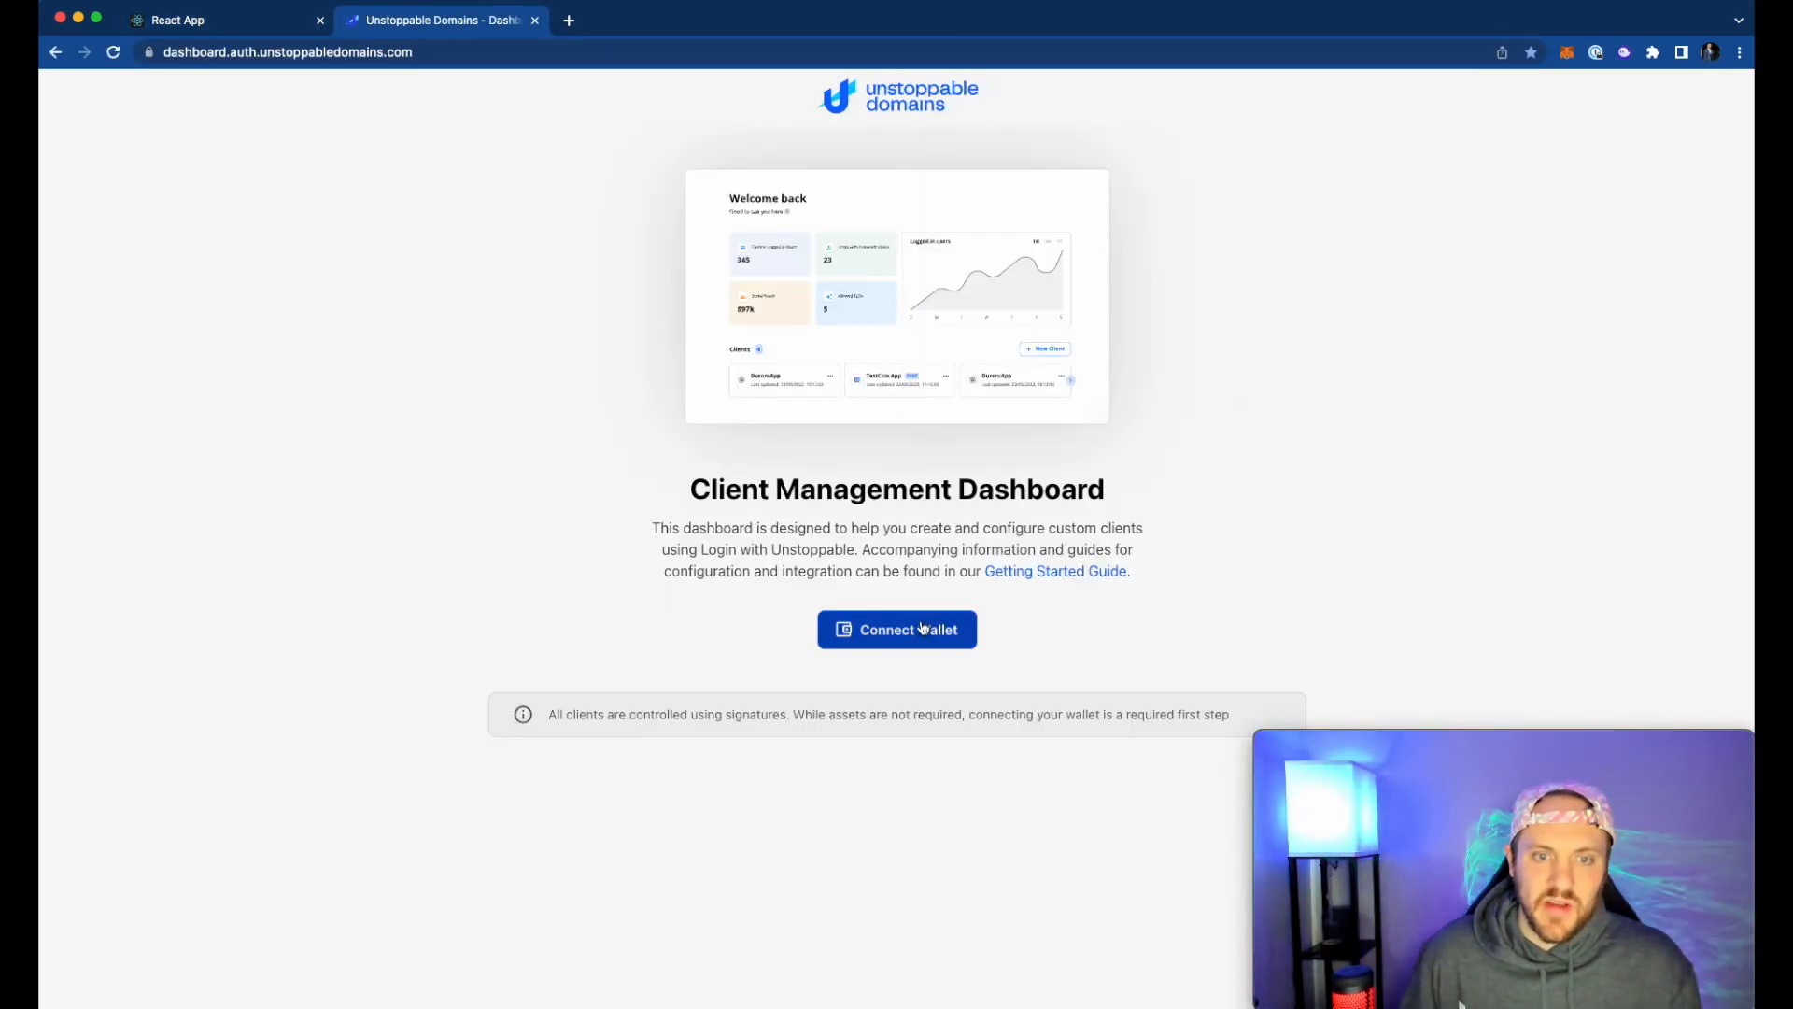
- Connect a wallet, name the client 'Jim's Web3-React Demo' with localhost:3000 redirect, and save the changes
{"action": "left_click", "coordinate": [897, 629]}
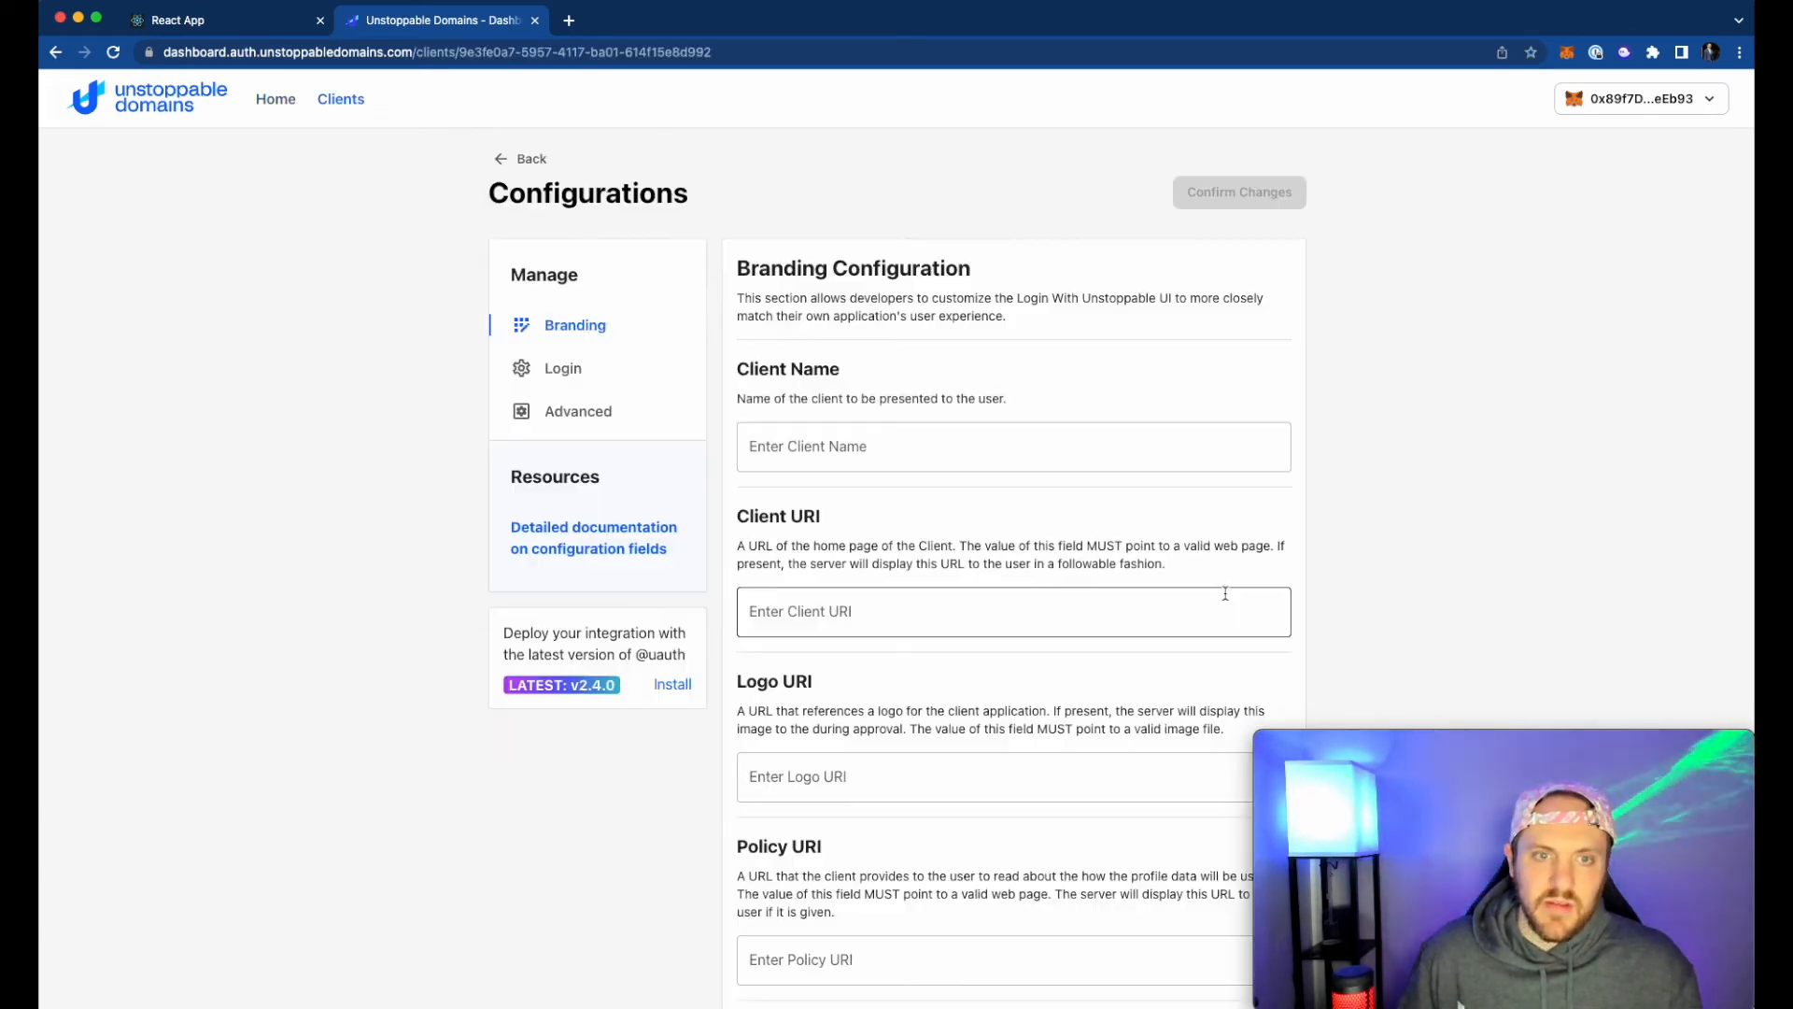
{"action": "type", "text": "J"}
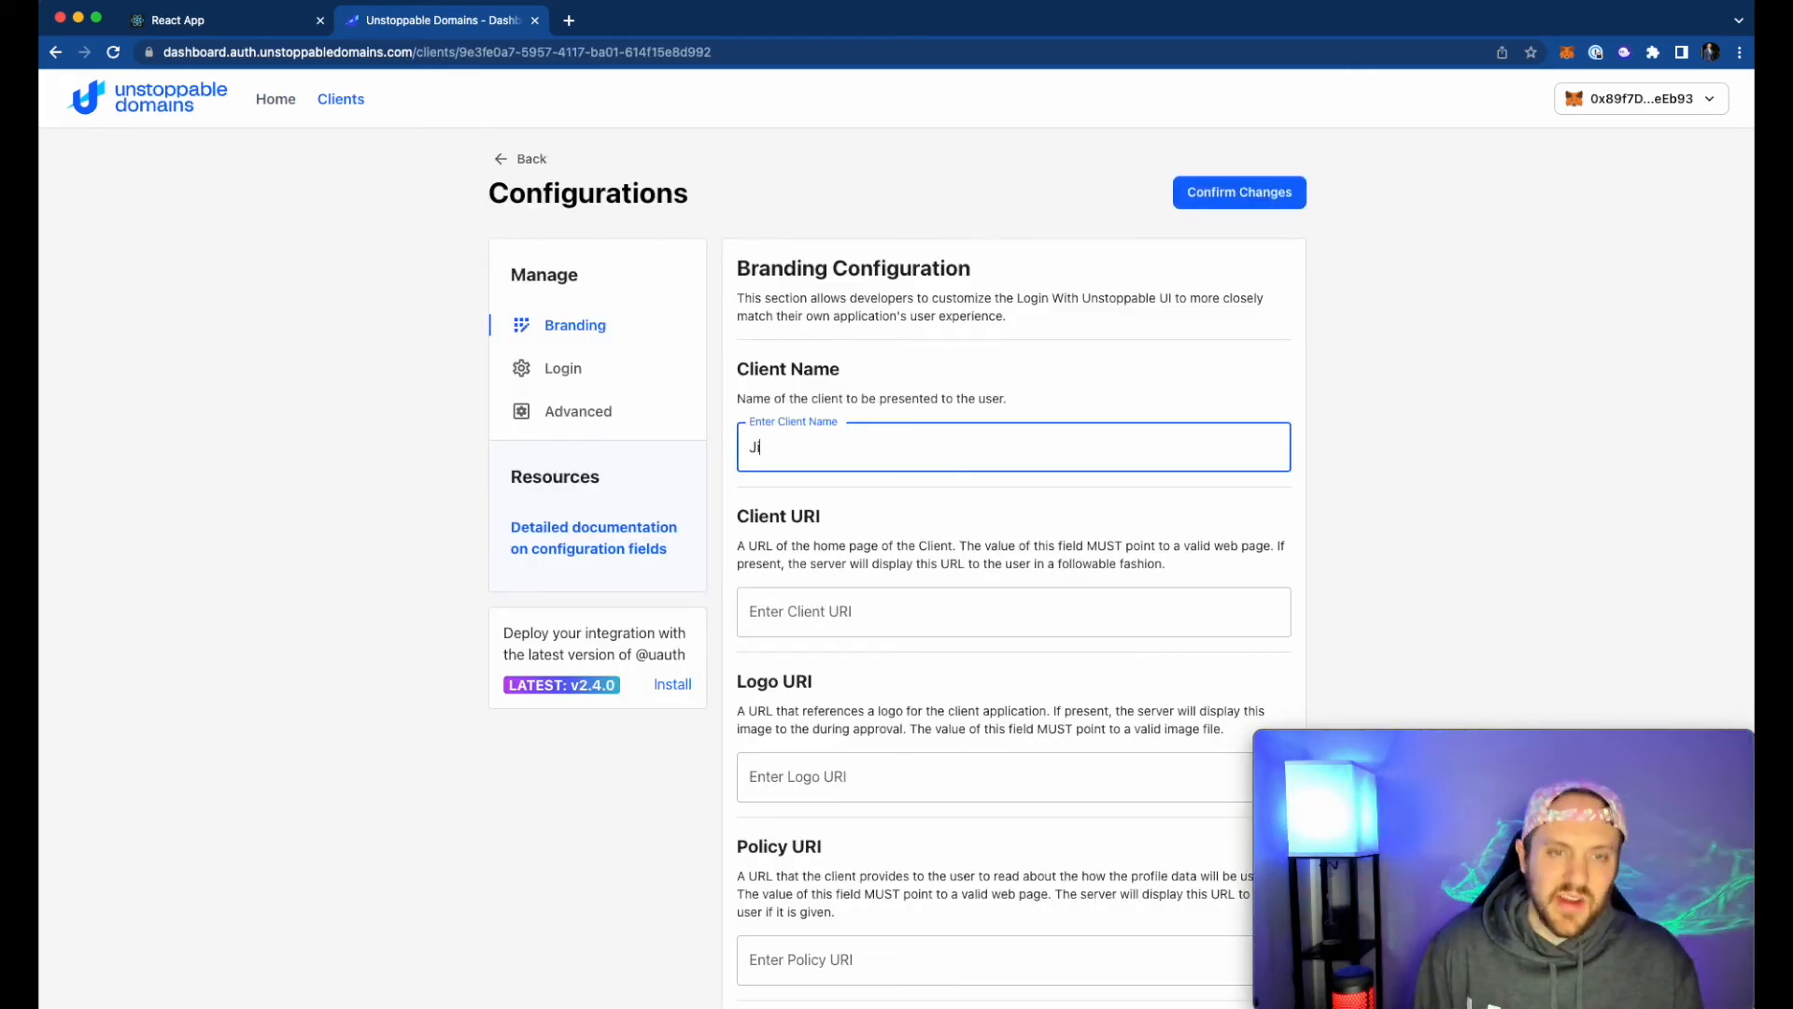
{"action": "type", "text": "im's Web3"}
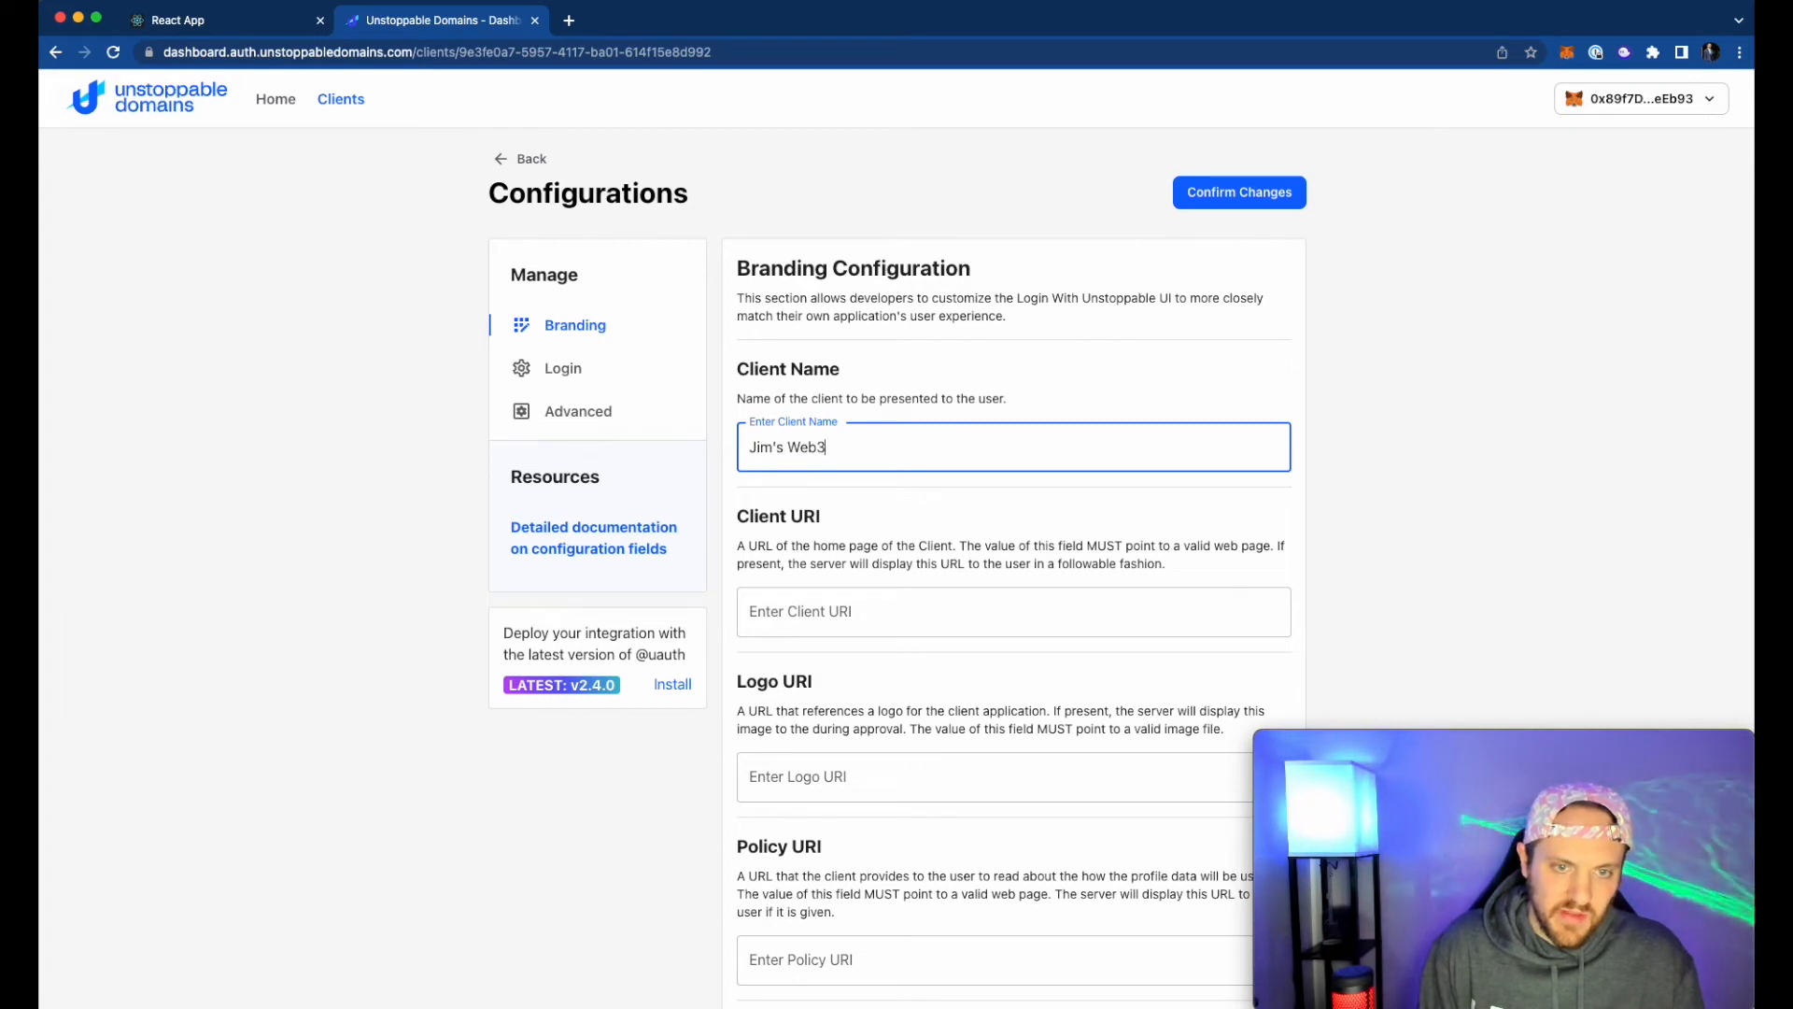
{"action": "type", "text": "-React Dem"}
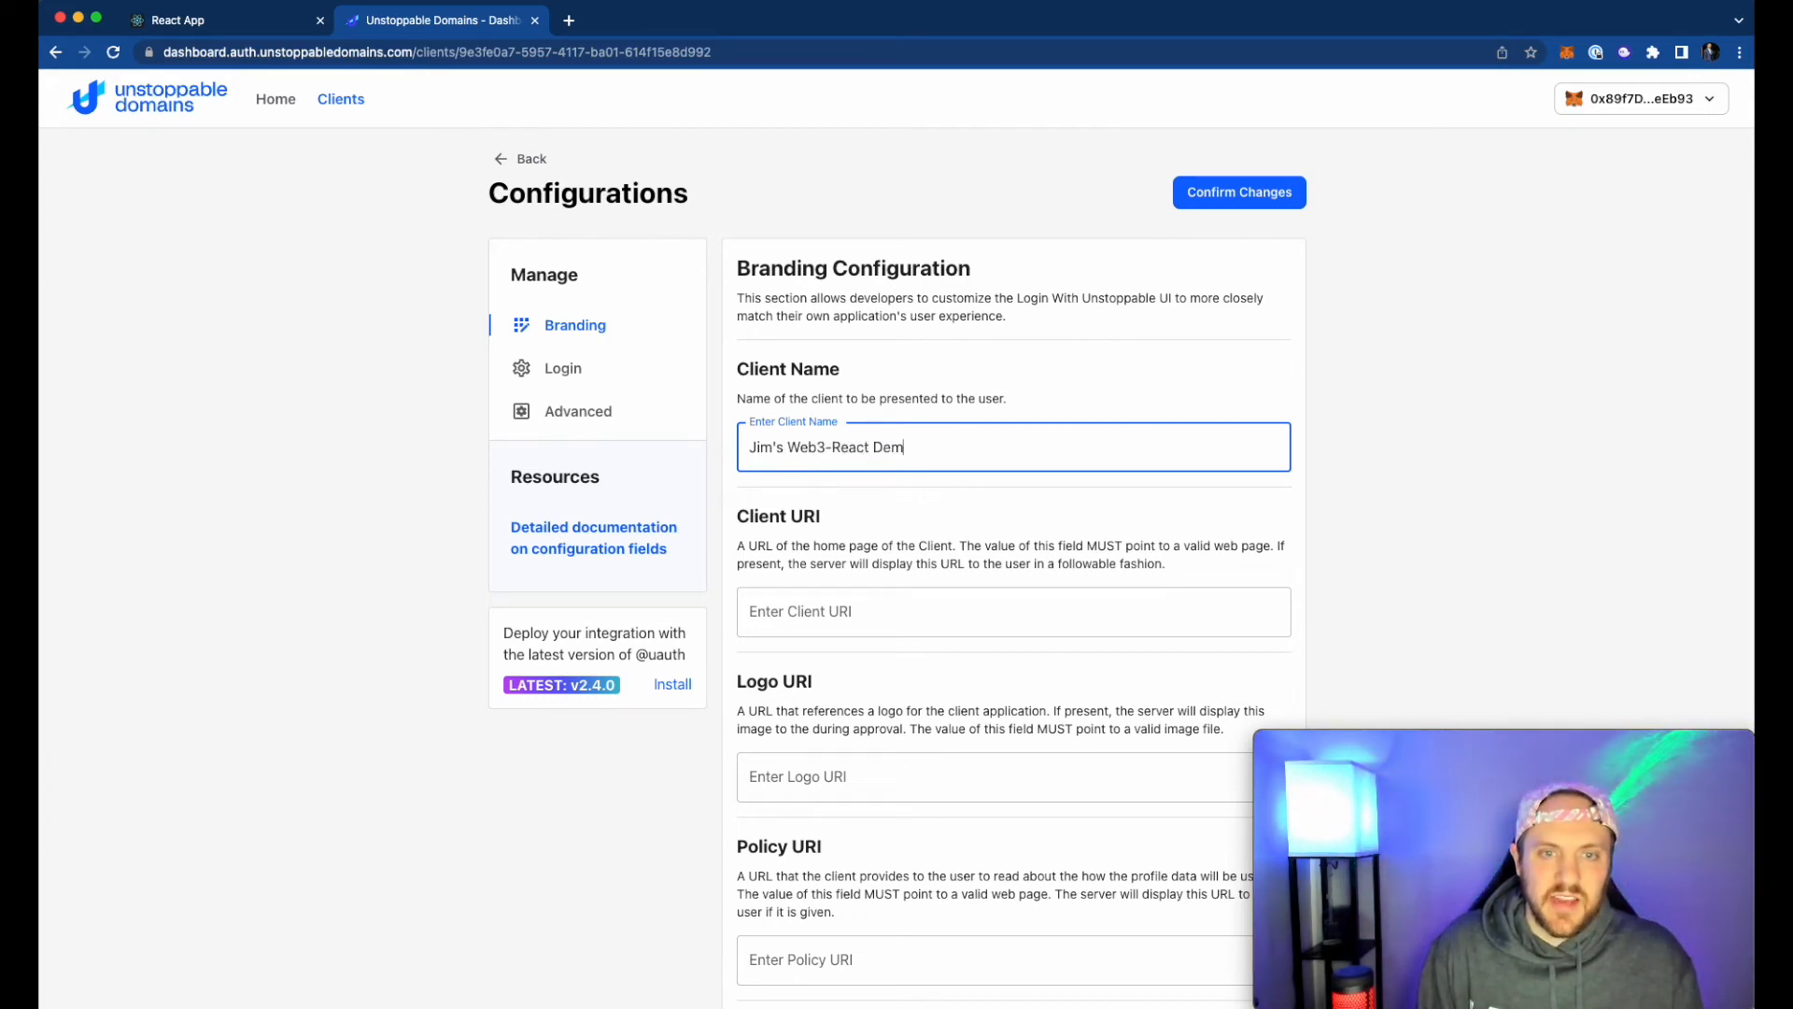
{"action": "left_click", "coordinate": [562, 368]}
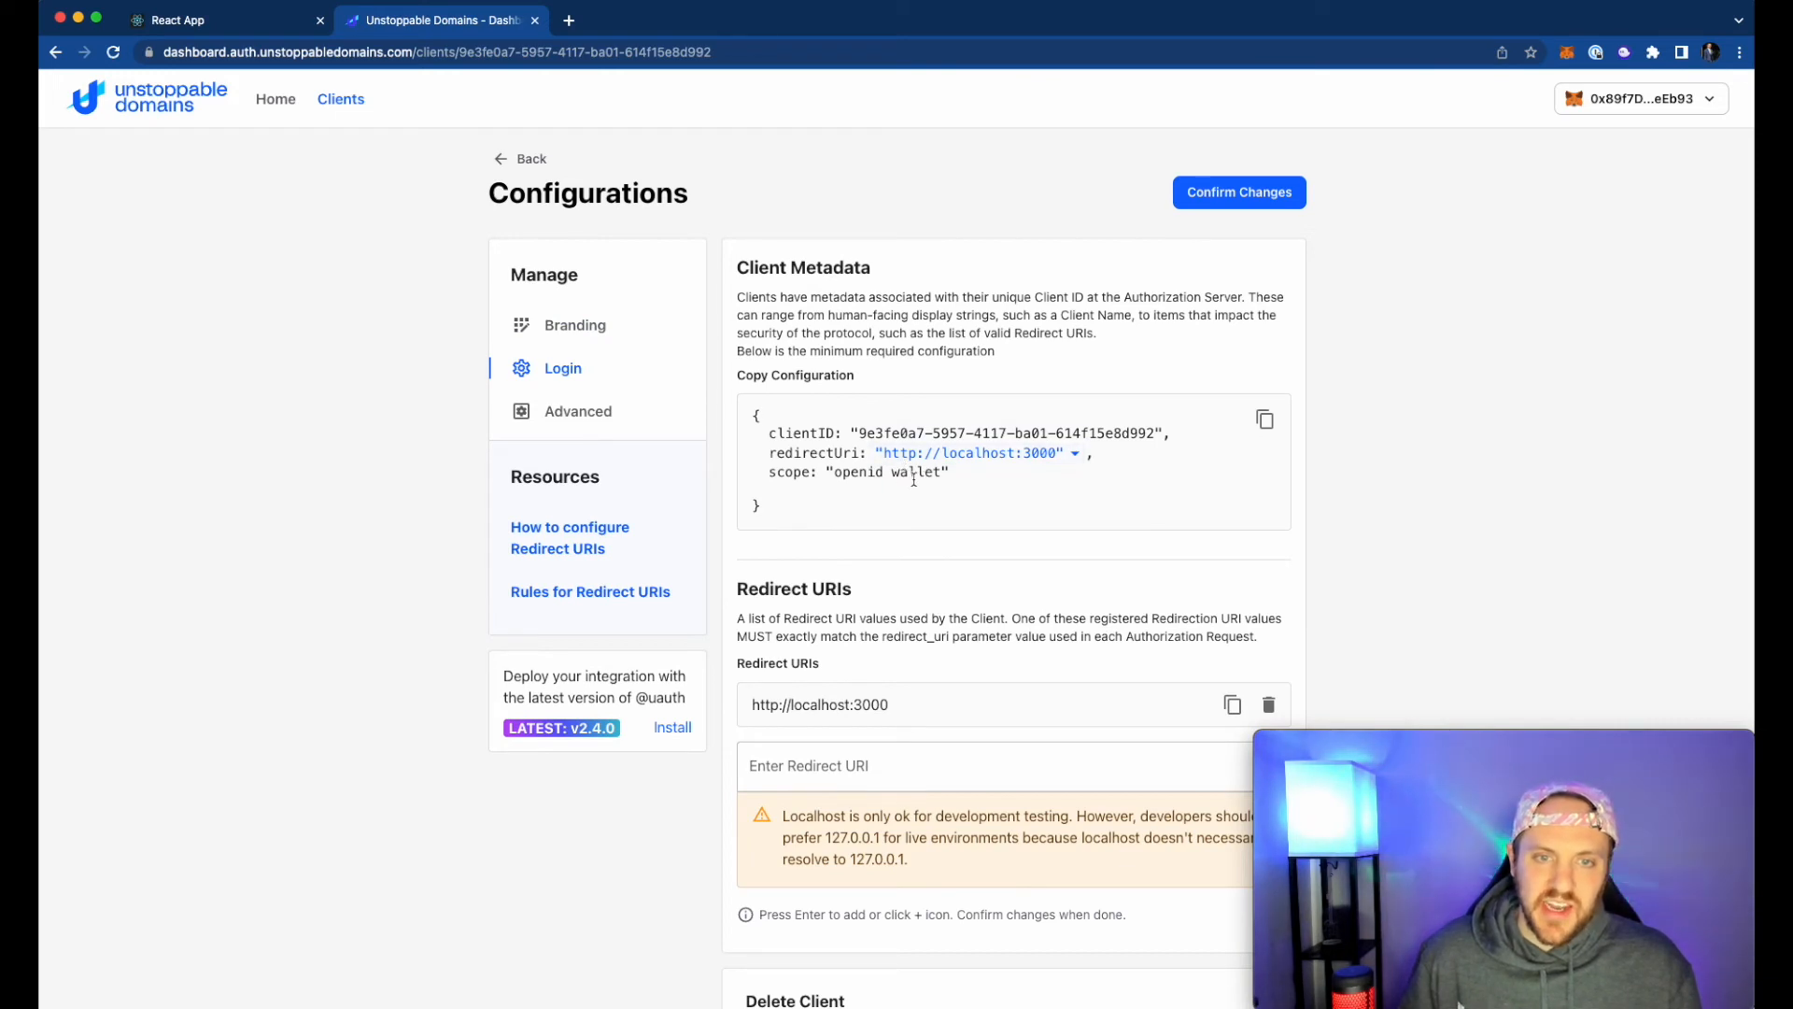
{"action": "mouse_move", "coordinate": [912, 506]}
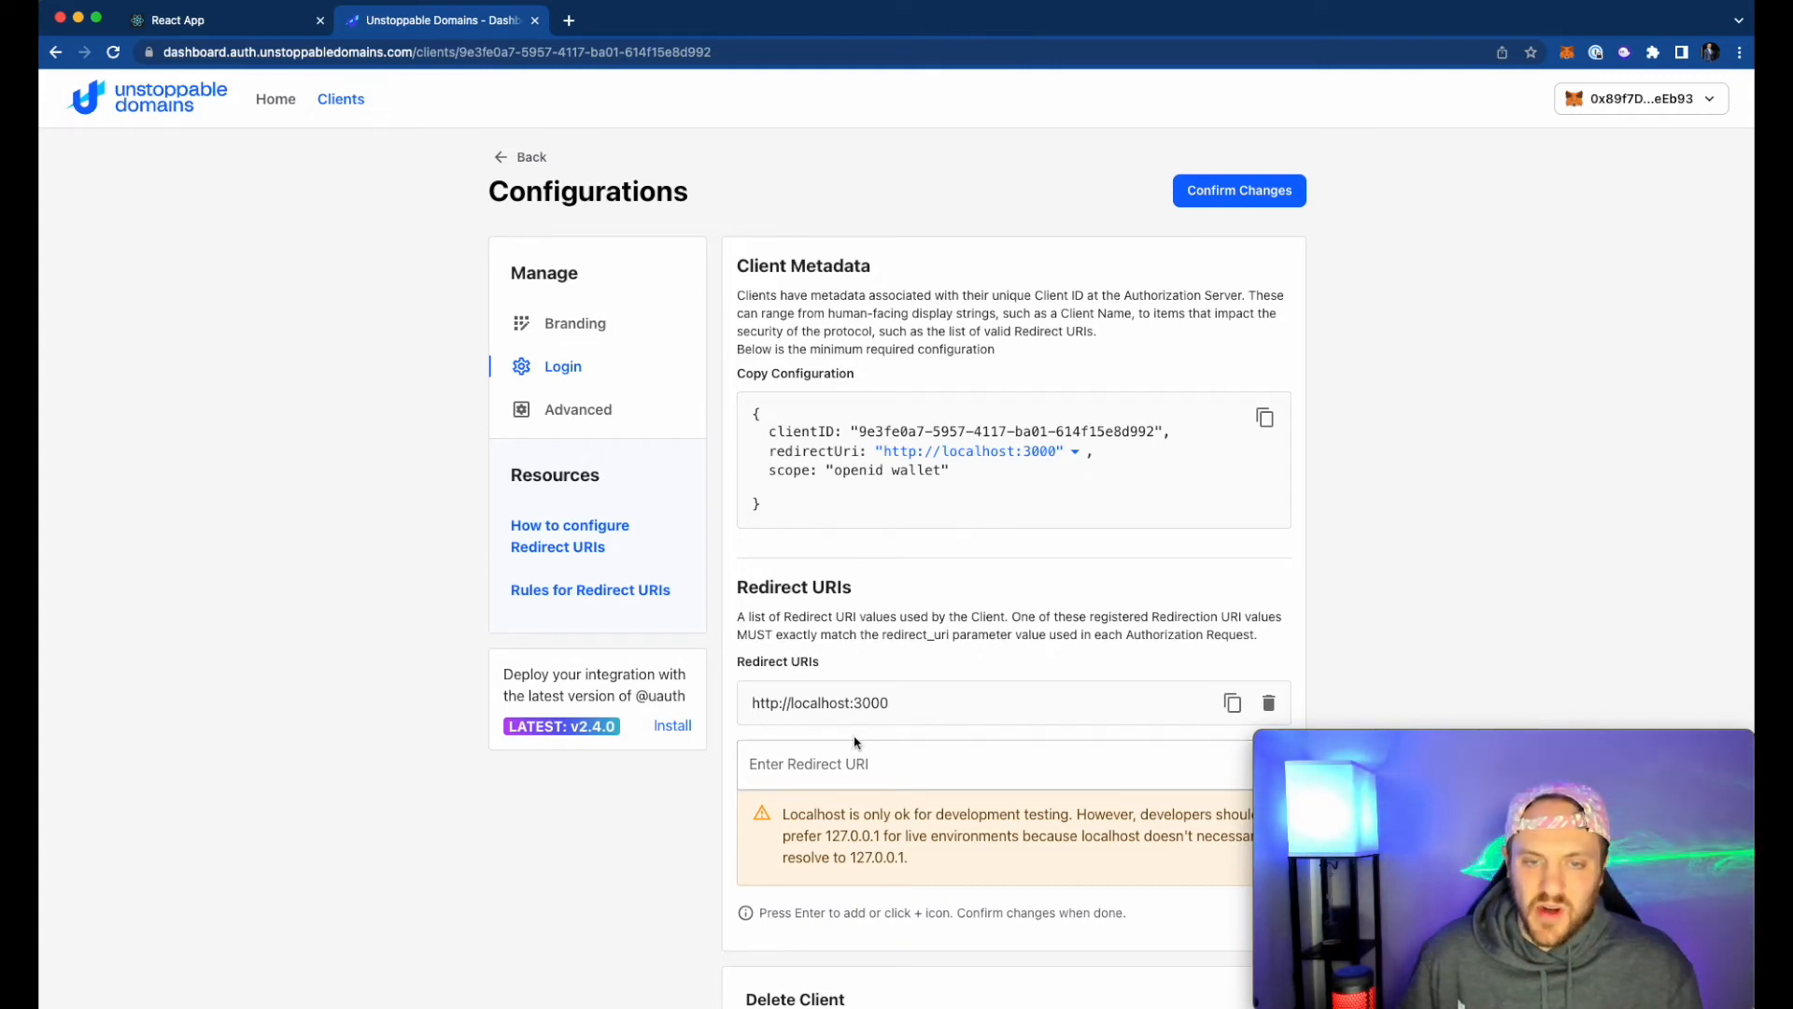
{"action": "mouse_move", "coordinate": [1006, 564]}
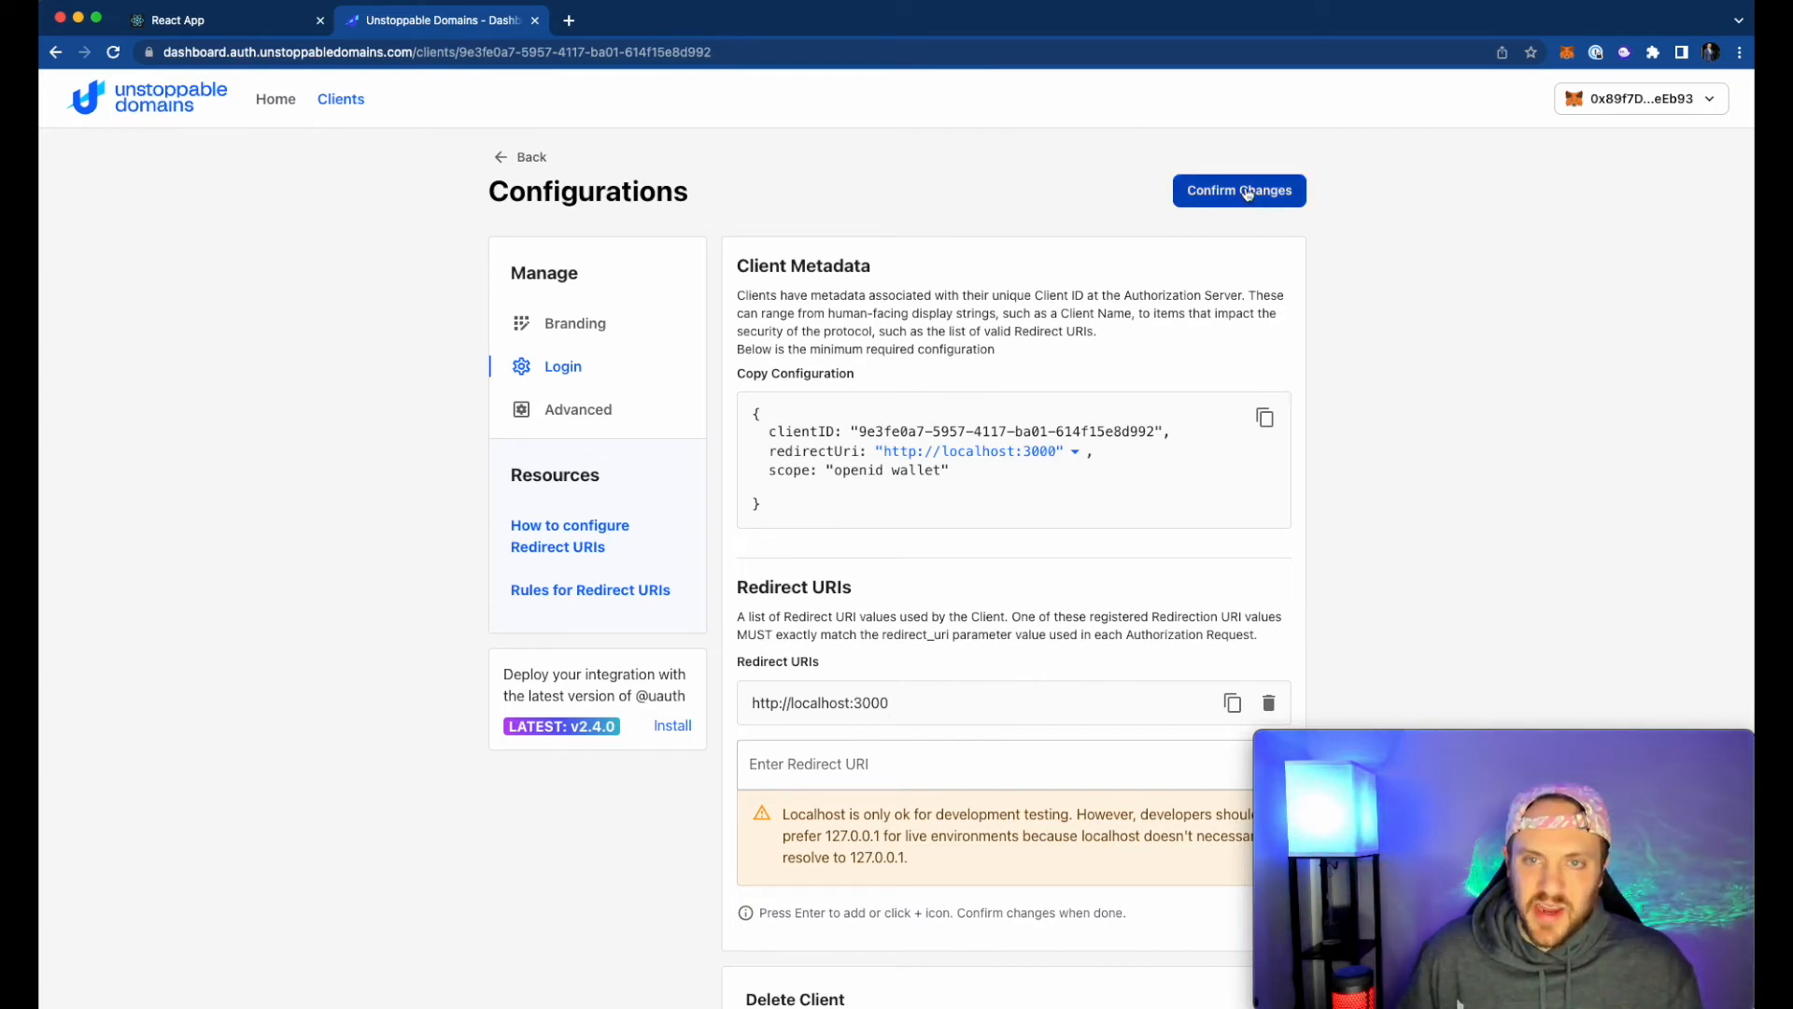
{"action": "left_click", "coordinate": [1238, 191]}
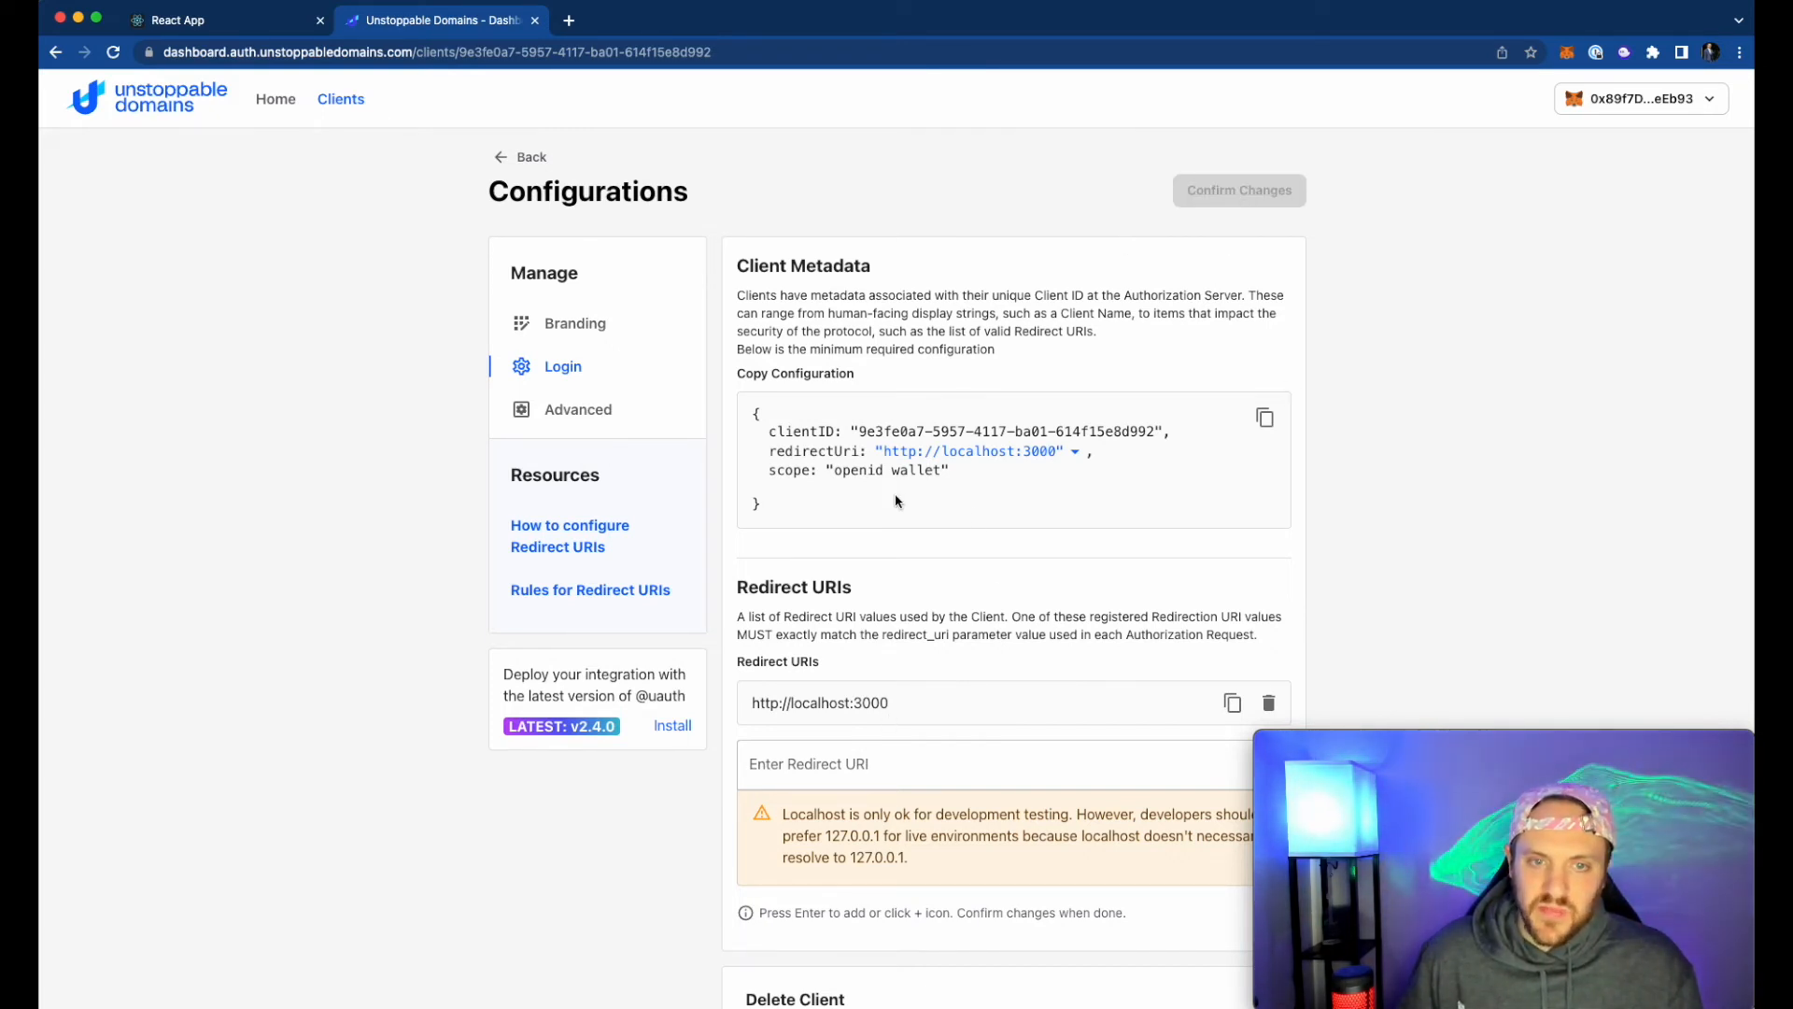
{"action": "mouse_move", "coordinate": [1264, 419]}
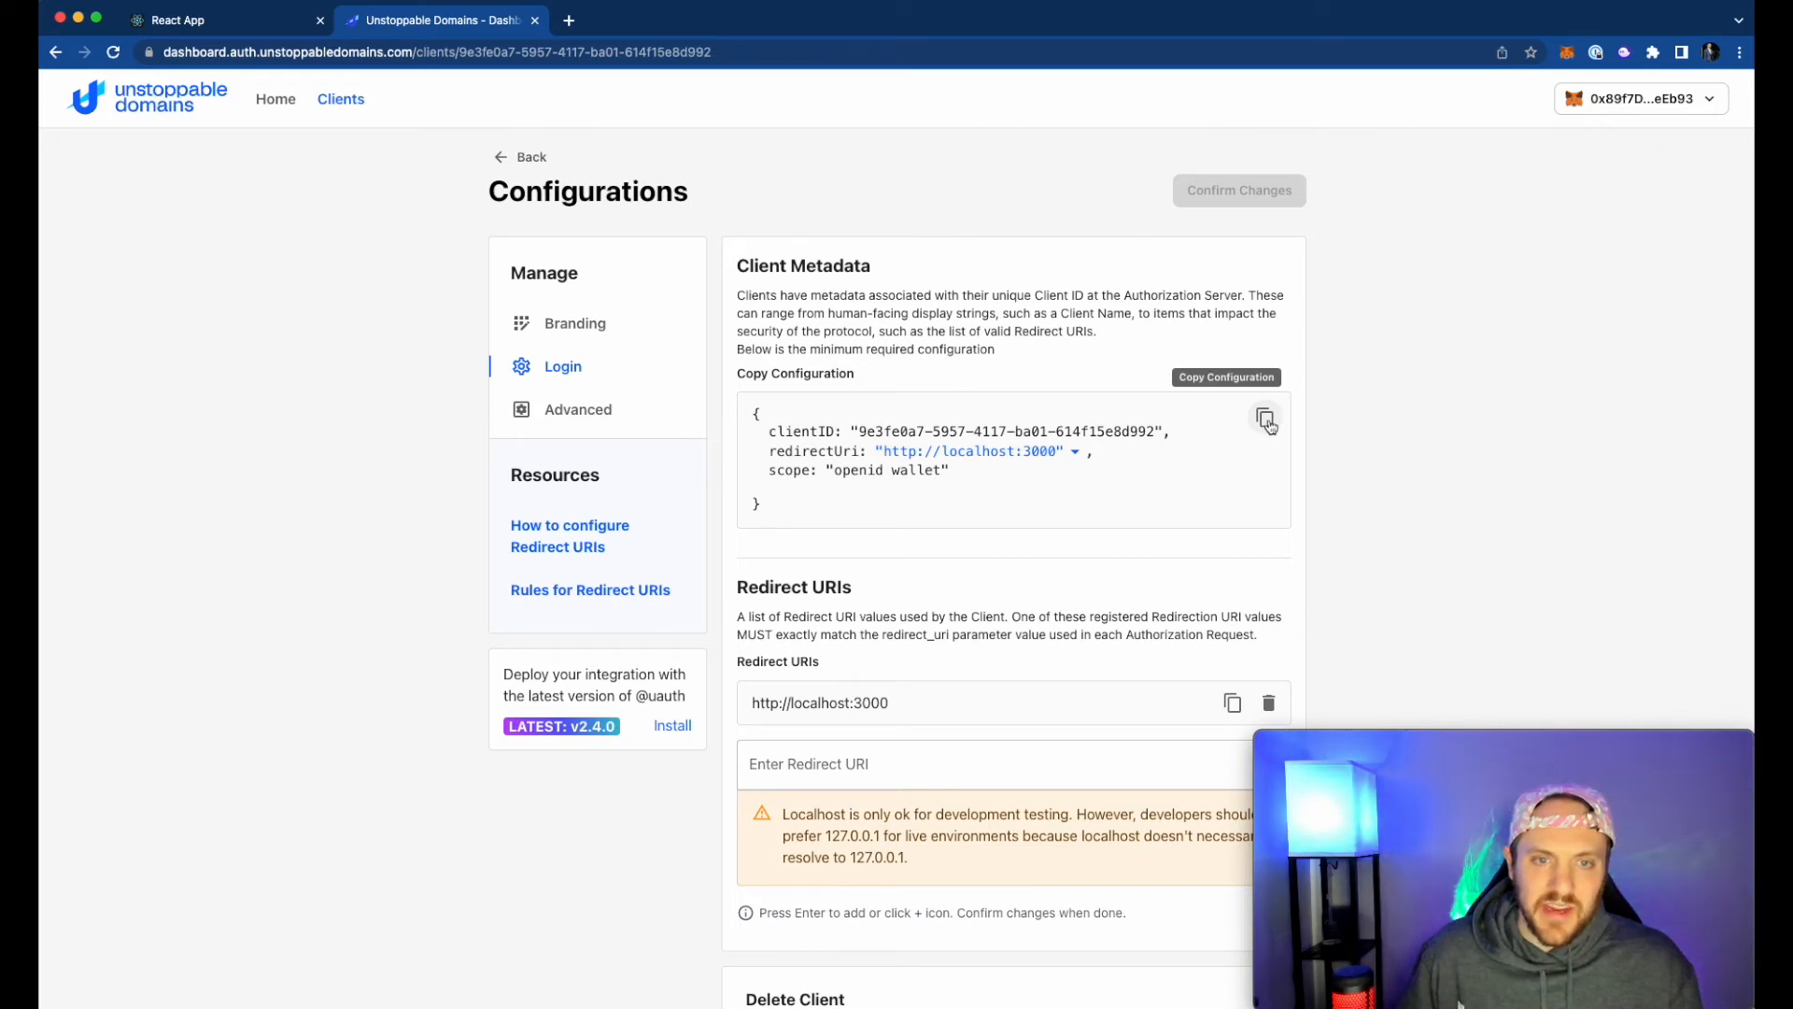
{"action": "mouse_move", "coordinate": [1186, 451]}
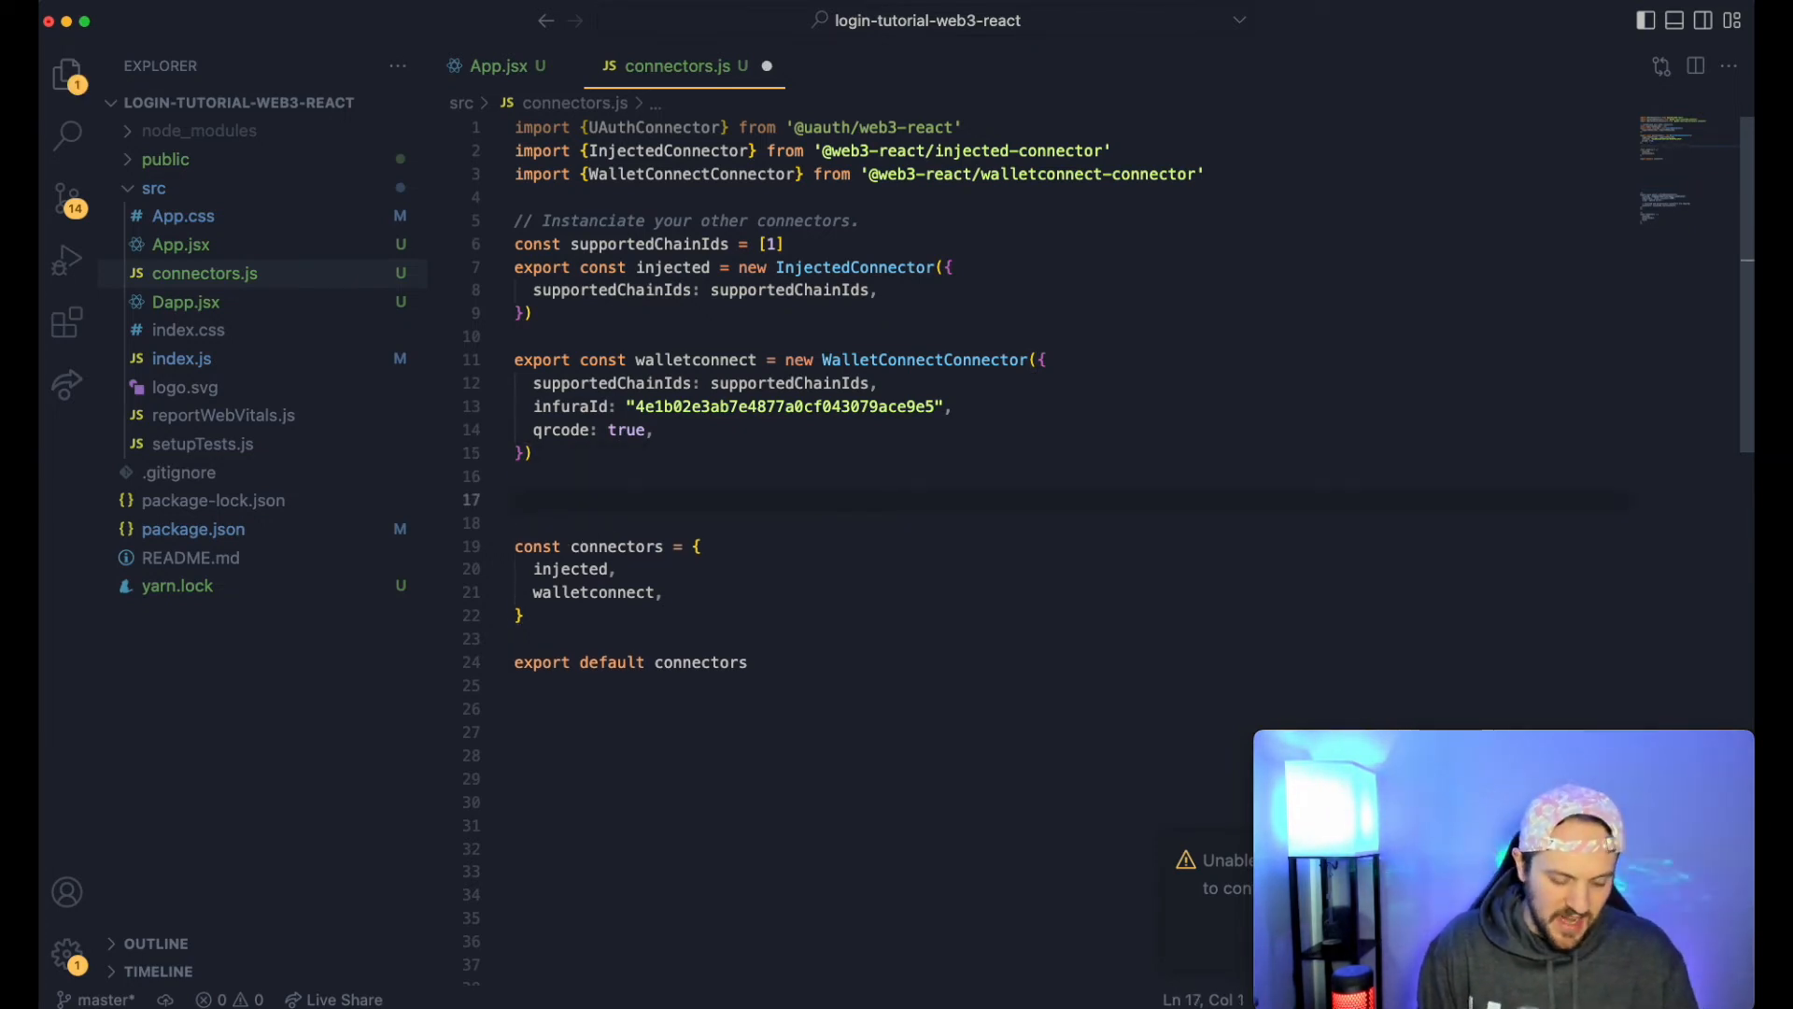
- Define export const uauth = new UAuthConnector({...}) with the pasted client configuration
{"action": "type", "text": "export"}
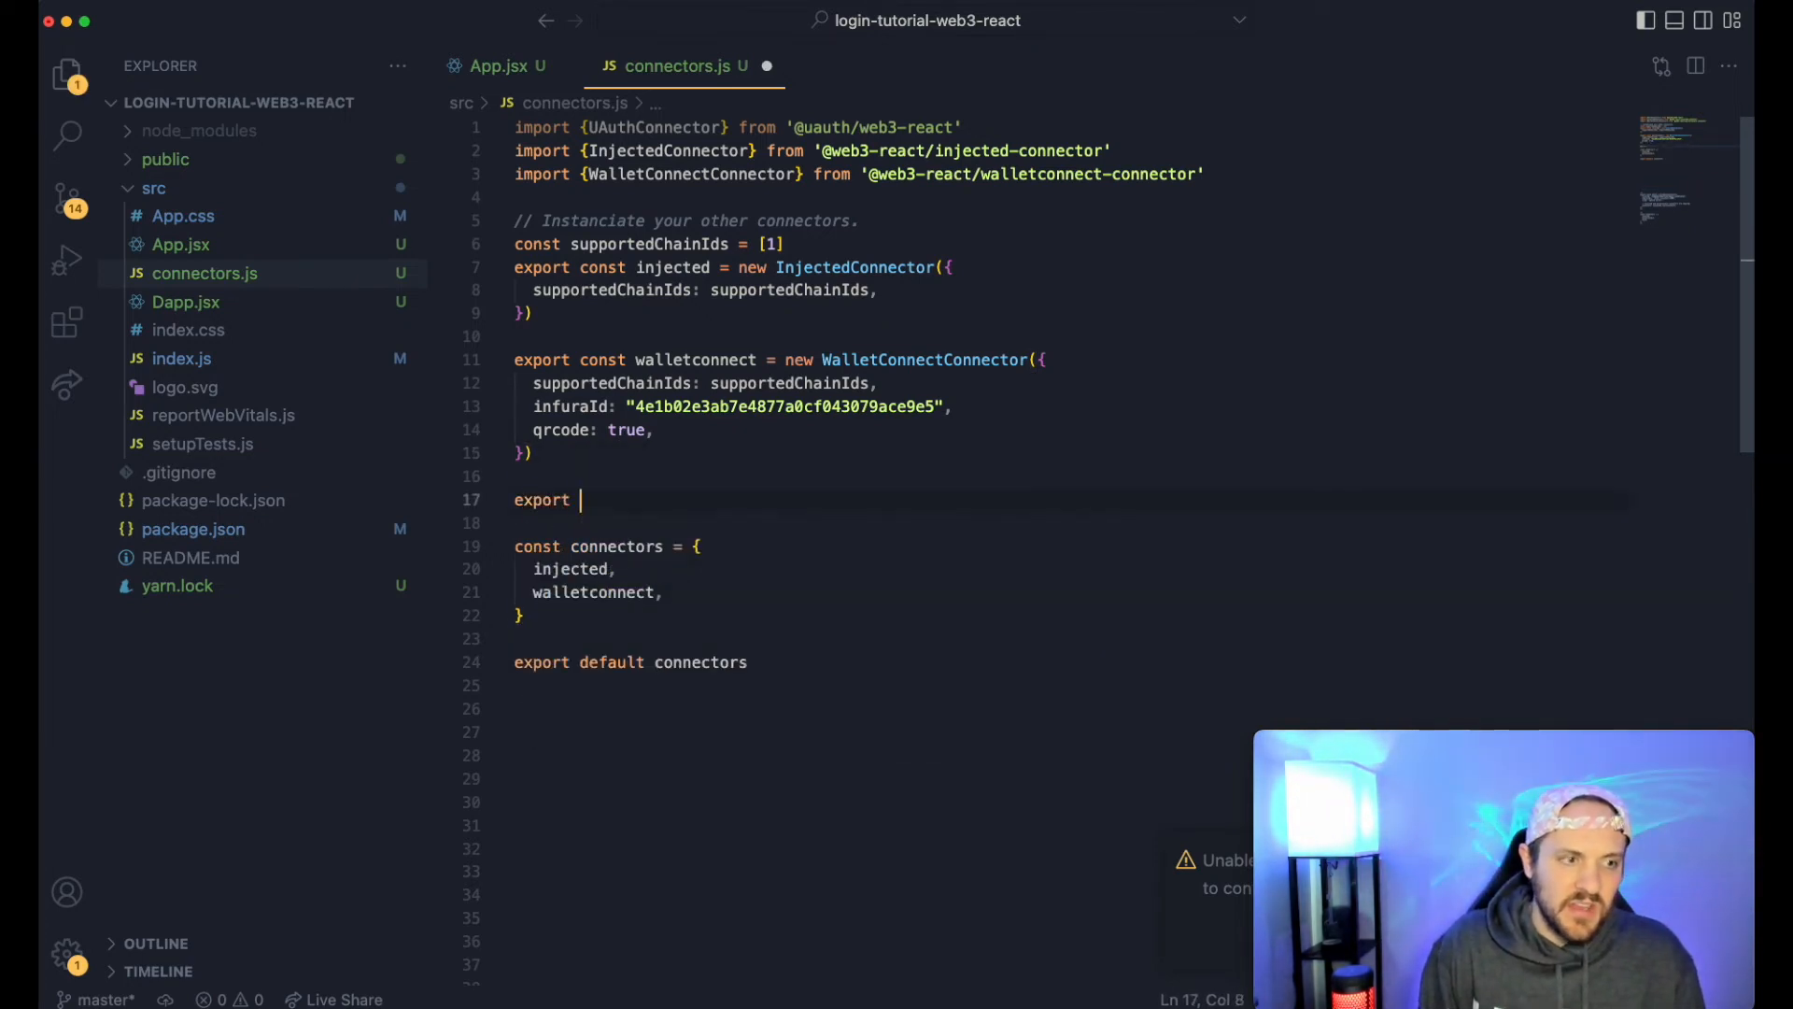
{"action": "type", "text": "const u"}
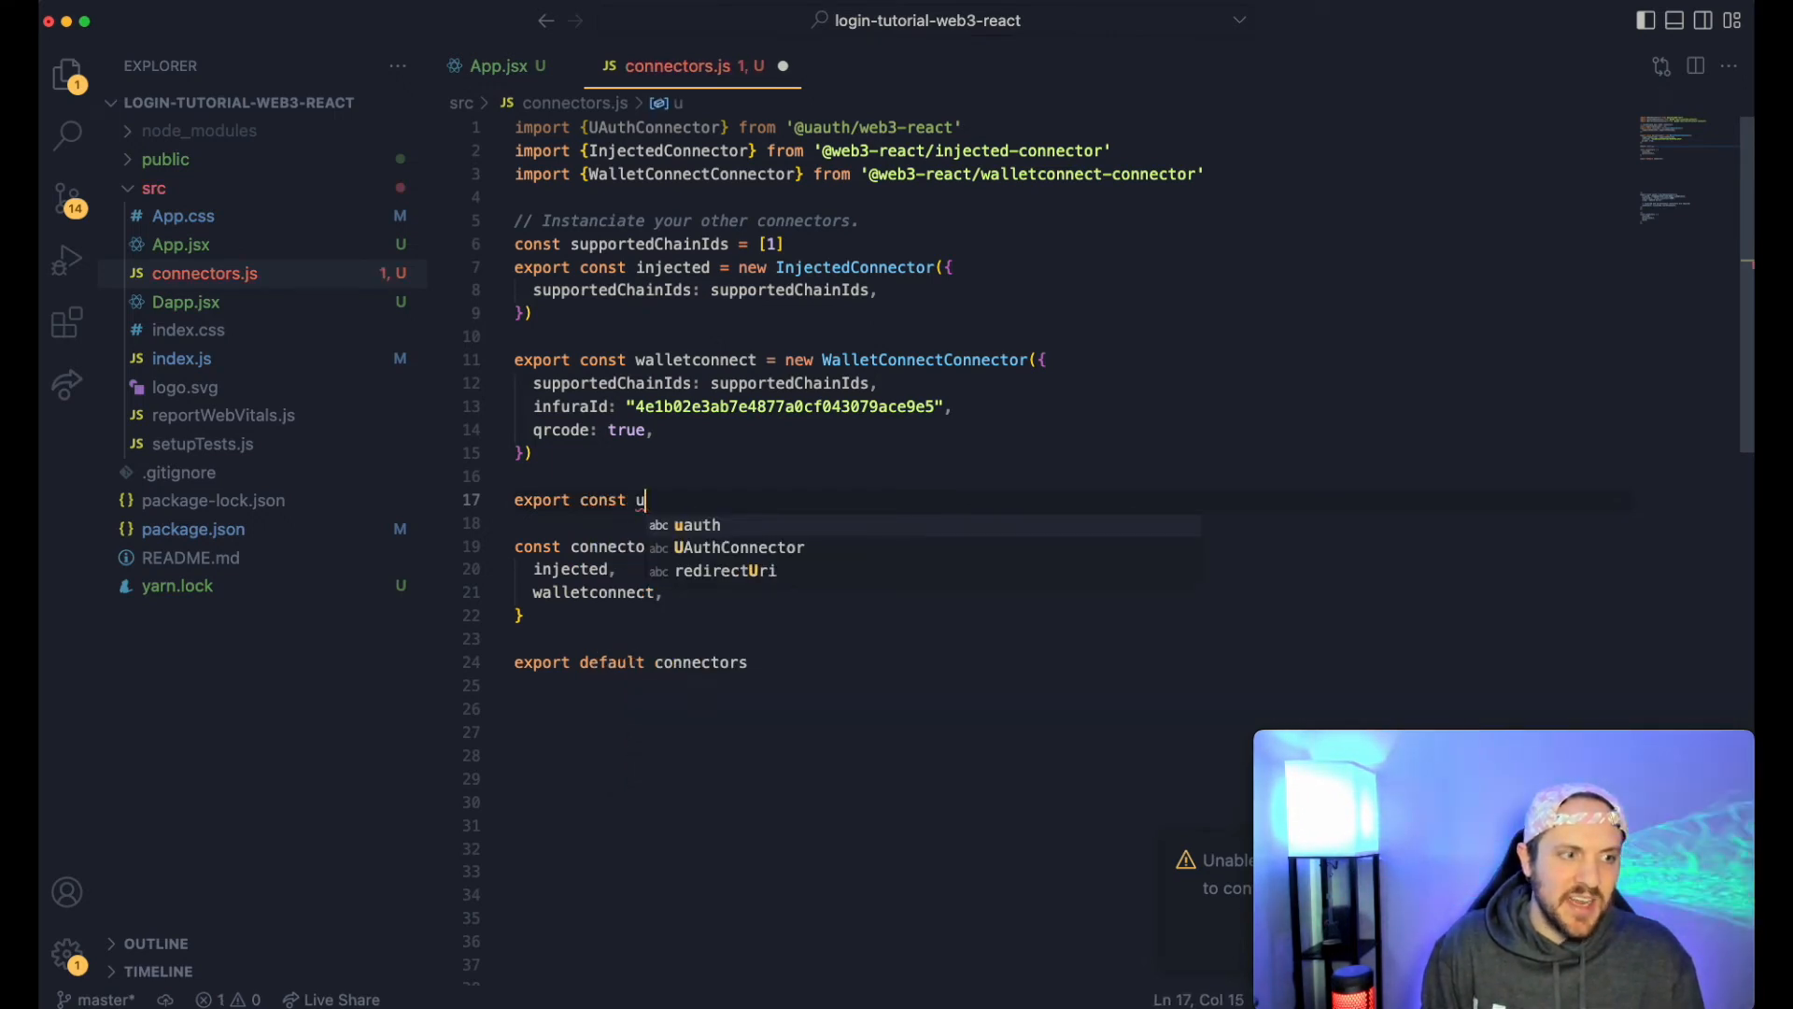
{"action": "type", "text": "auth"}
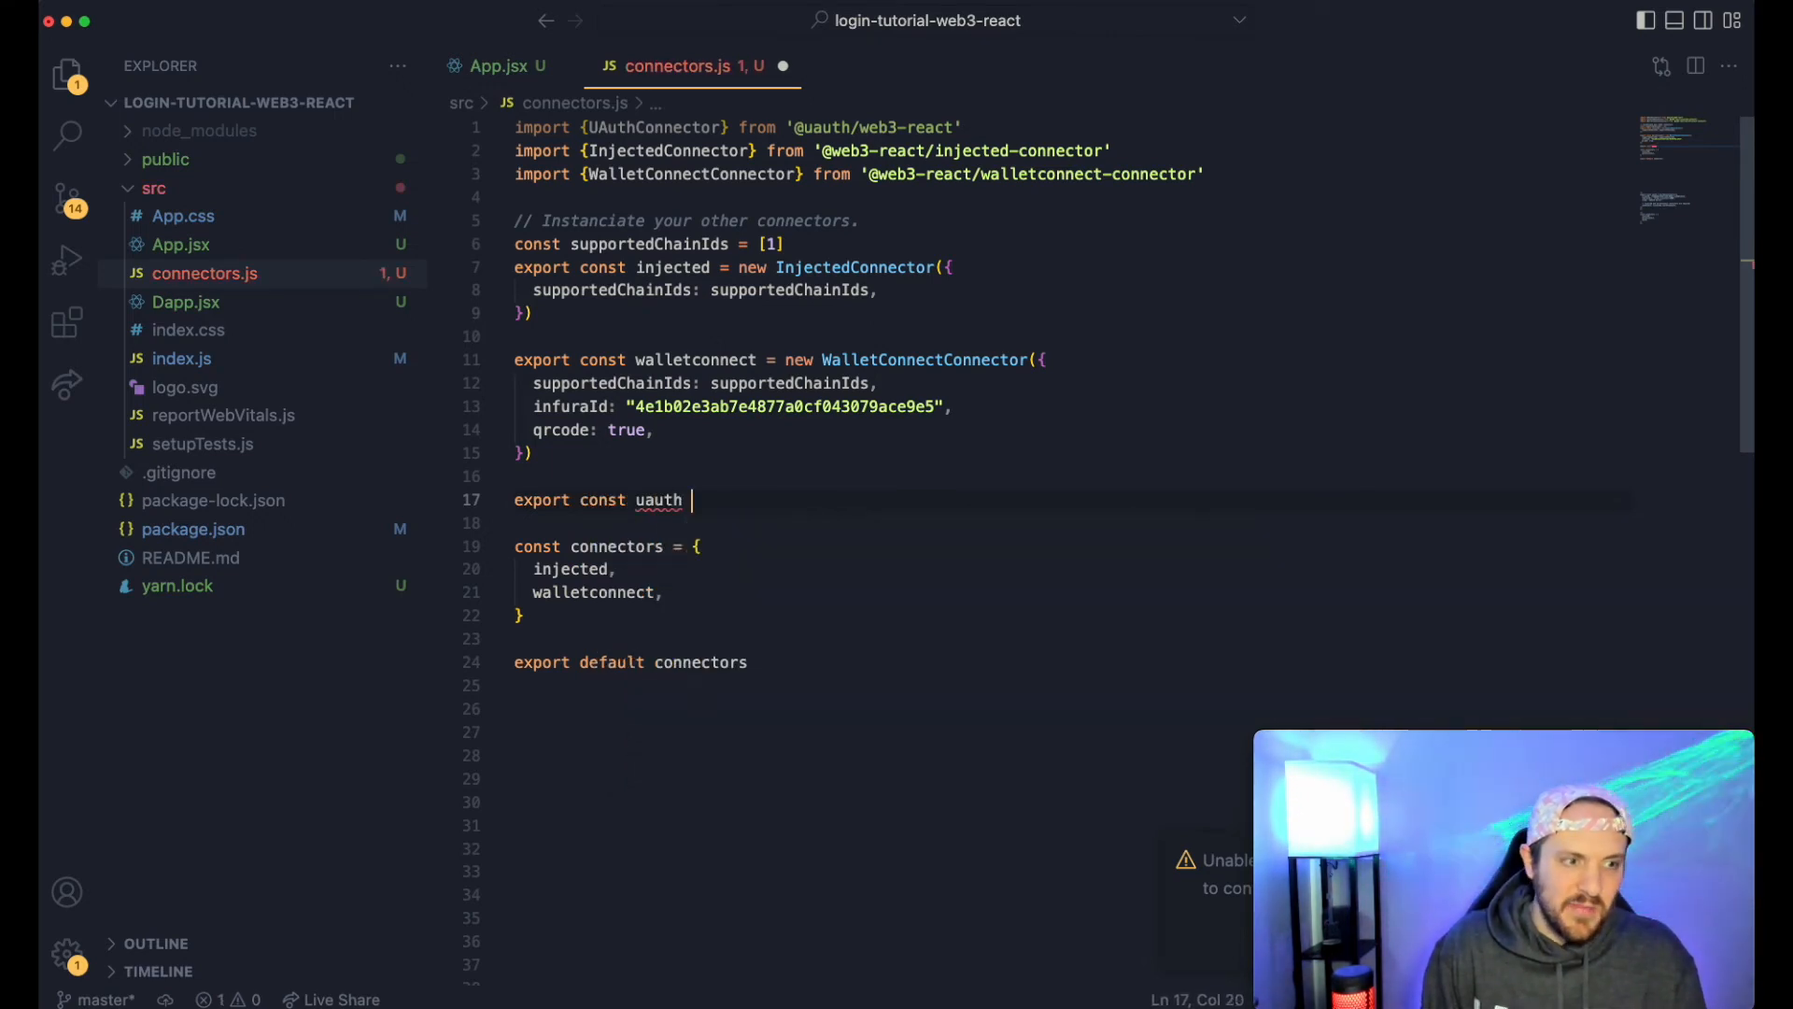
{"action": "type", "text": "= new"}
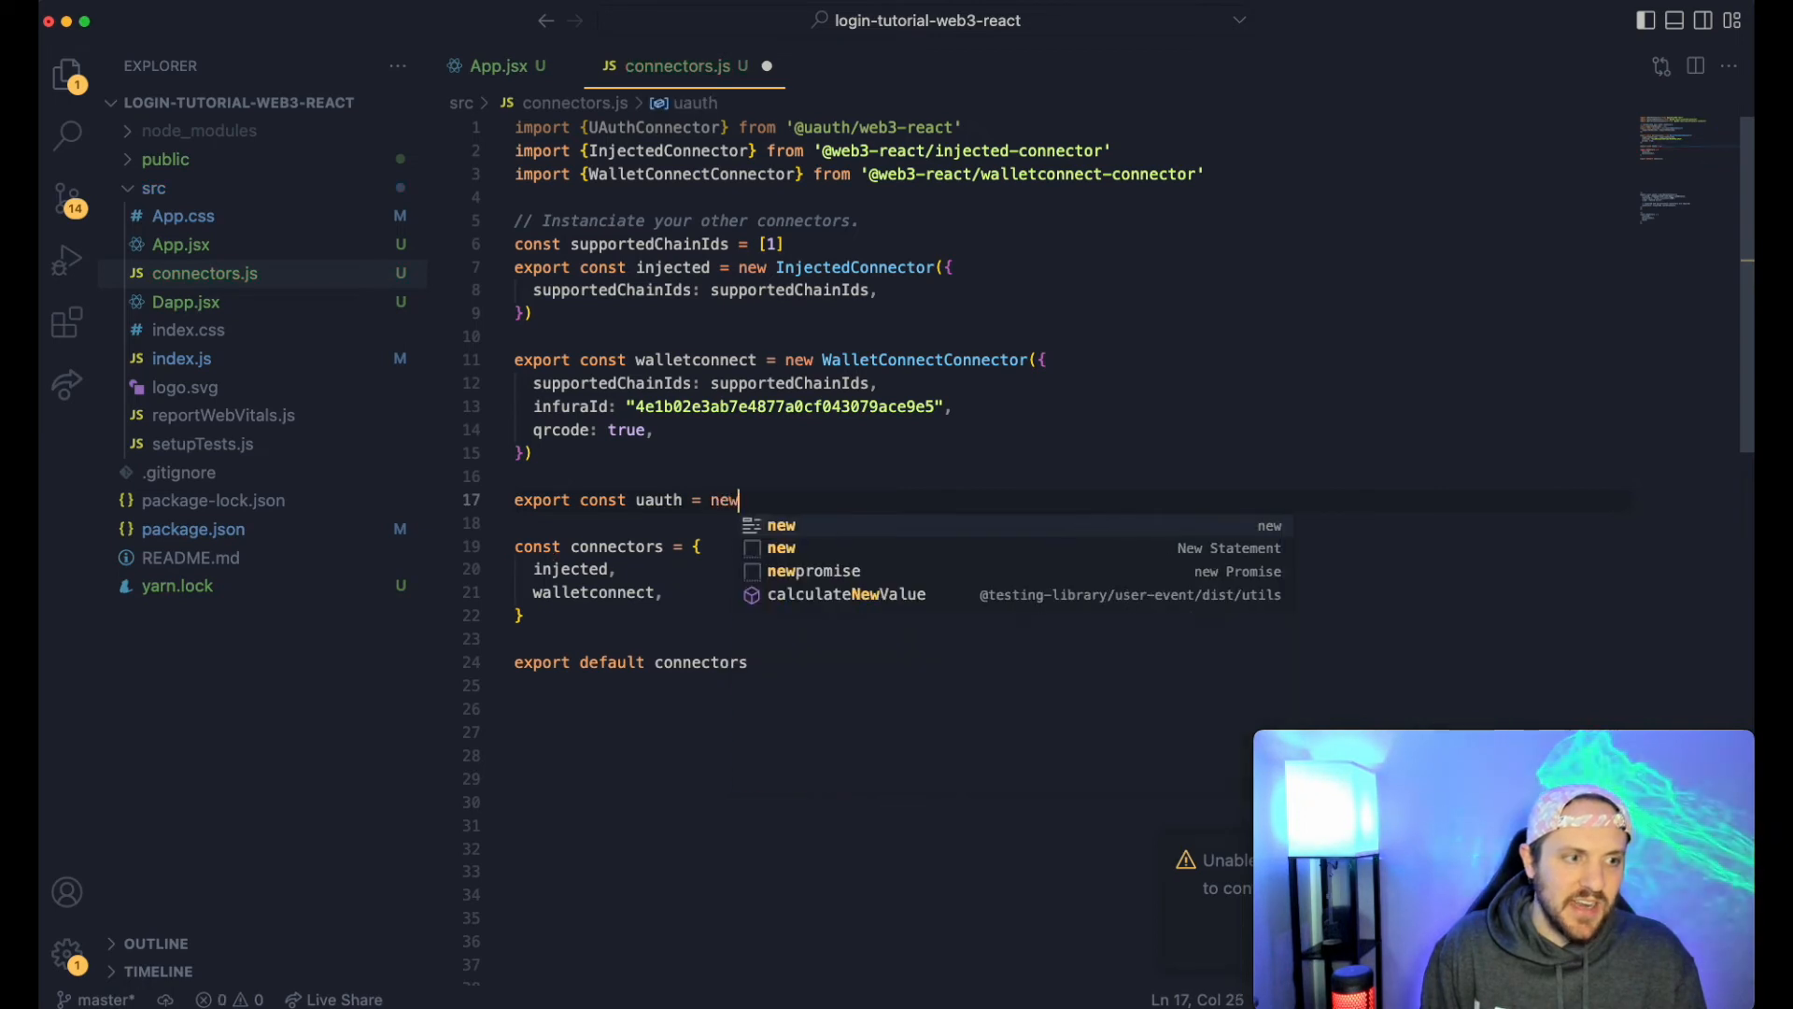
{"action": "type", "text": "U"}
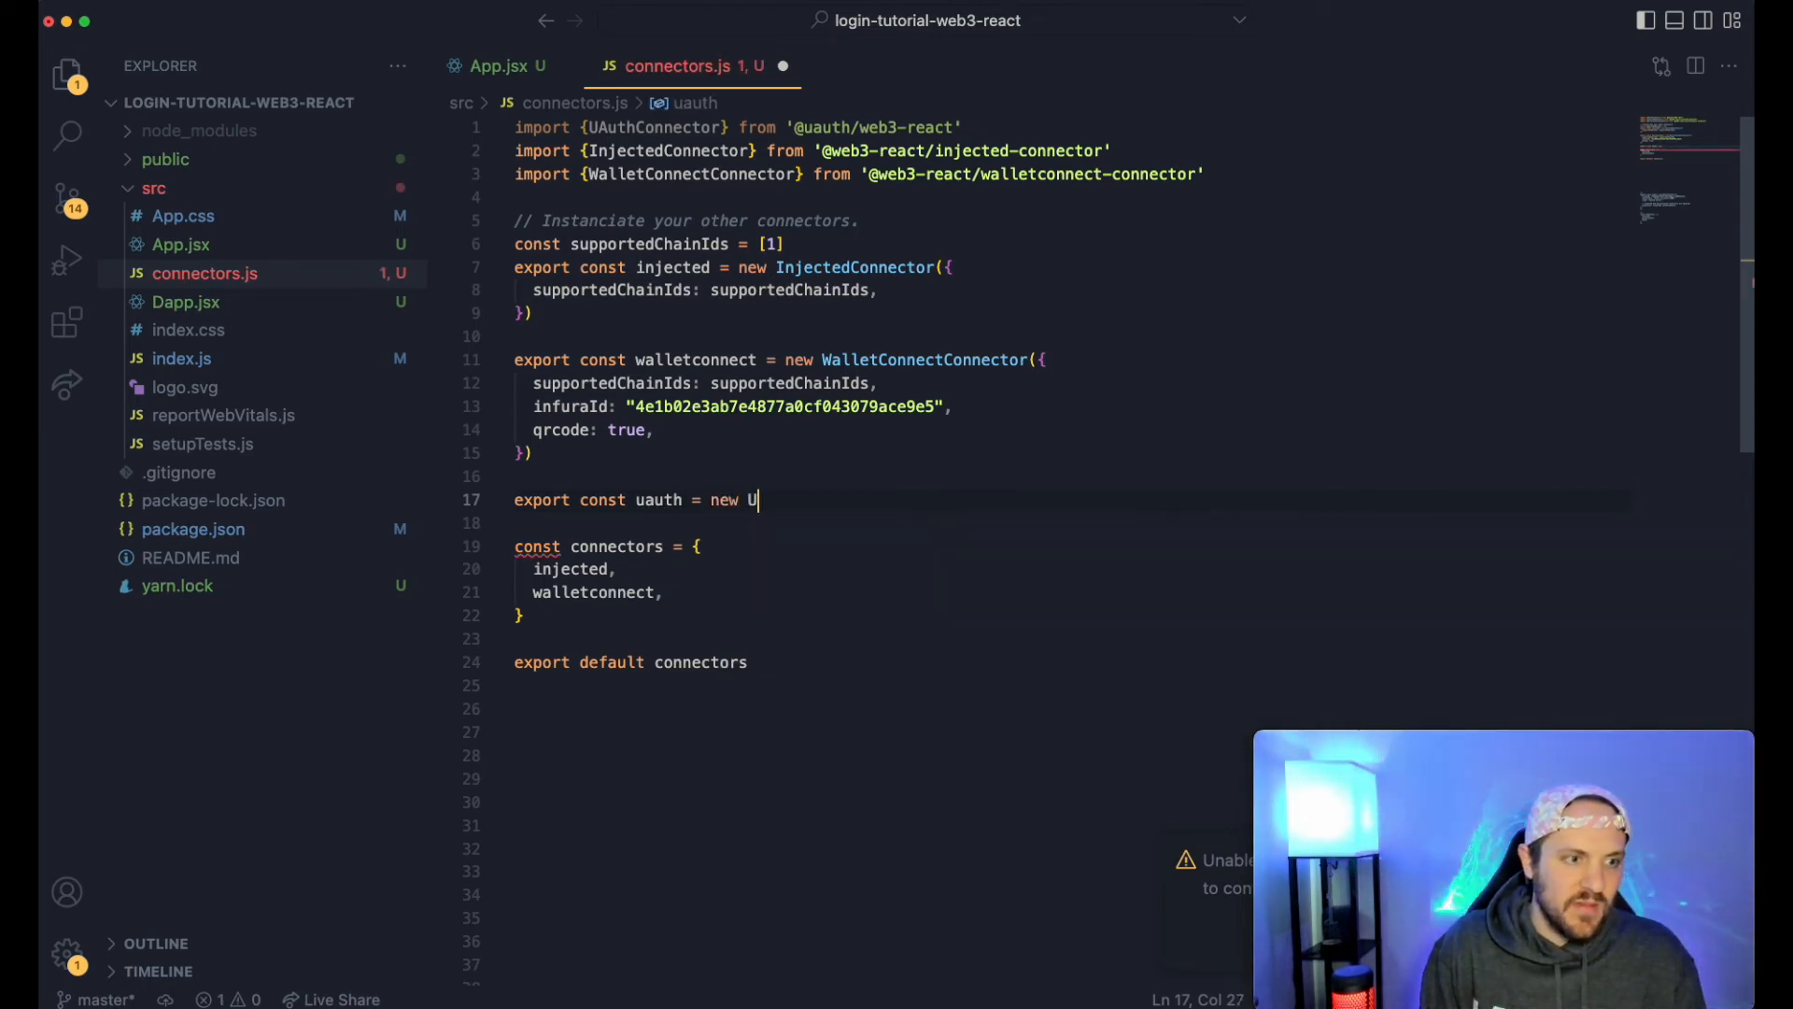
{"action": "type", "text": "AuthConnector"}
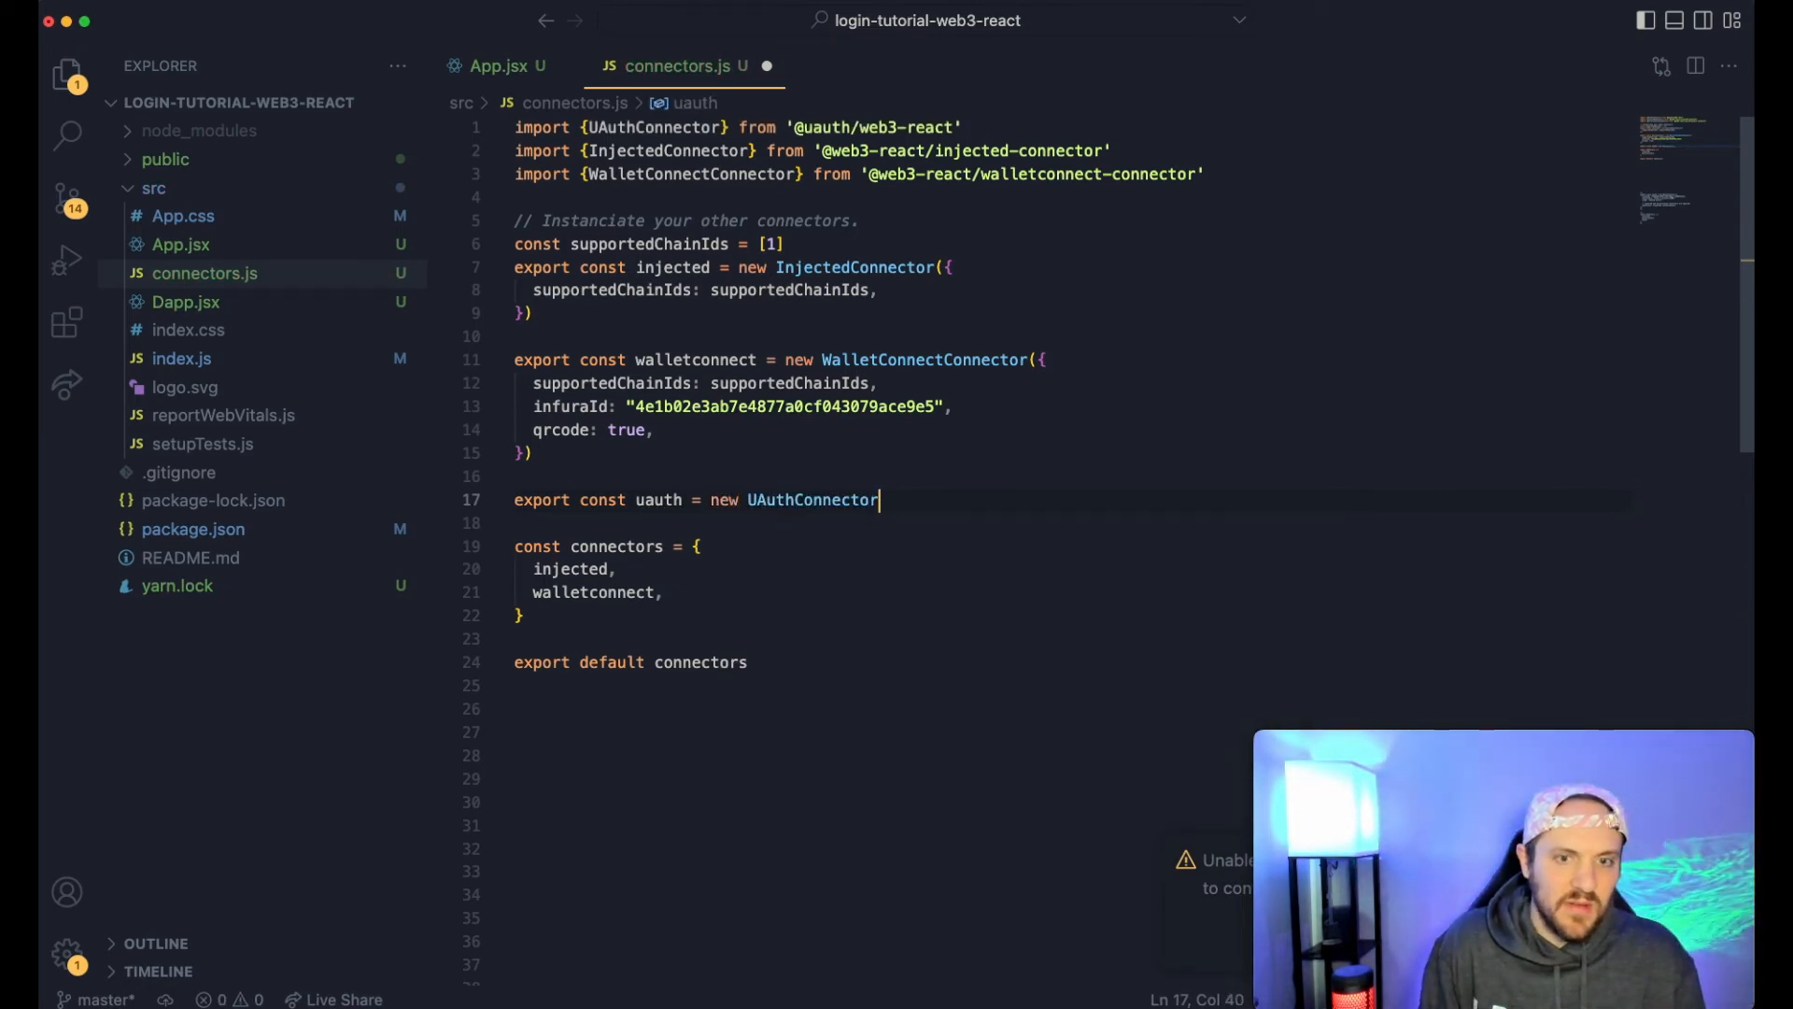
{"action": "type", "text": "("}
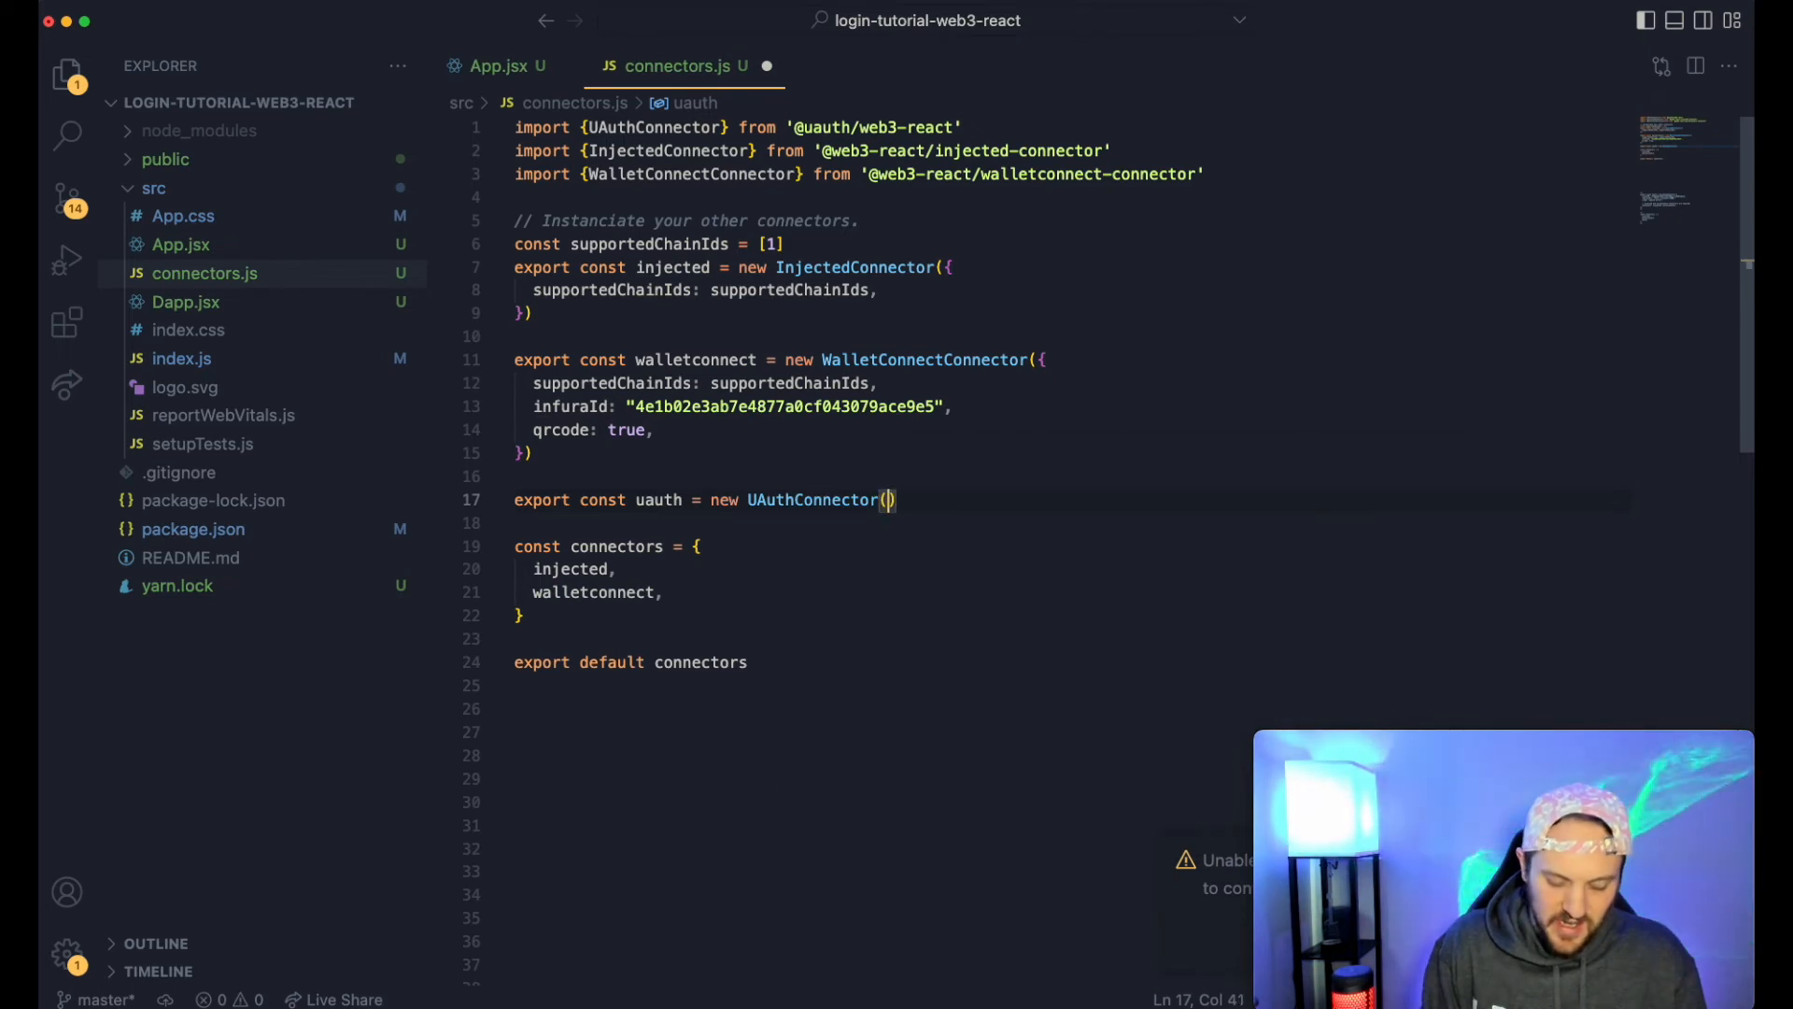
{"action": "type", "text": "{"}
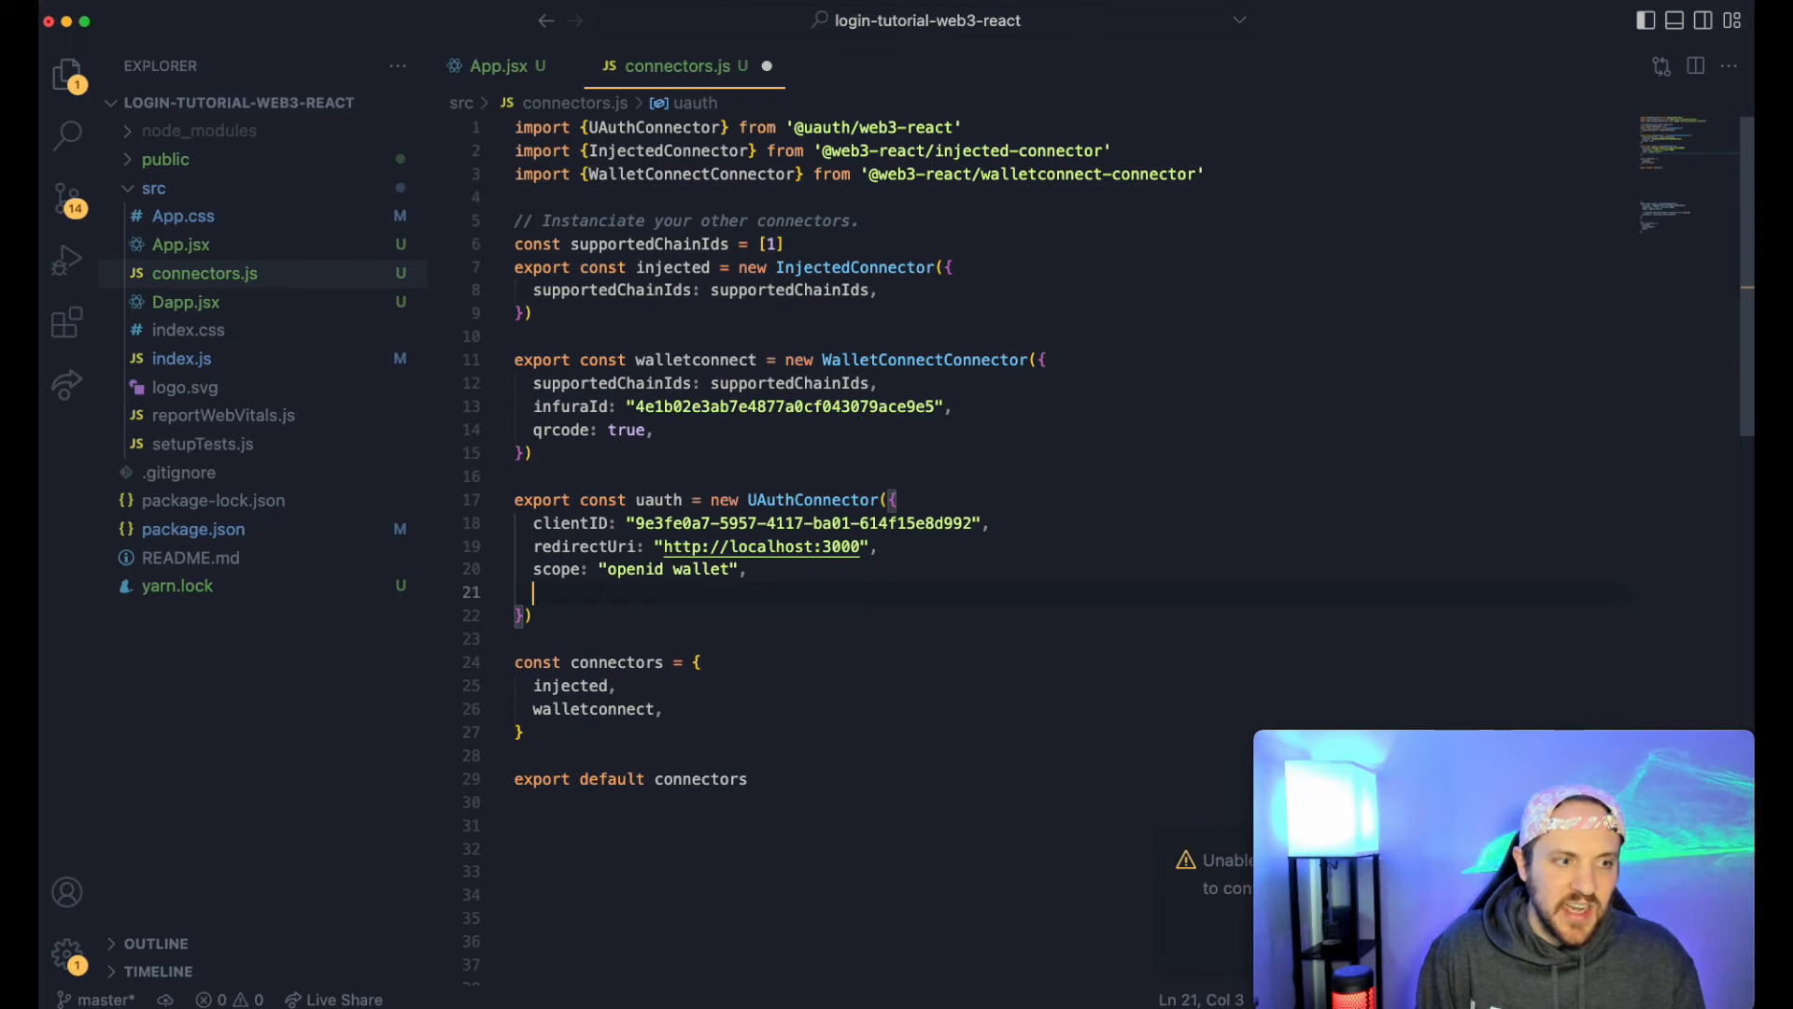
- Add connectors: {injected, walletconnect} to the UAuthConnector and include uauth in the connectors object
{"action": "type", "text": "connex"}
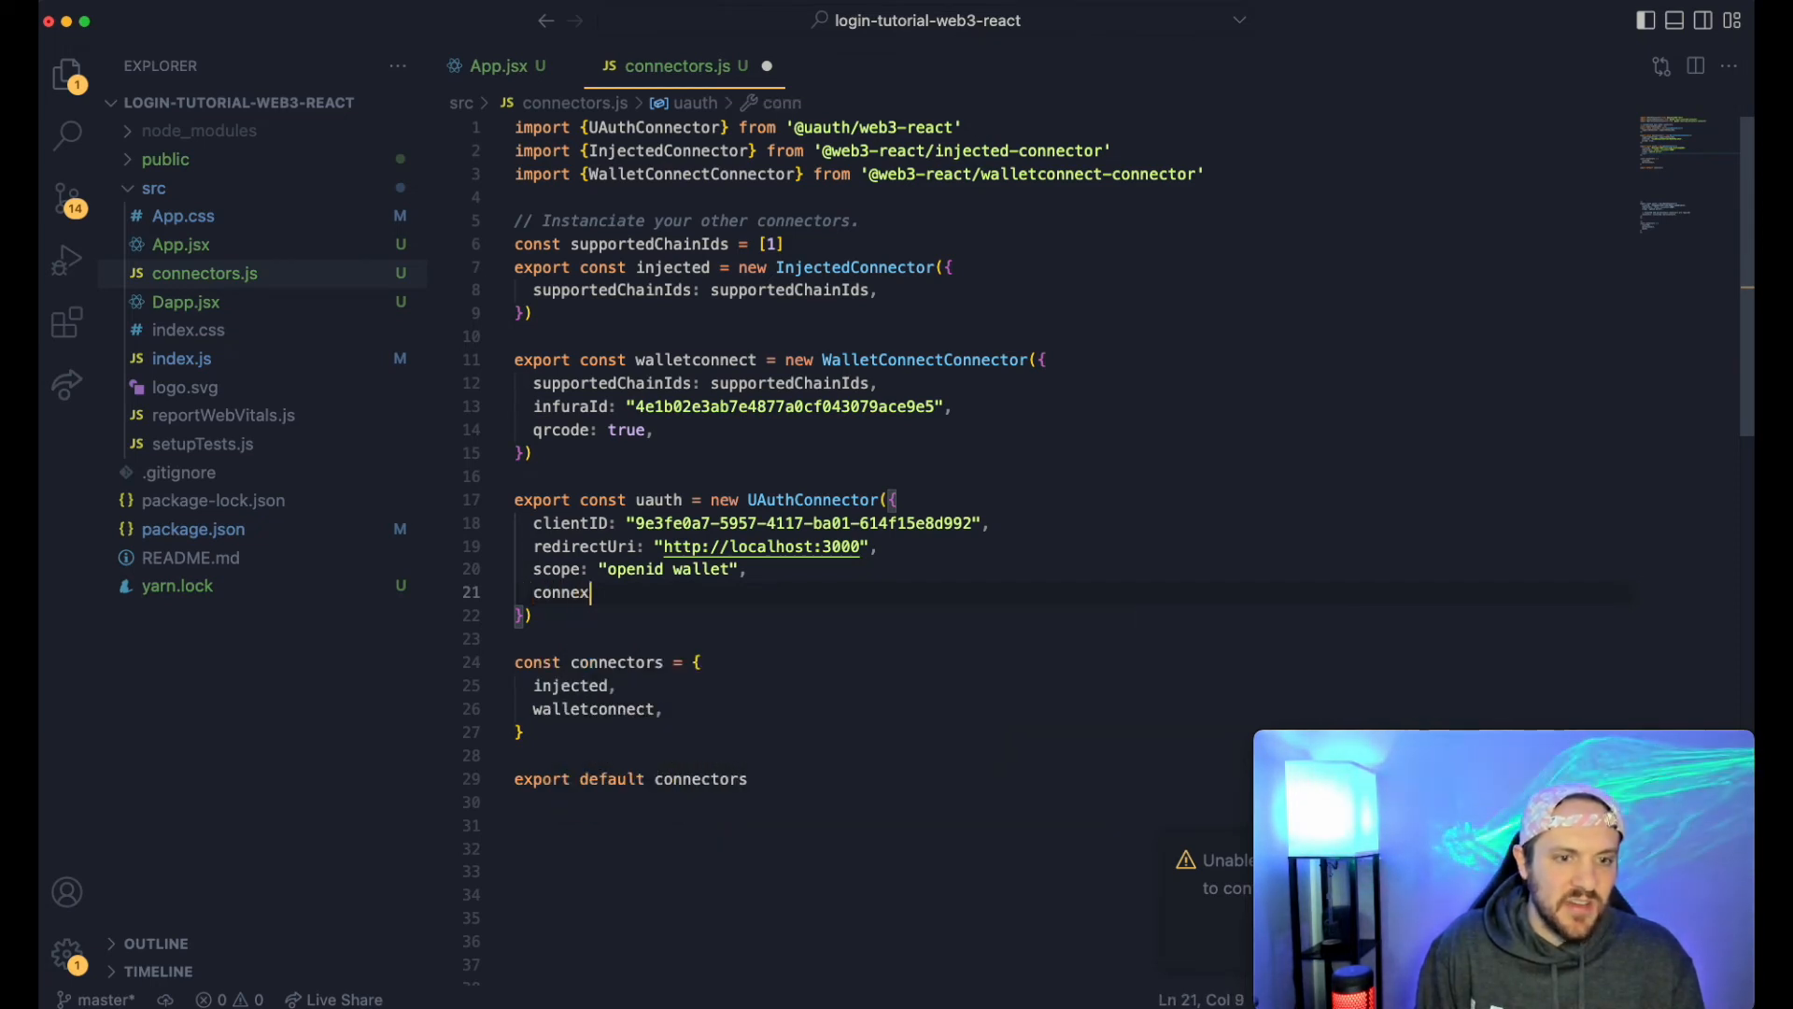
{"action": "type", "text": "tors:"}
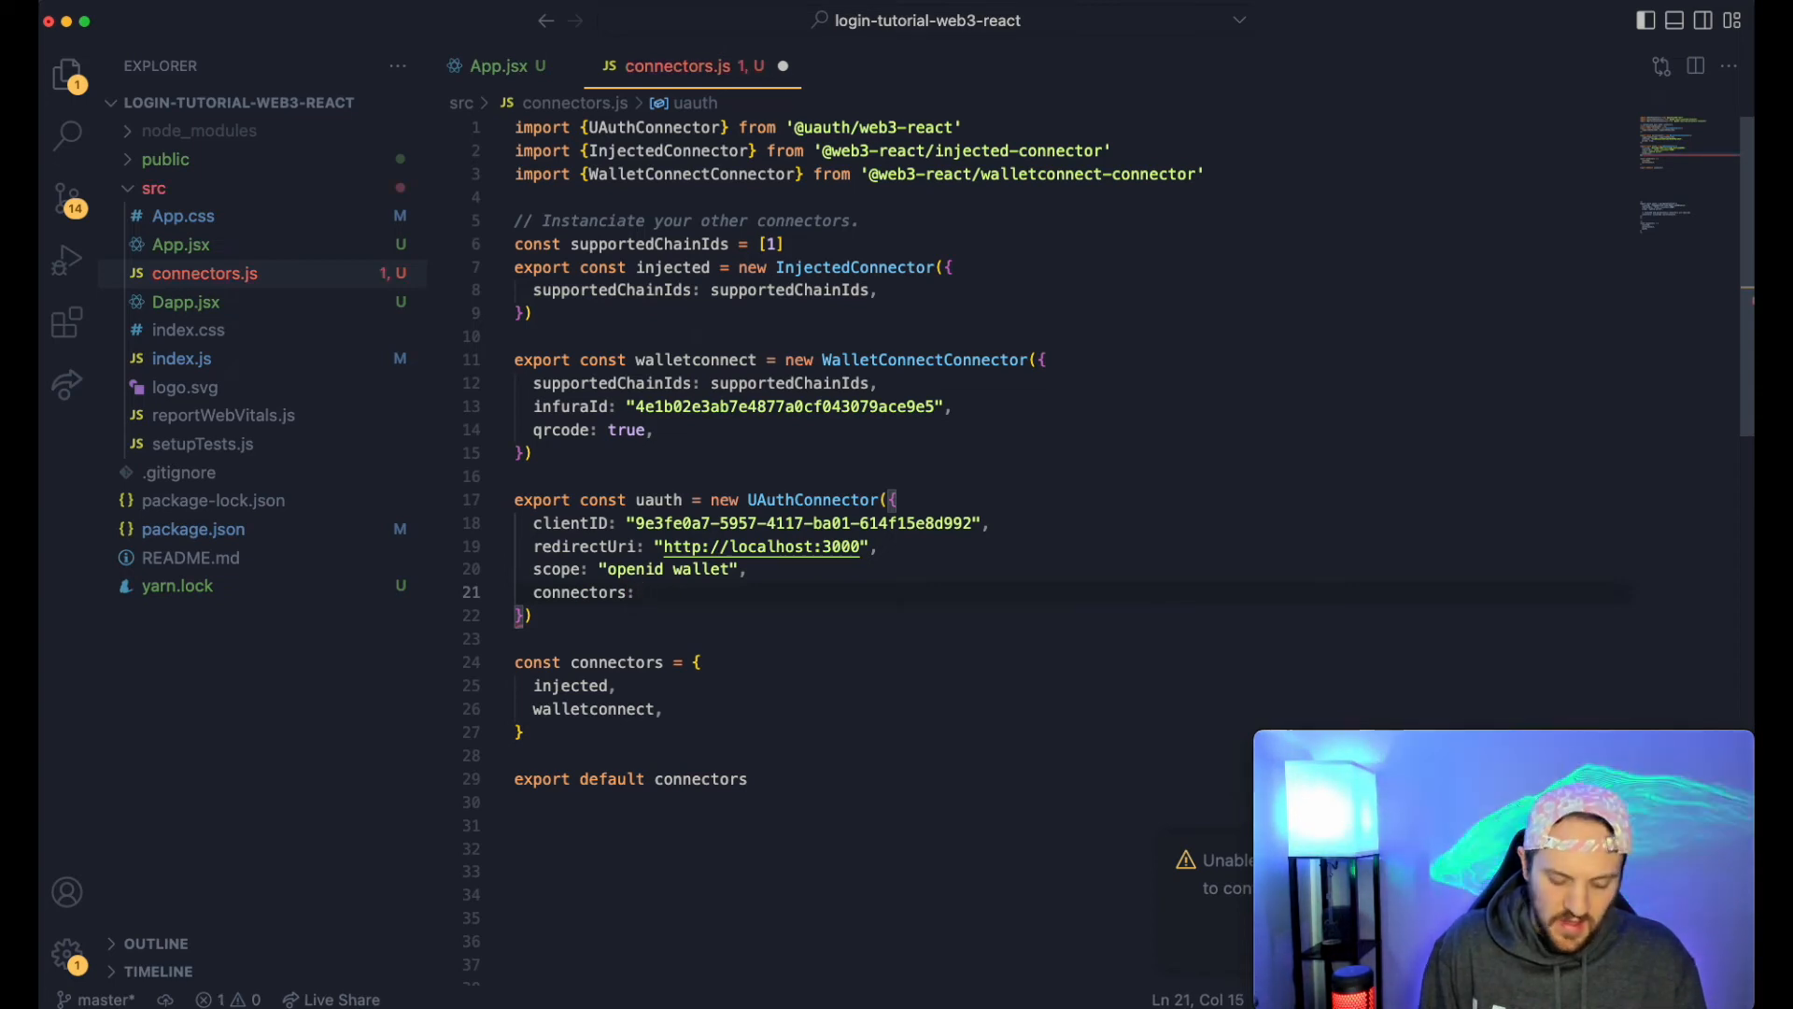
{"action": "type", "text": "{injected, walletconnect},"}
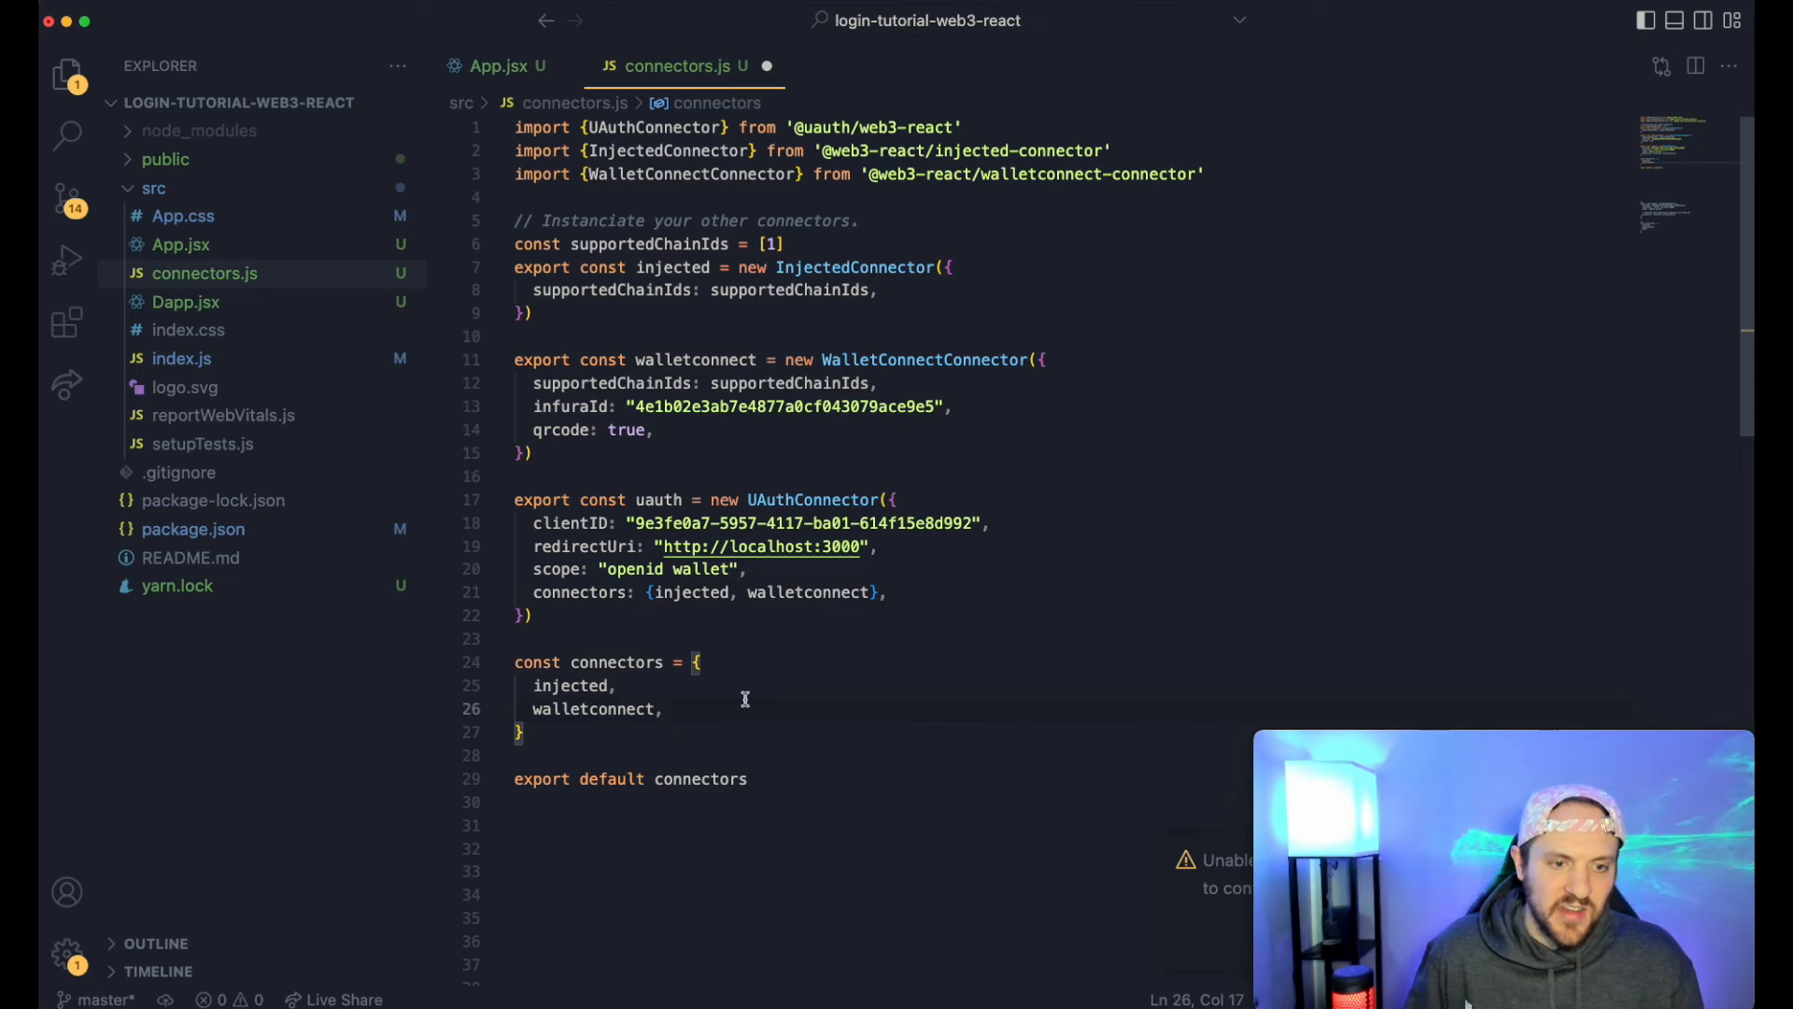
{"action": "type", "text": "uauth"}
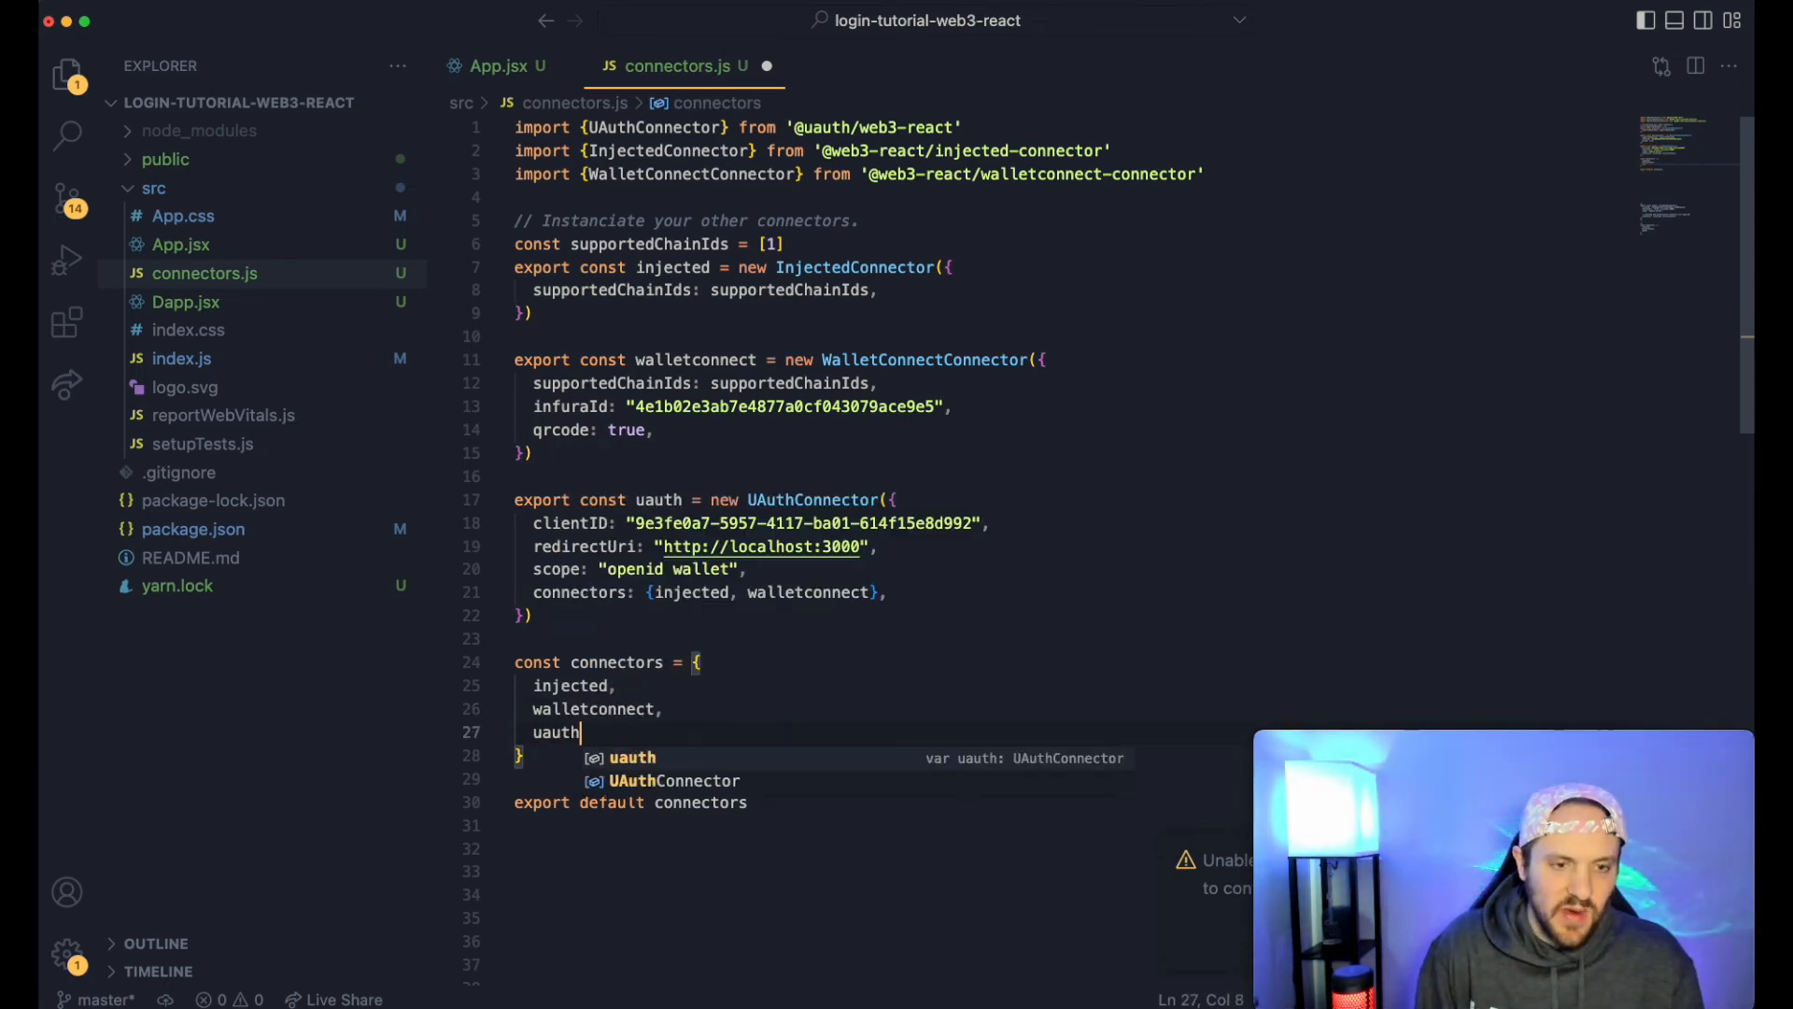
{"action": "type", "text": ","}
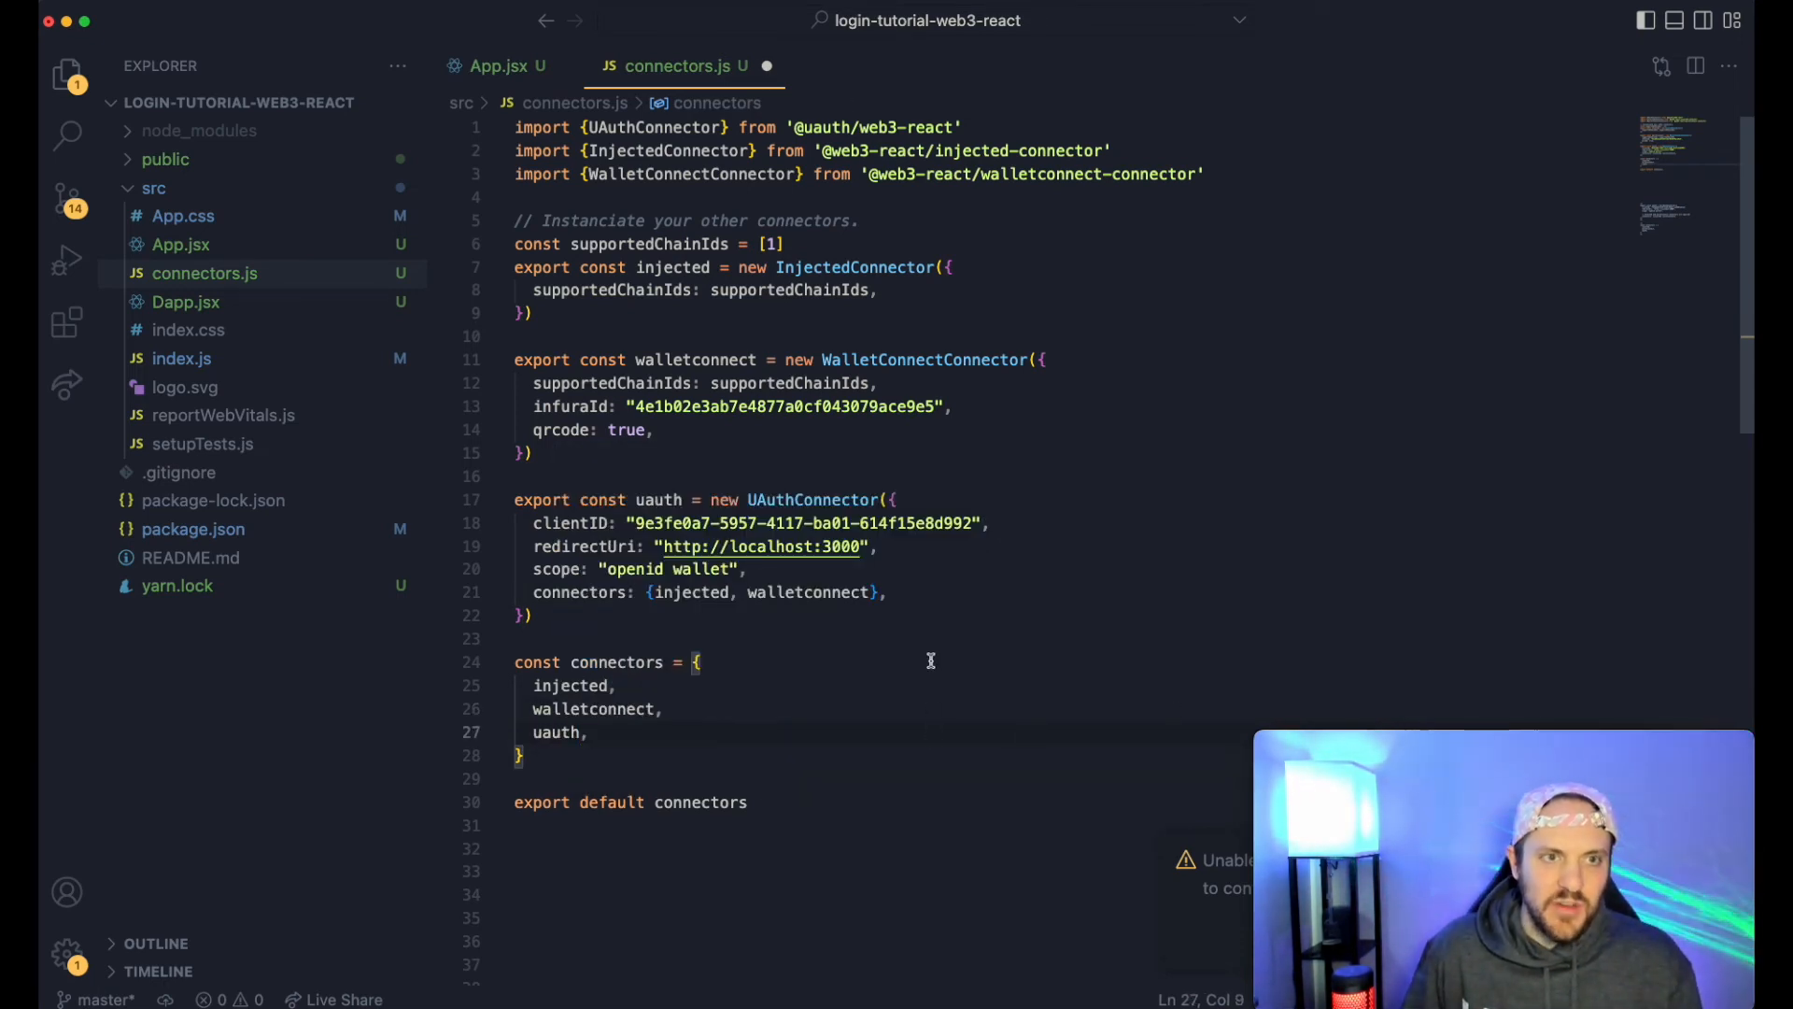
- In App.jsx, give the fifth wallet button class 'ud' and the 'uauth' connector handler
{"action": "left_click", "coordinate": [506, 66]}
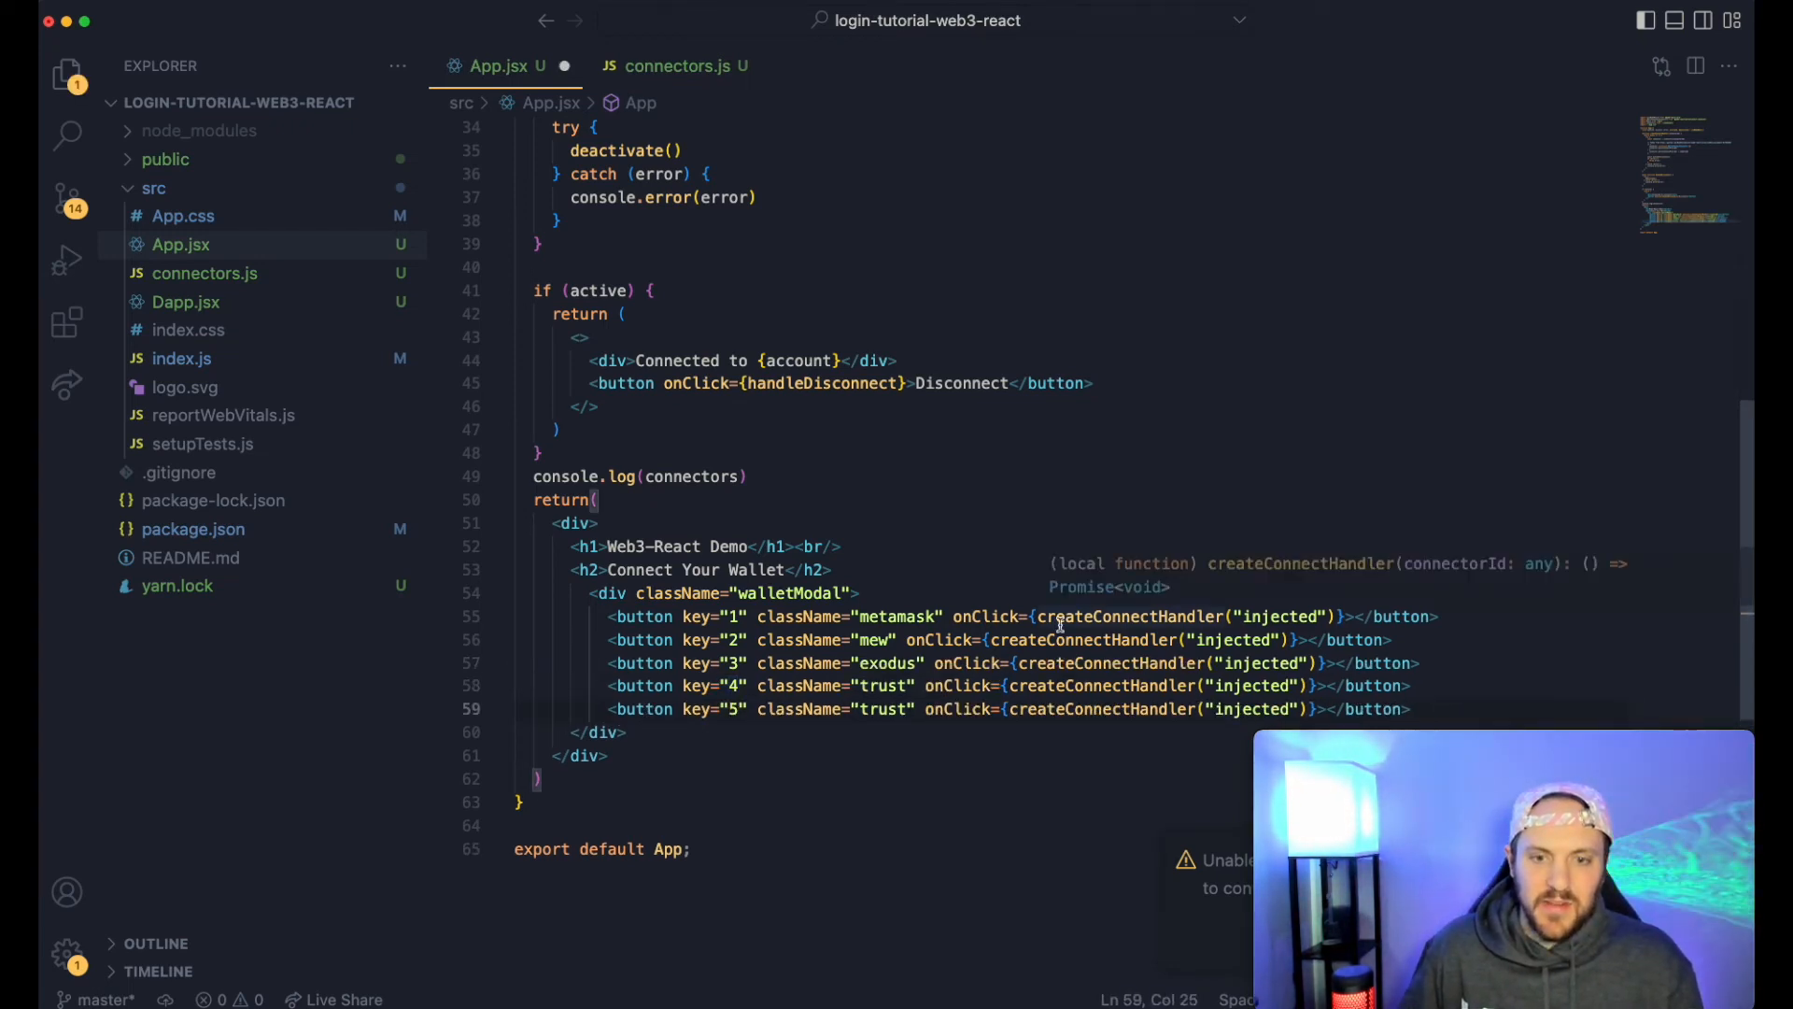
{"action": "double_click", "coordinate": [884, 710]}
{"action": "type", "text": "d"}
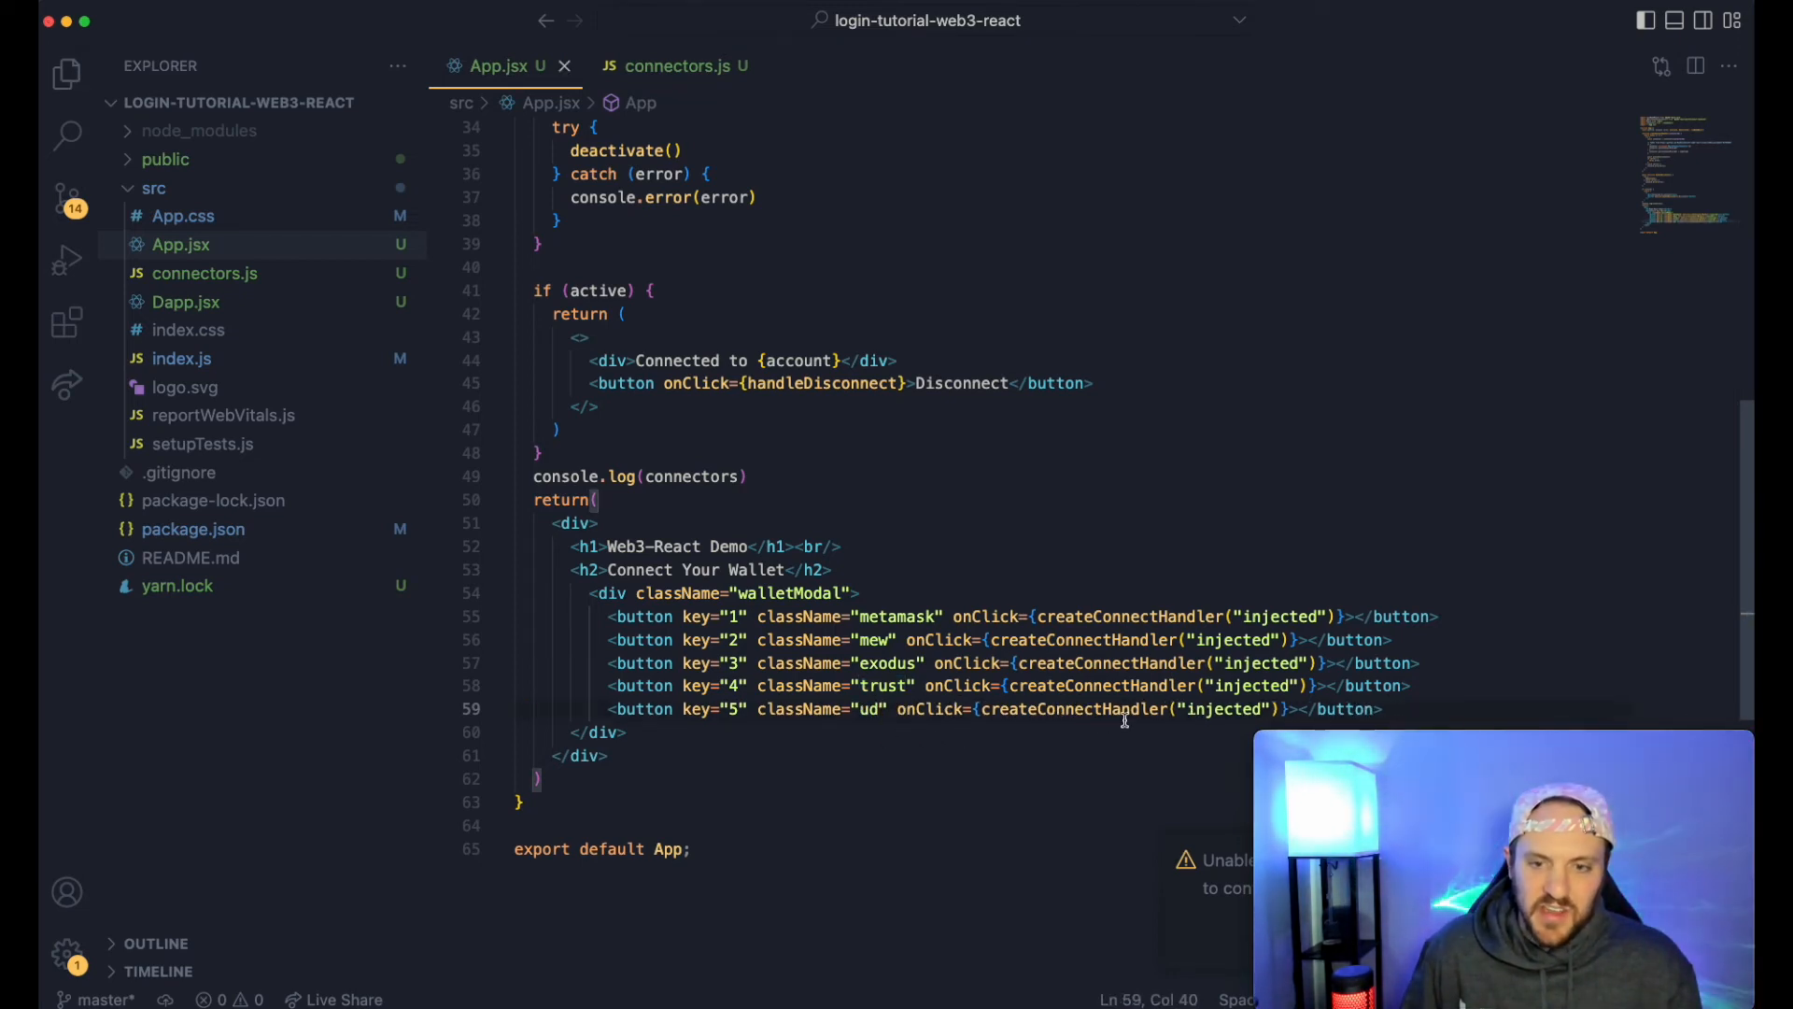
{"action": "double_click", "coordinate": [1223, 710]}
{"action": "type", "text": "uauth"}
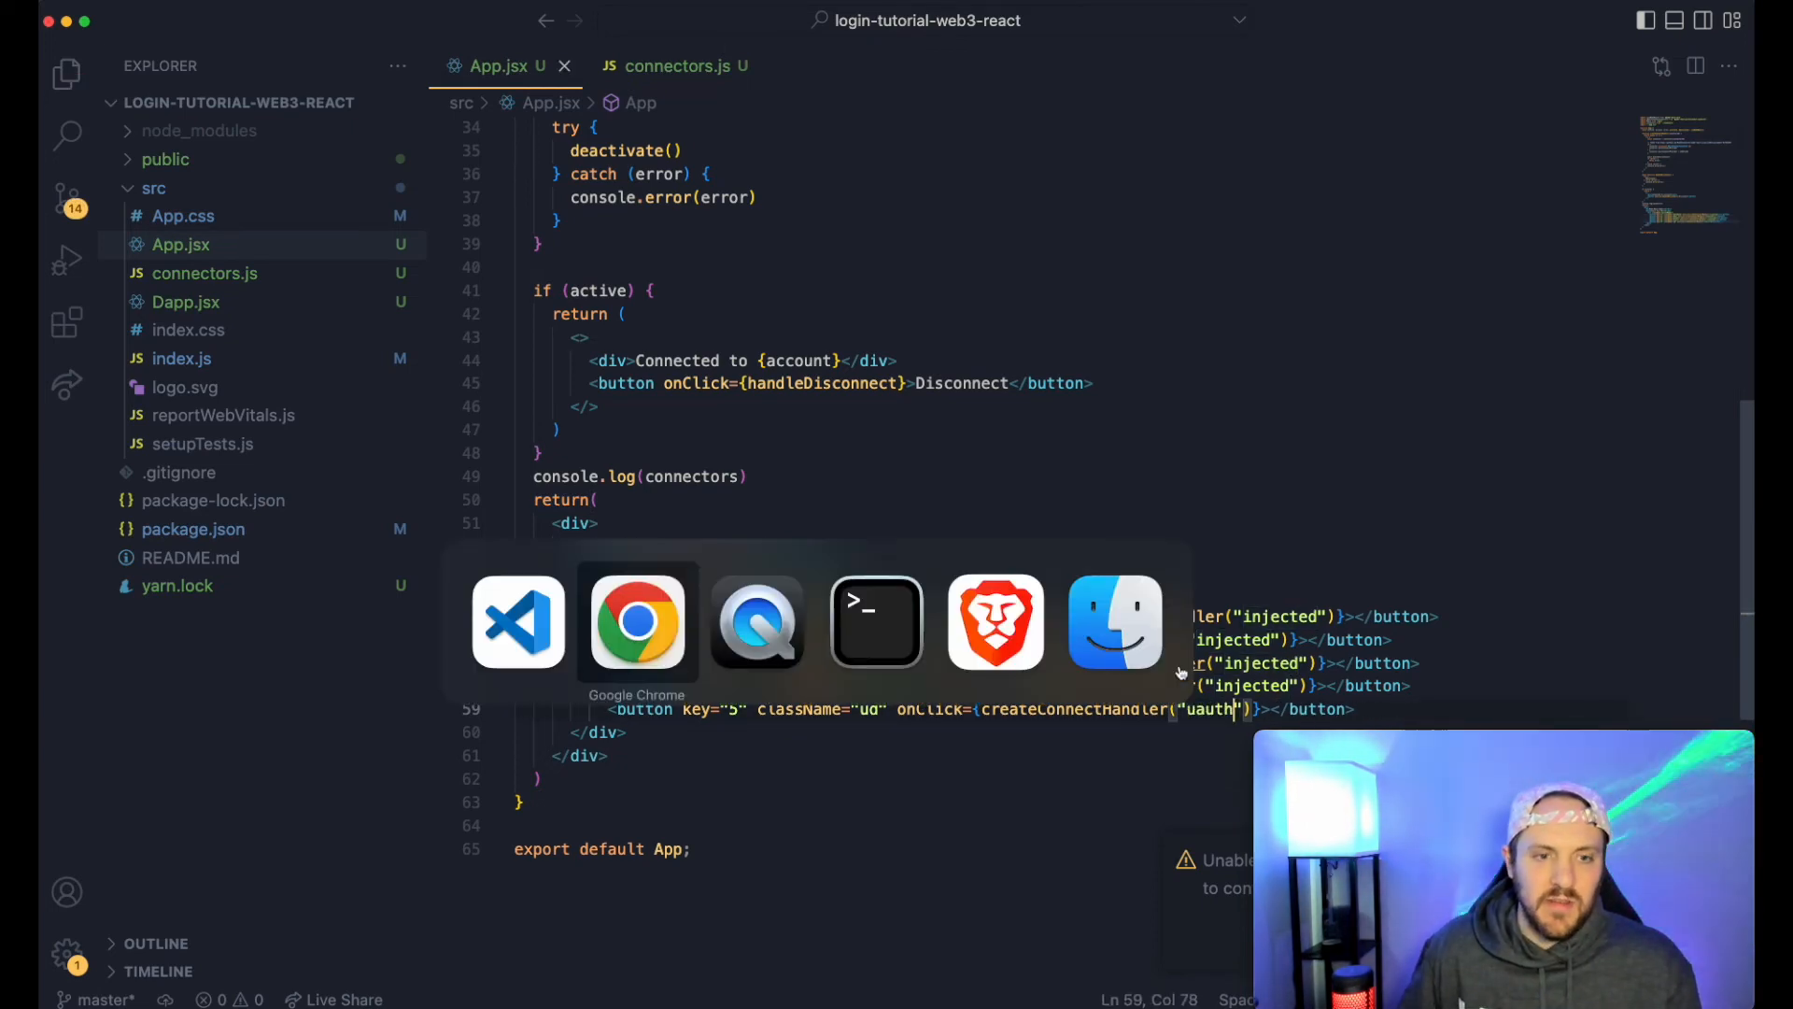
- Log in with Unstoppable Domains via MetaMask so localhost:3000 shows the connected address
{"action": "left_click", "coordinate": [637, 622]}
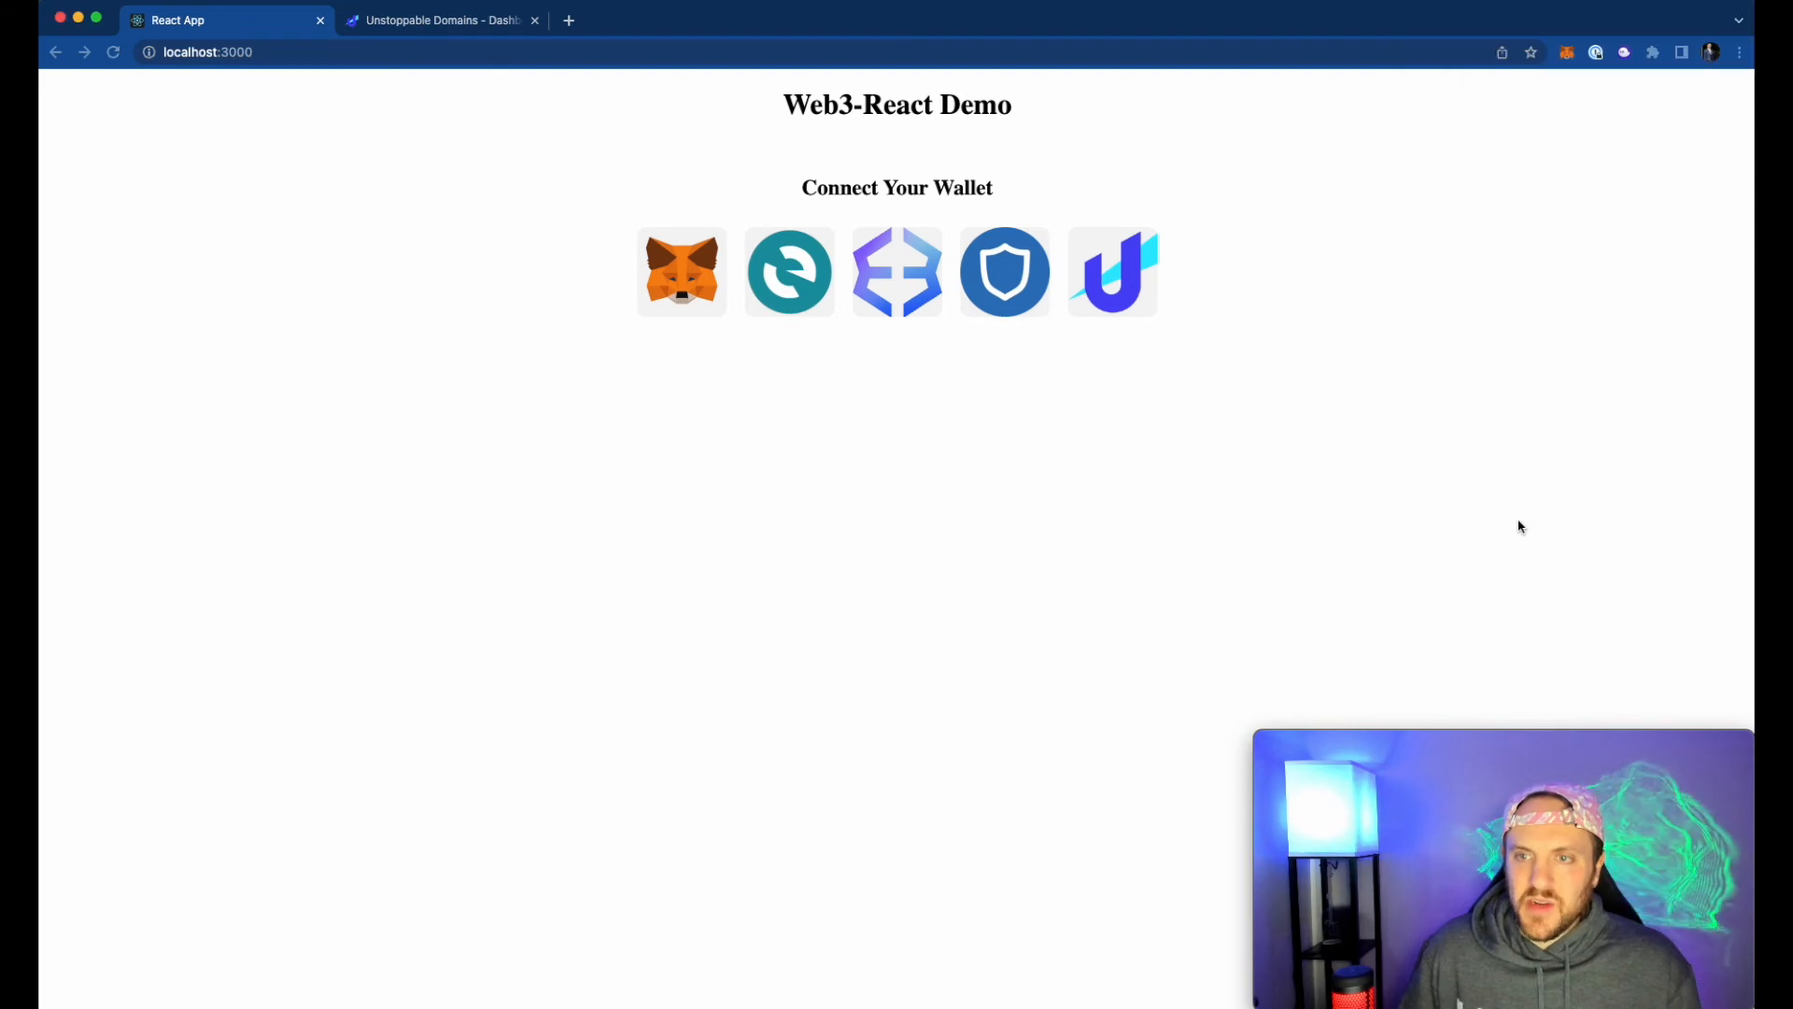
{"action": "left_click", "coordinate": [1109, 273]}
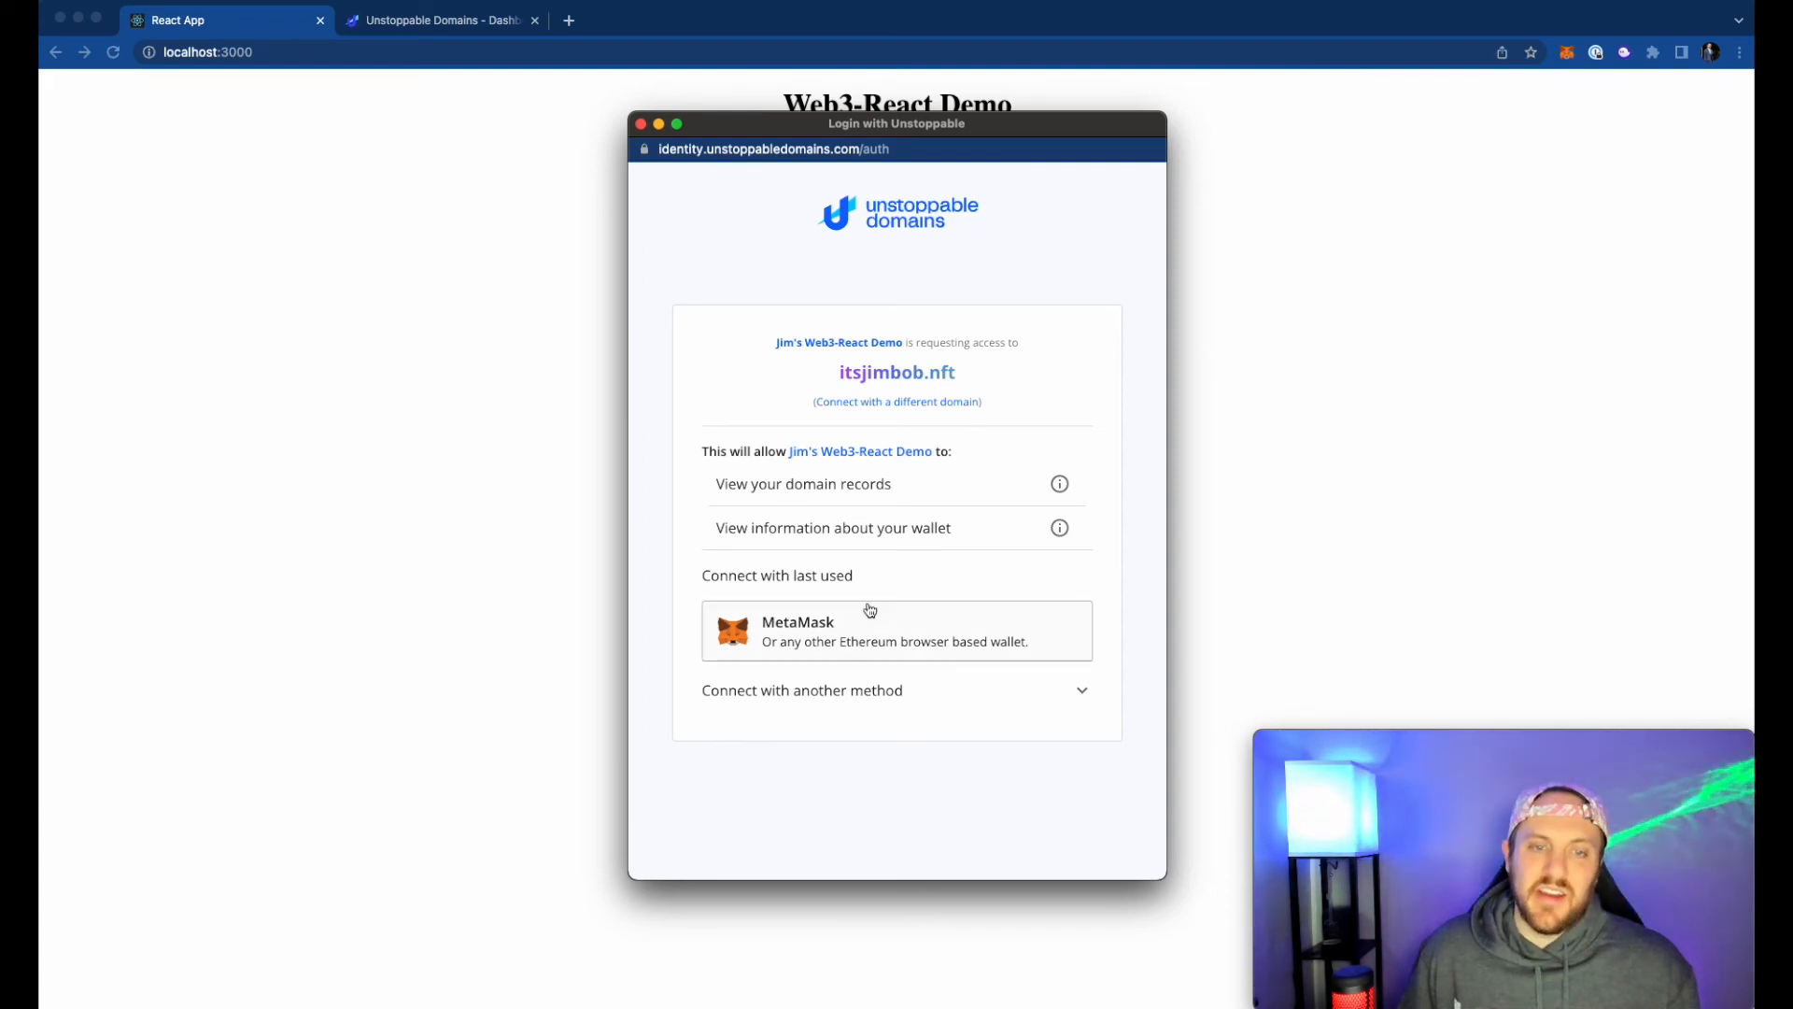
{"action": "left_click", "coordinate": [896, 630]}
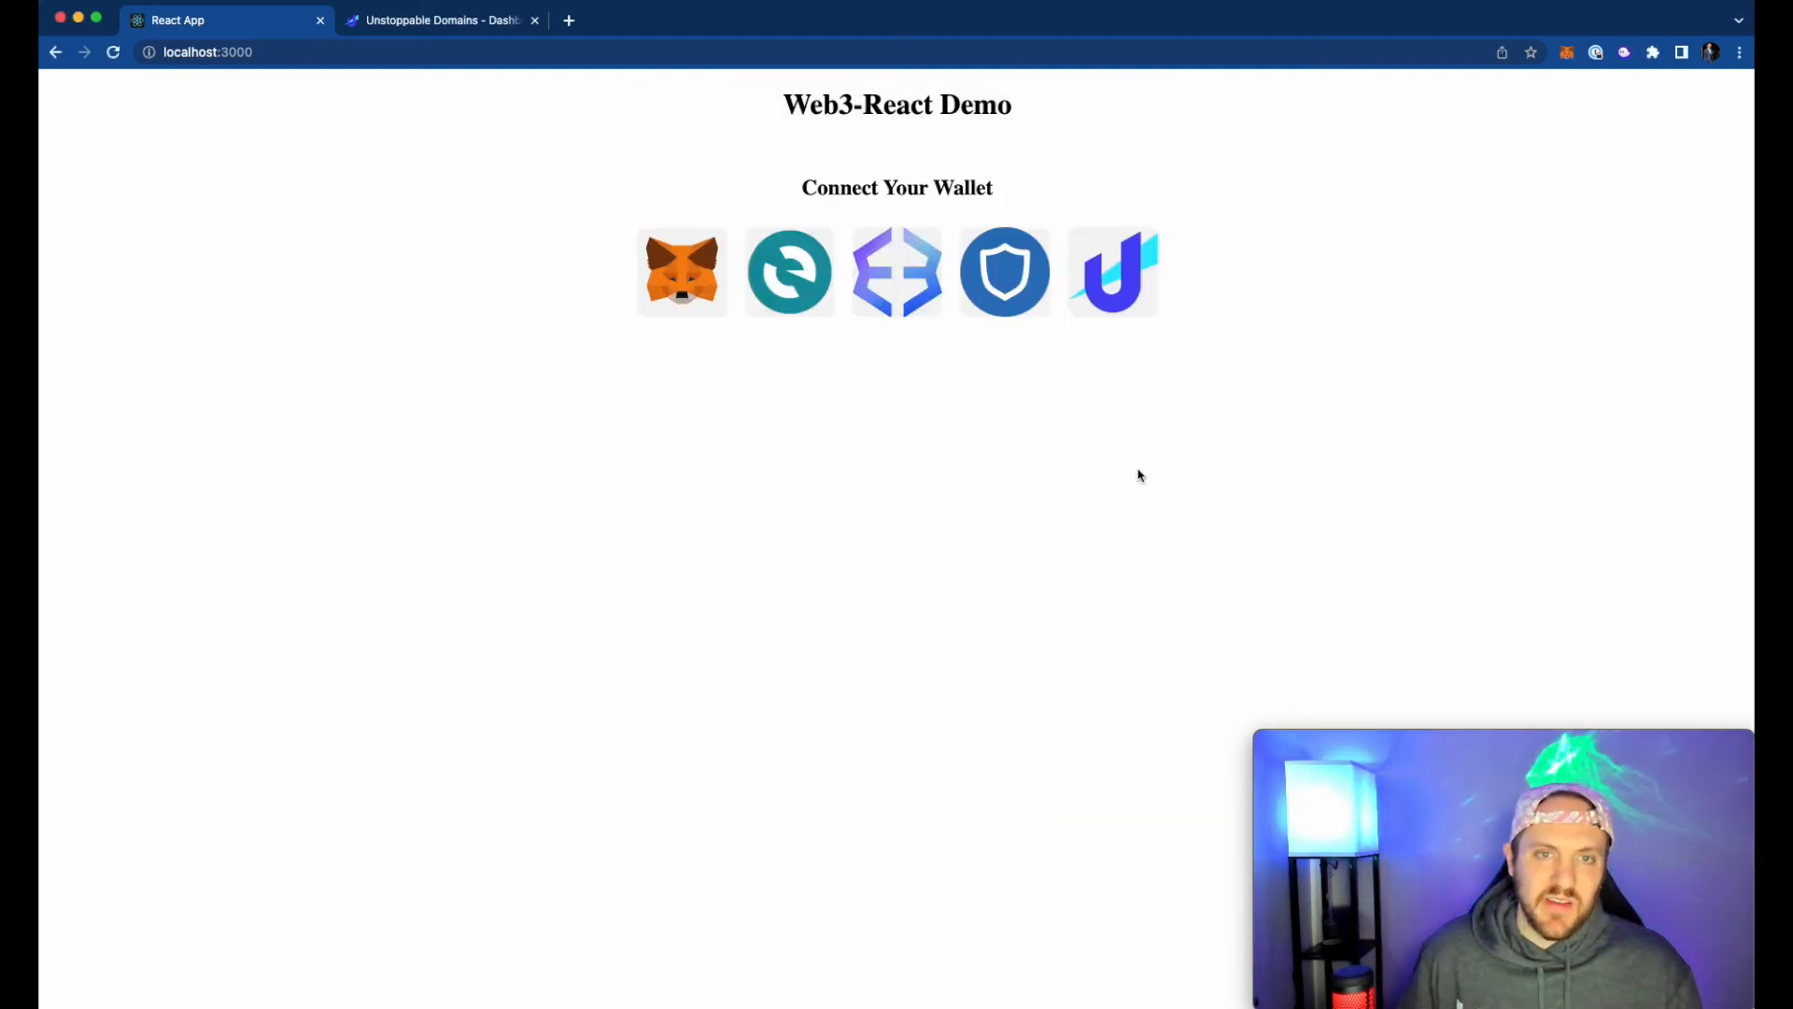
{"action": "left_click", "coordinate": [682, 273]}
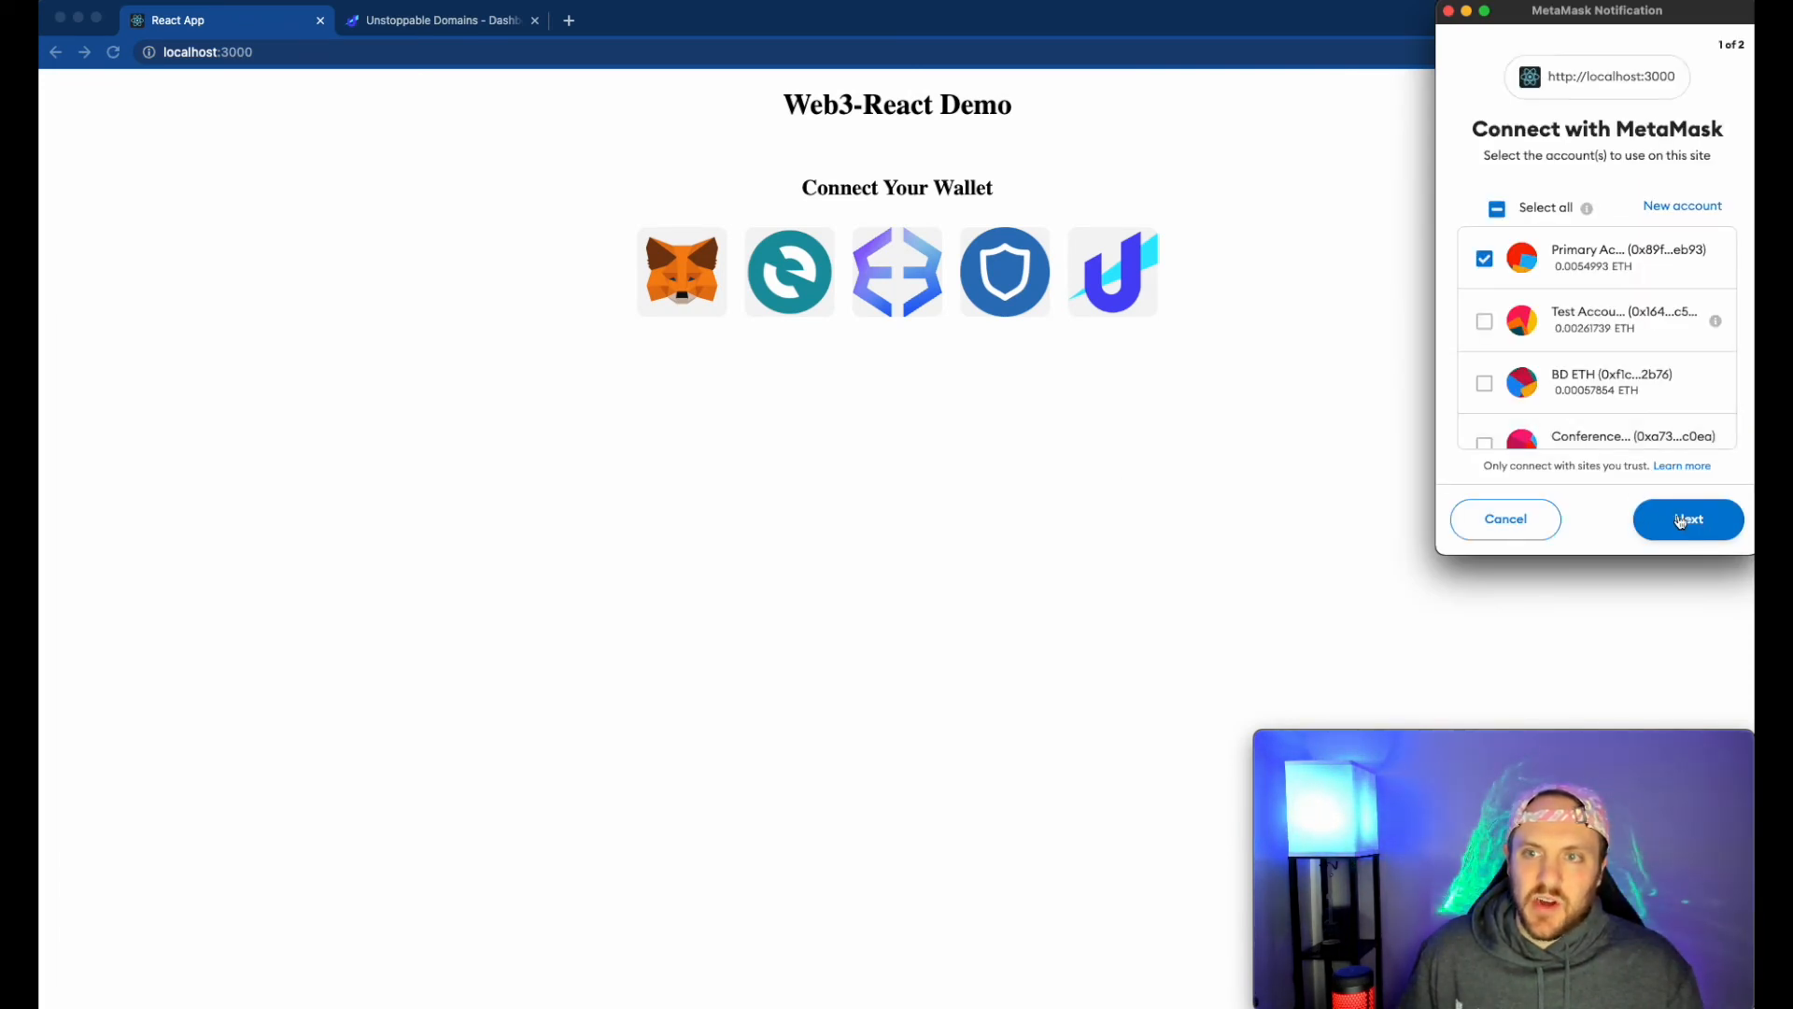
{"action": "left_click", "coordinate": [1688, 517]}
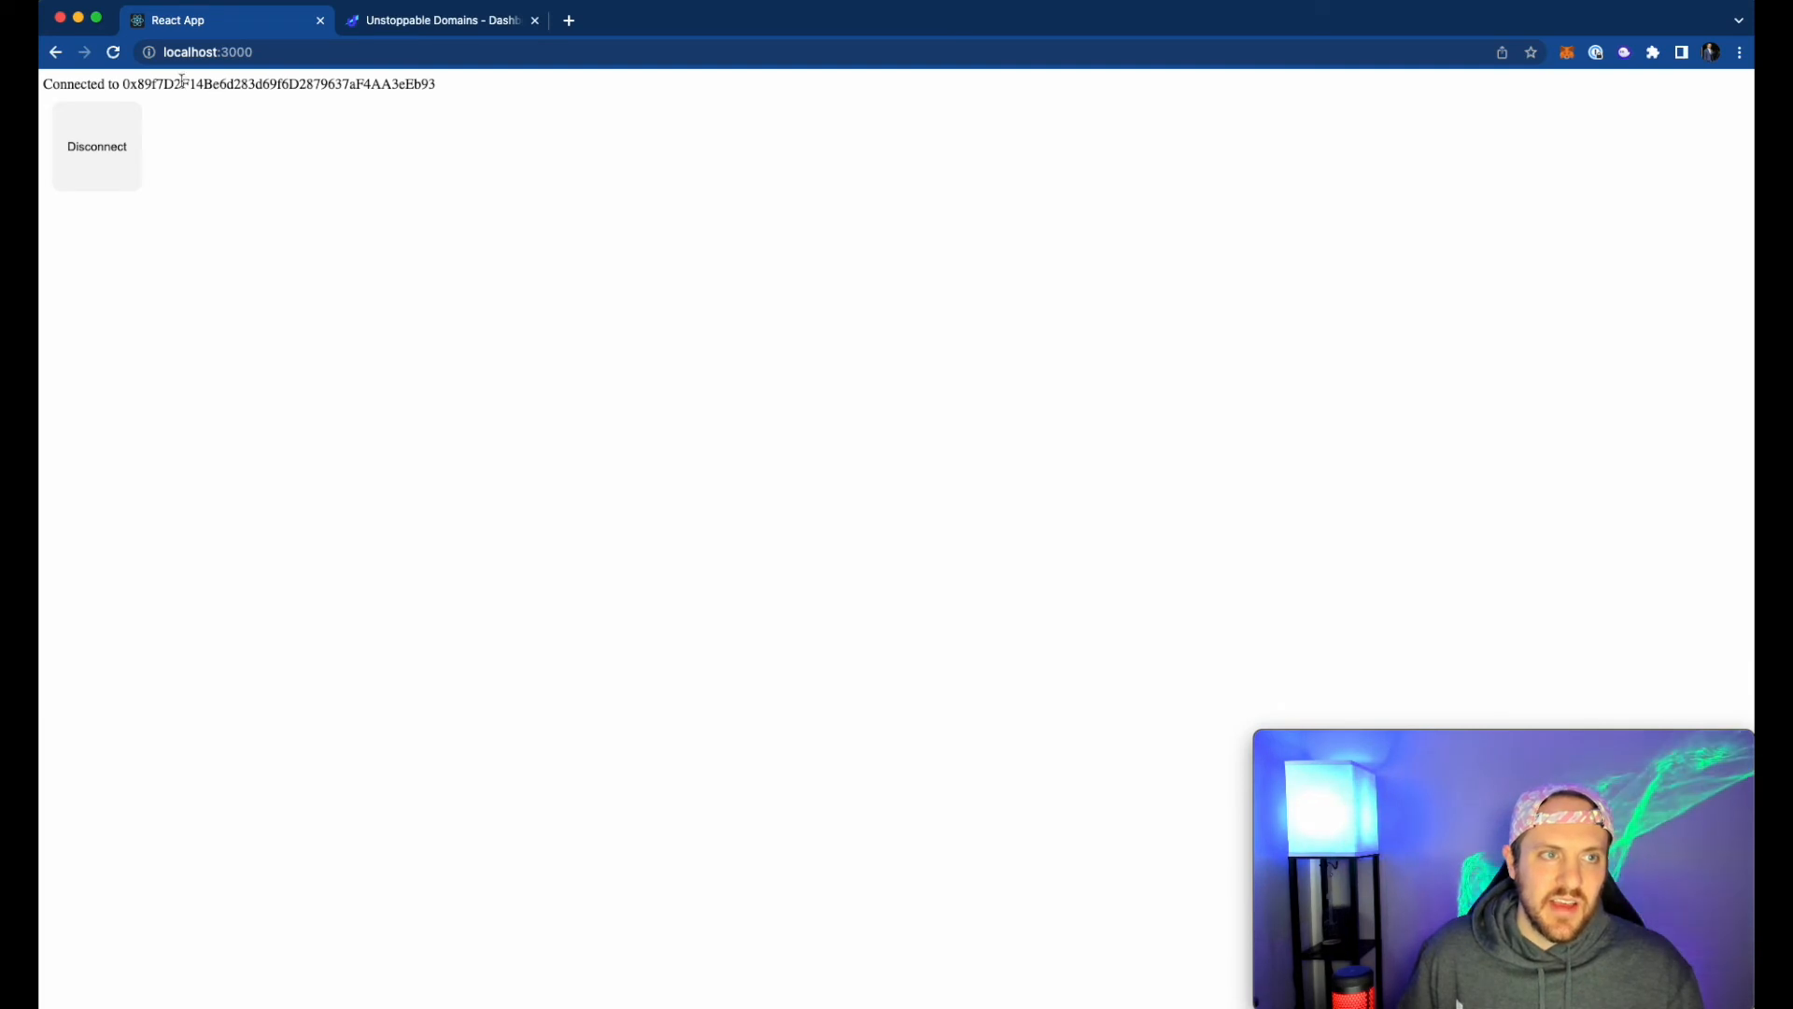
{"action": "left_click_drag", "start_coordinate": [165, 84], "coordinate": [396, 84]}
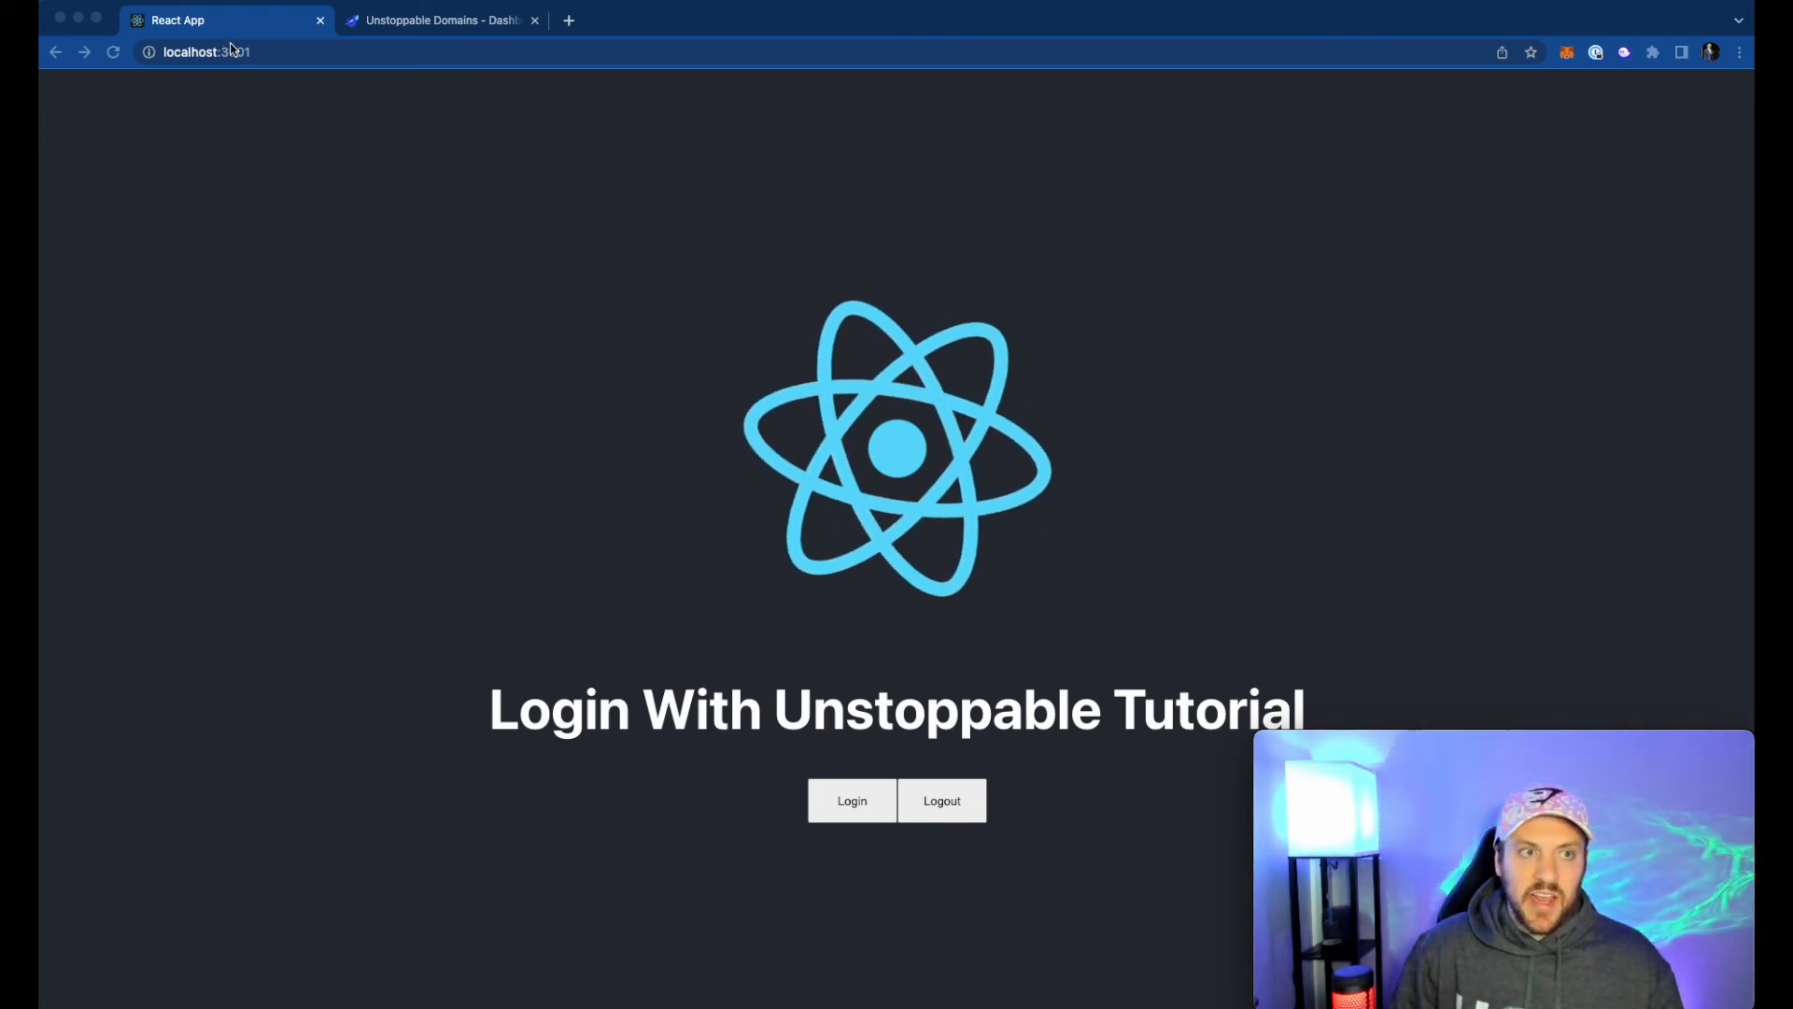
{"action": "mouse_move", "coordinate": [637, 510]}
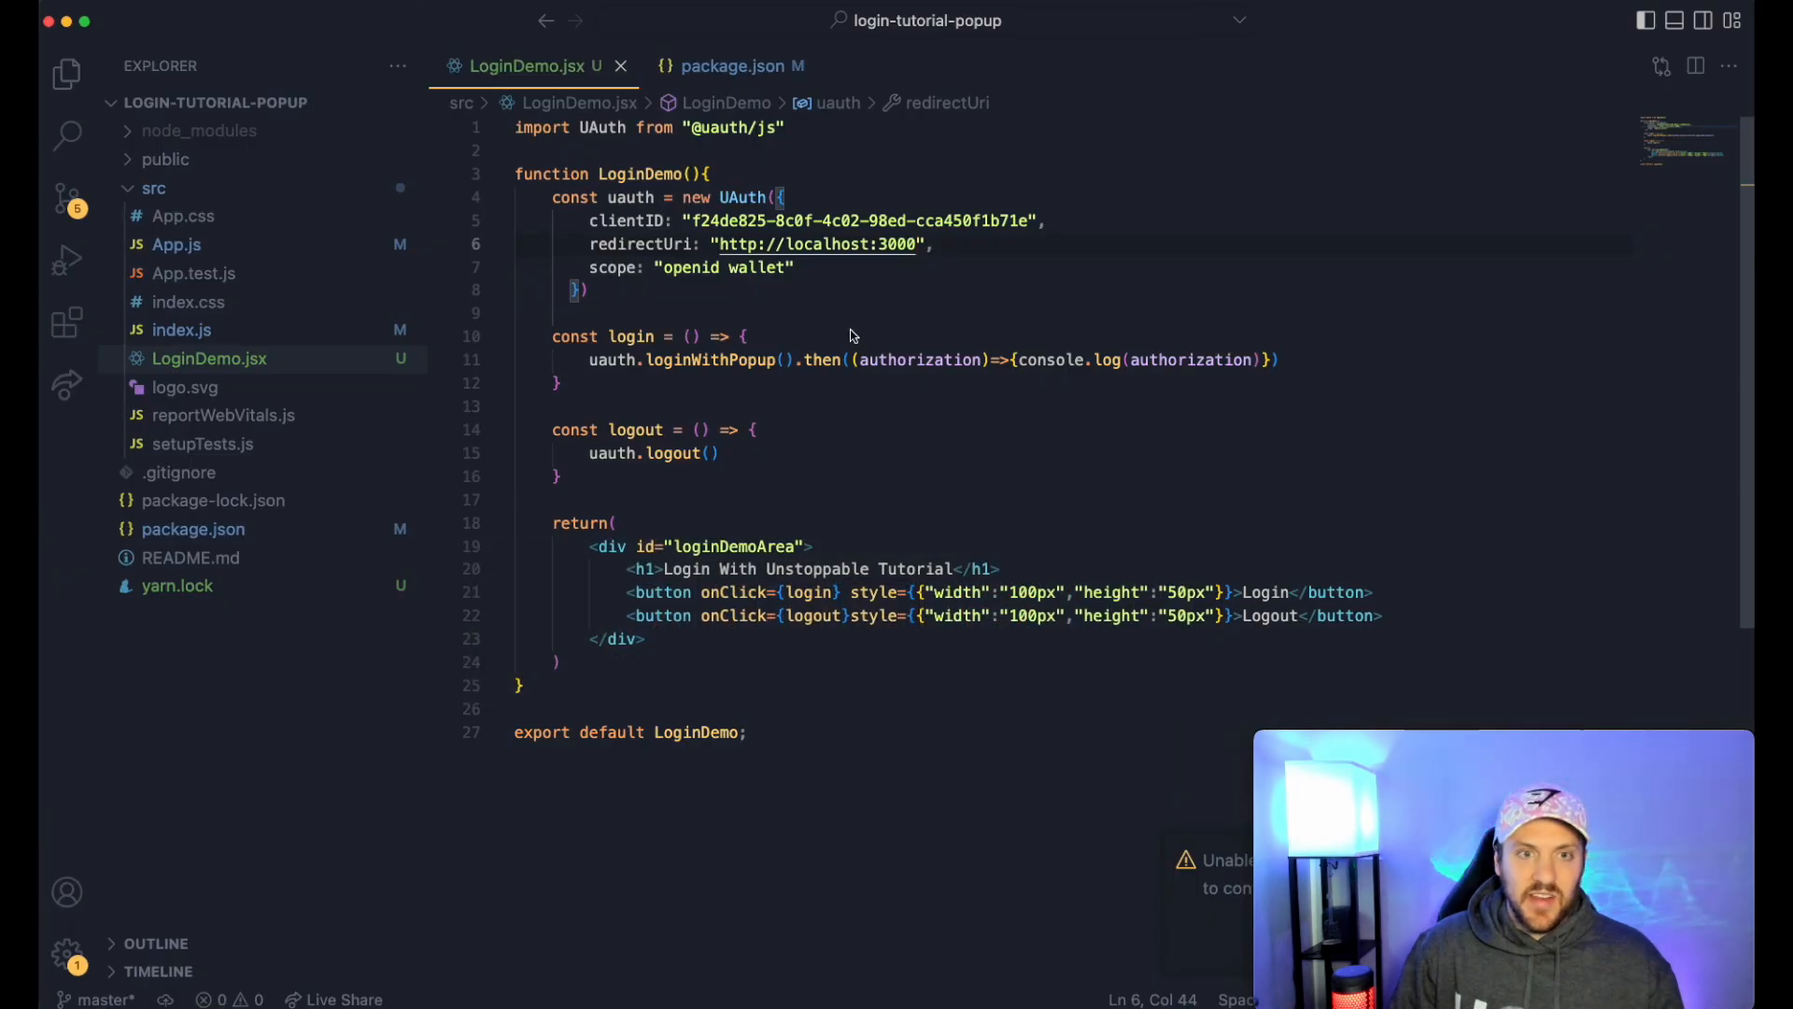
{"action": "mouse_move", "coordinate": [894, 413]}
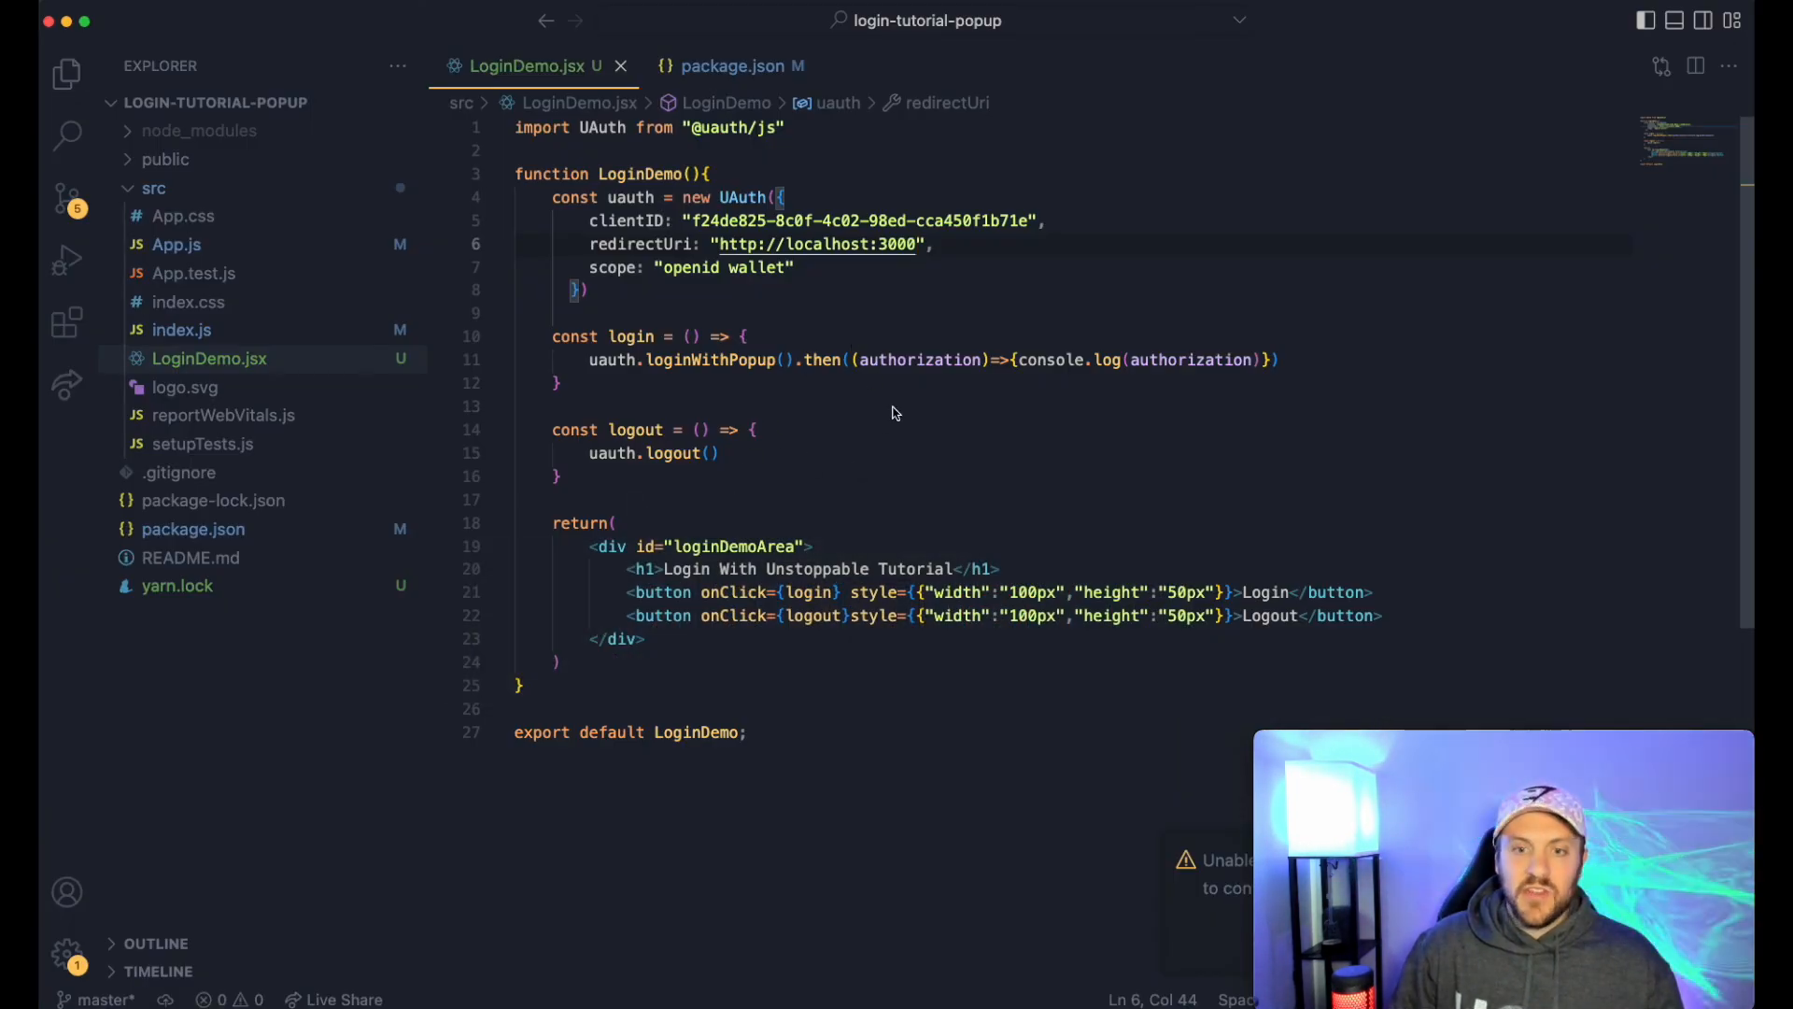
- Log in to the tutorial app with MetaMask and sign; the popup fails redirecting to localhost:3000
{"action": "key", "text": "cmd+tab"}
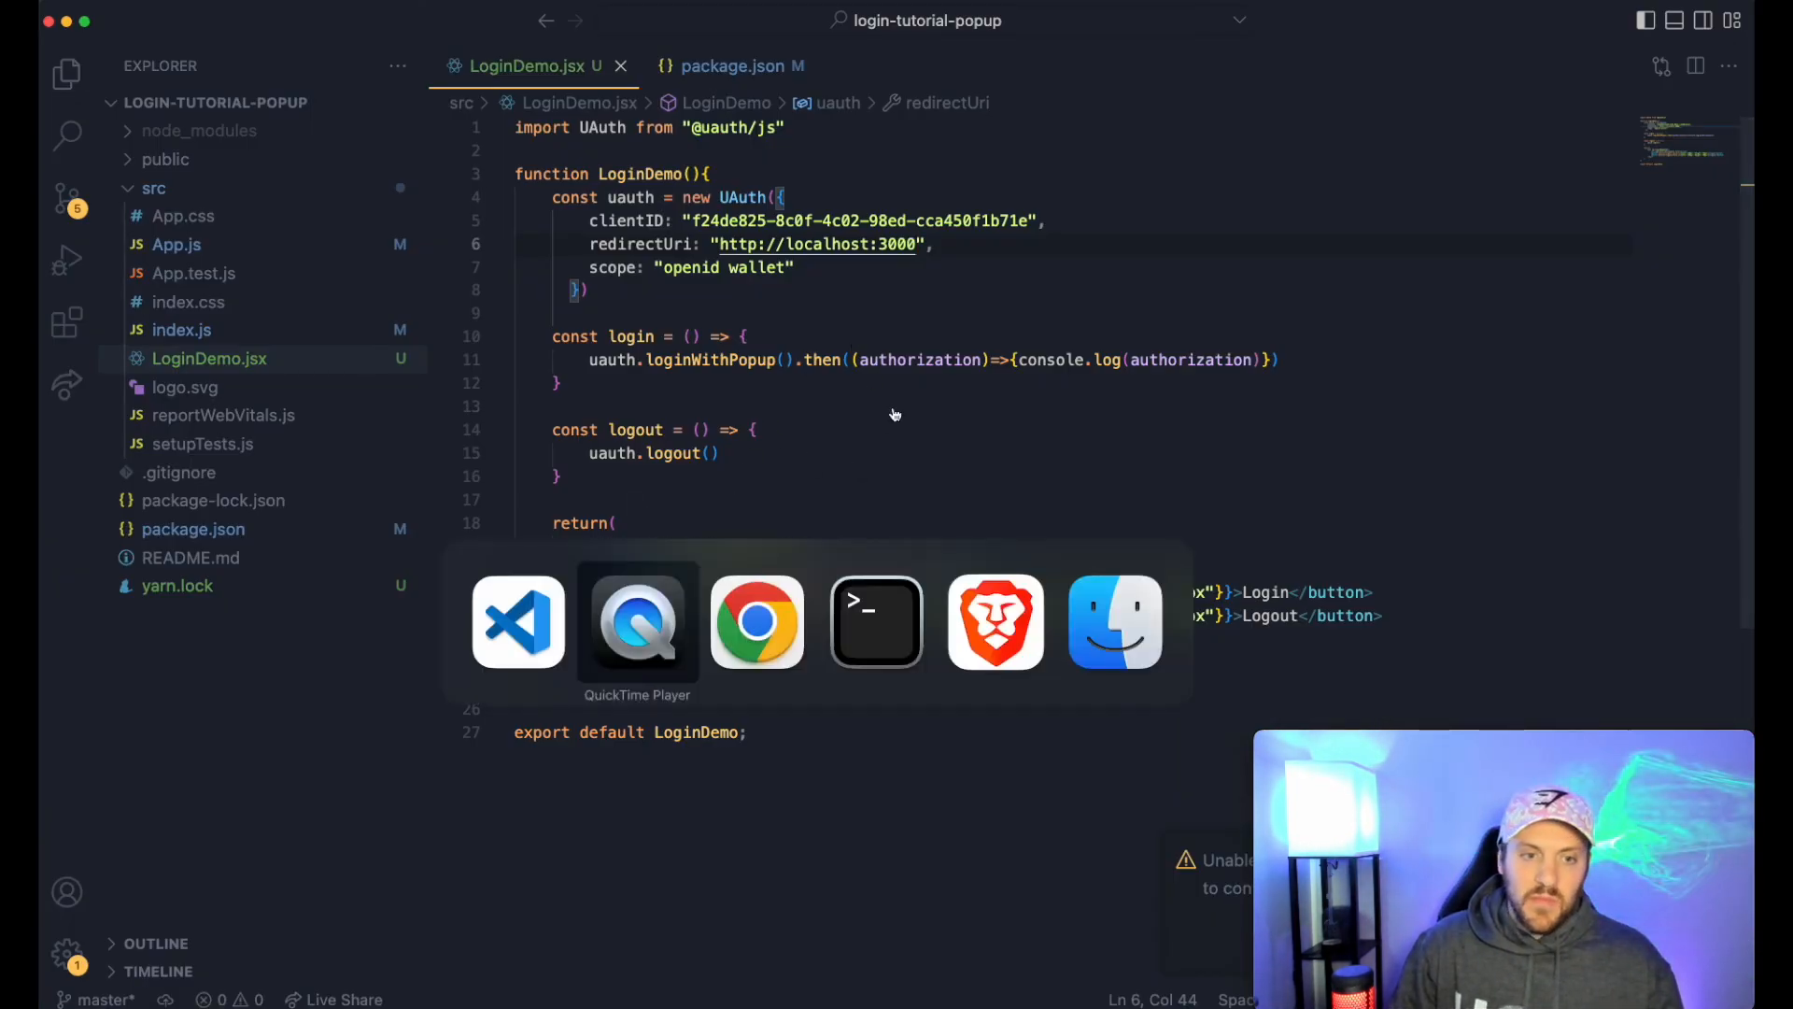
{"action": "left_click", "coordinate": [757, 620]}
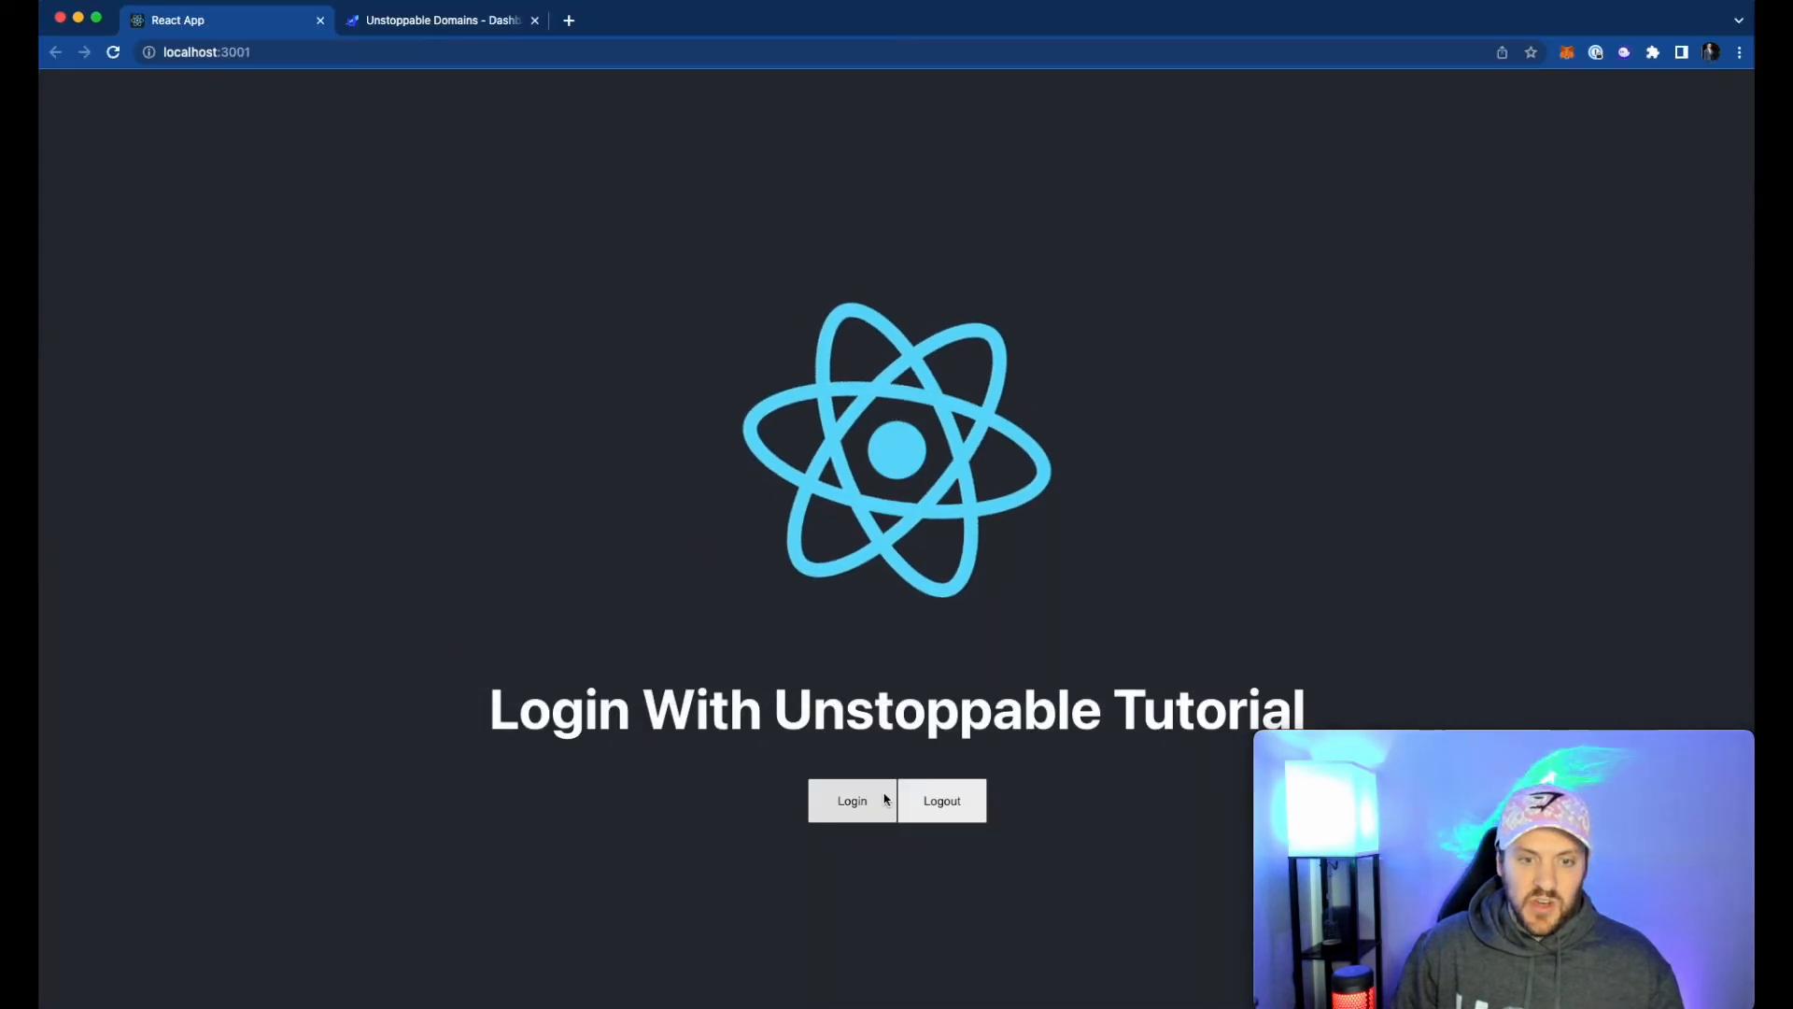
{"action": "left_click", "coordinate": [852, 802]}
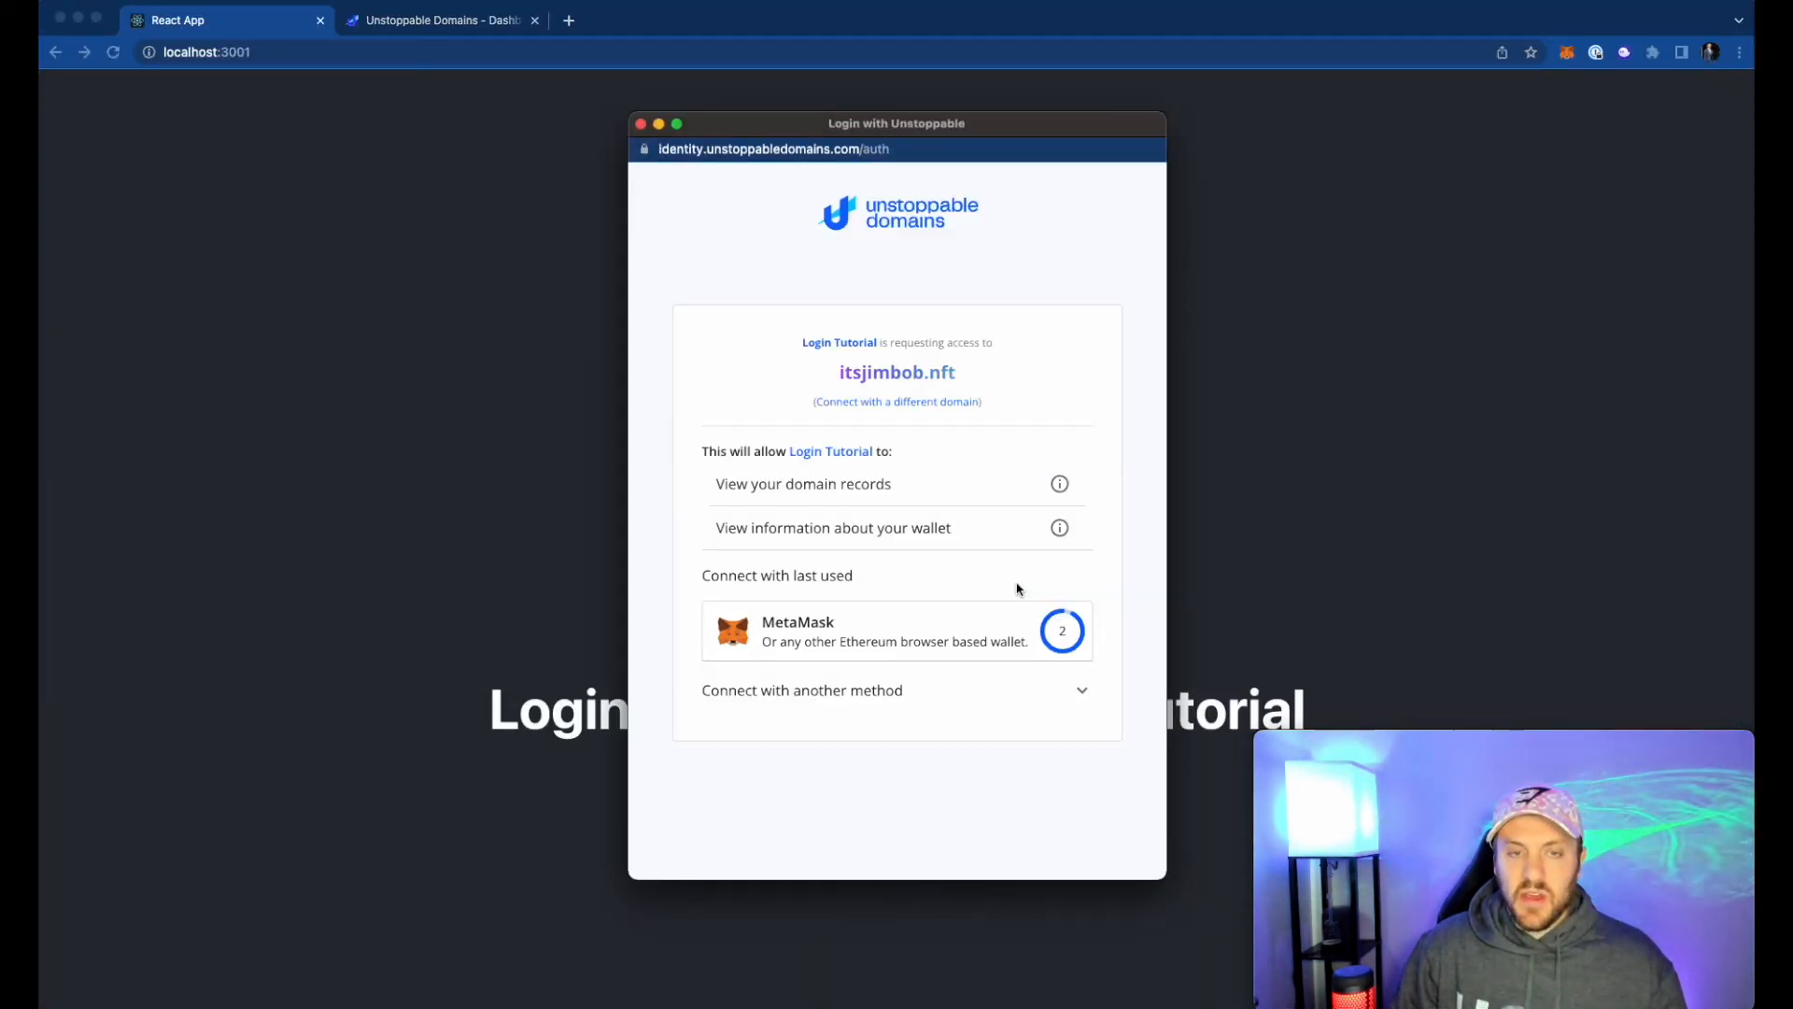
{"action": "left_click", "coordinate": [895, 630]}
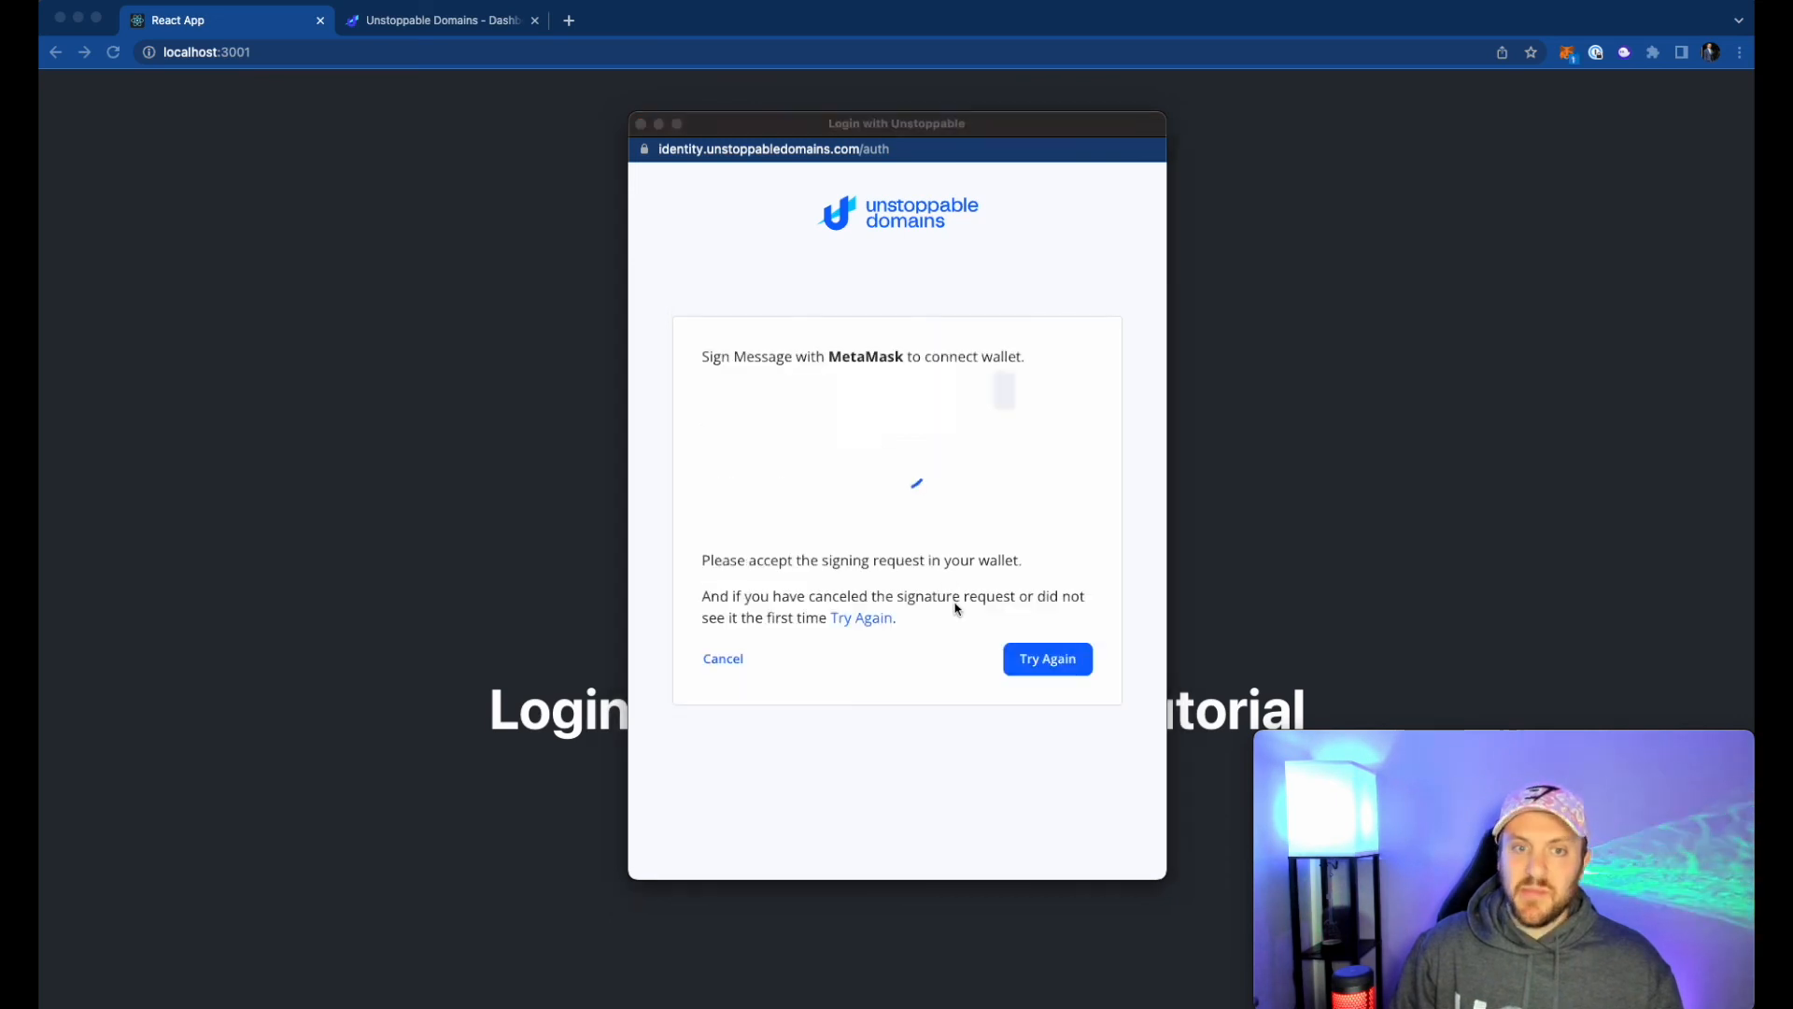
{"action": "left_click", "coordinate": [1046, 659]}
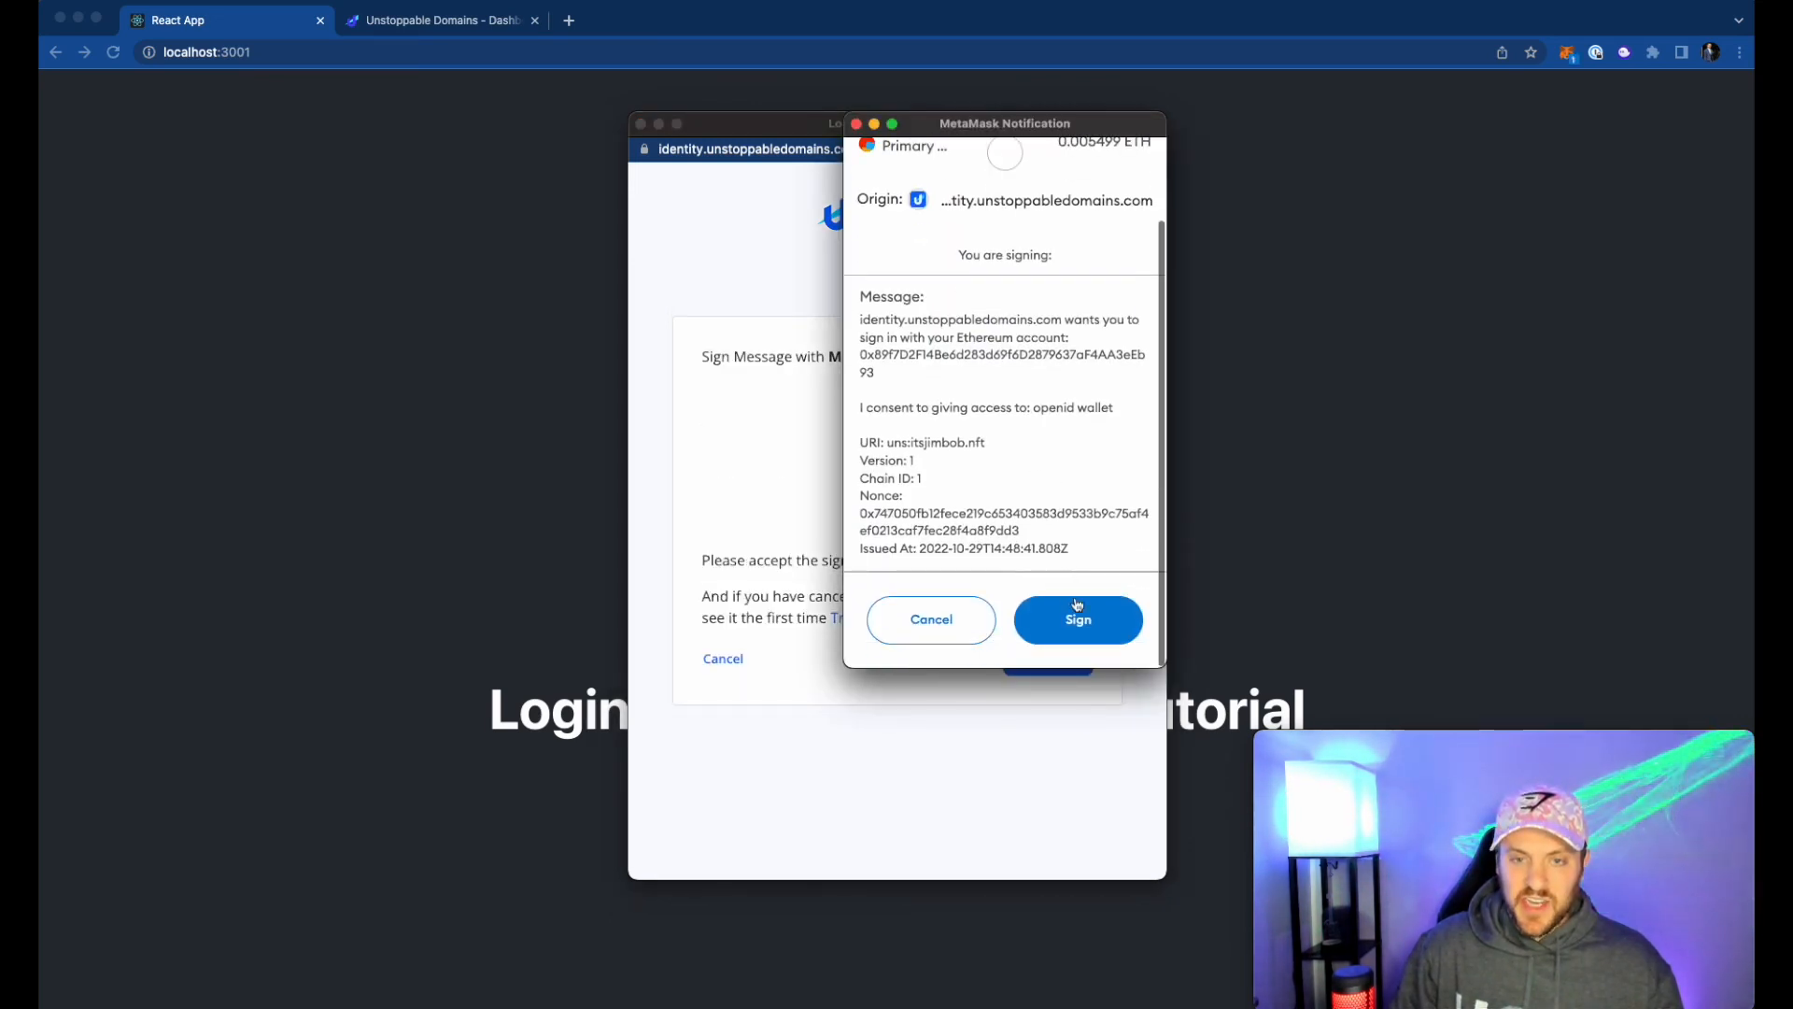
{"action": "left_click", "coordinate": [1076, 618]}
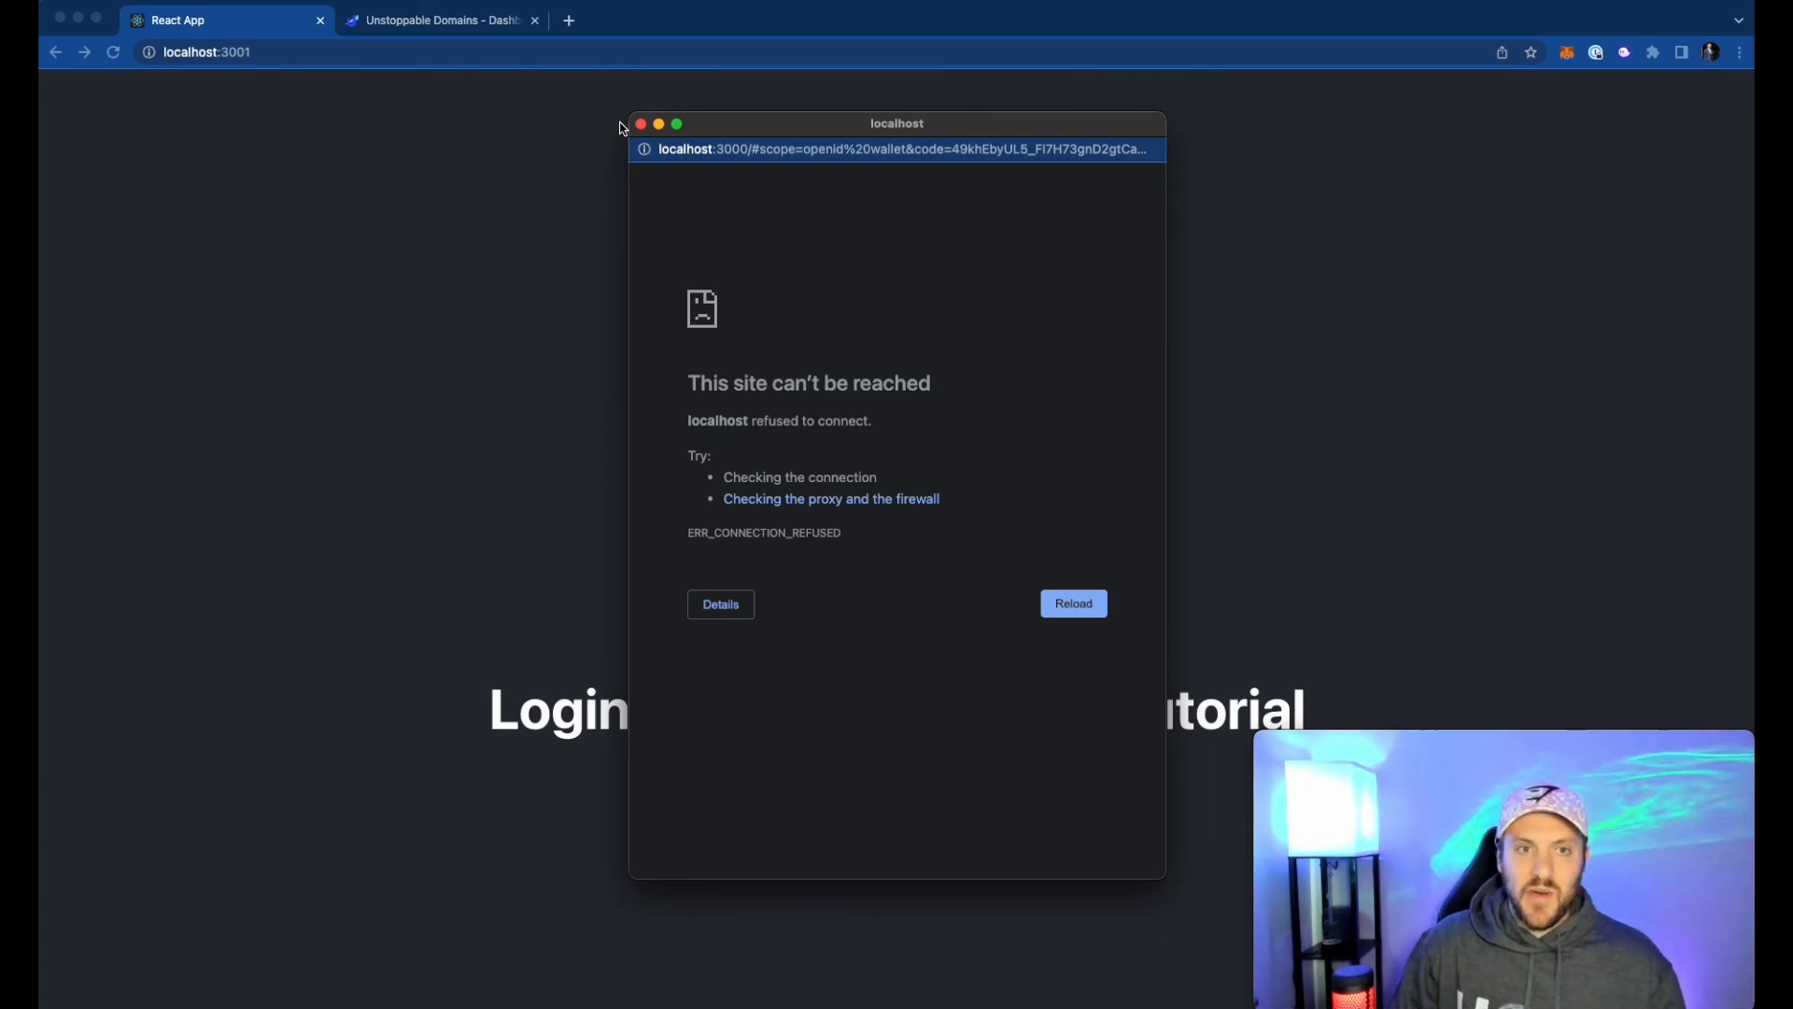
{"action": "left_click", "coordinate": [640, 124]}
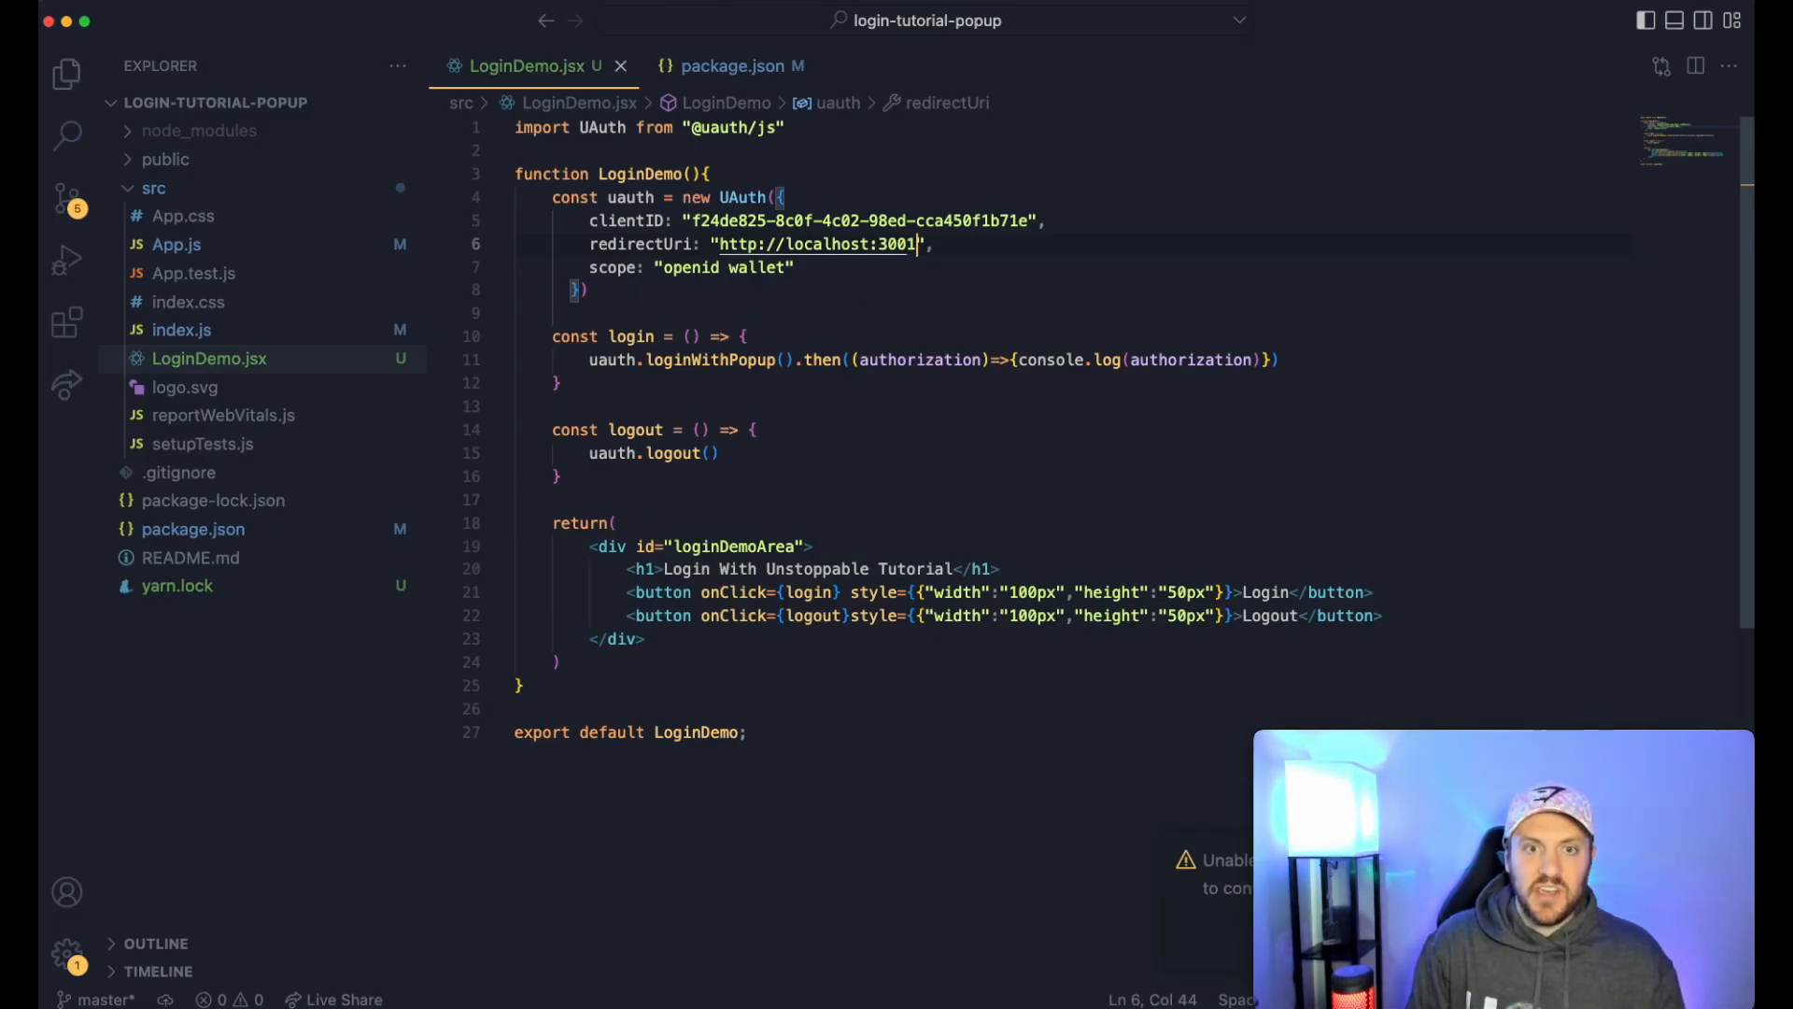
- Retry the login with redirectUri localhost:3001, getting an invalid_request error, then head to the client dashboard
{"action": "key", "text": "cmd+tab"}
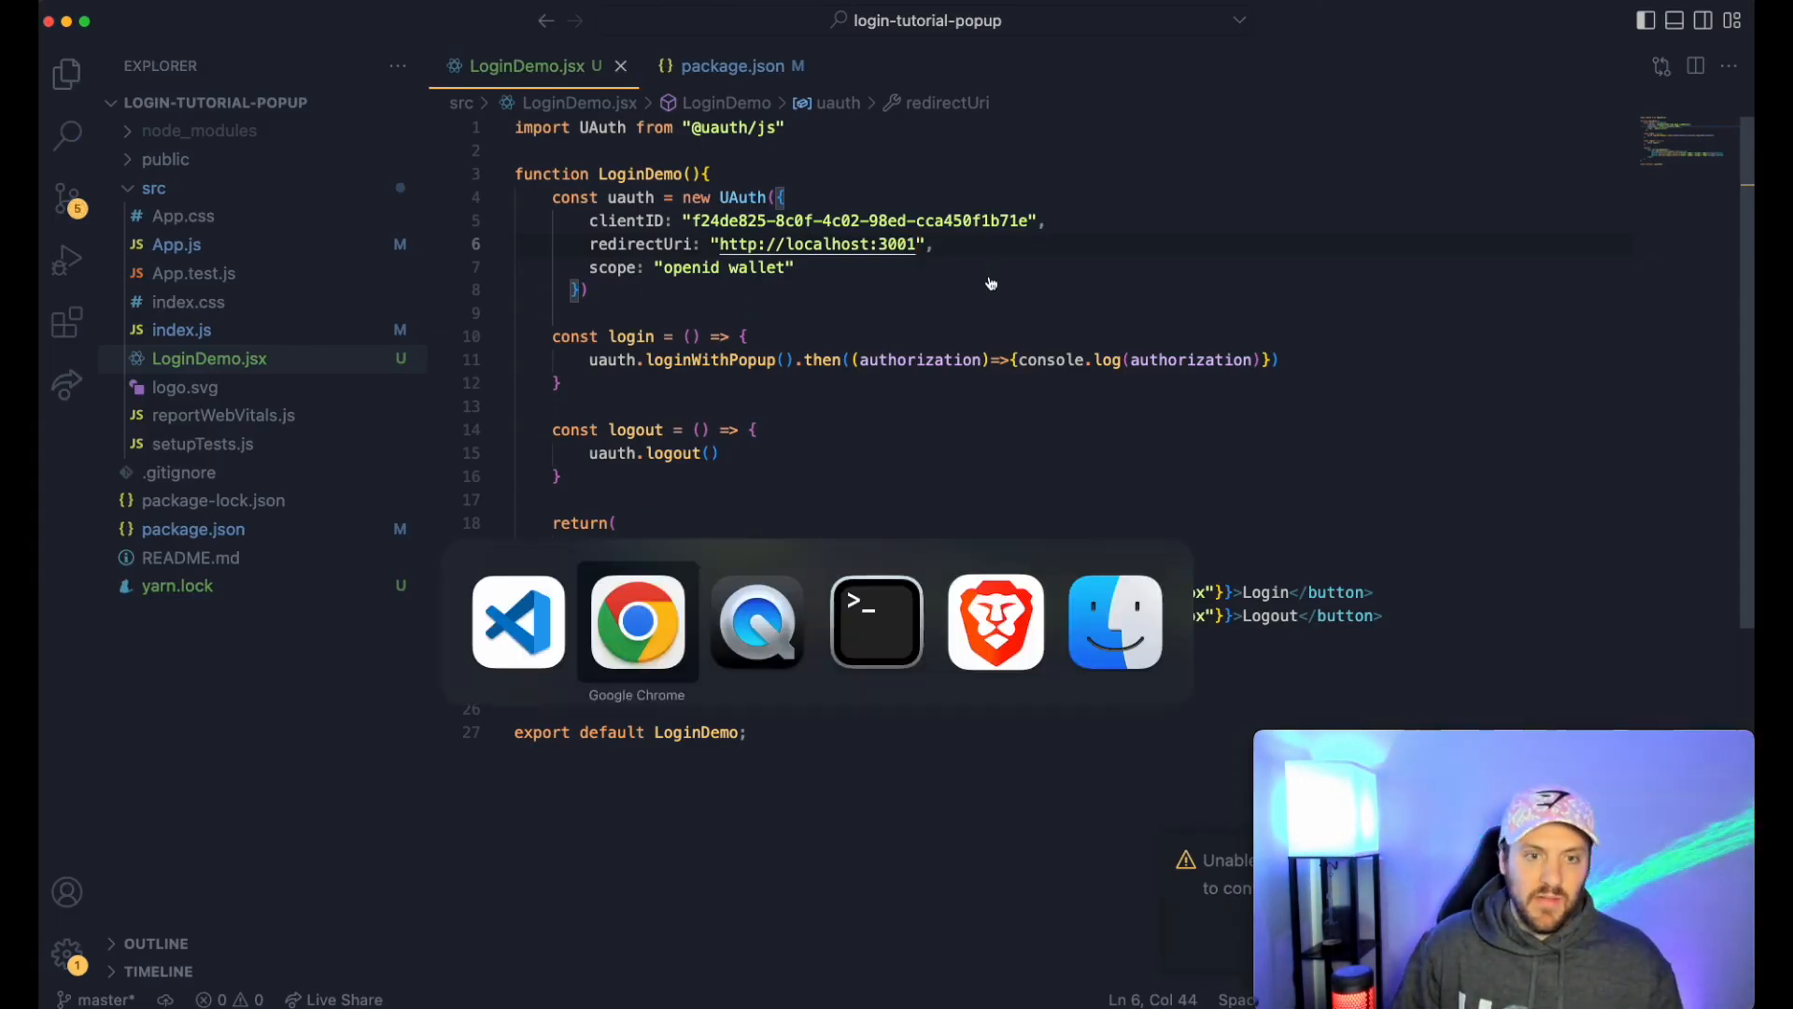
{"action": "left_click", "coordinate": [637, 620]}
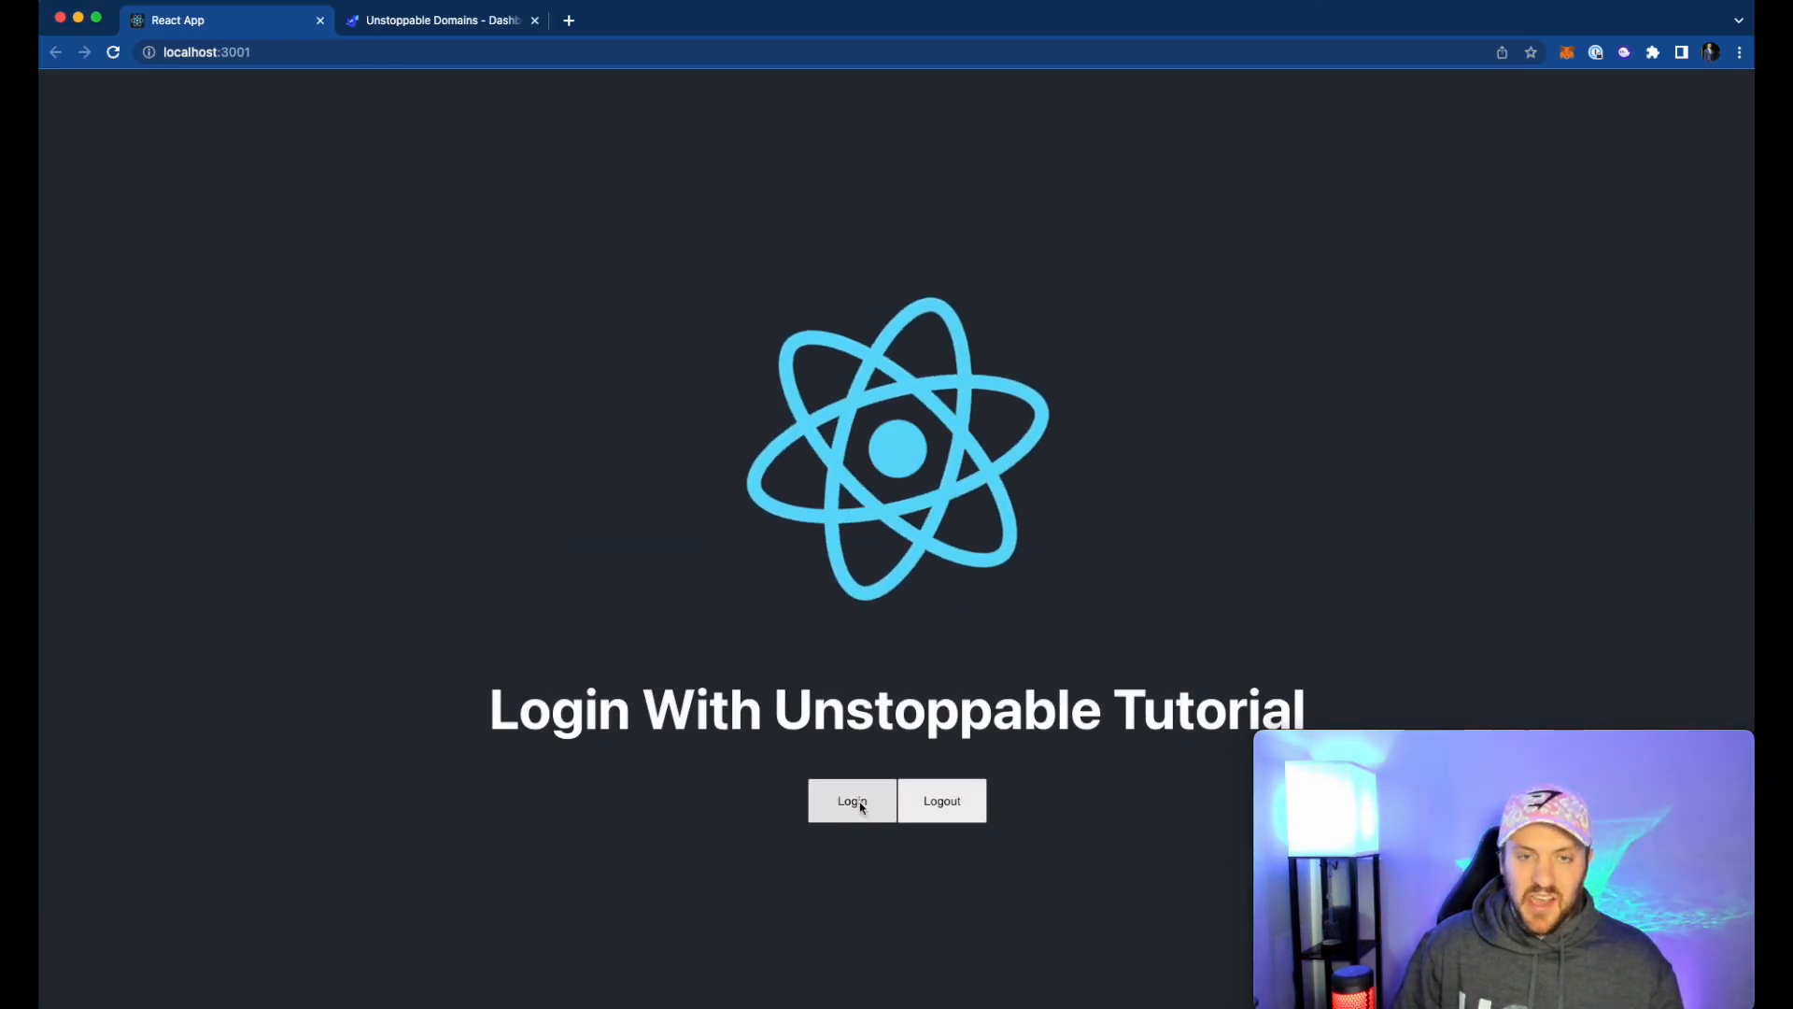
{"action": "left_click", "coordinate": [852, 802]}
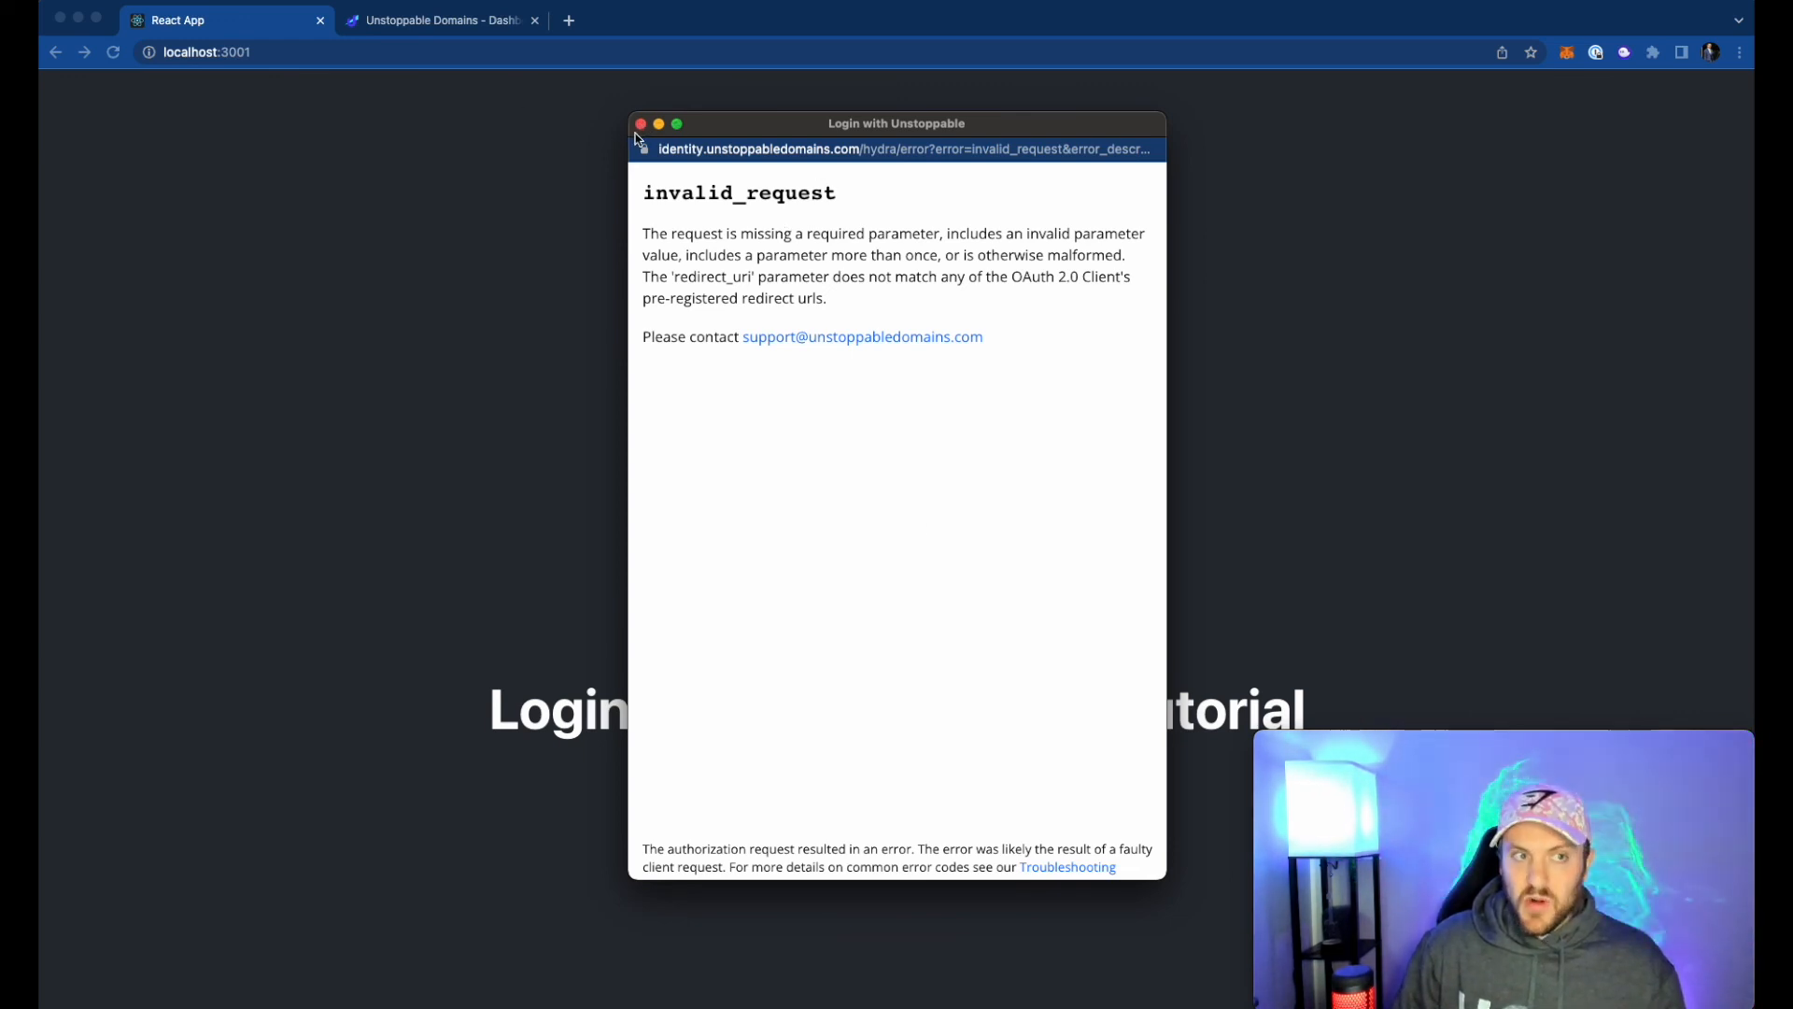
{"action": "left_click", "coordinate": [641, 123]}
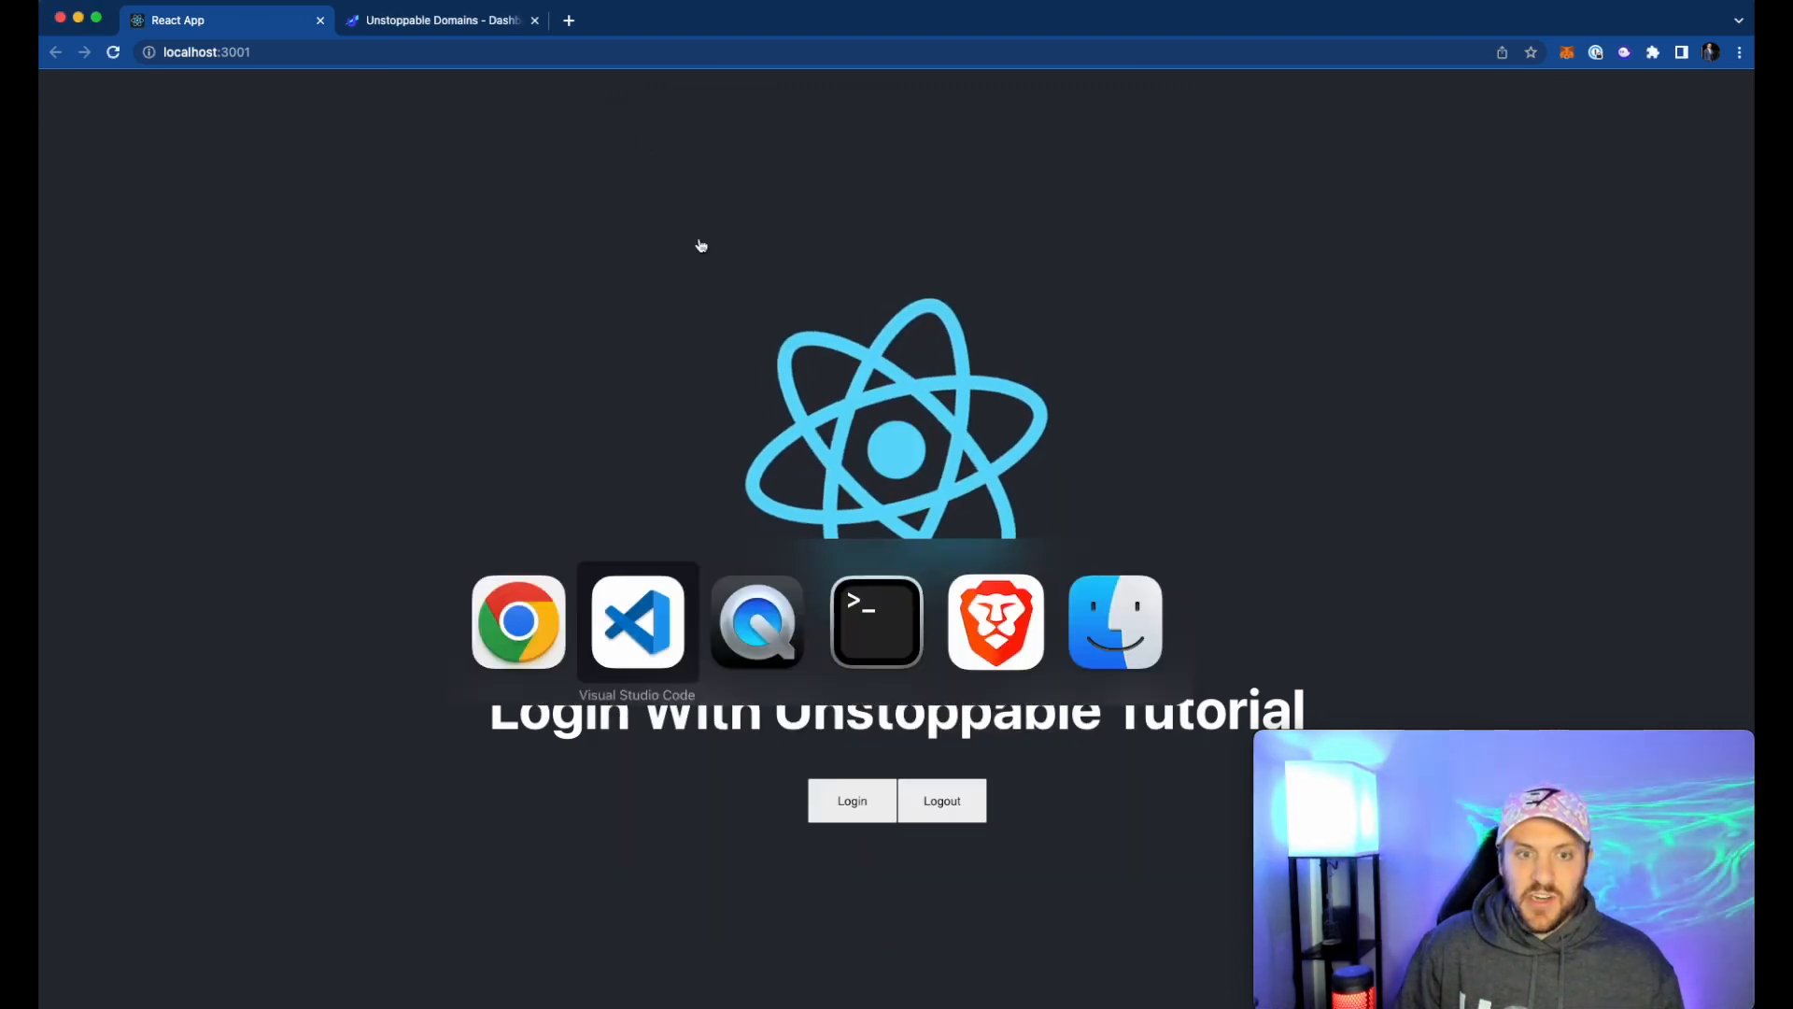
{"action": "left_click", "coordinate": [637, 622]}
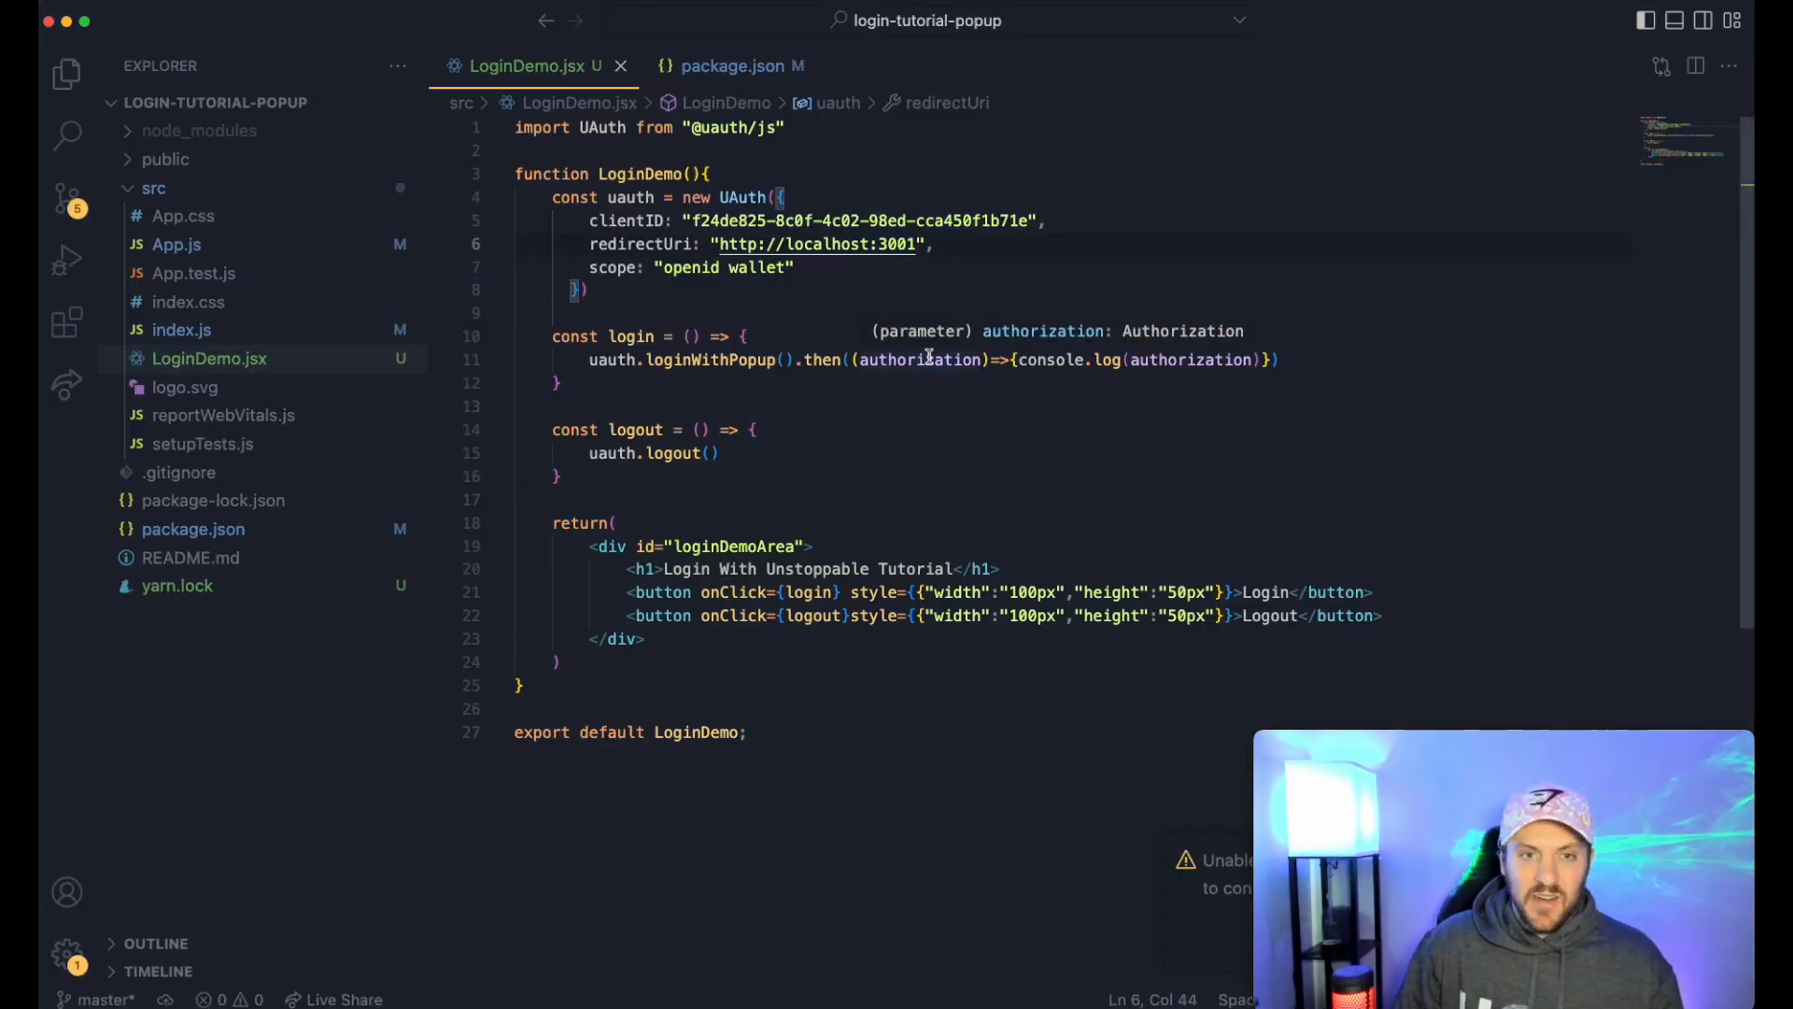
{"action": "key", "text": "cmd+tab"}
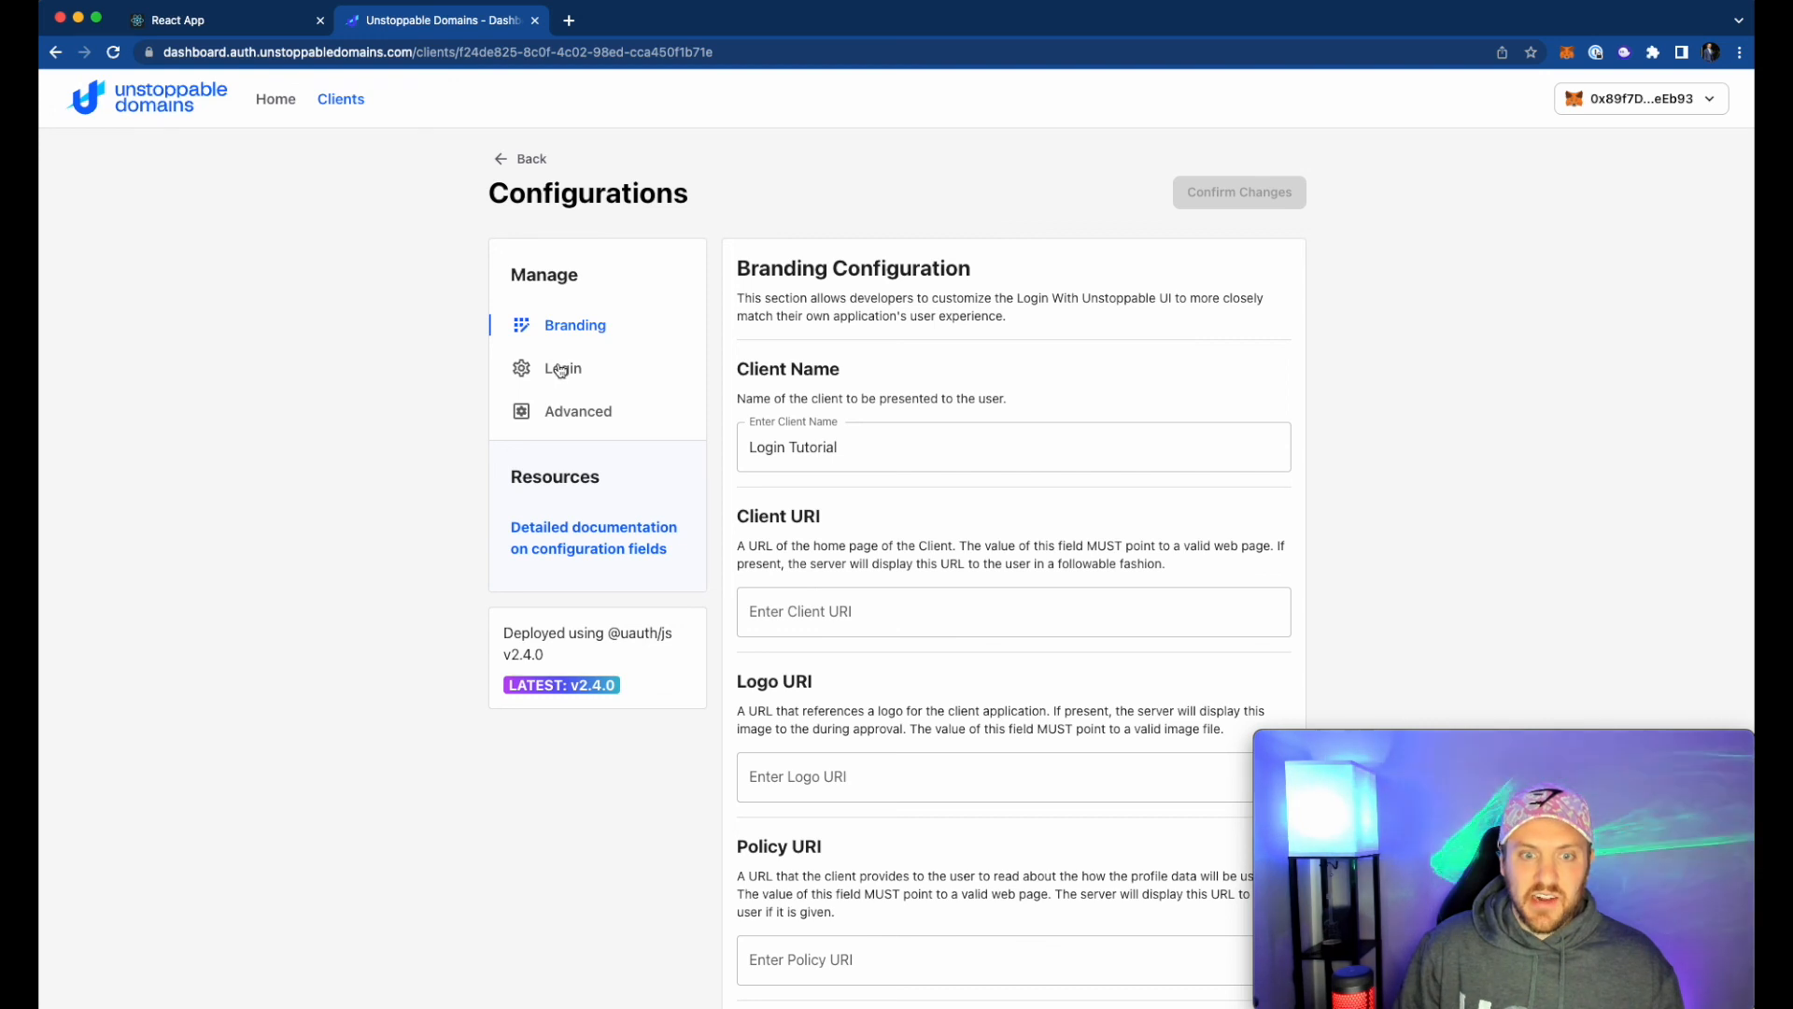
{"action": "left_click", "coordinate": [563, 368]}
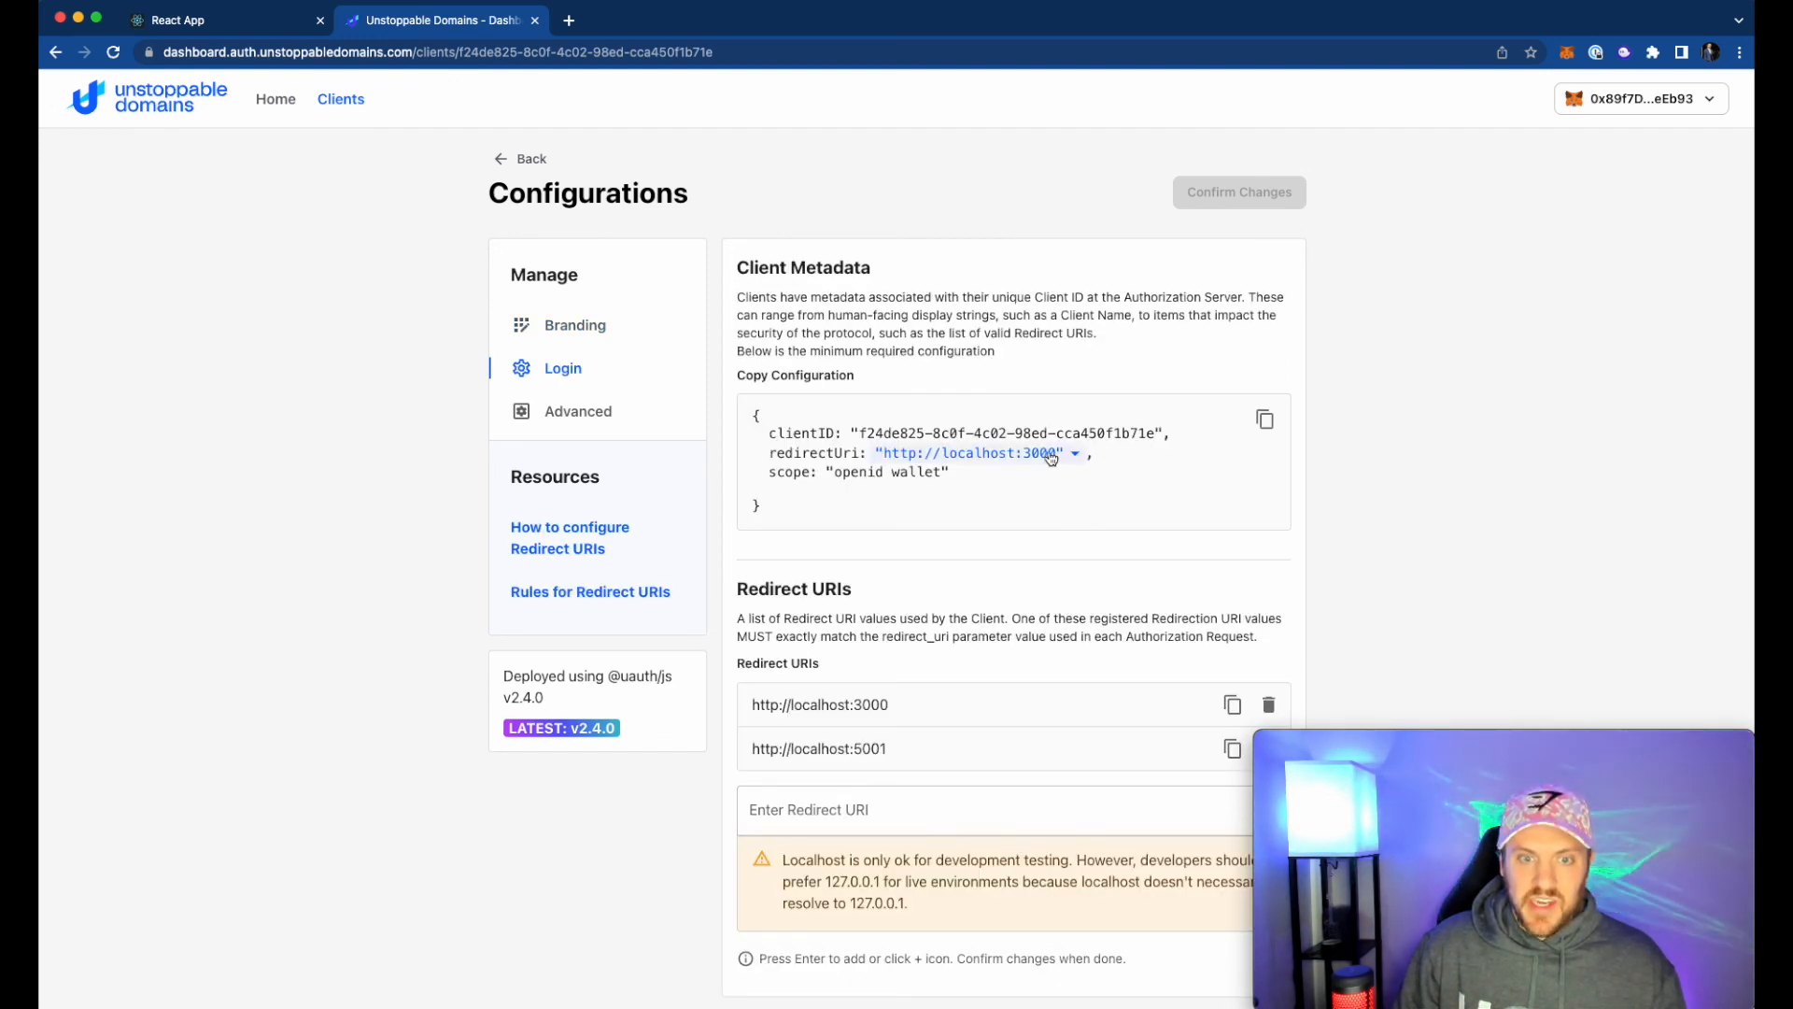
{"action": "scroll", "scroll_direction": "down", "scroll_amount": 3}
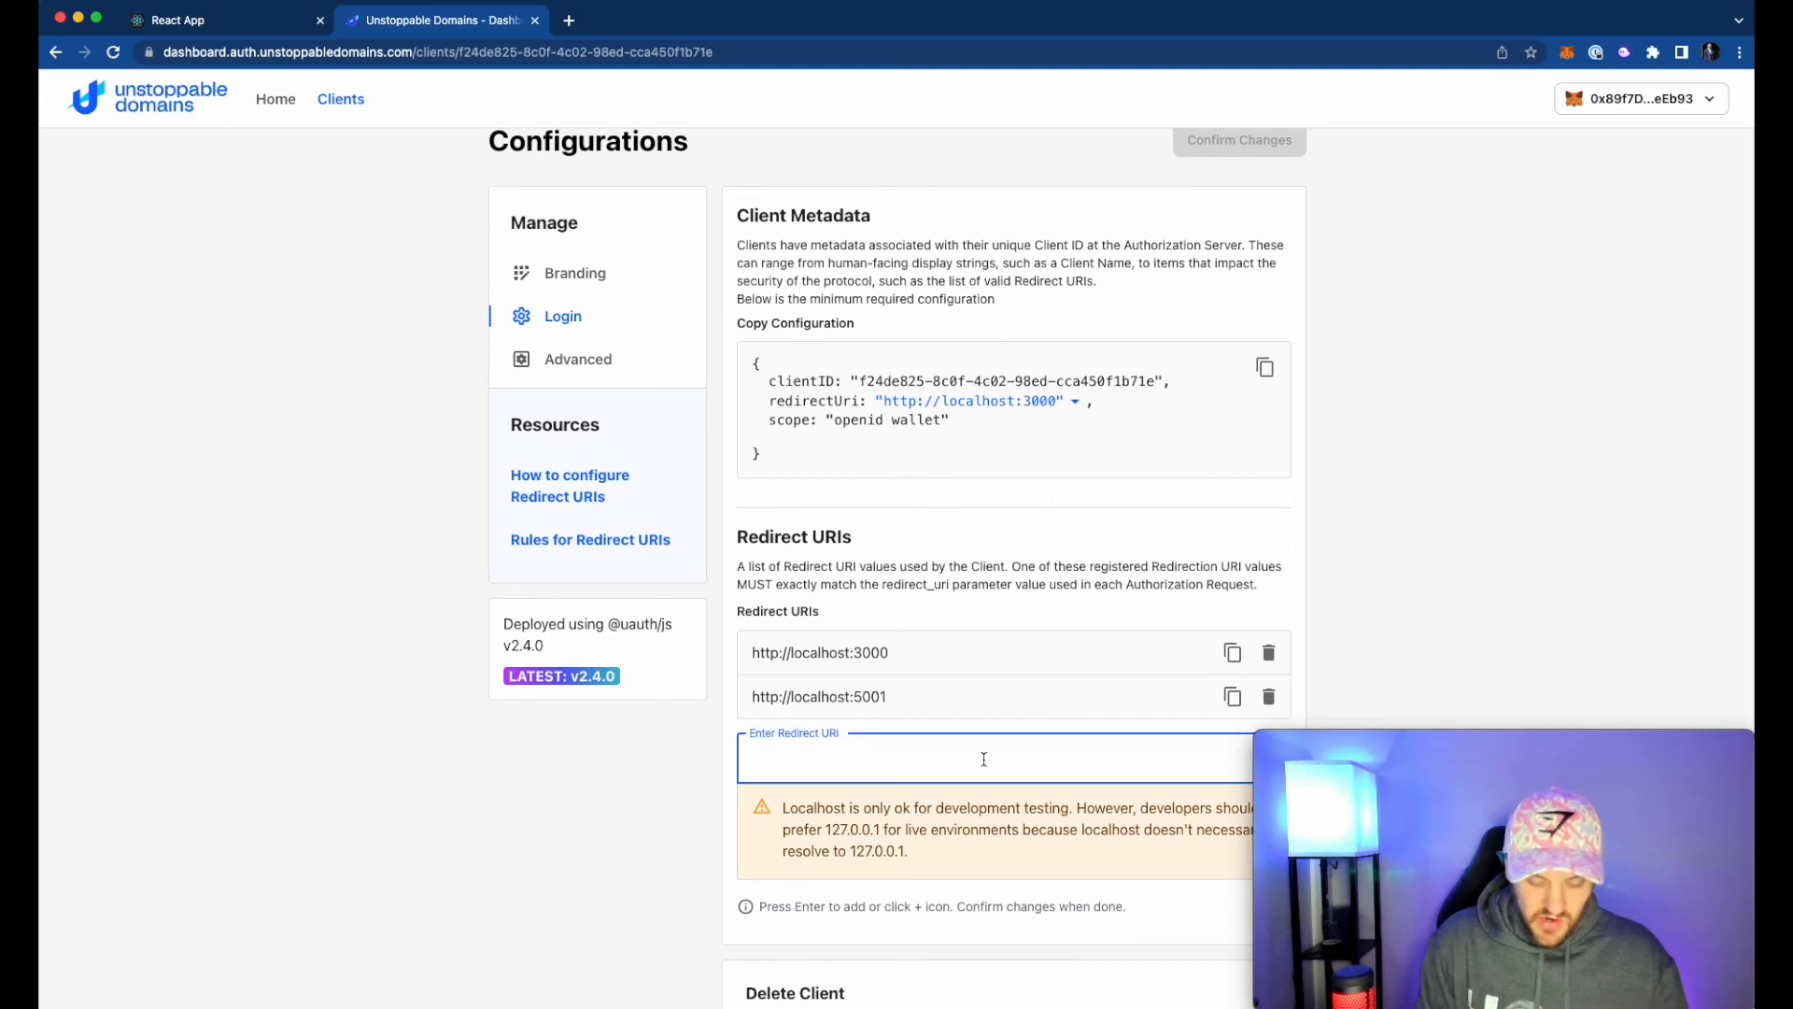
{"action": "type", "text": "http://"}
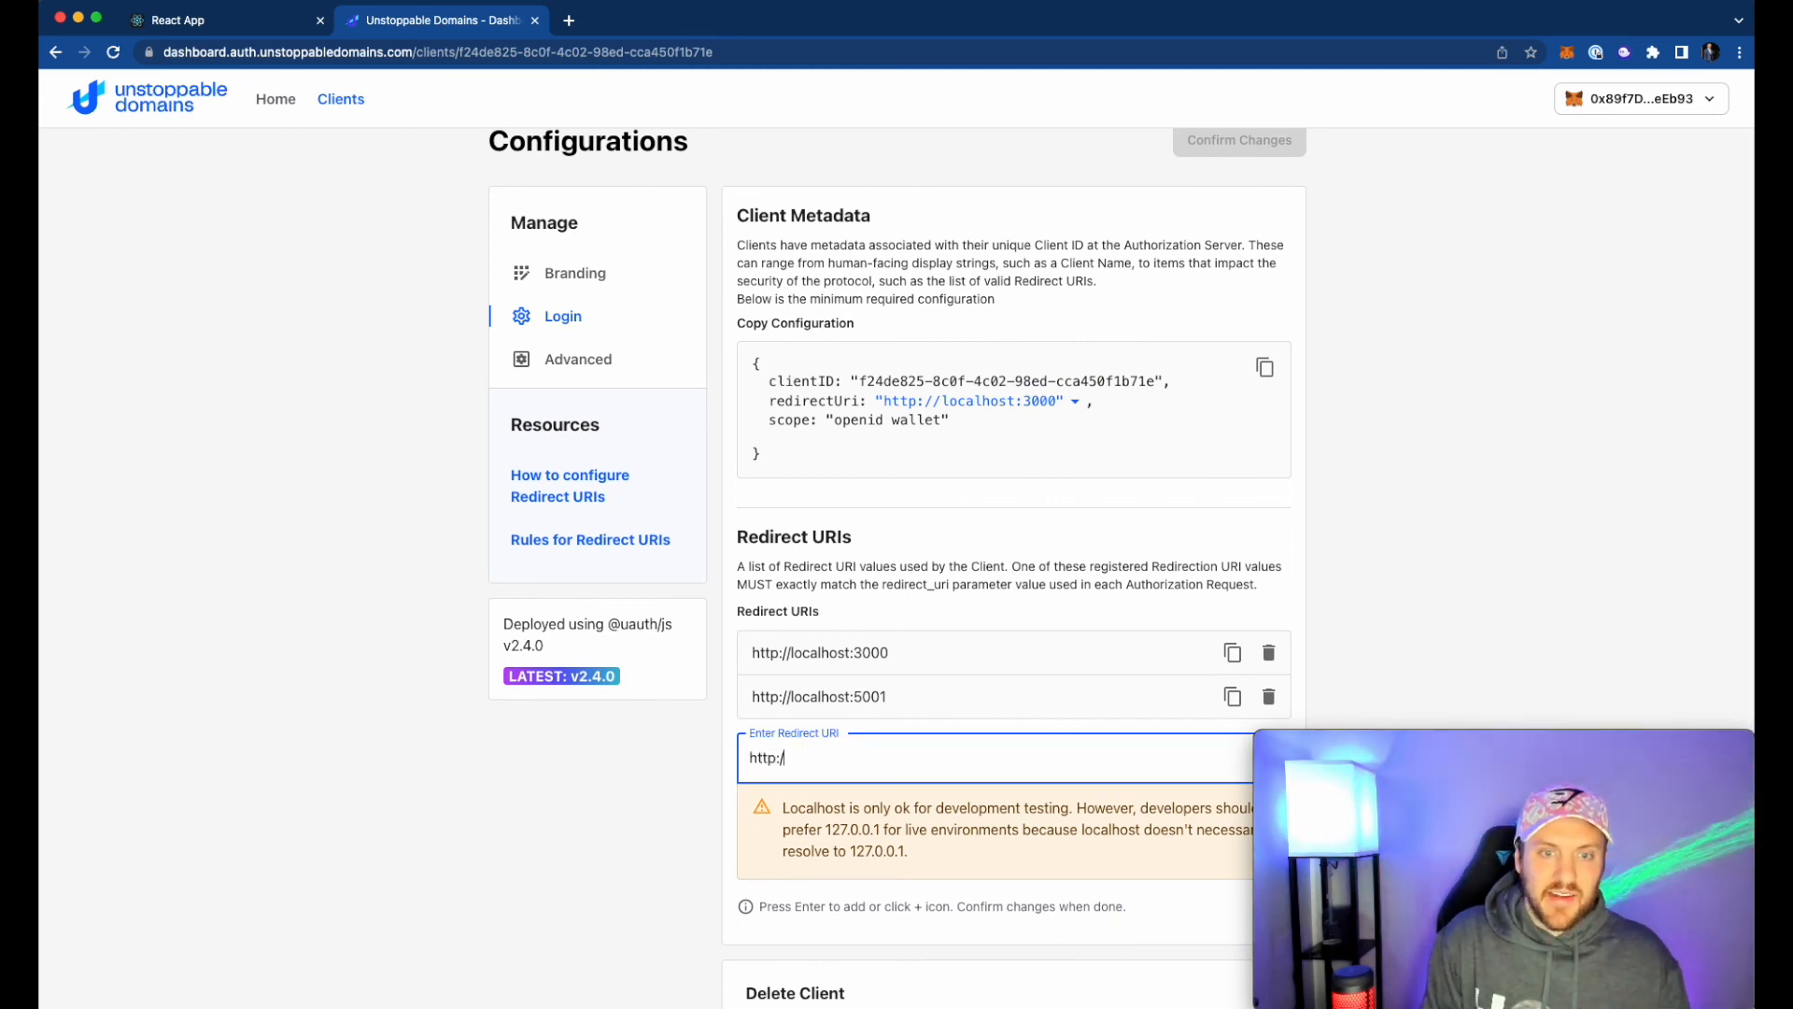
{"action": "type", "text": "localhost"}
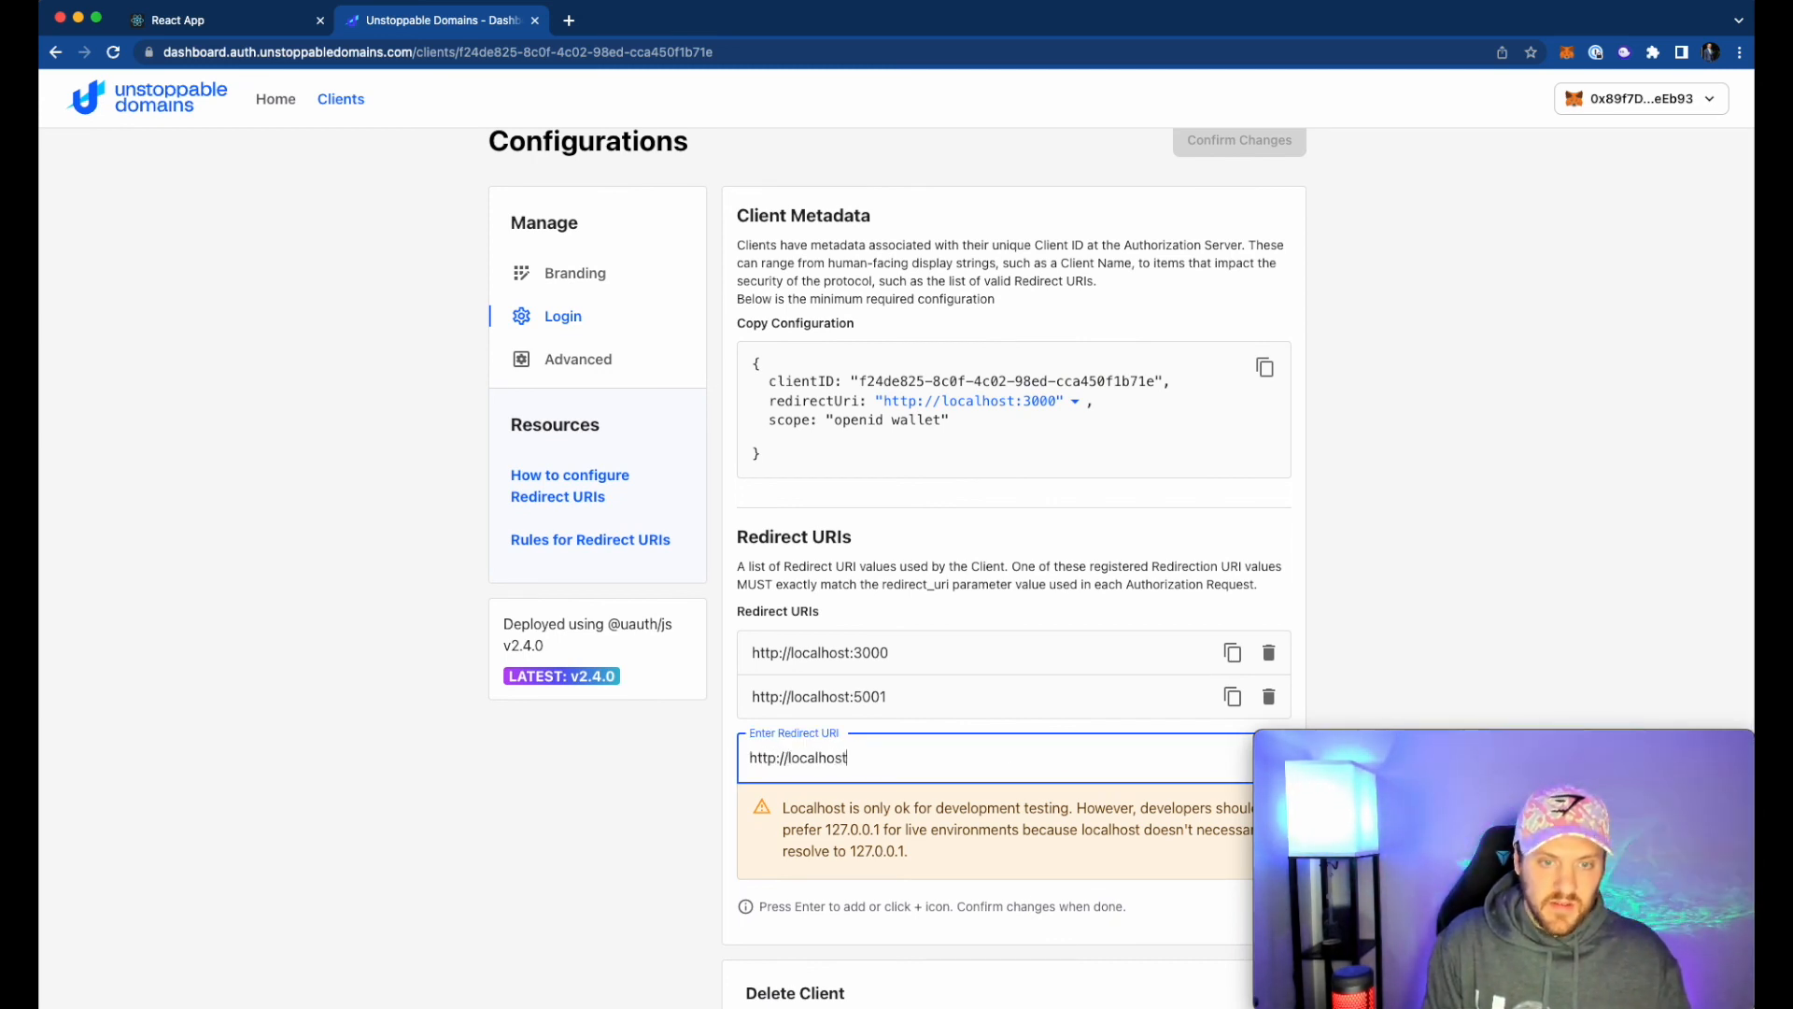
{"action": "type", "text": ":3001"}
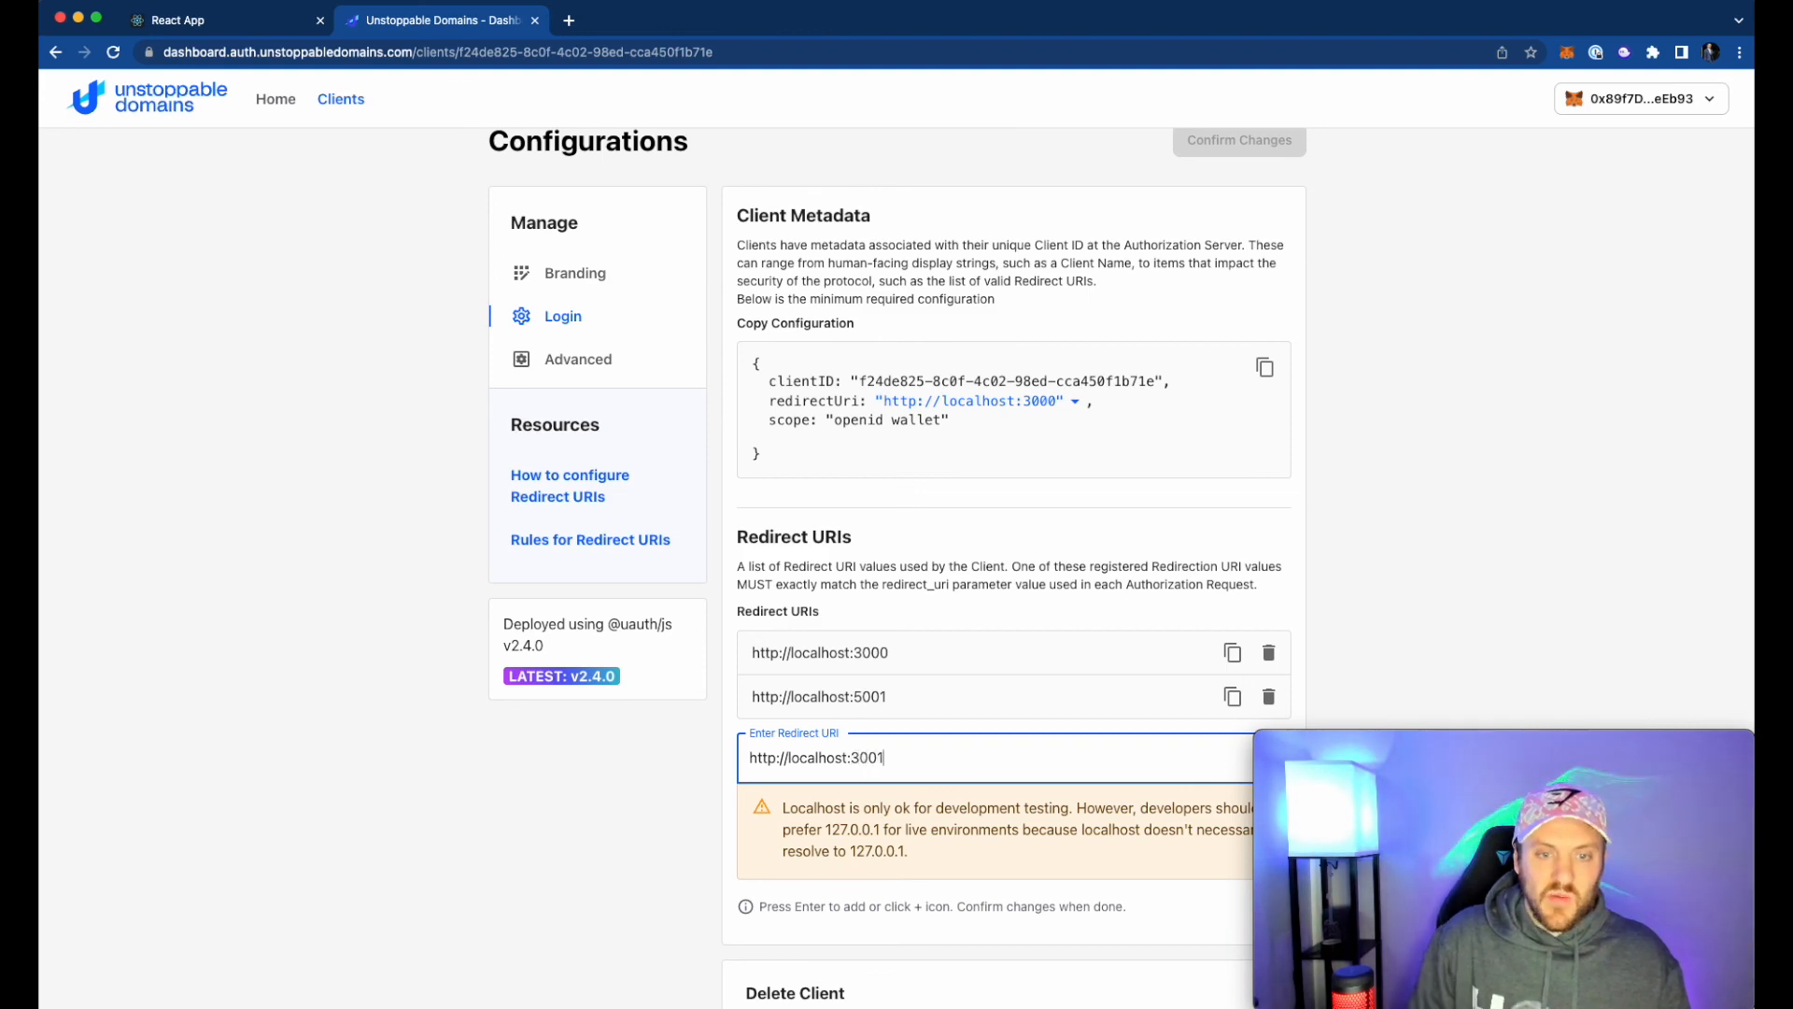
{"action": "key", "text": "enter"}
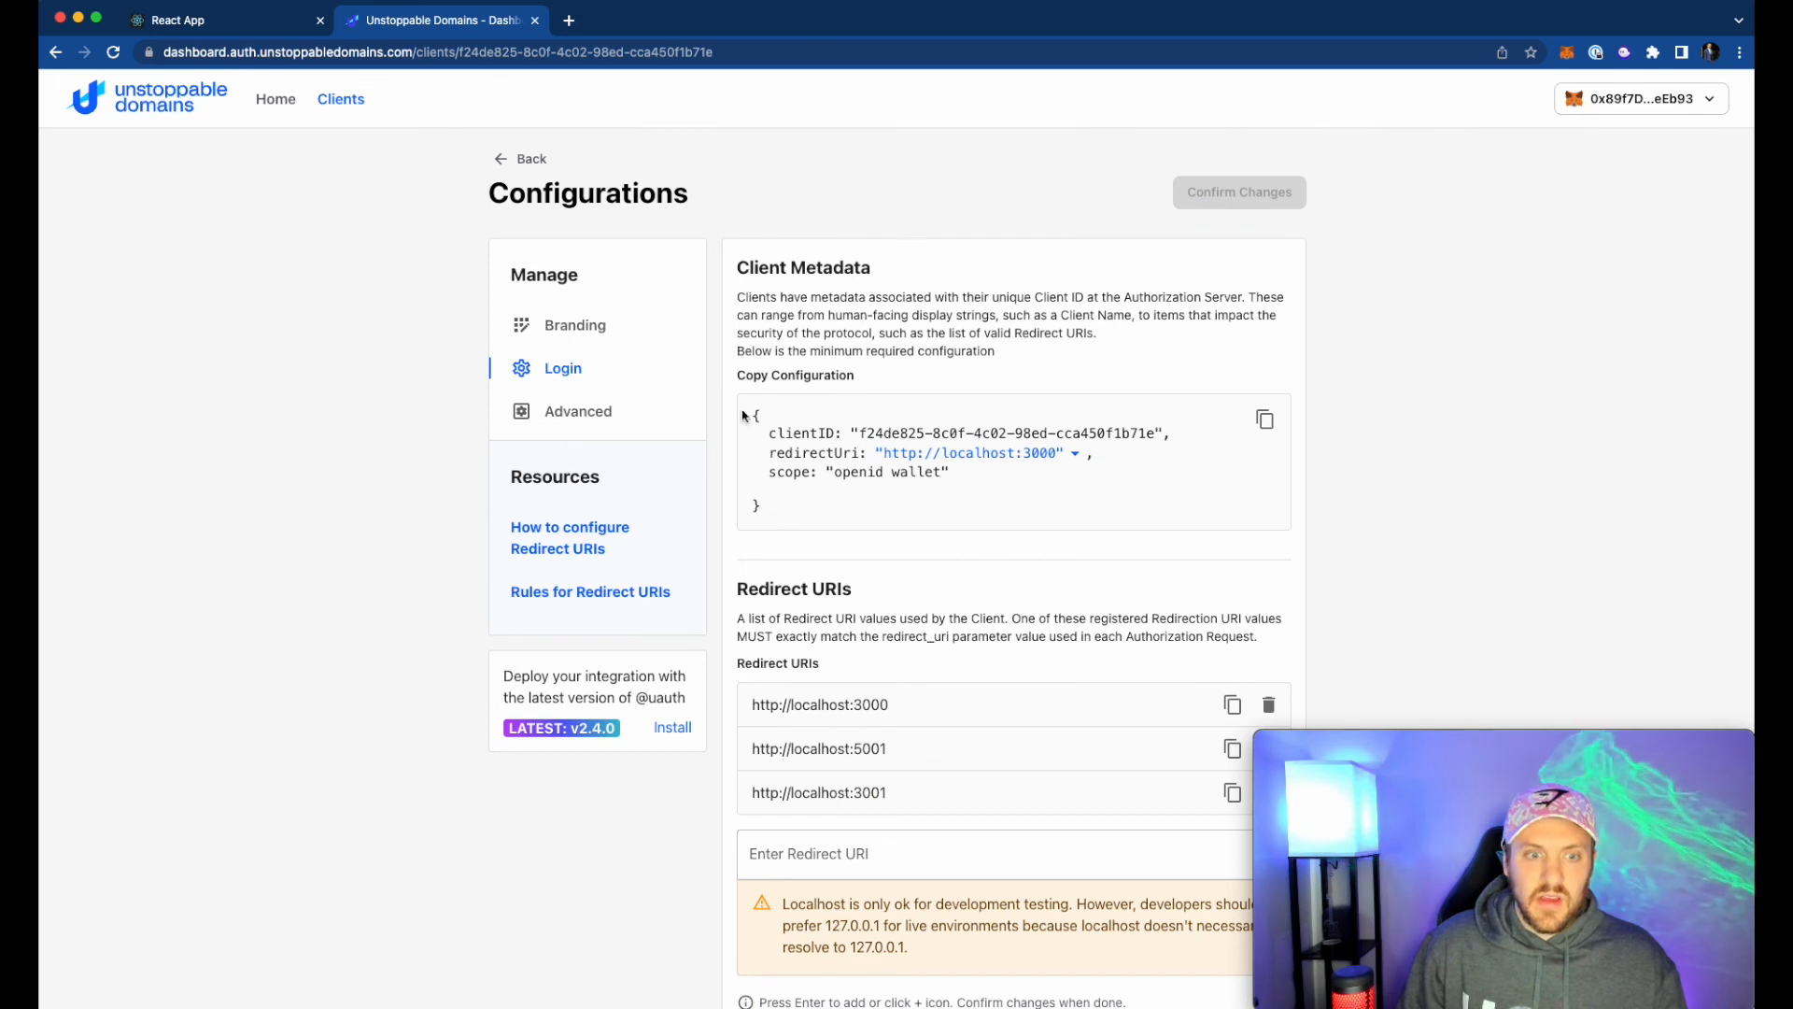
{"action": "mouse_move", "coordinate": [635, 435]}
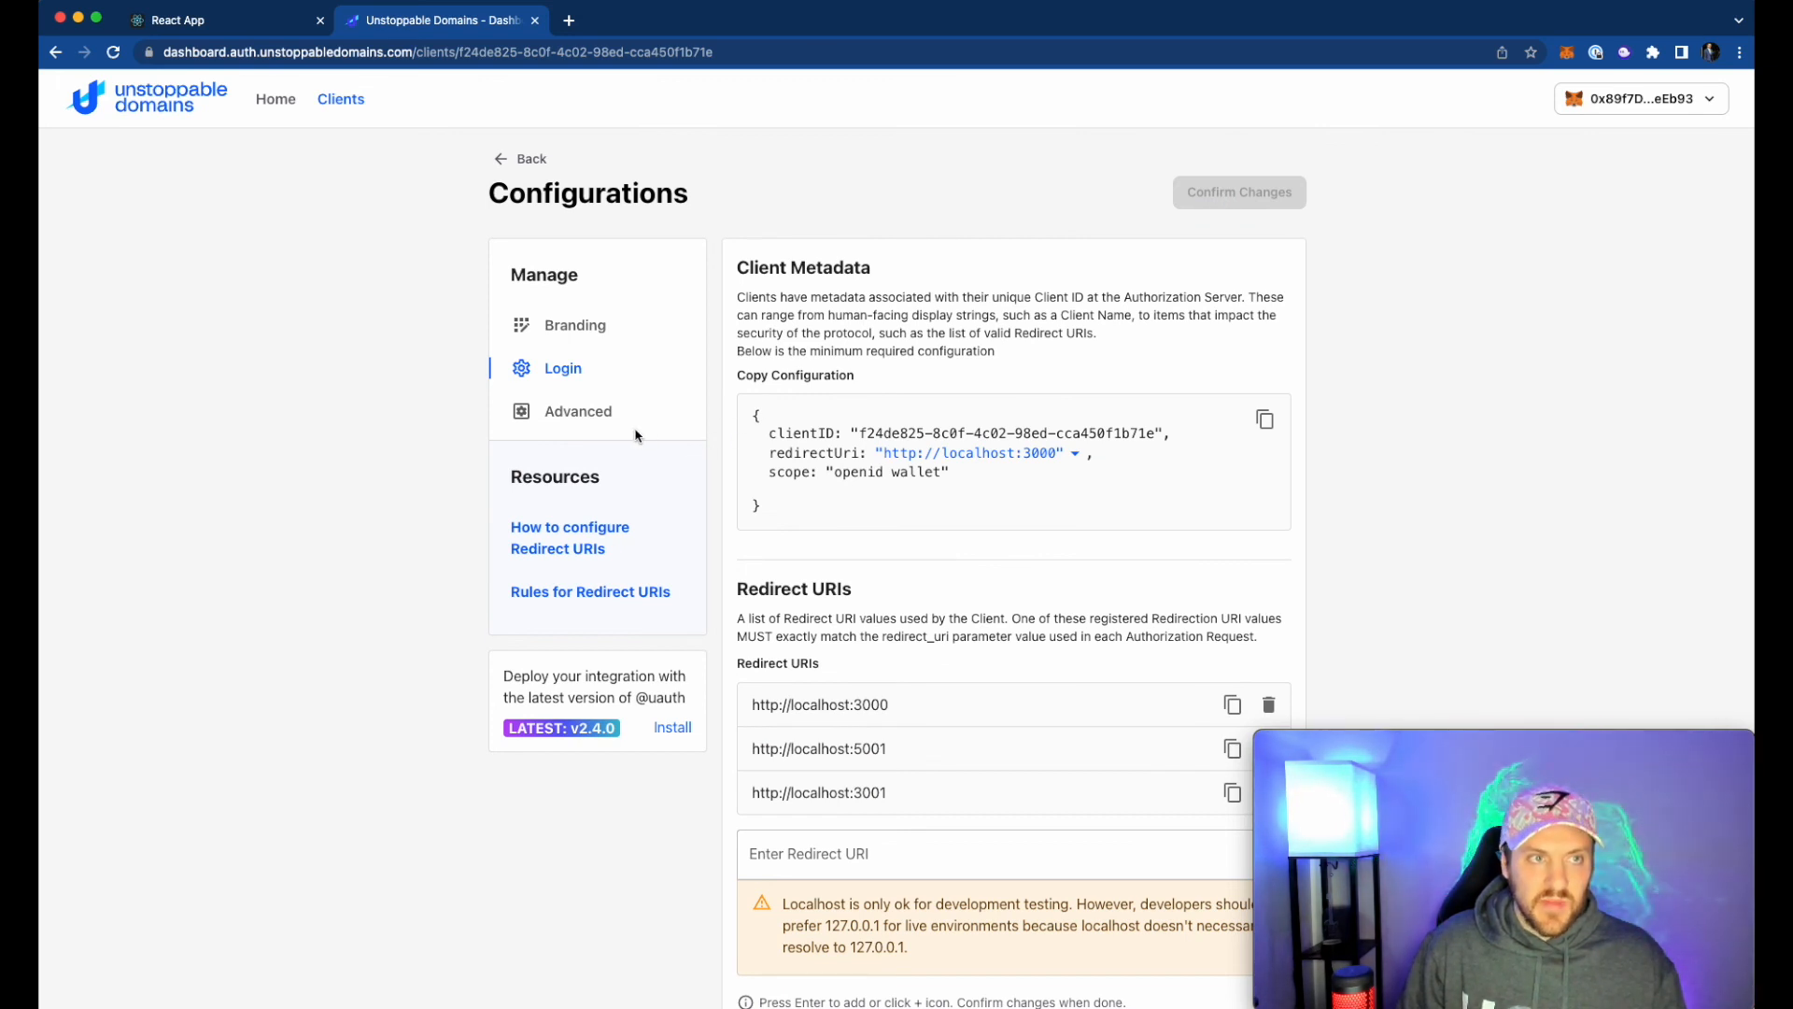
- Start another tutorial-app login and choose MetaMask, awaiting the signature request
{"action": "left_click", "coordinate": [224, 19]}
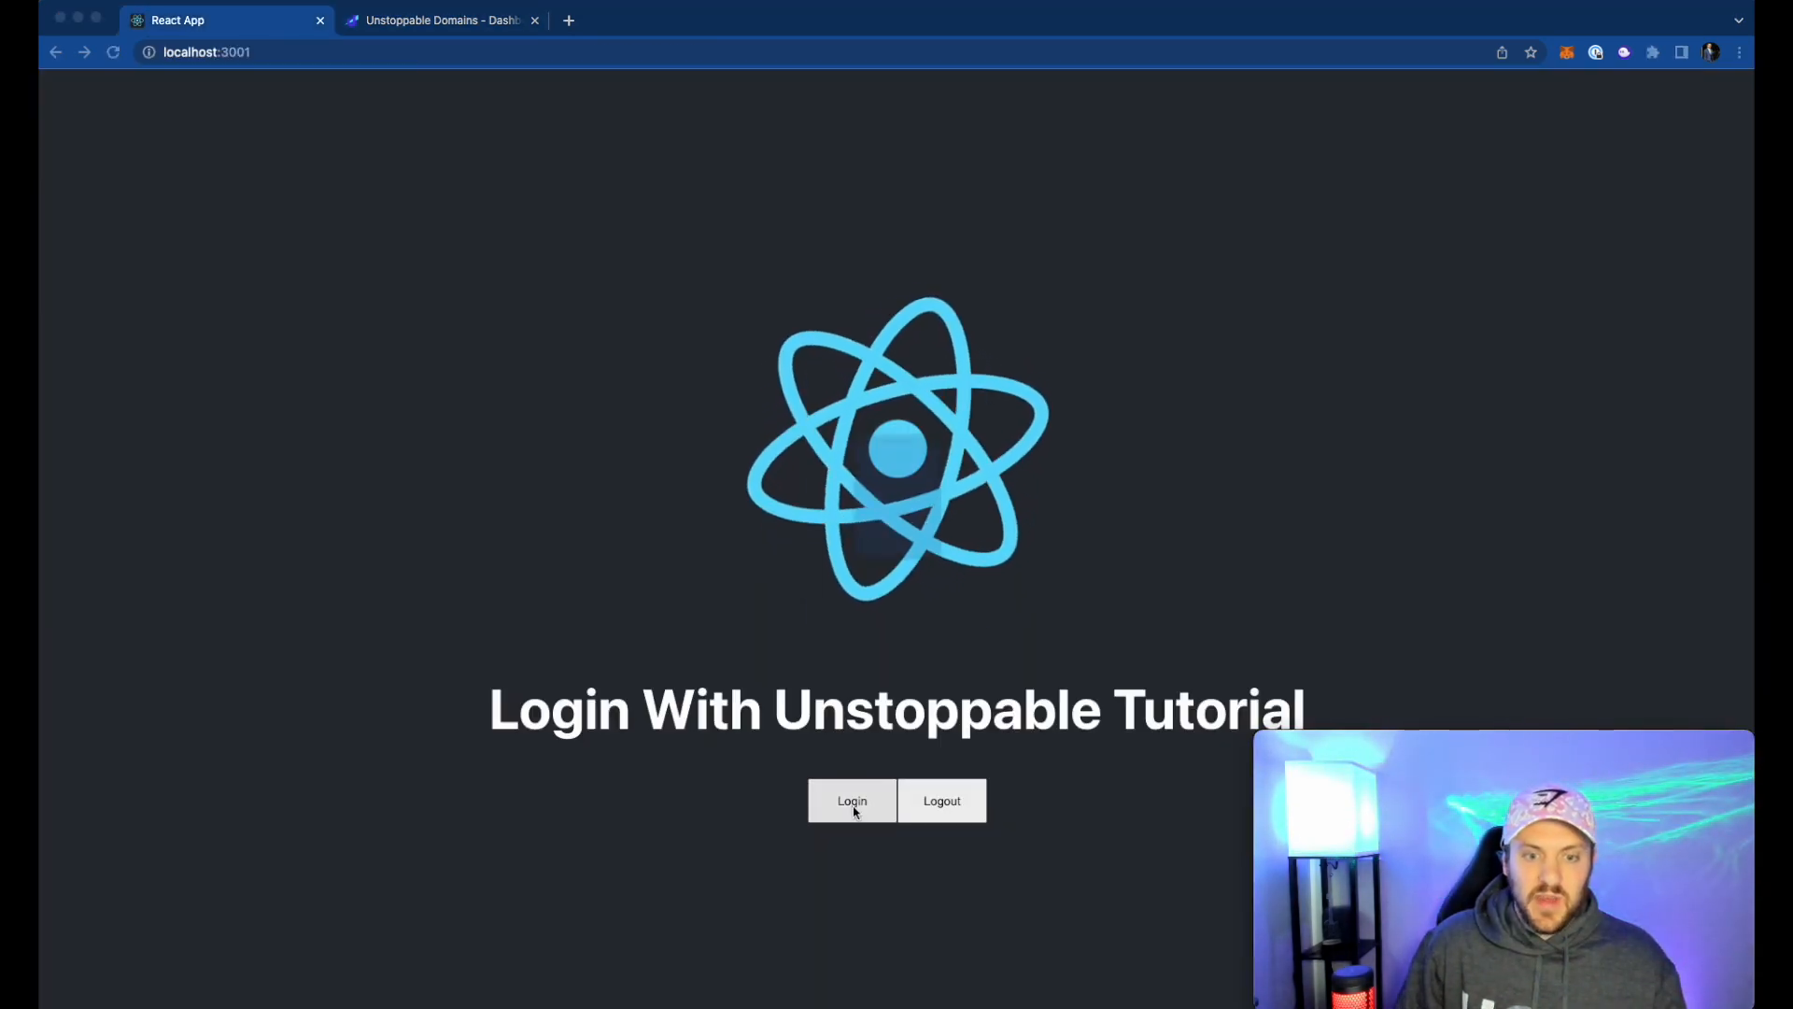
{"action": "left_click", "coordinate": [851, 801]}
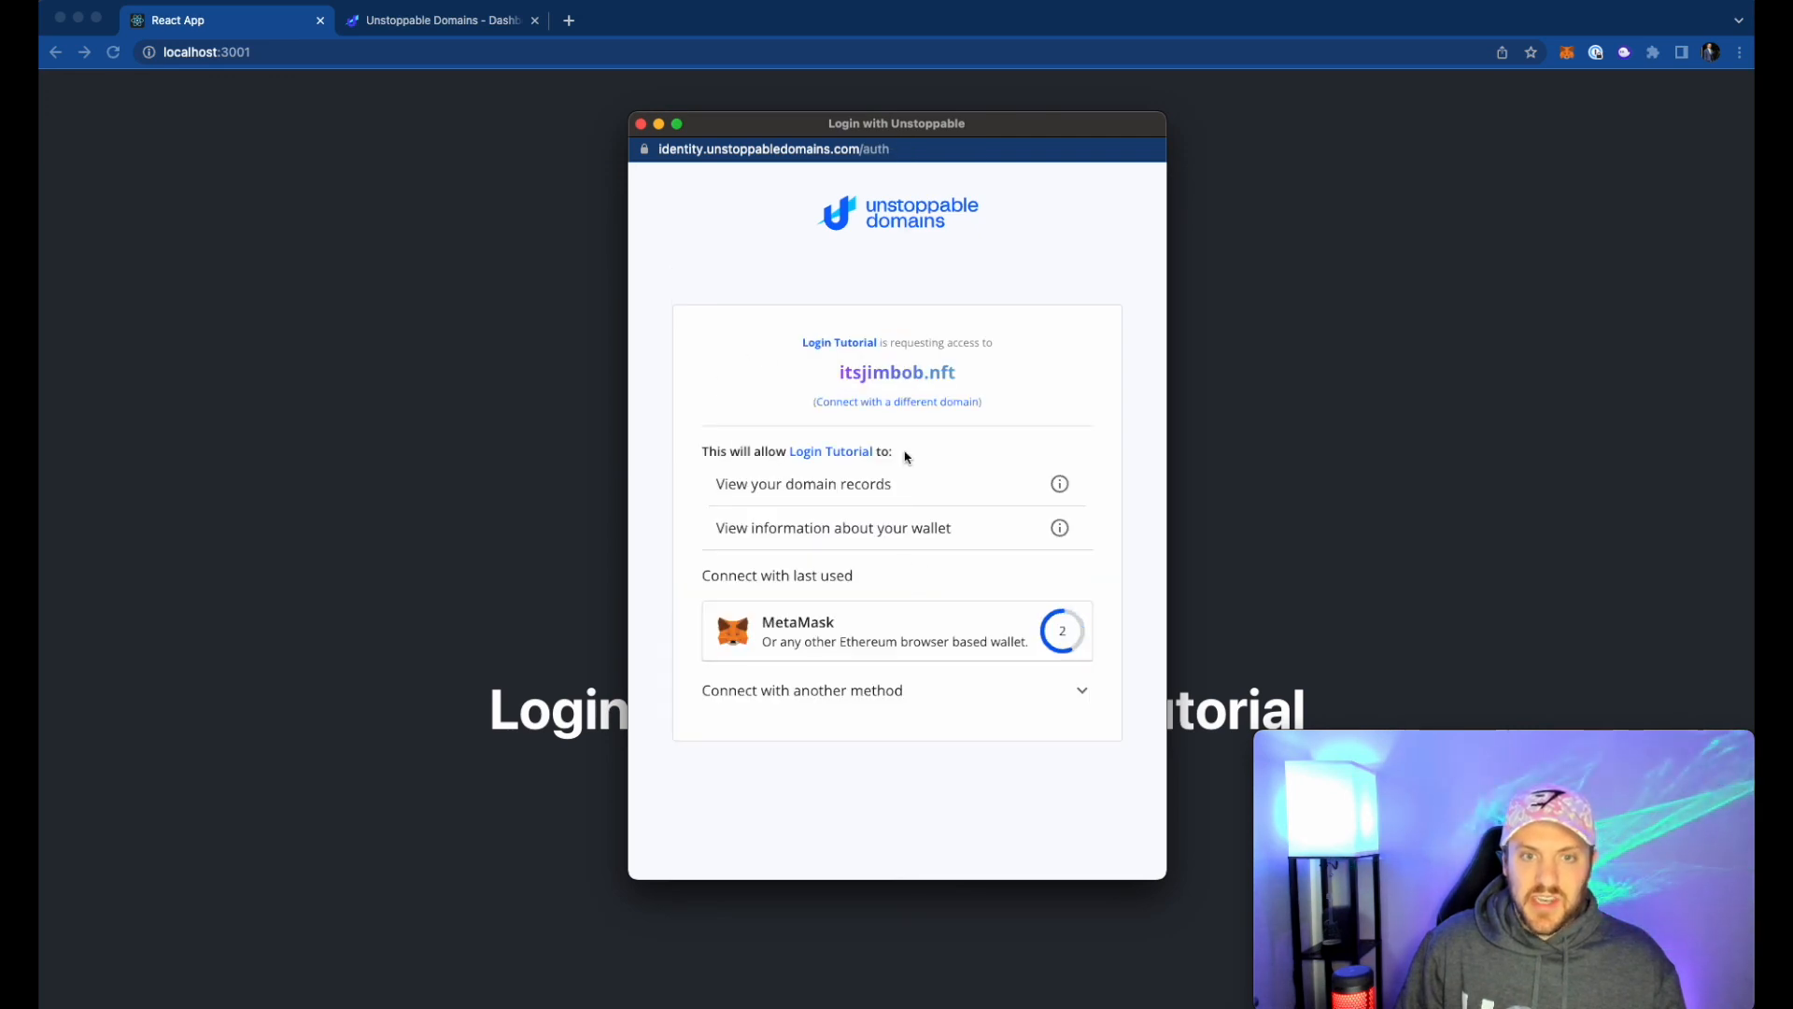
{"action": "left_click", "coordinate": [895, 629]}
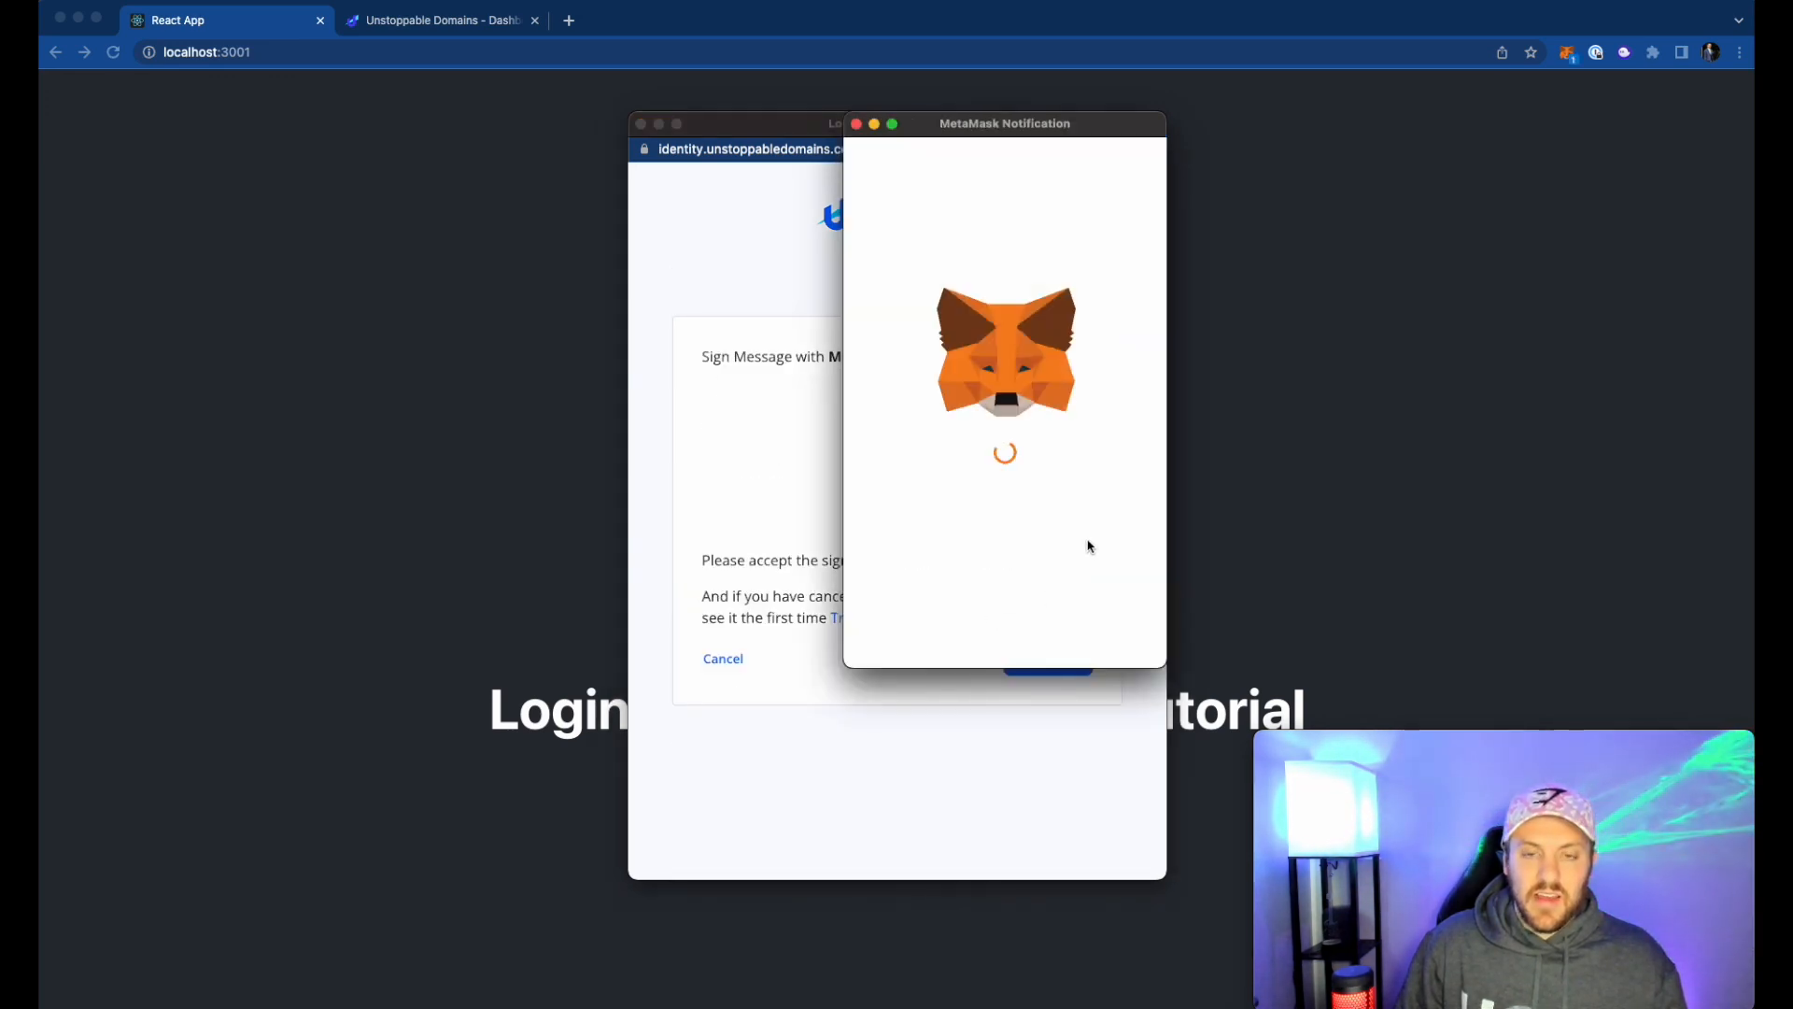